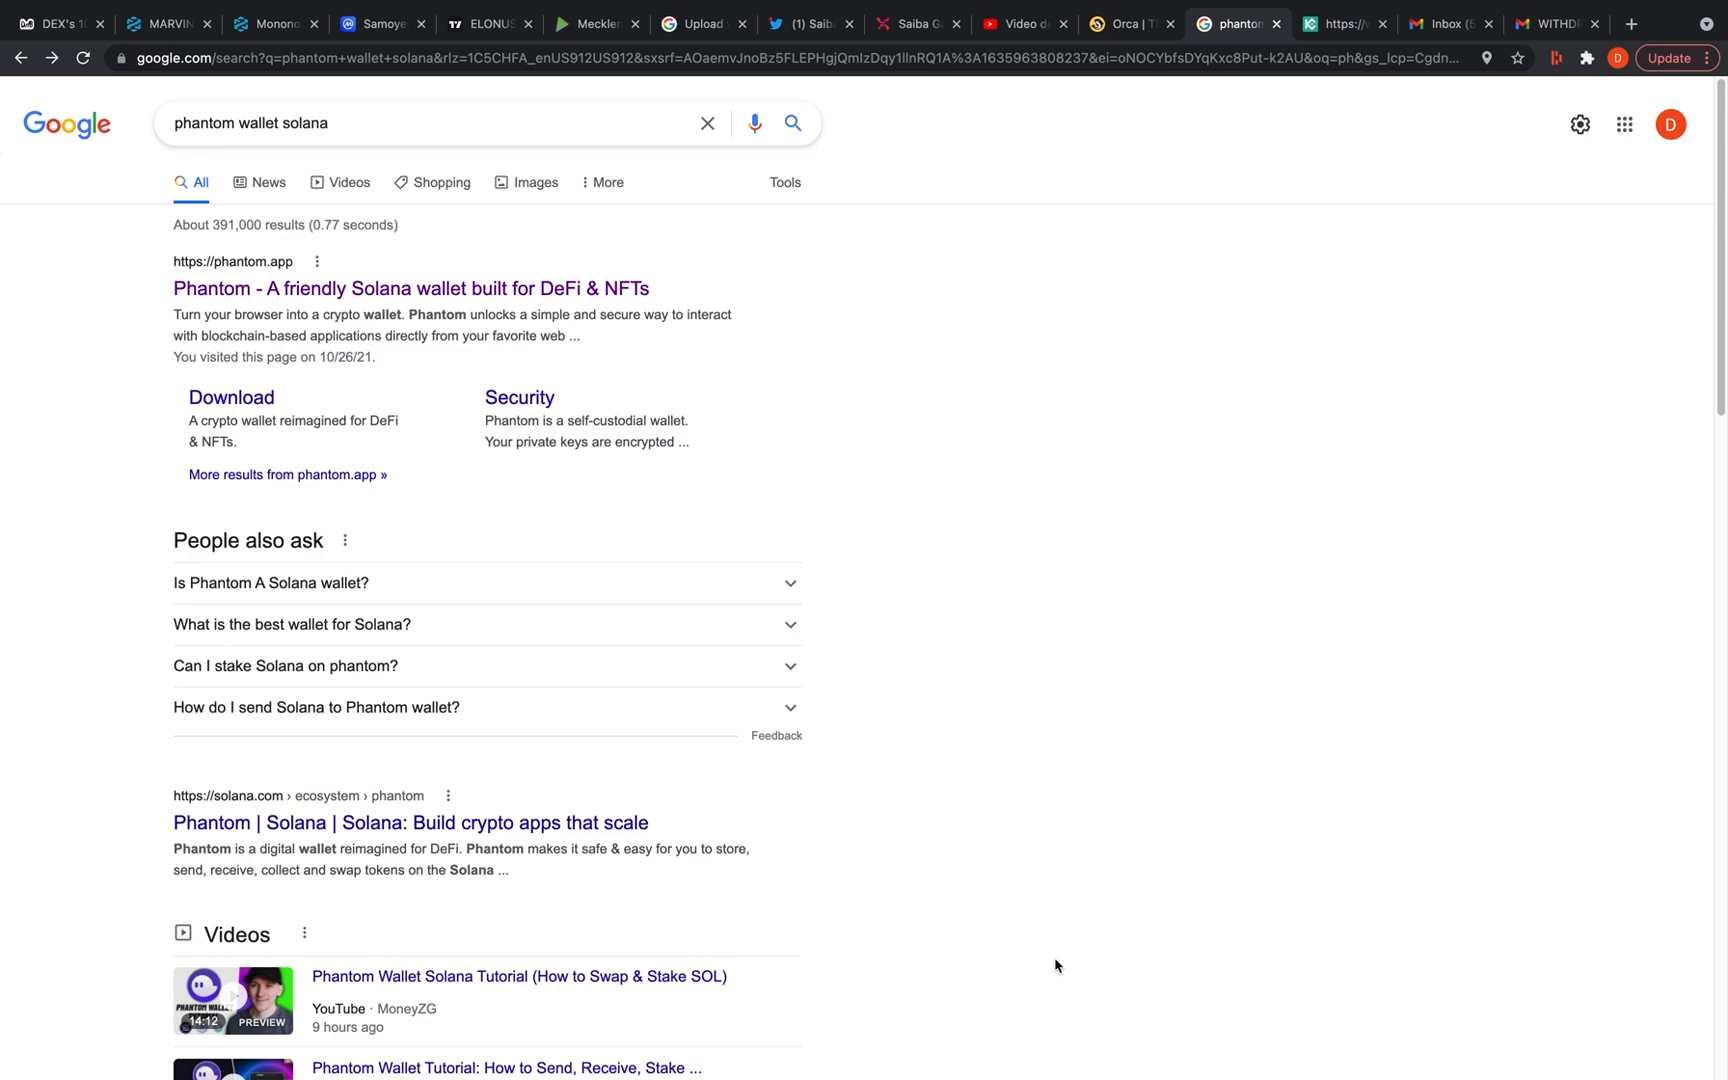
mouse_move(580, 898)
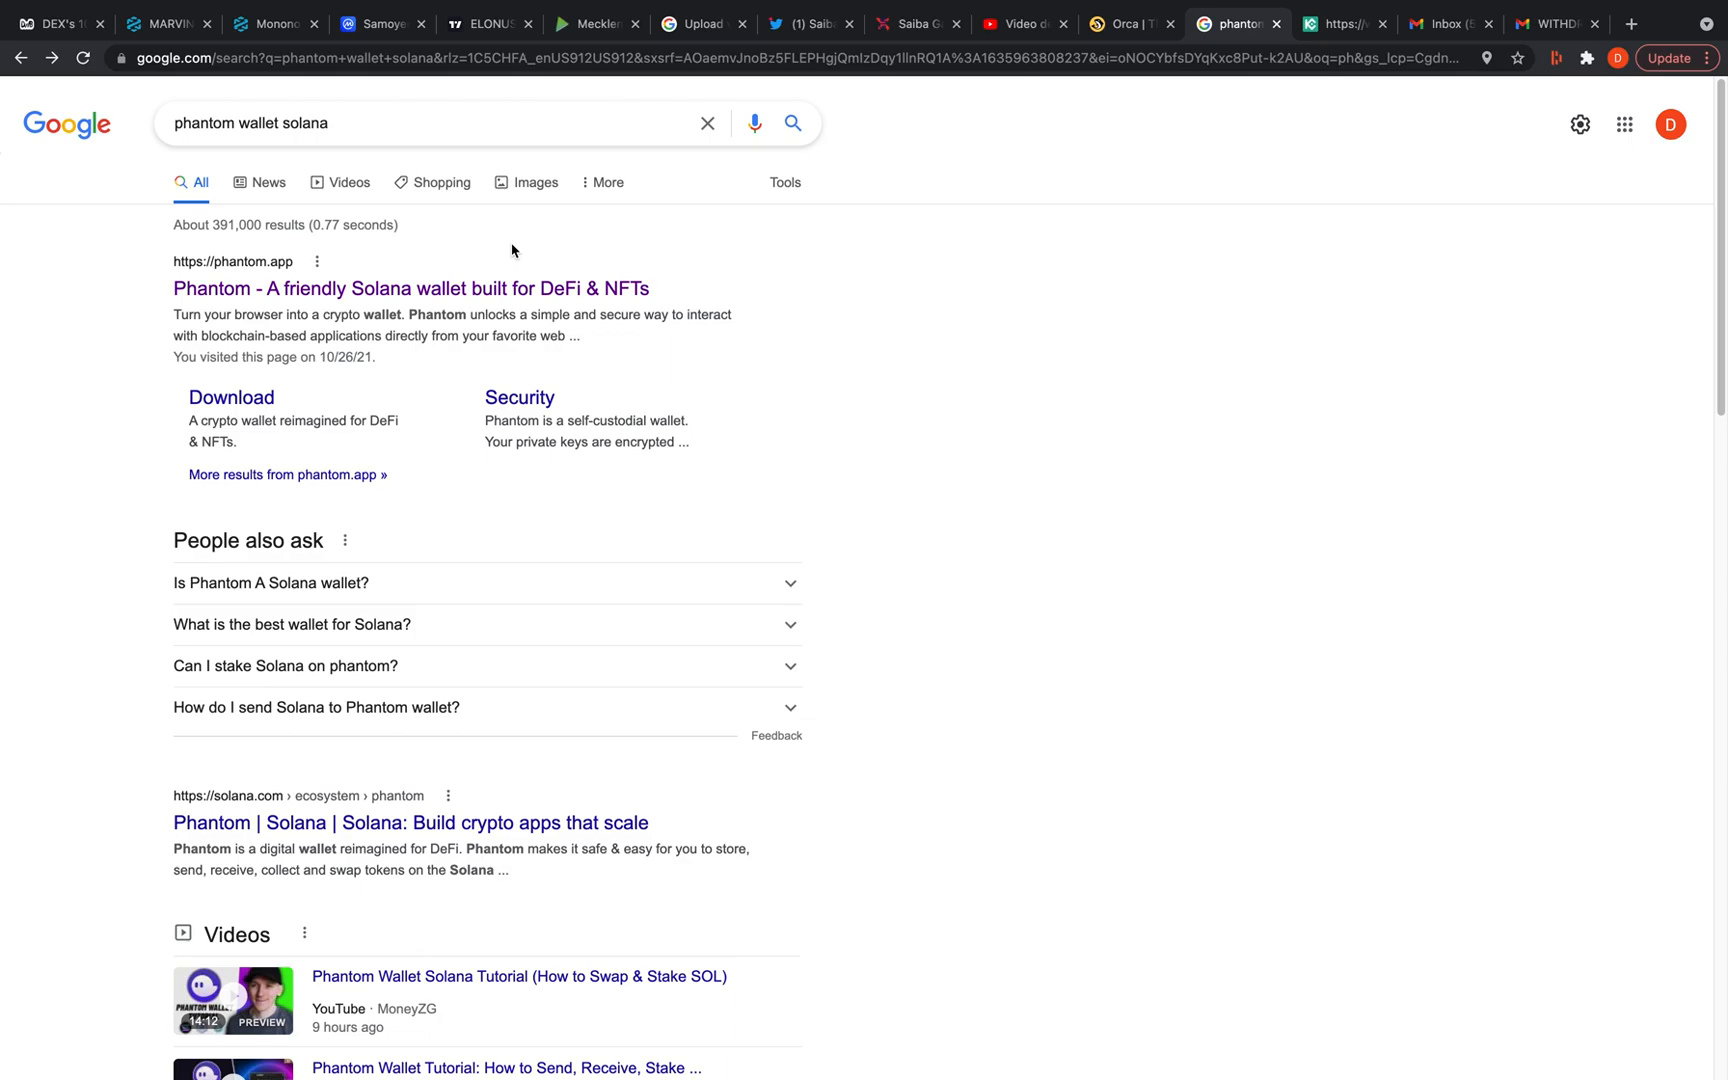
Follow the Phantom search result to land on the phantom.app wallet homepage
left_click(410, 288)
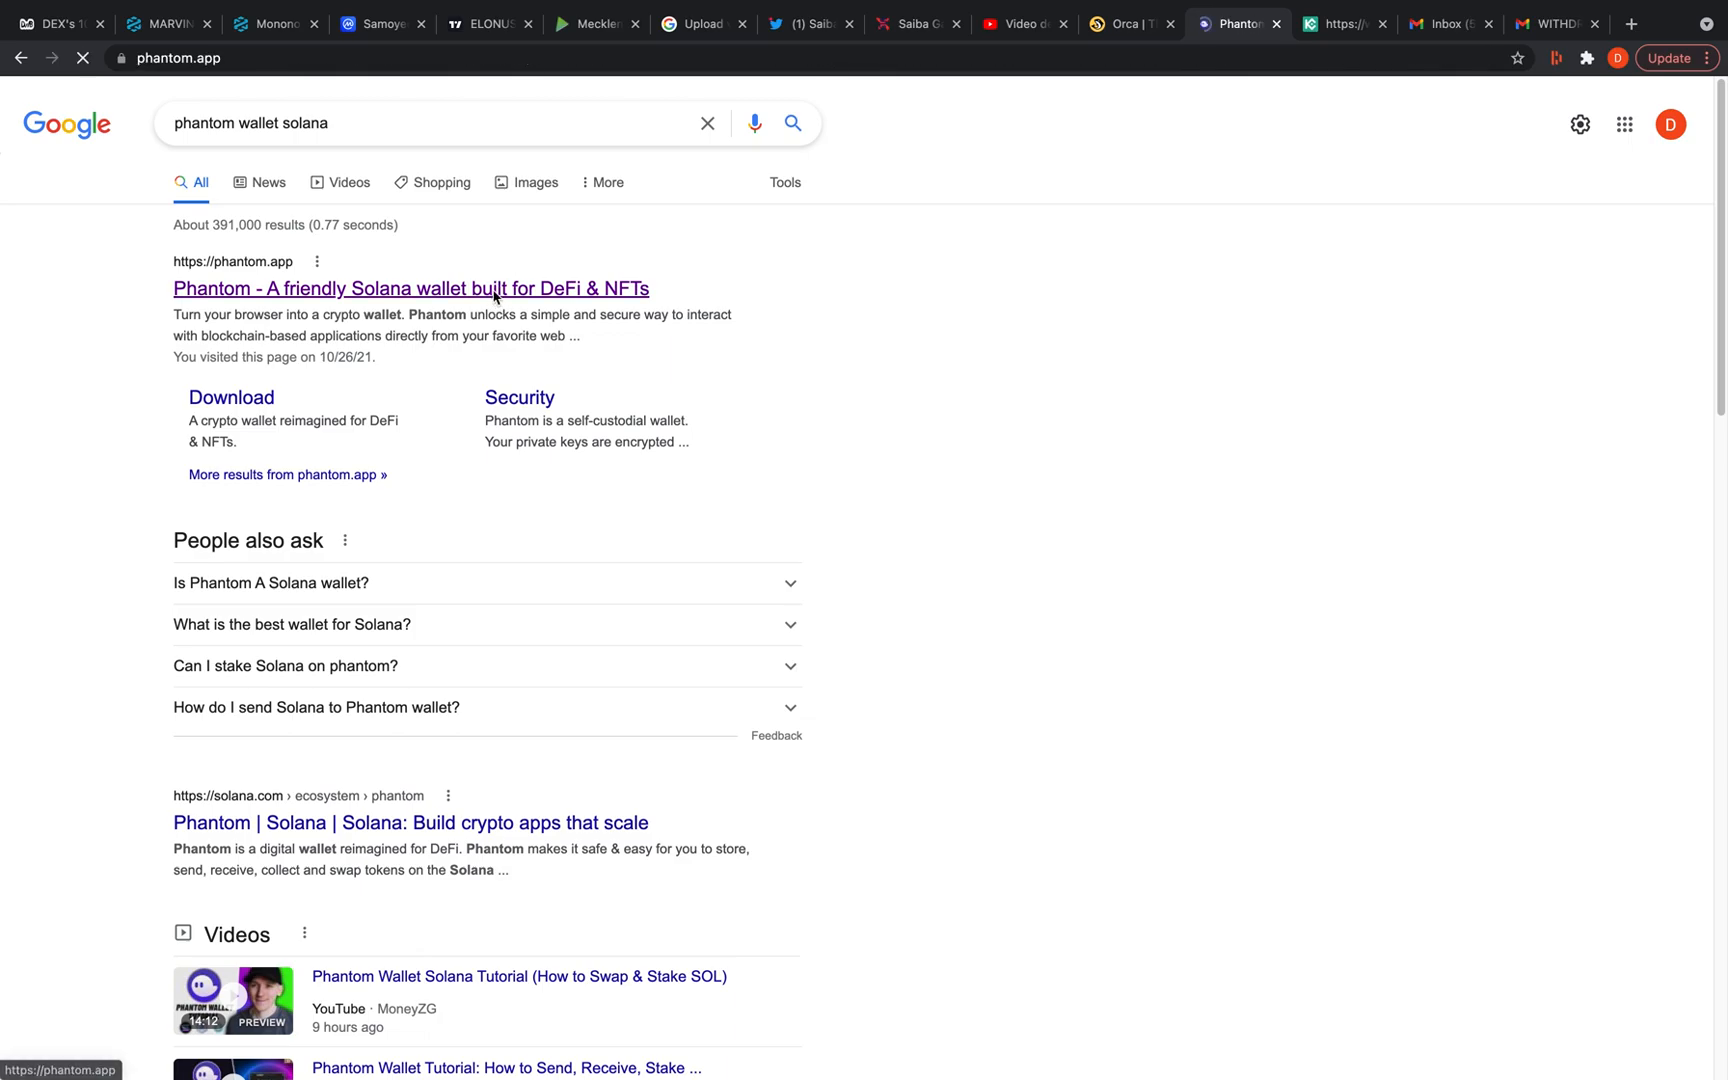
left_click(410, 288)
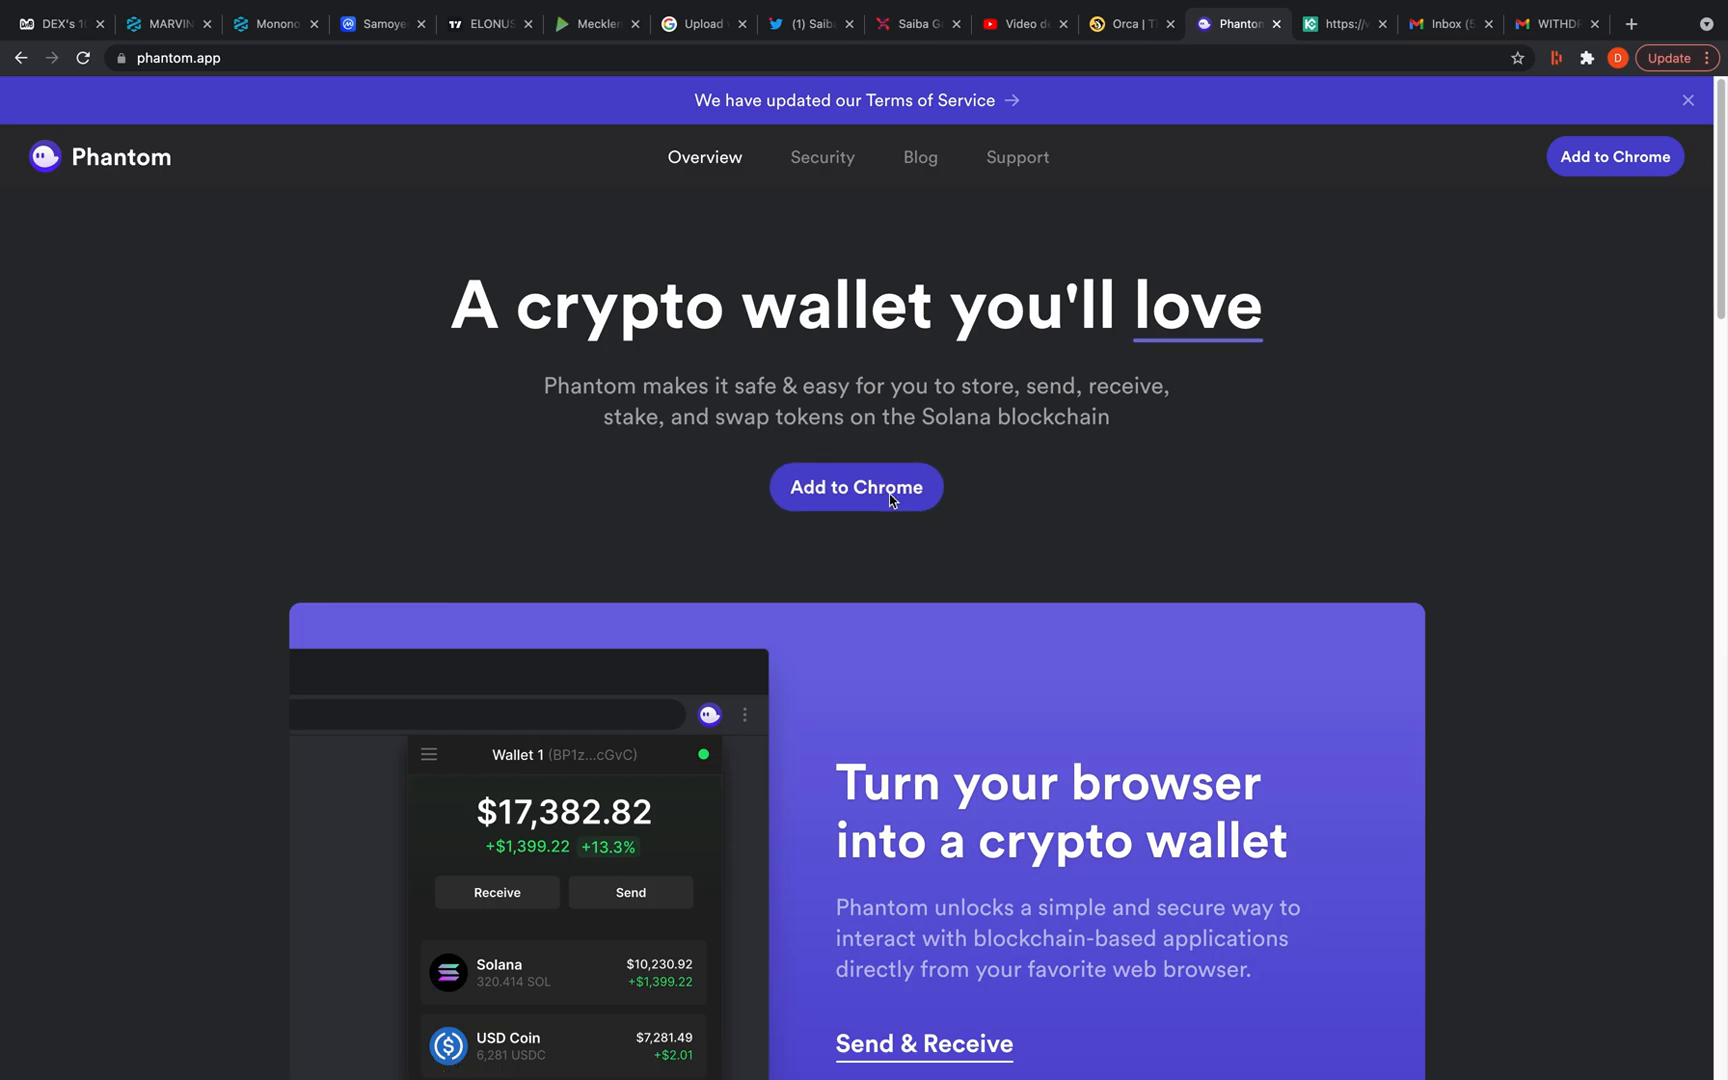
Reach Phantom's Chrome Web Store listing via Add to Chrome and show the installed extensions list
left_click(856, 488)
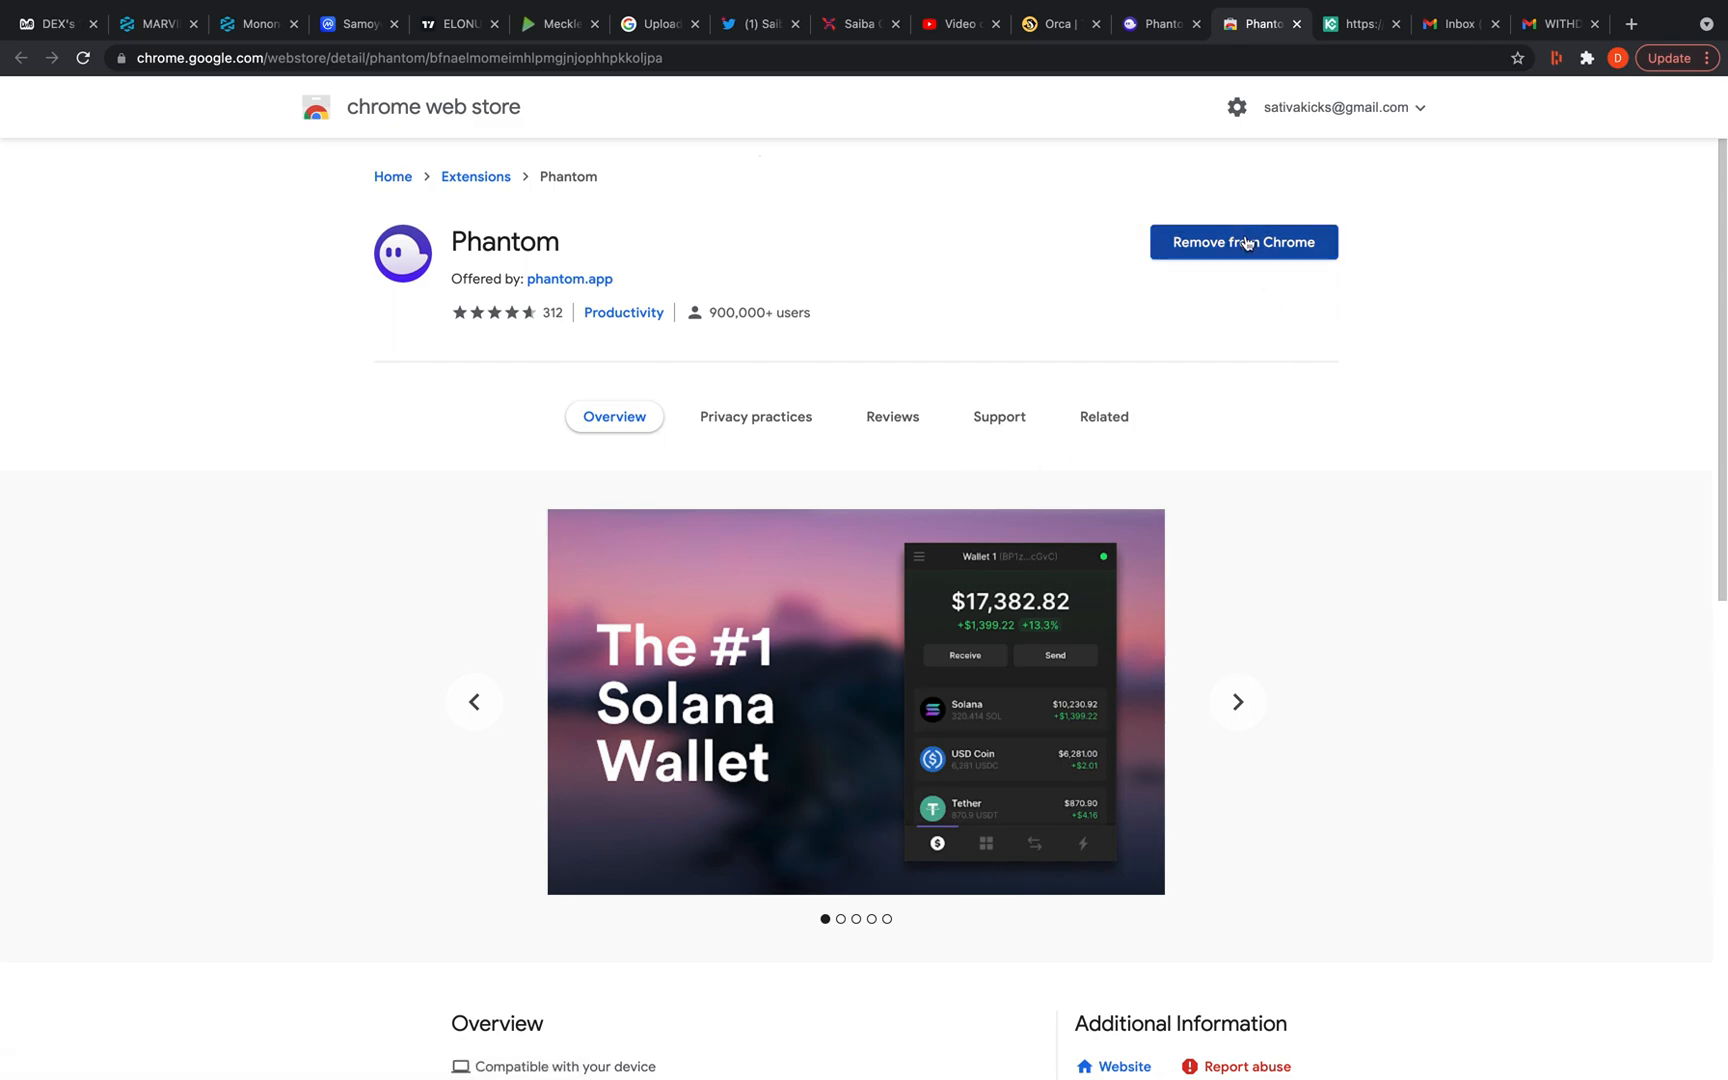
mouse_move(1250, 358)
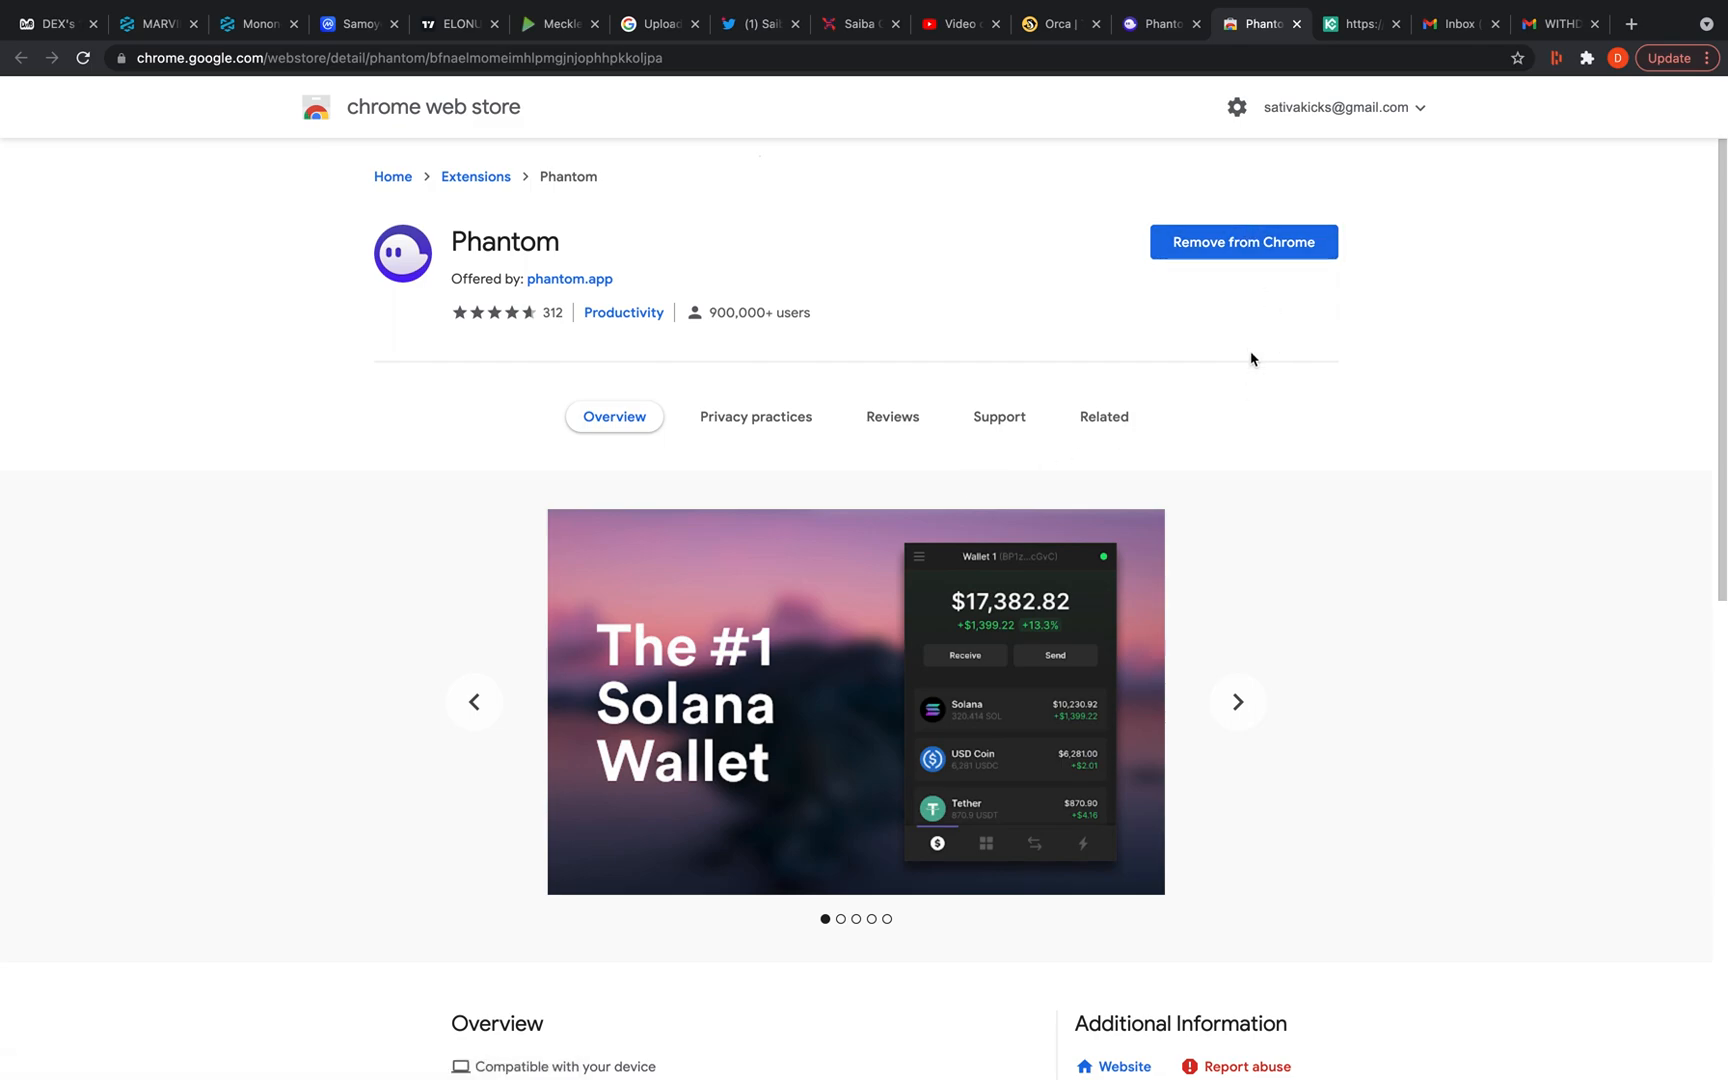
left_click(1236, 702)
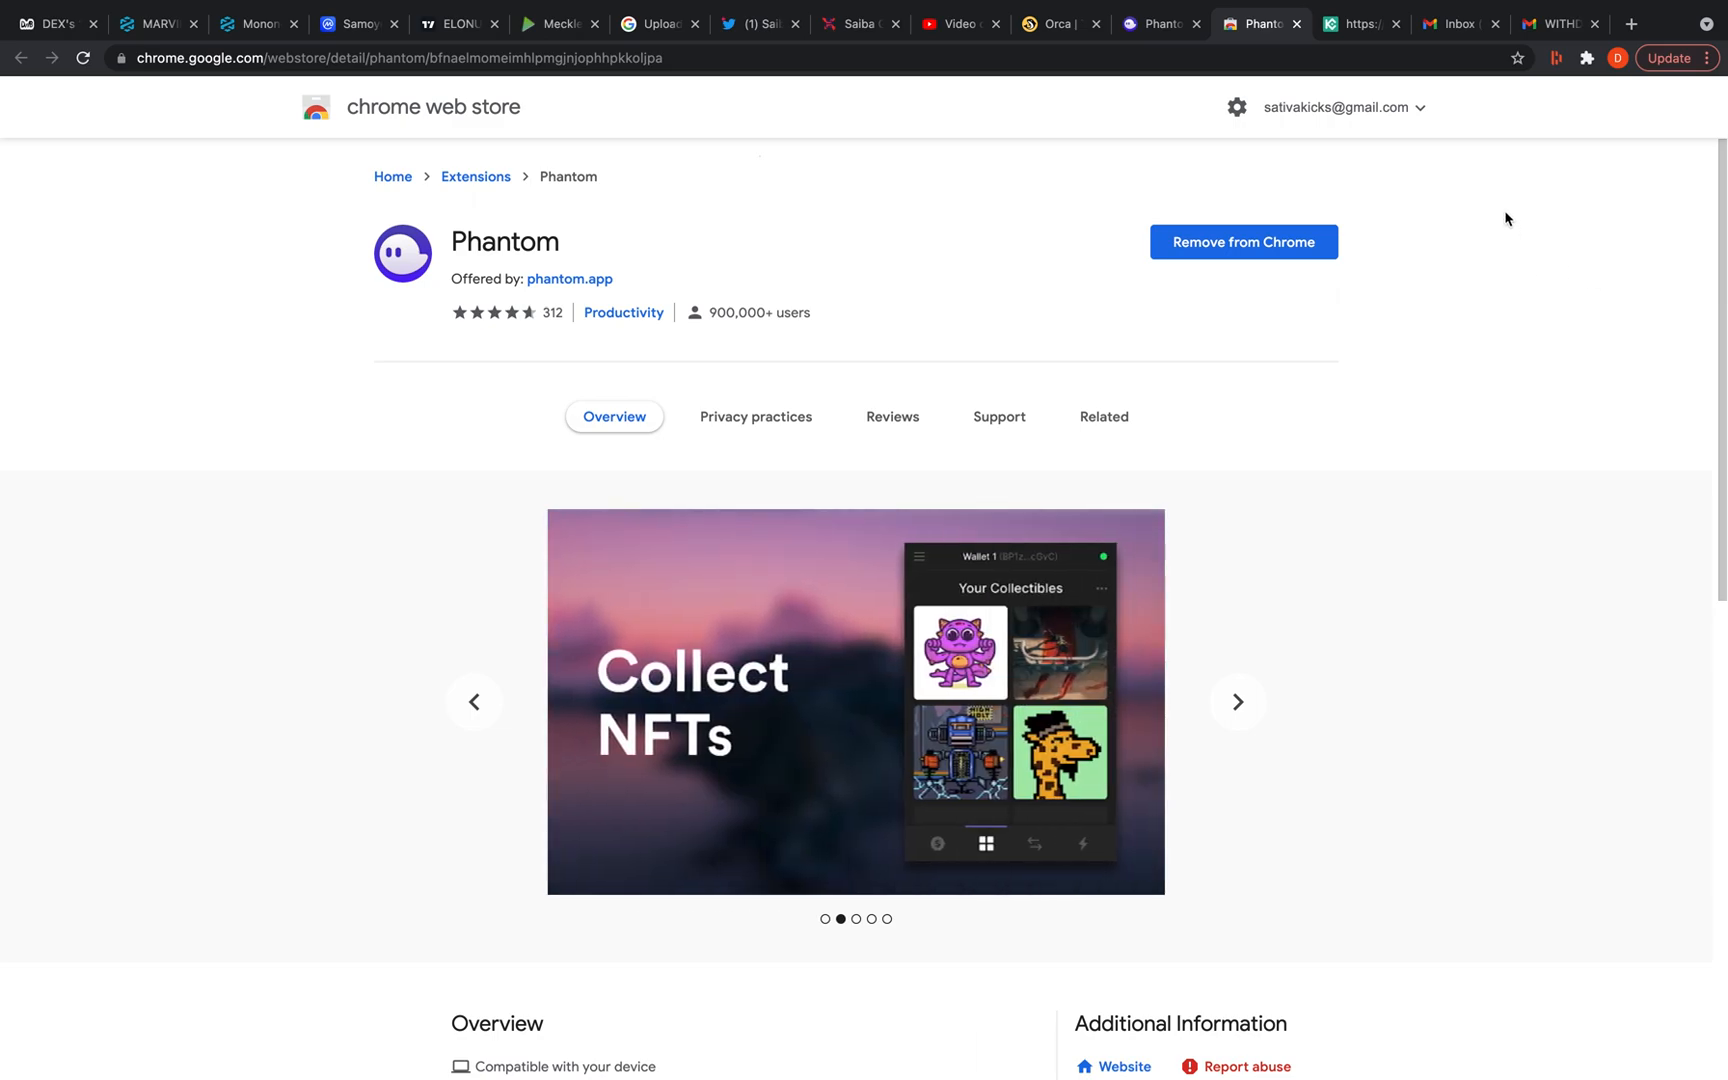
mouse_move(1586, 58)
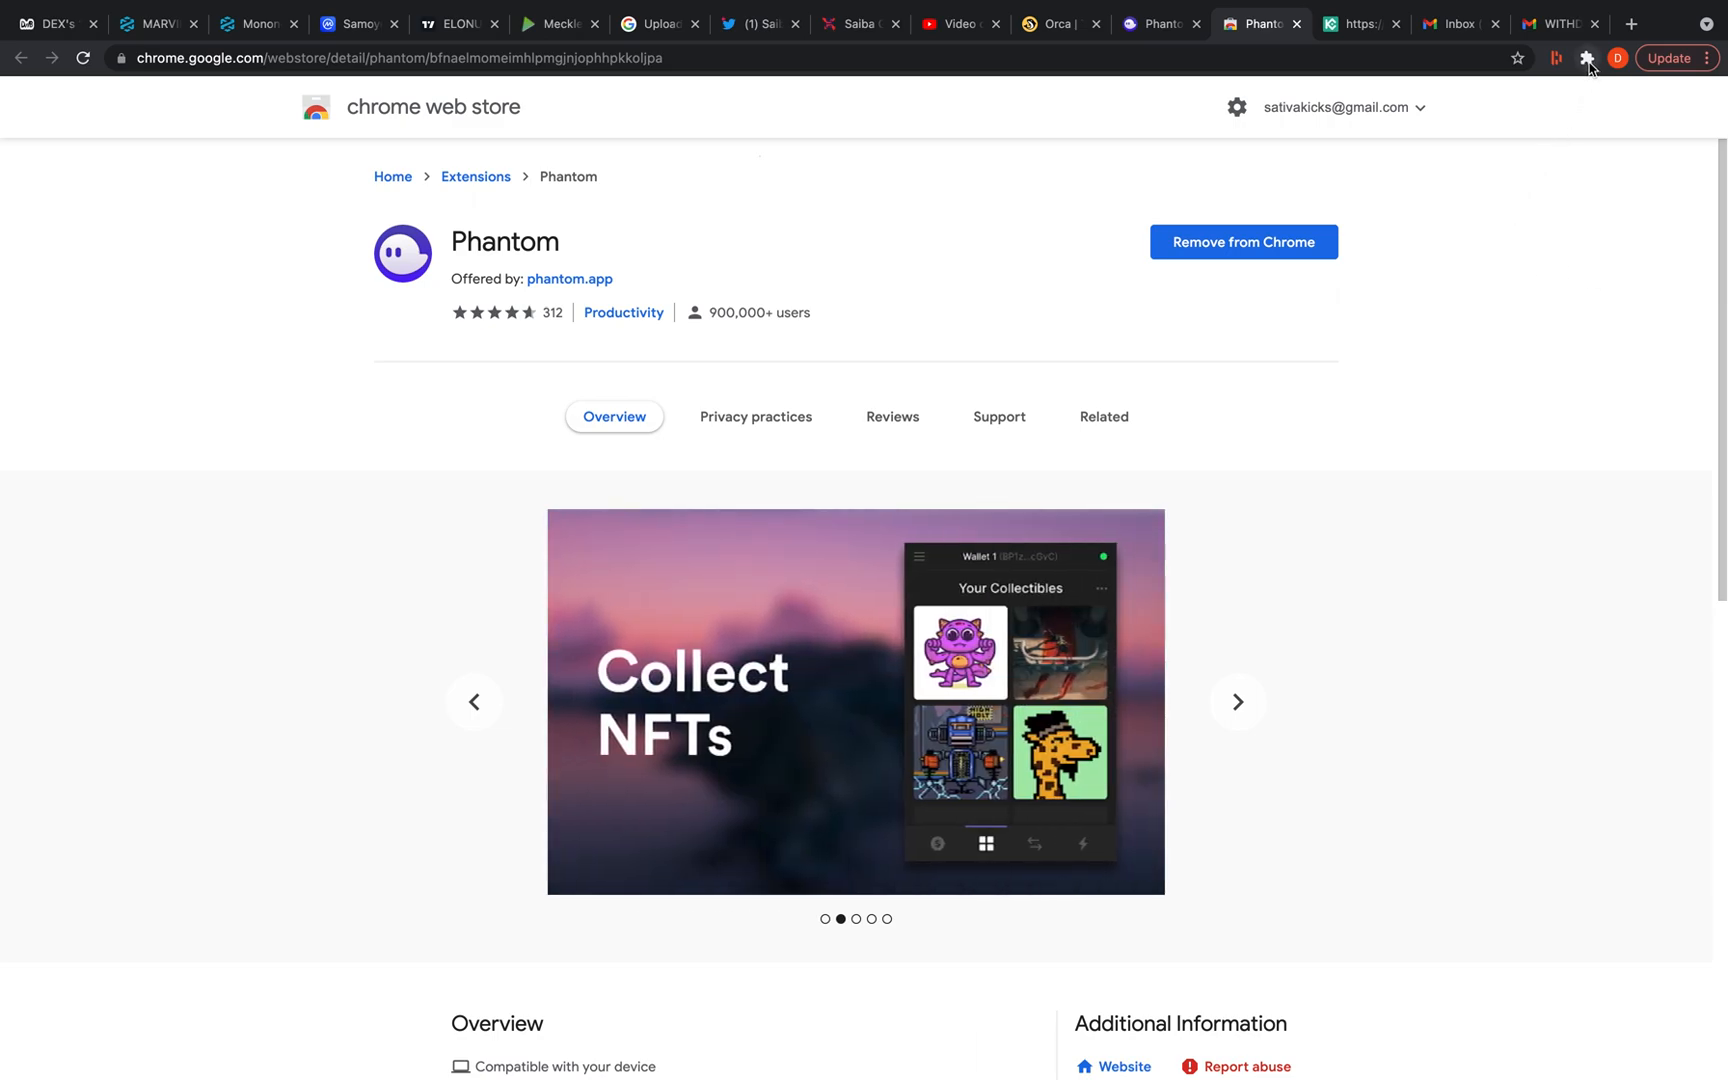
left_click(1586, 58)
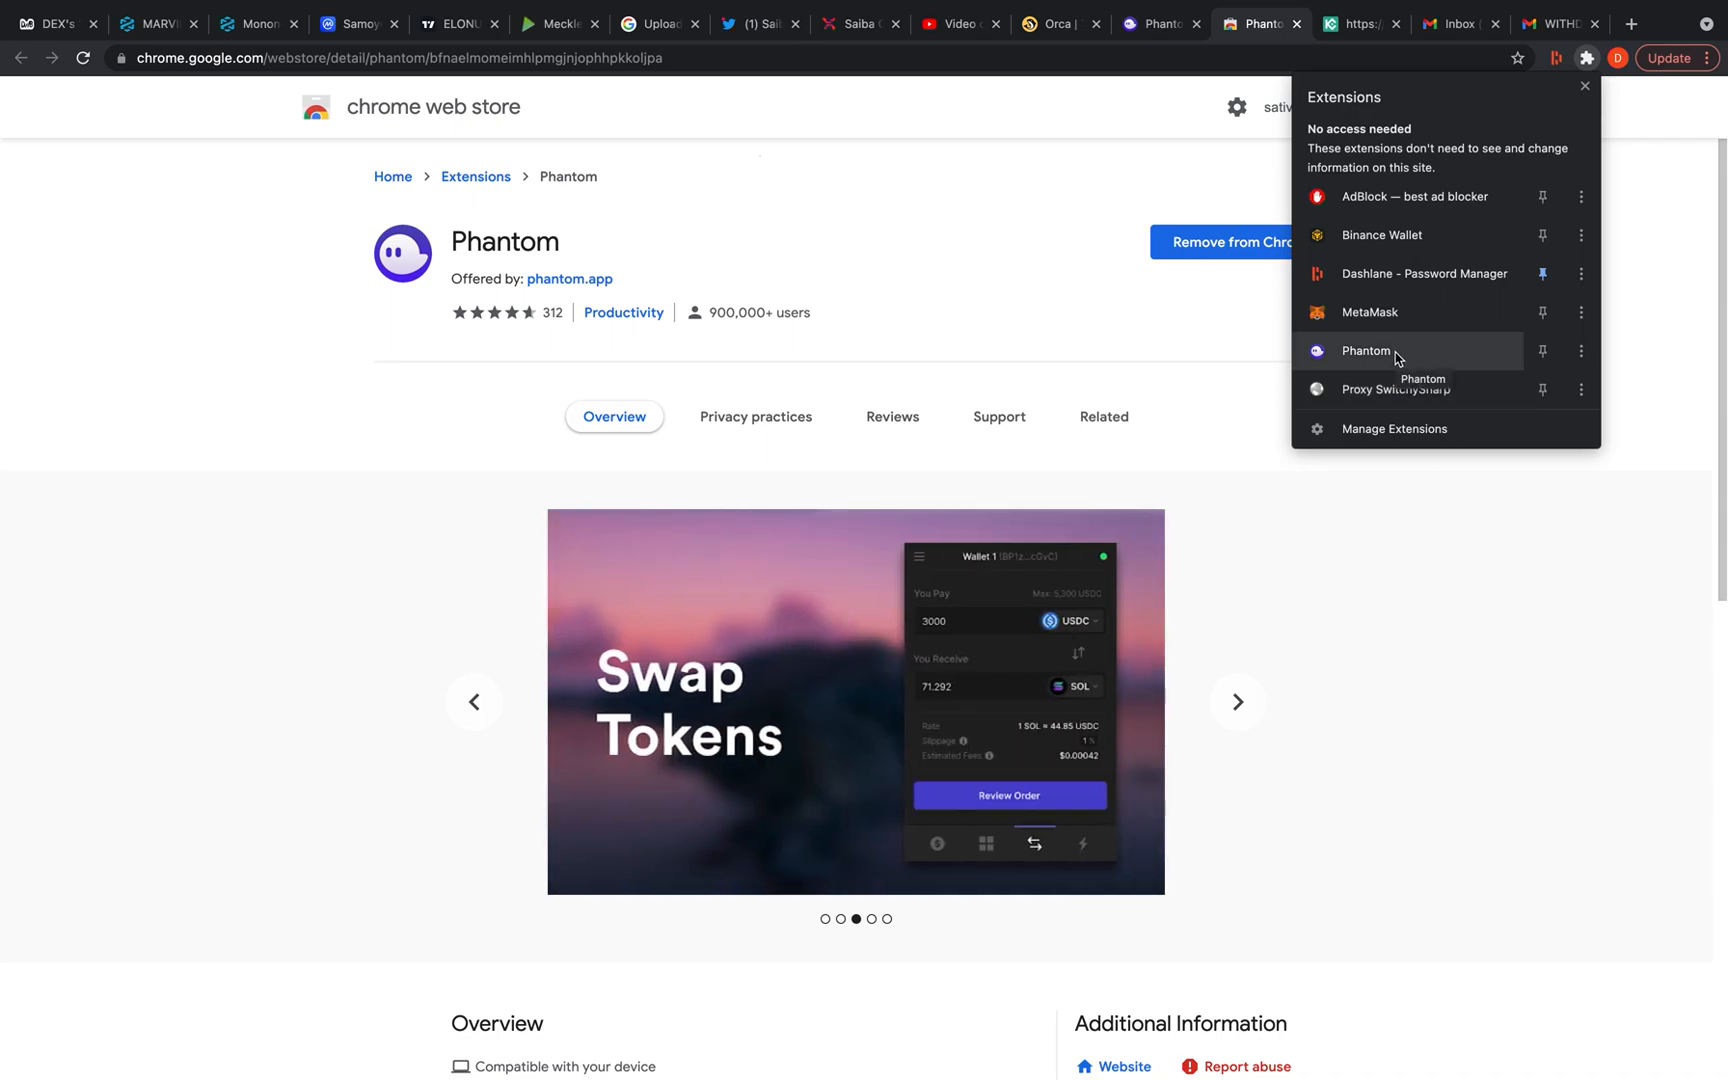
Unlock the Phantom wallet from the extensions menu by submitting its password
left_click(1366, 350)
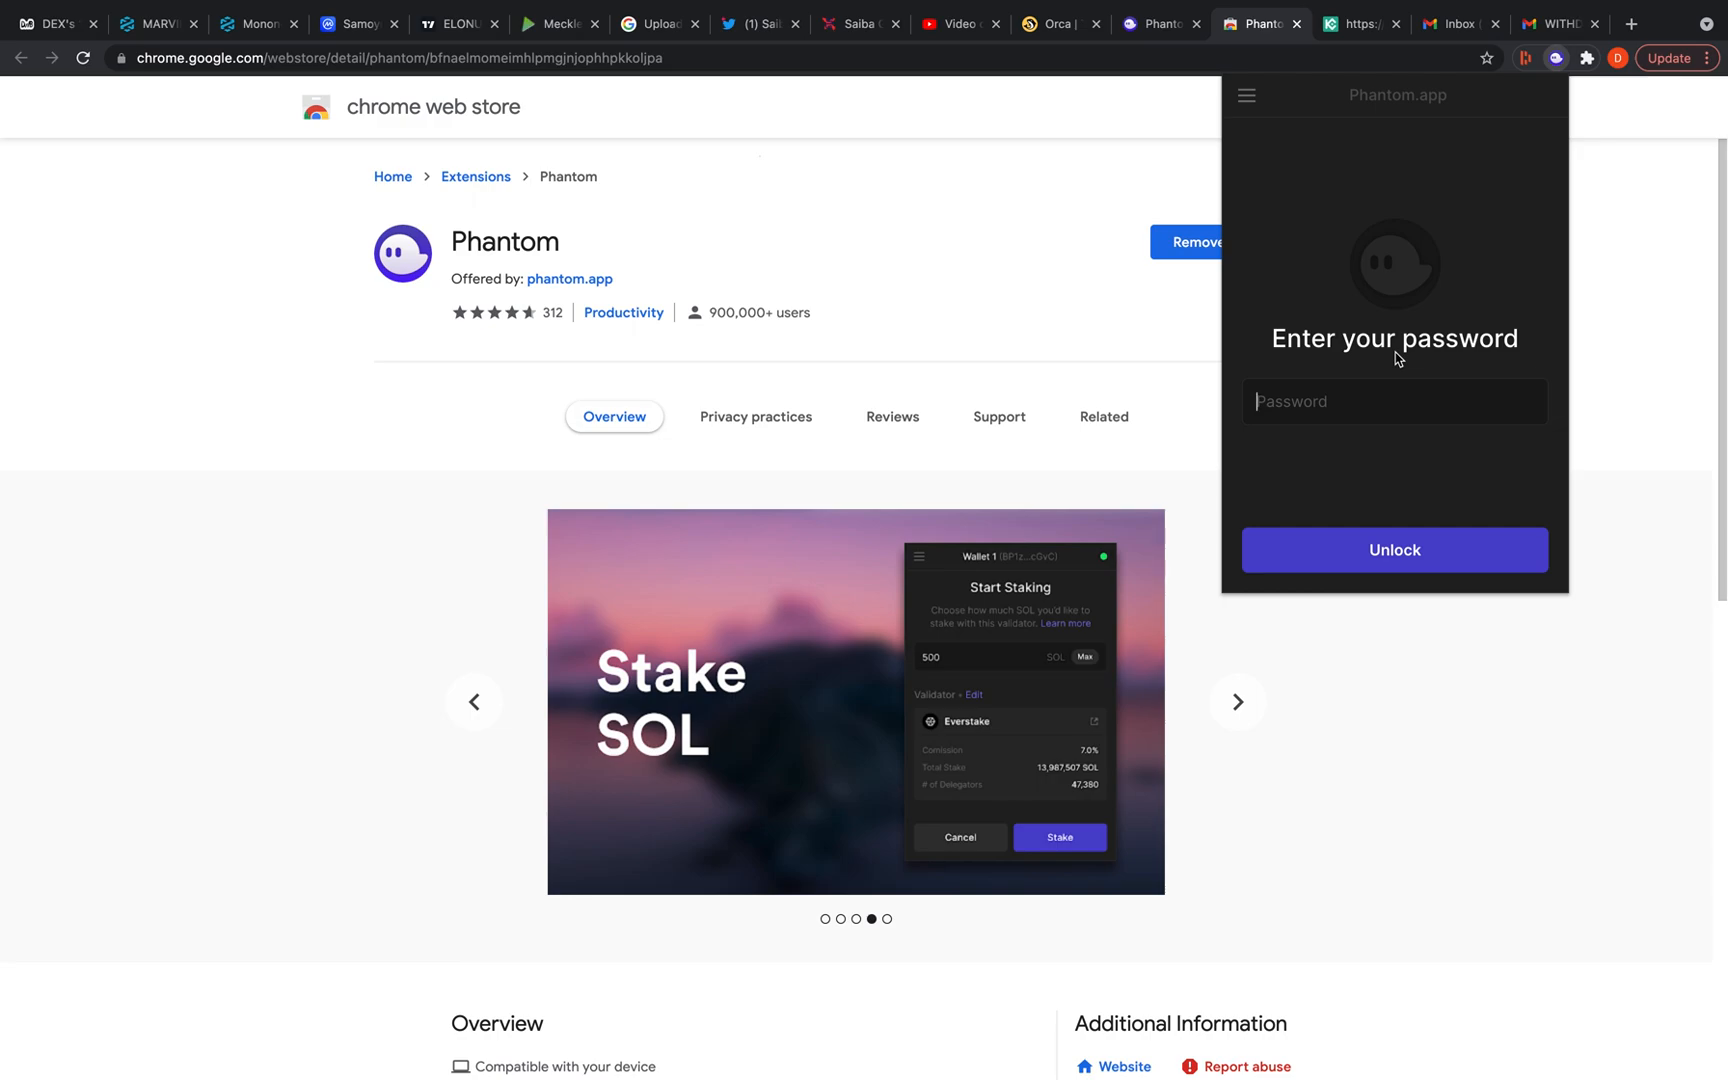
left_click(1236, 702)
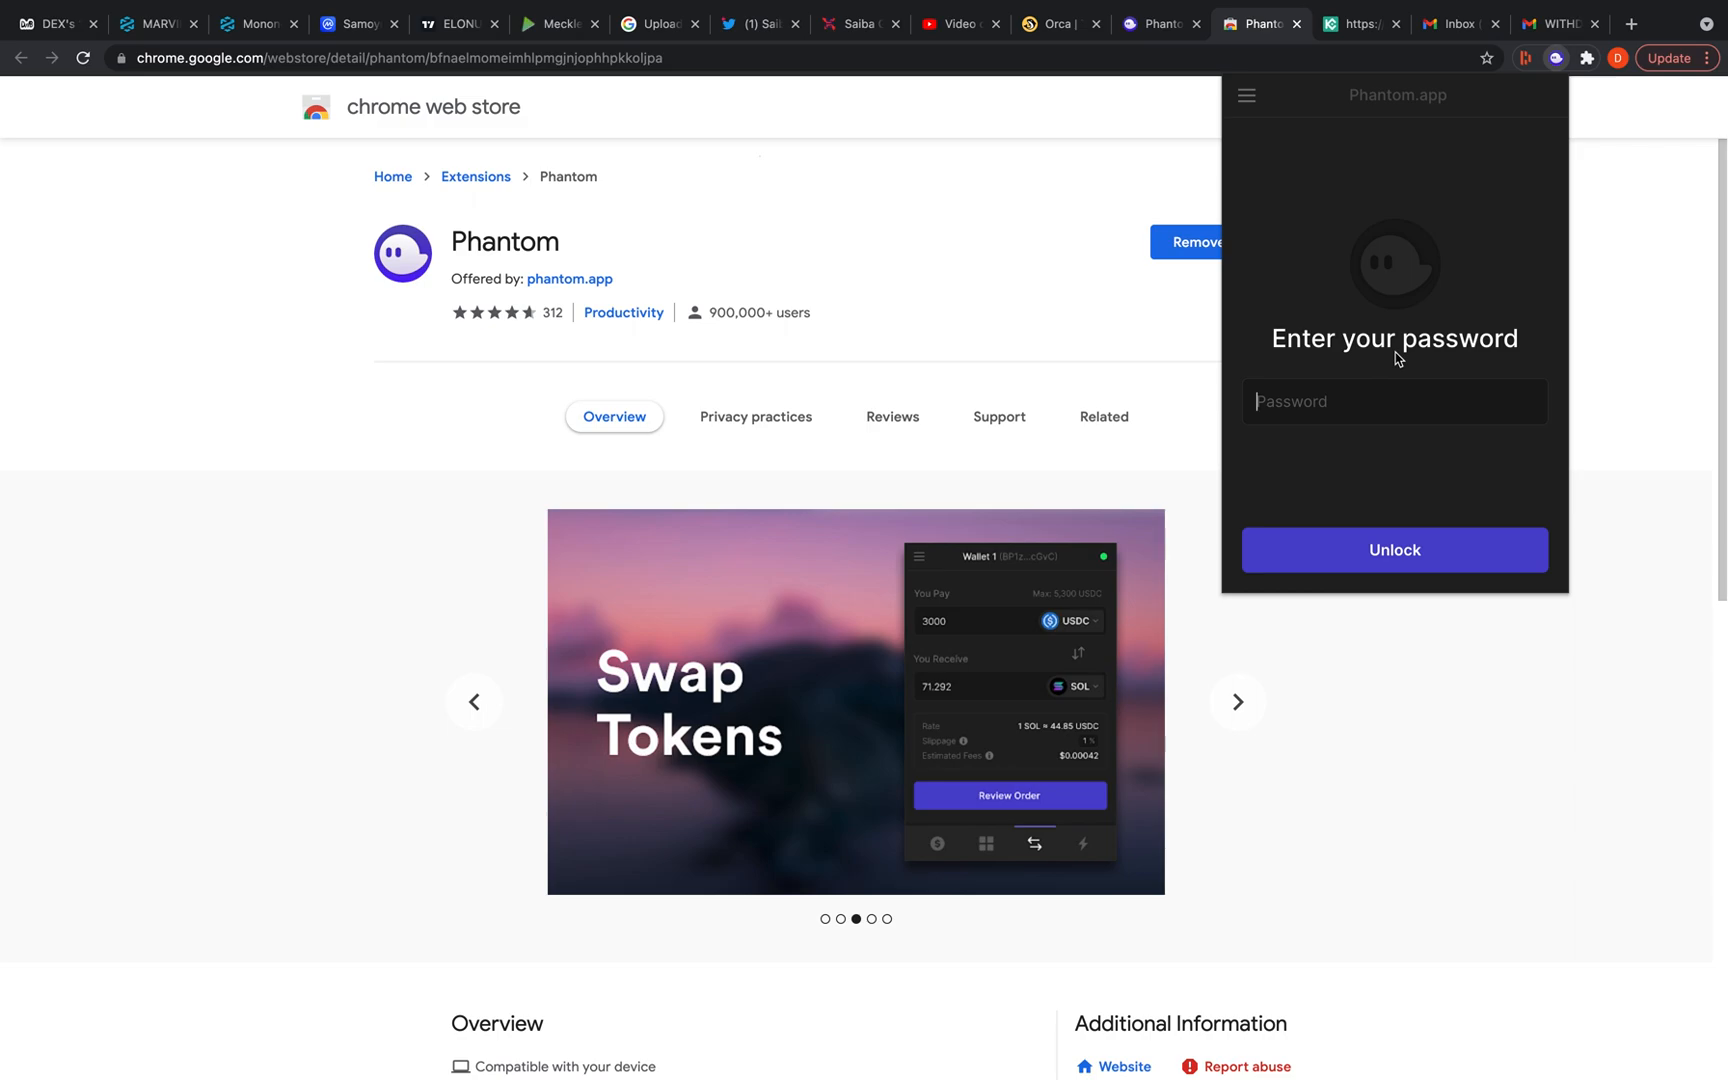
type("•••")
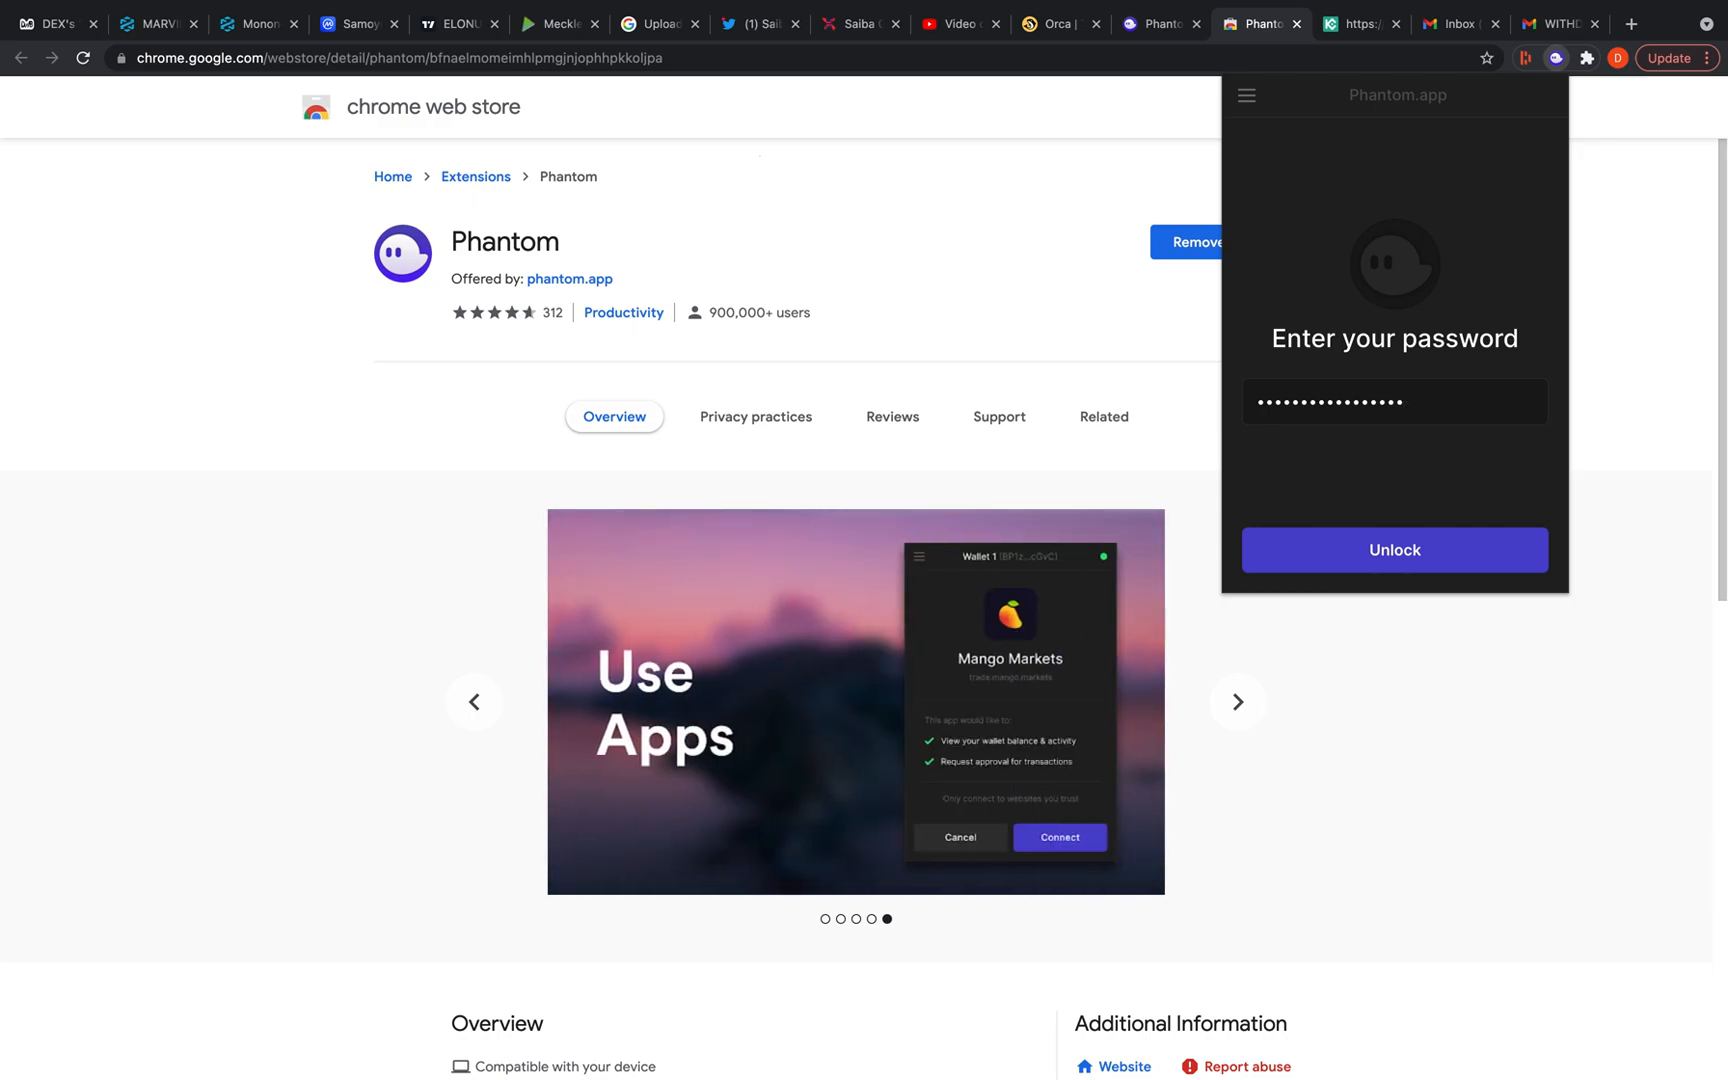
left_click(1392, 550)
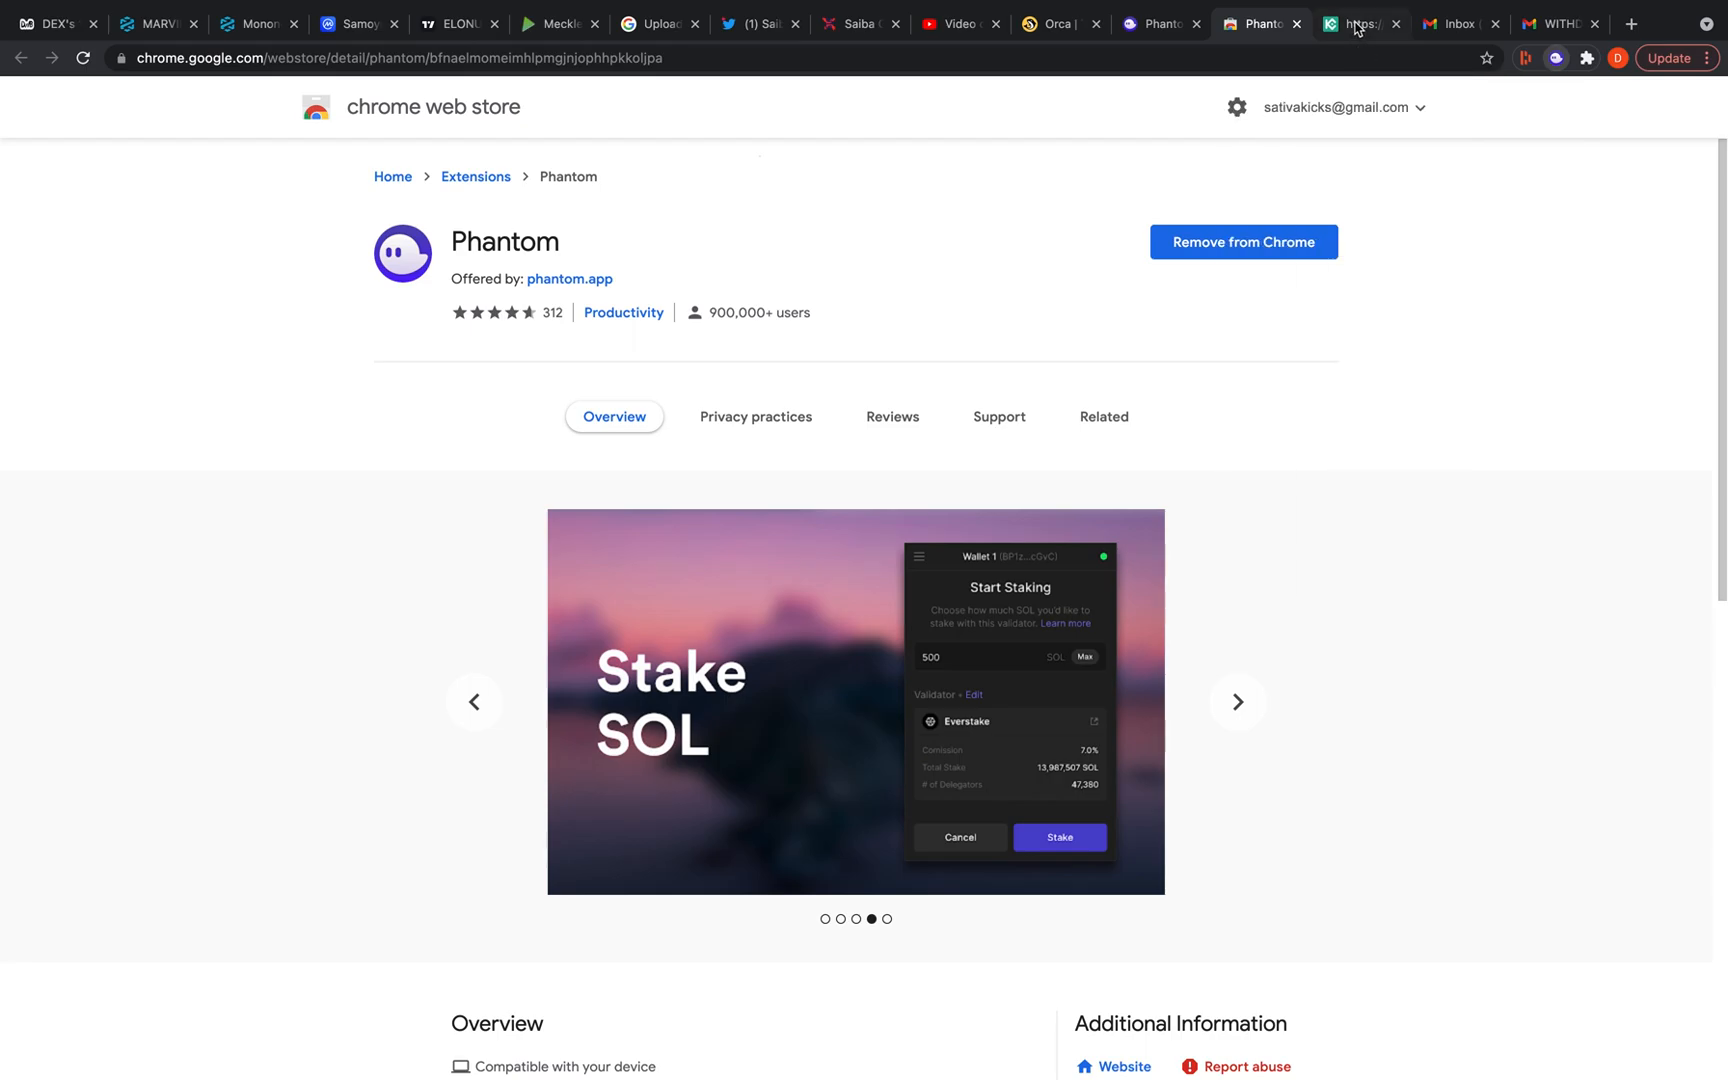
Transfer the Main Account's full 774.21 USDT to the Trading Account and view its 3,350.88 USDT balance
left_click(1358, 24)
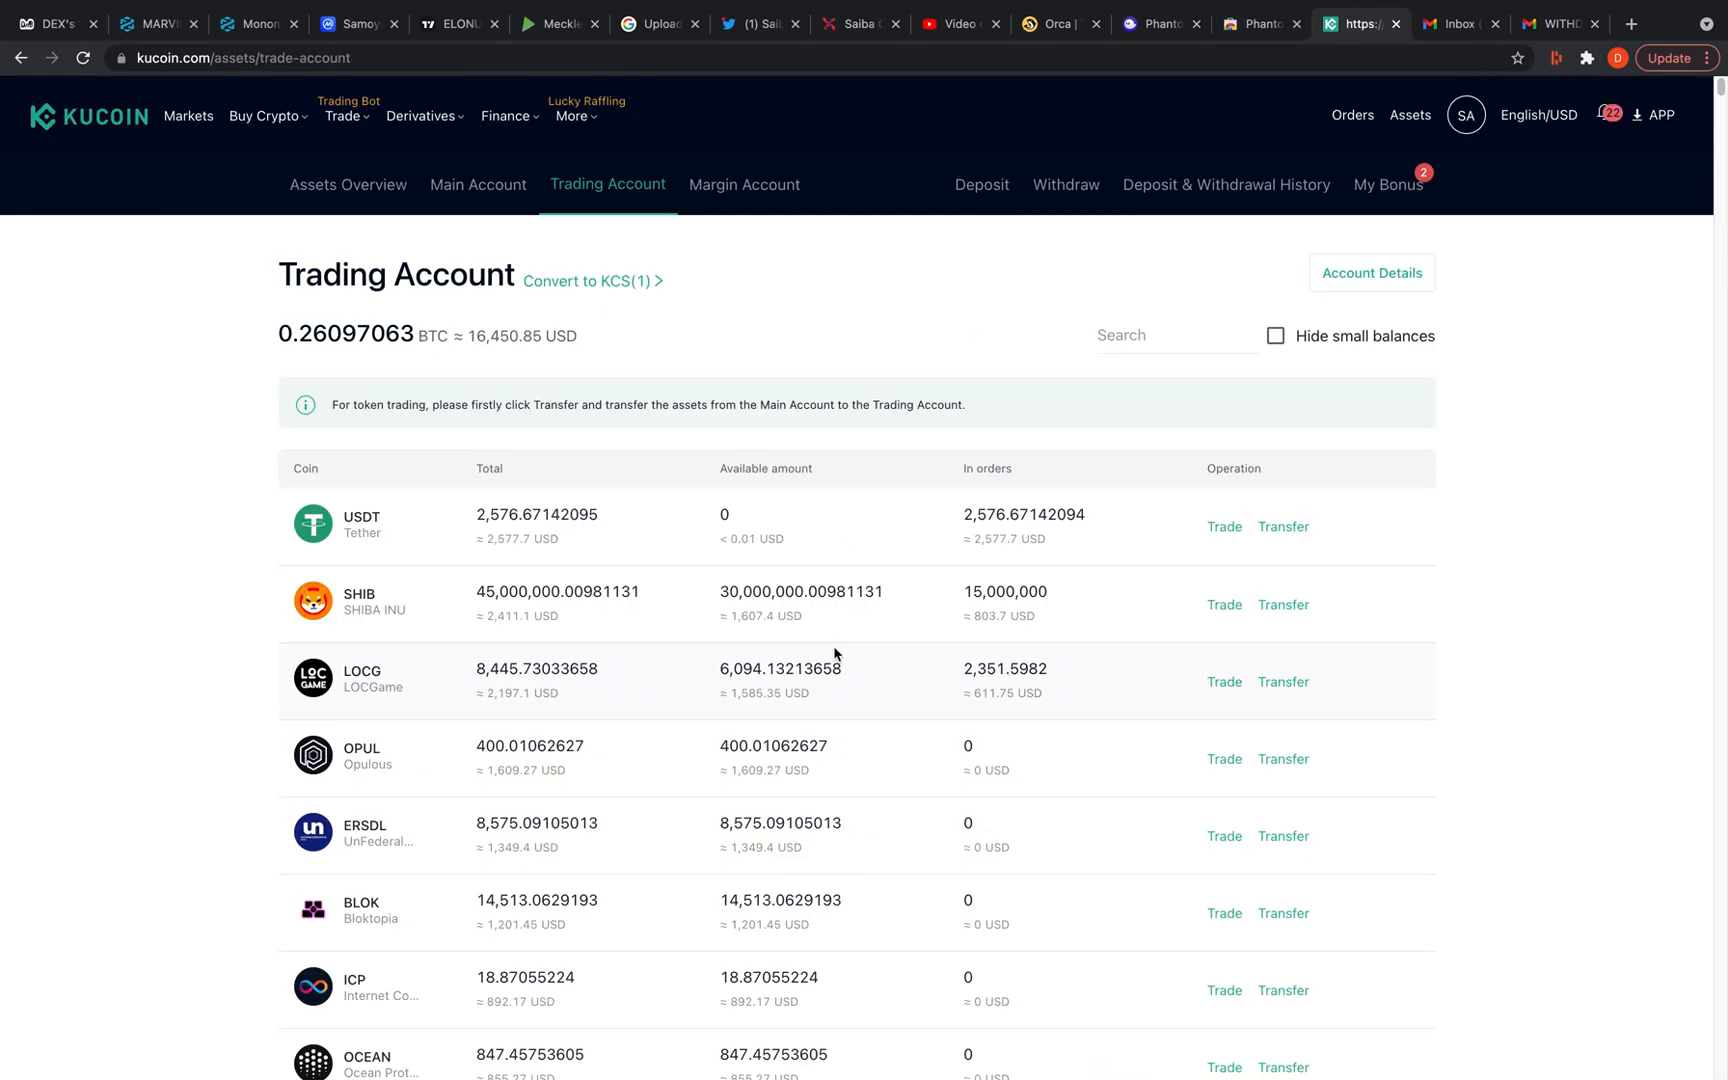
mouse_move(816, 346)
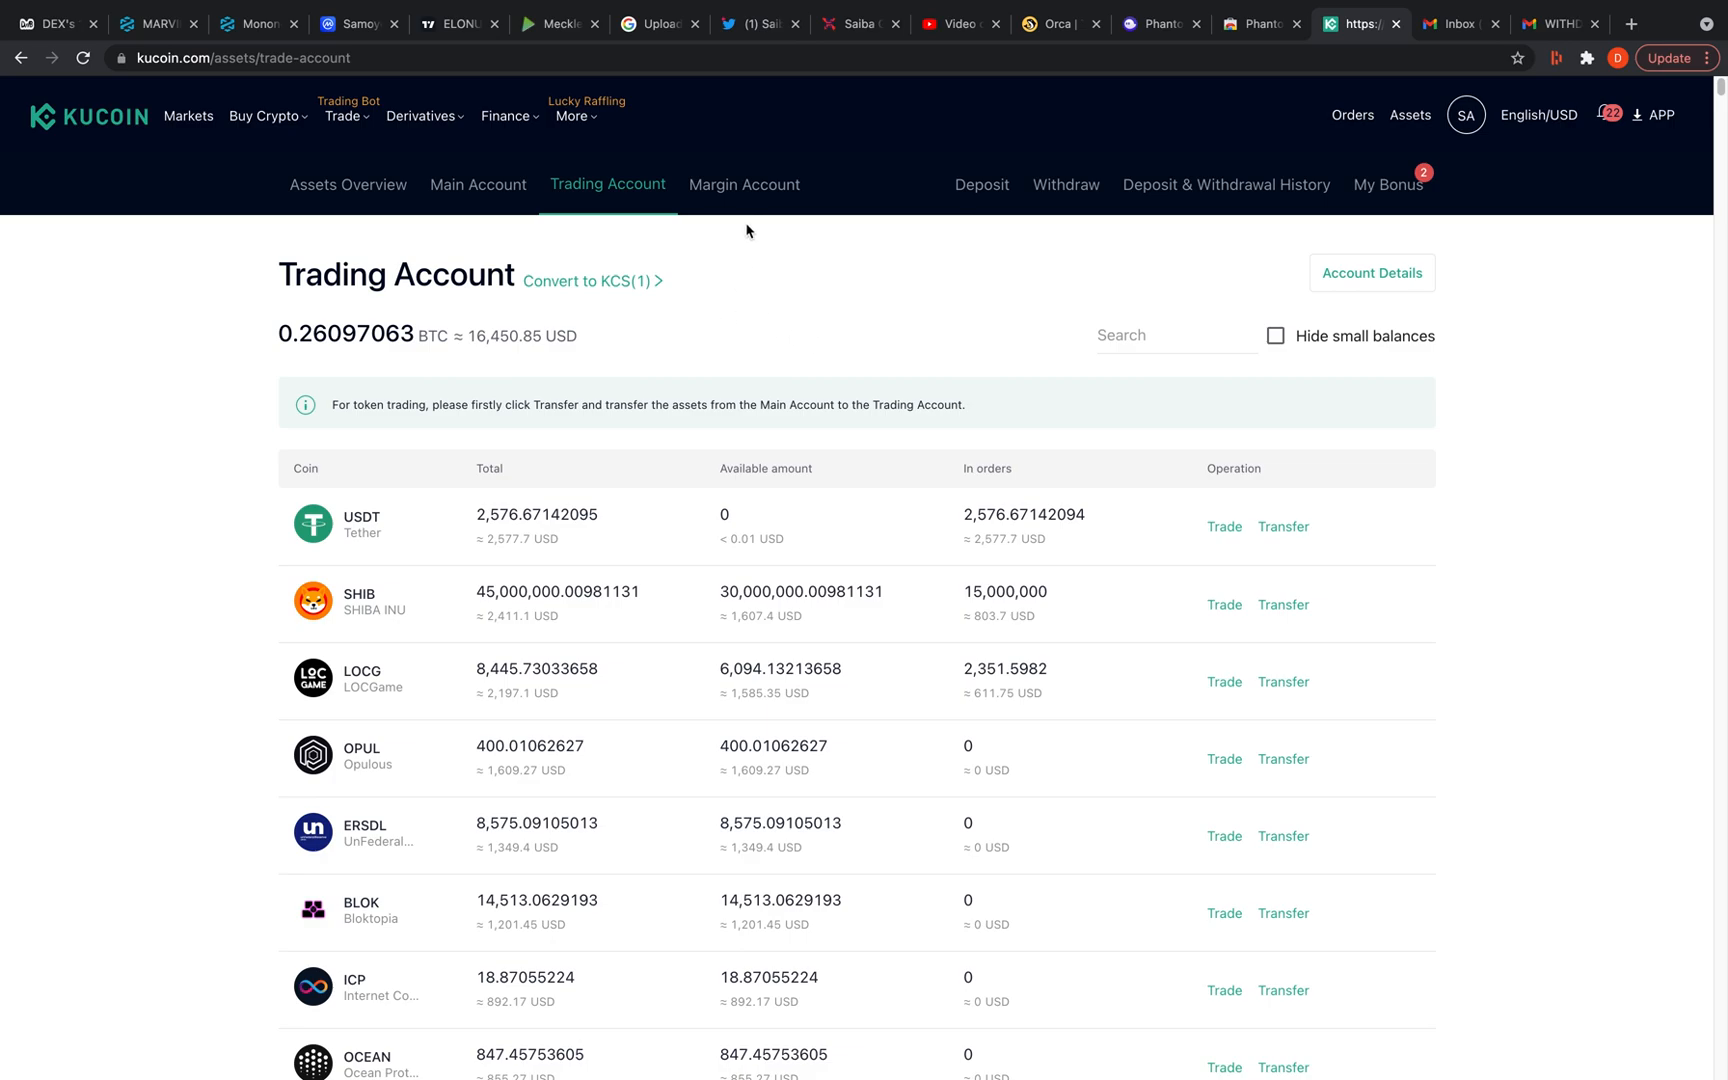
mouse_move(710, 202)
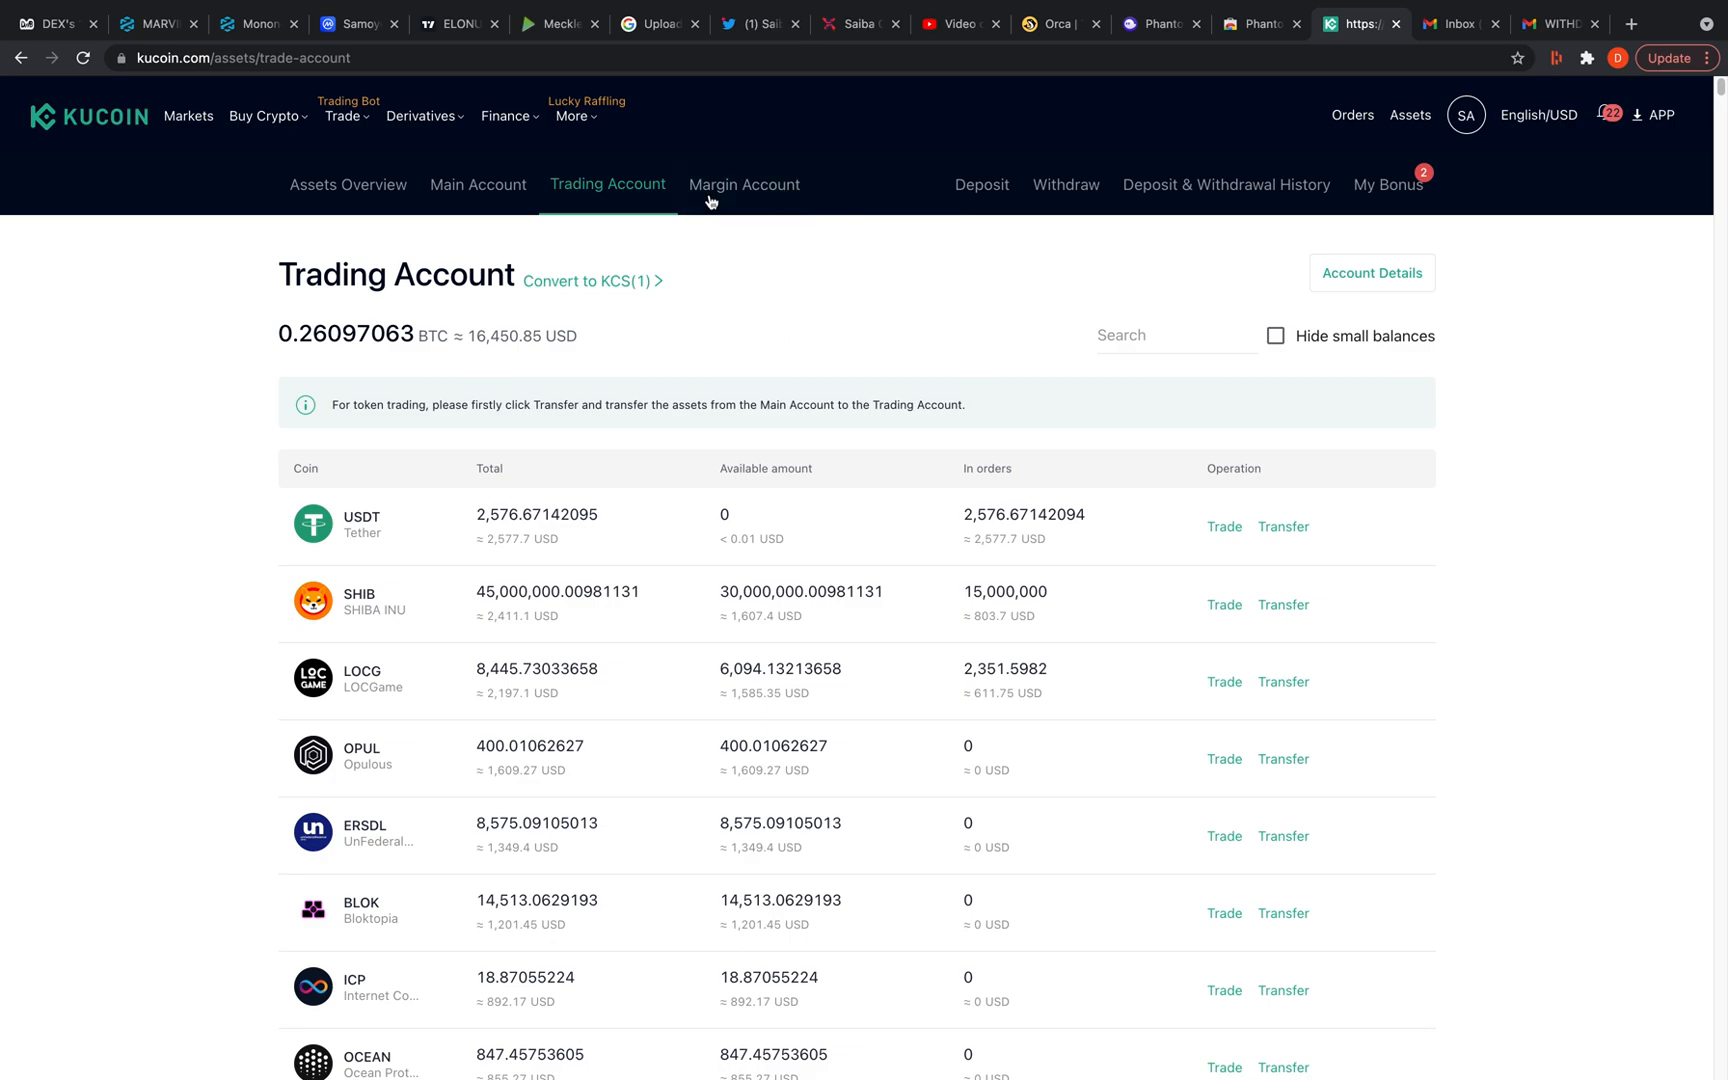
left_click(478, 184)
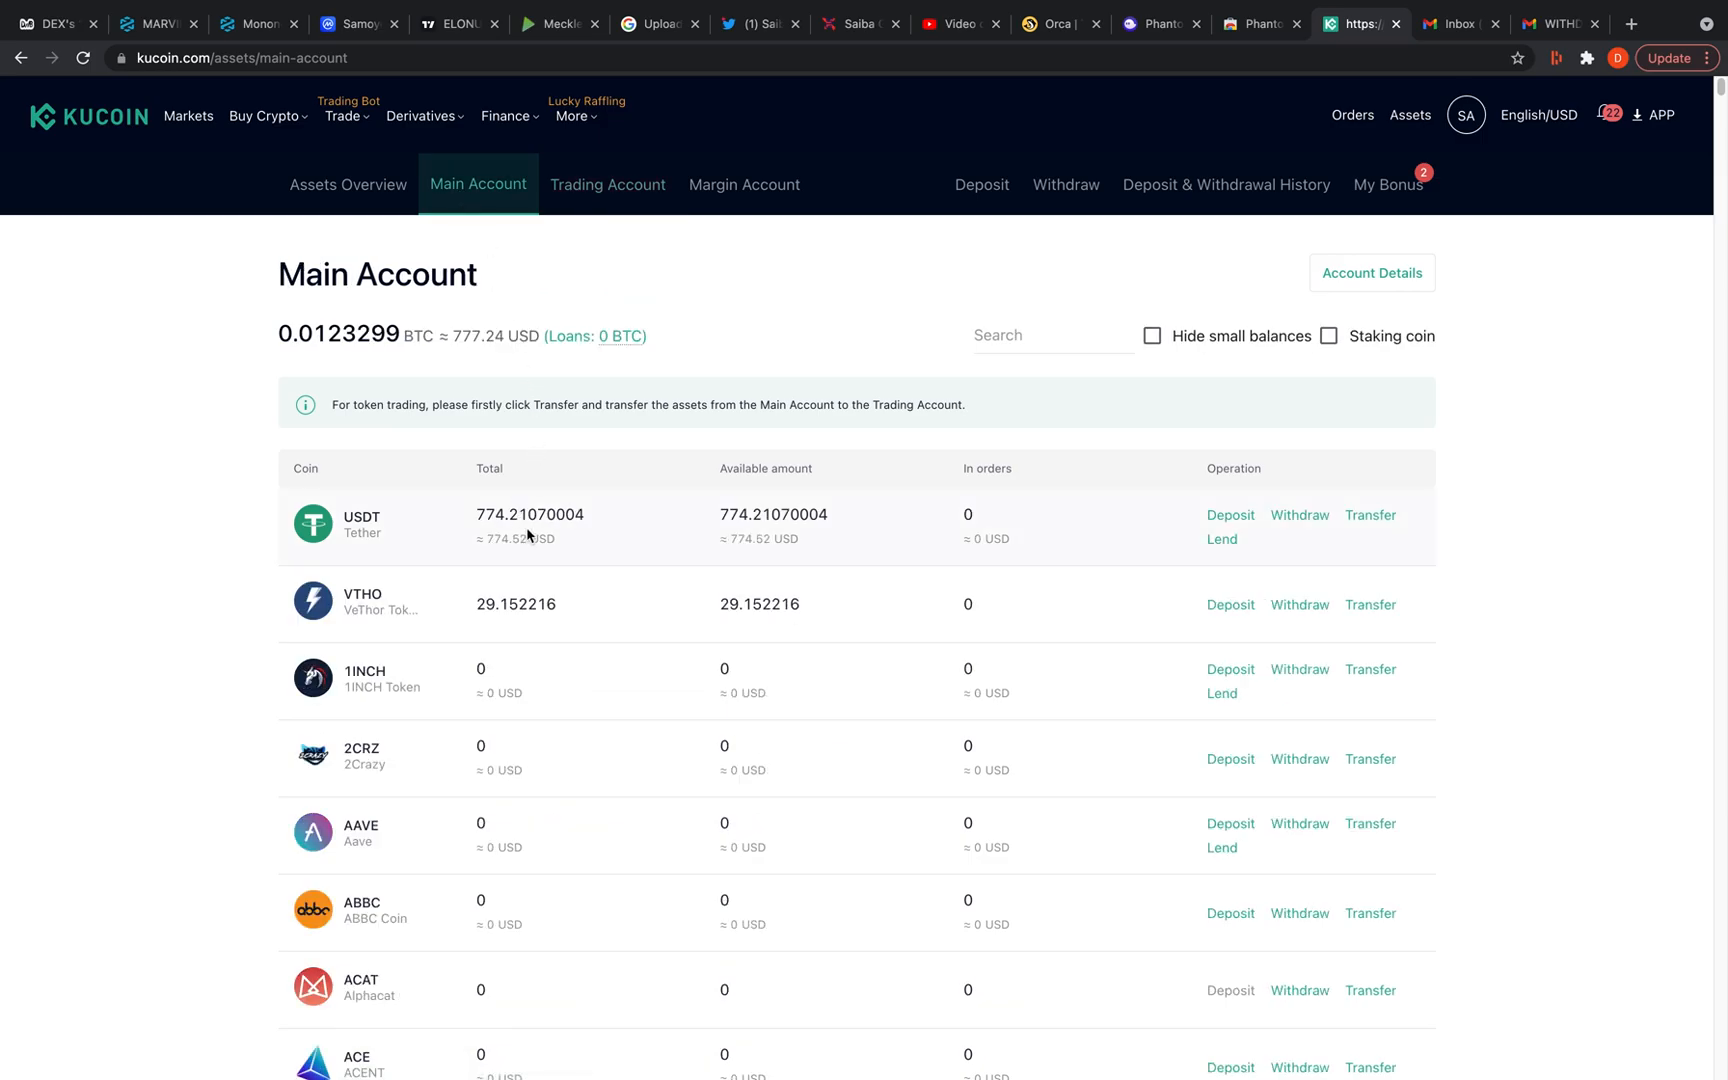
mouse_move(684, 528)
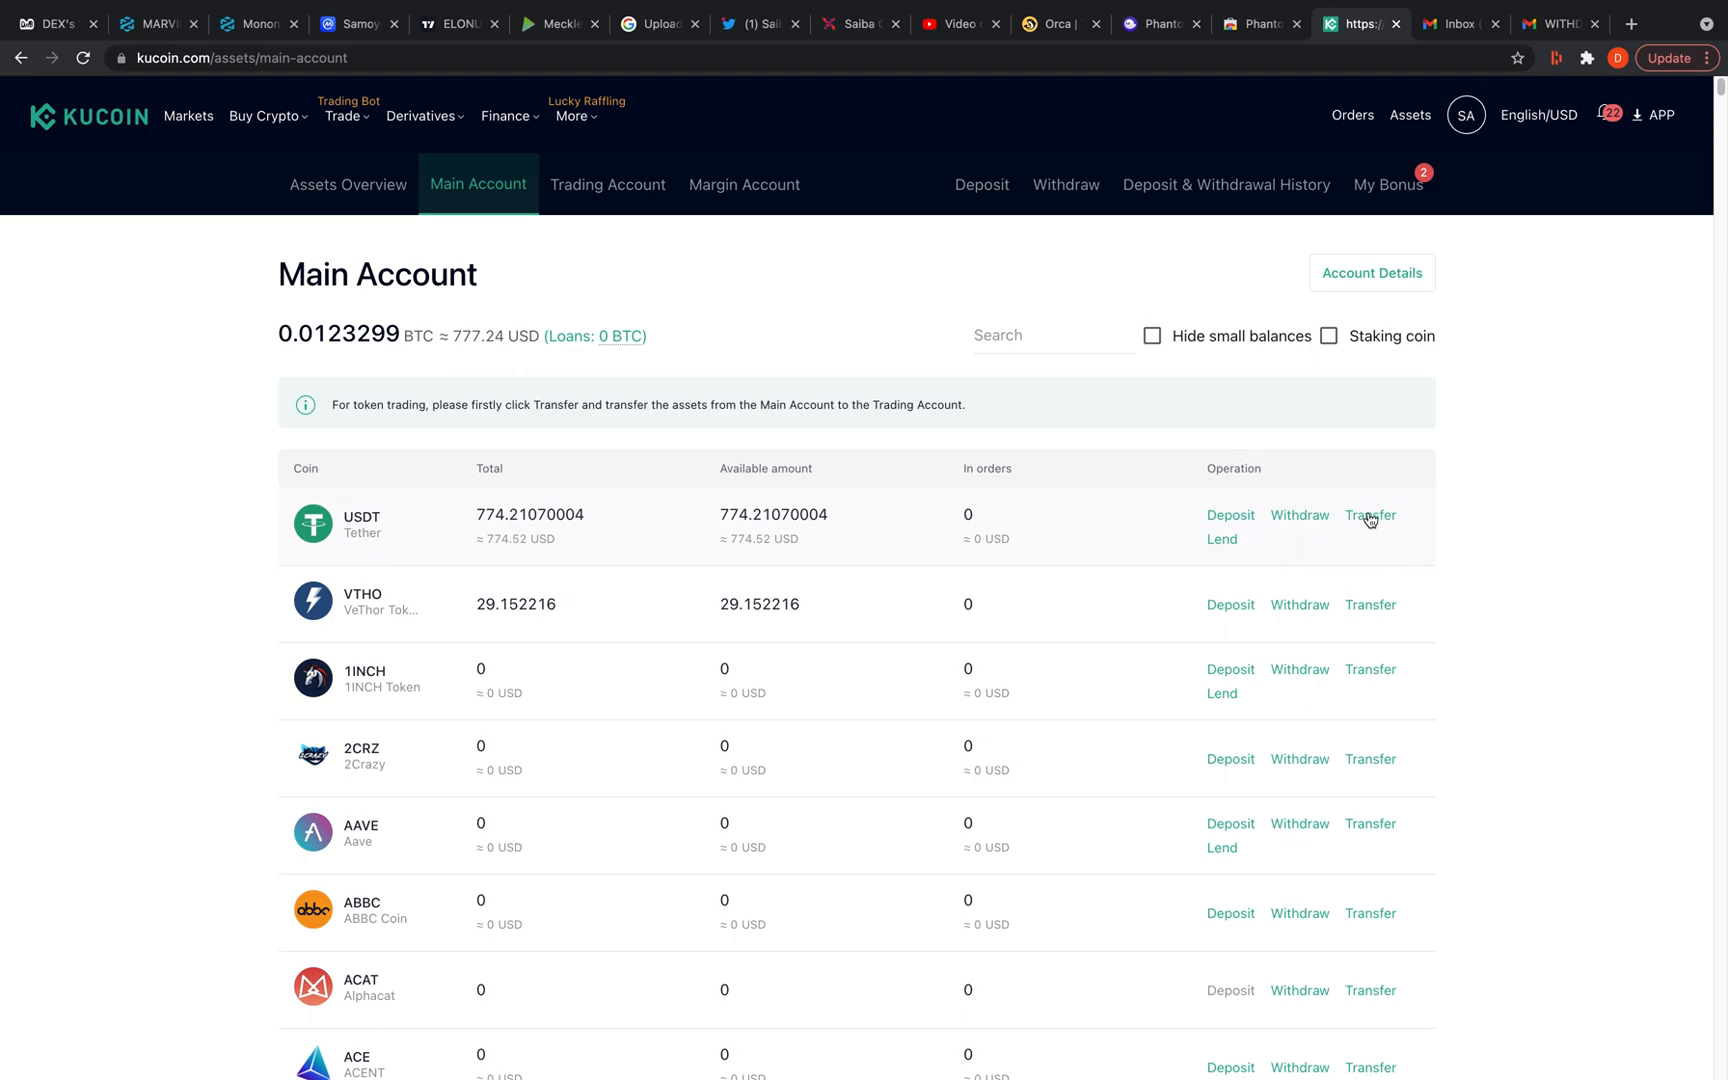
left_click(1370, 514)
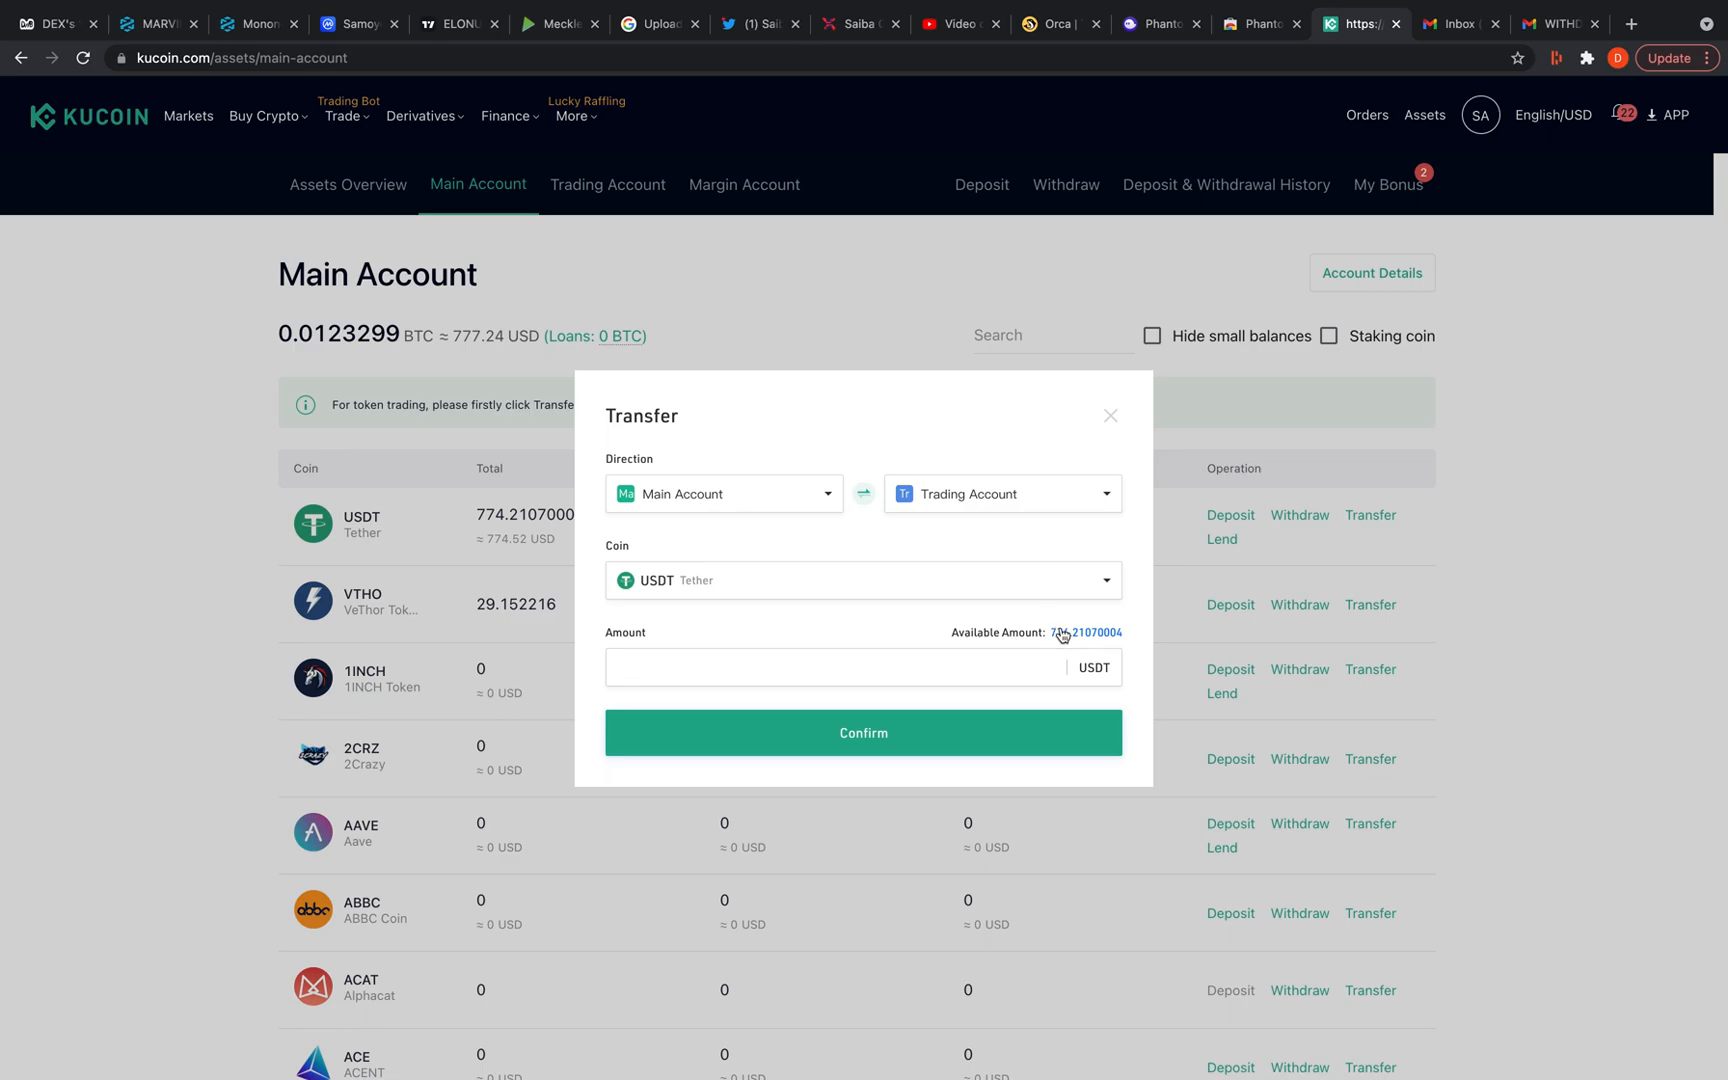
left_click(1088, 632)
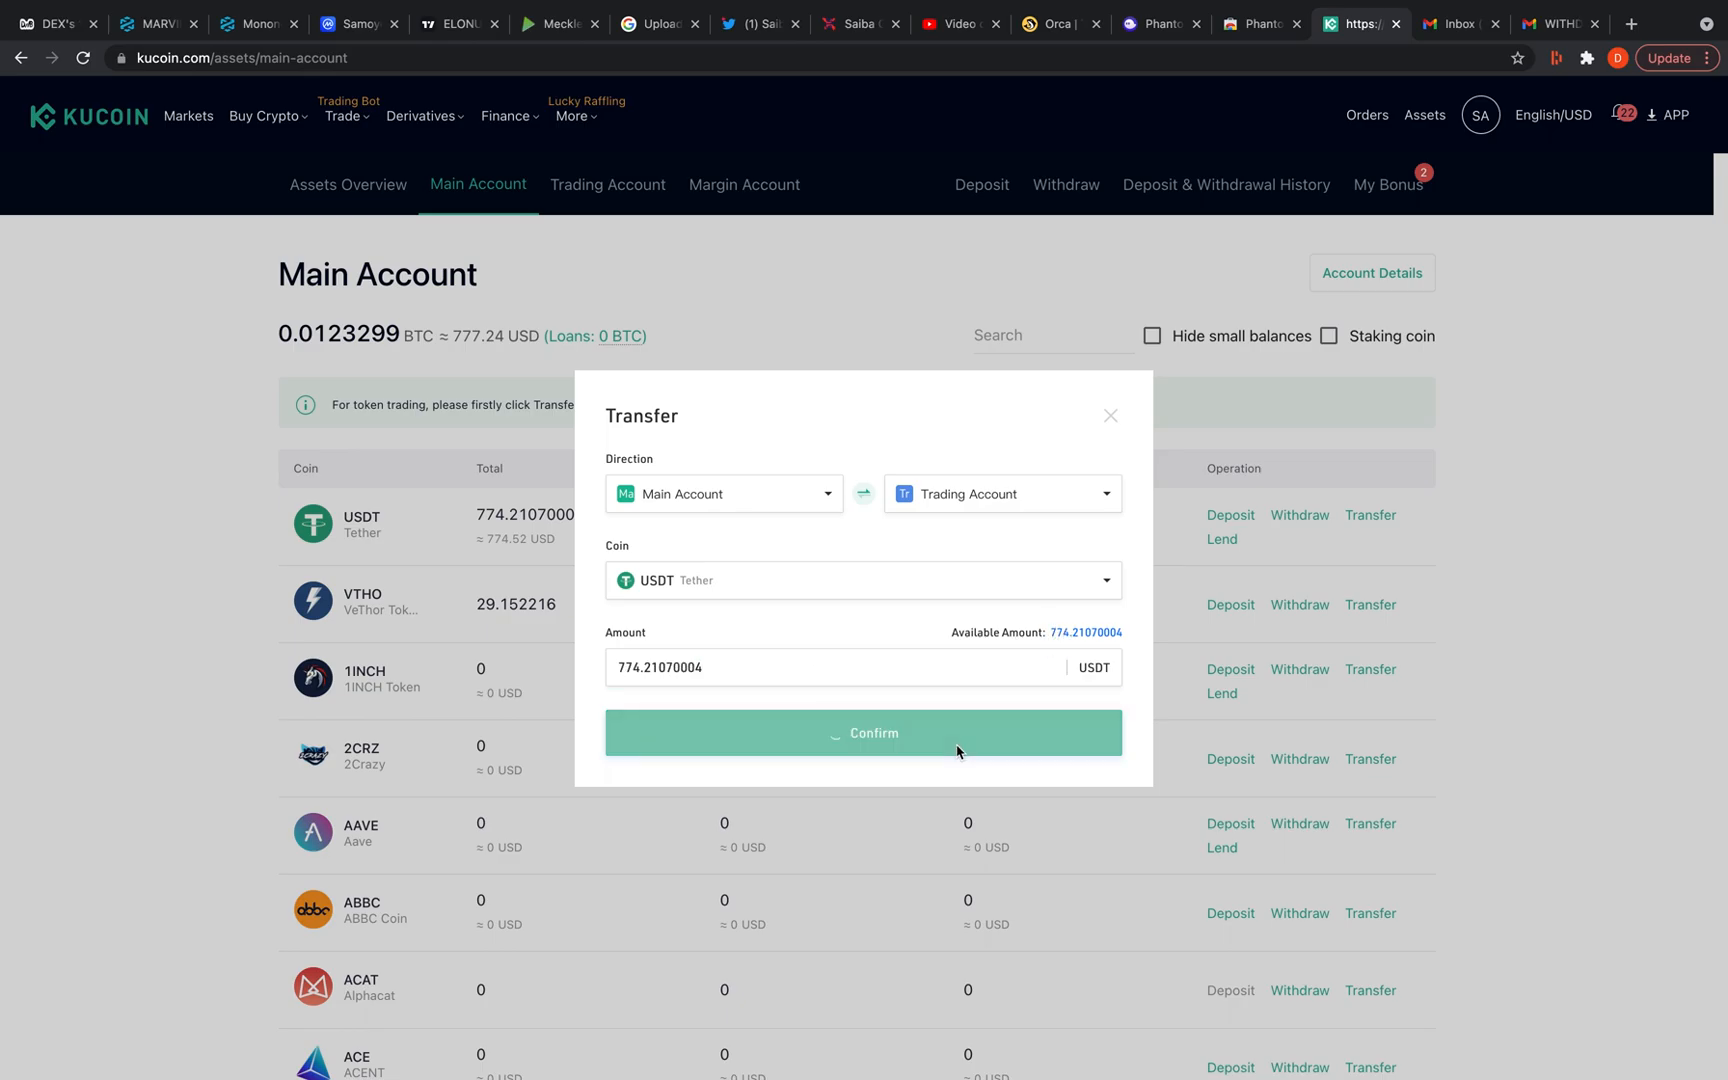
left_click(862, 732)
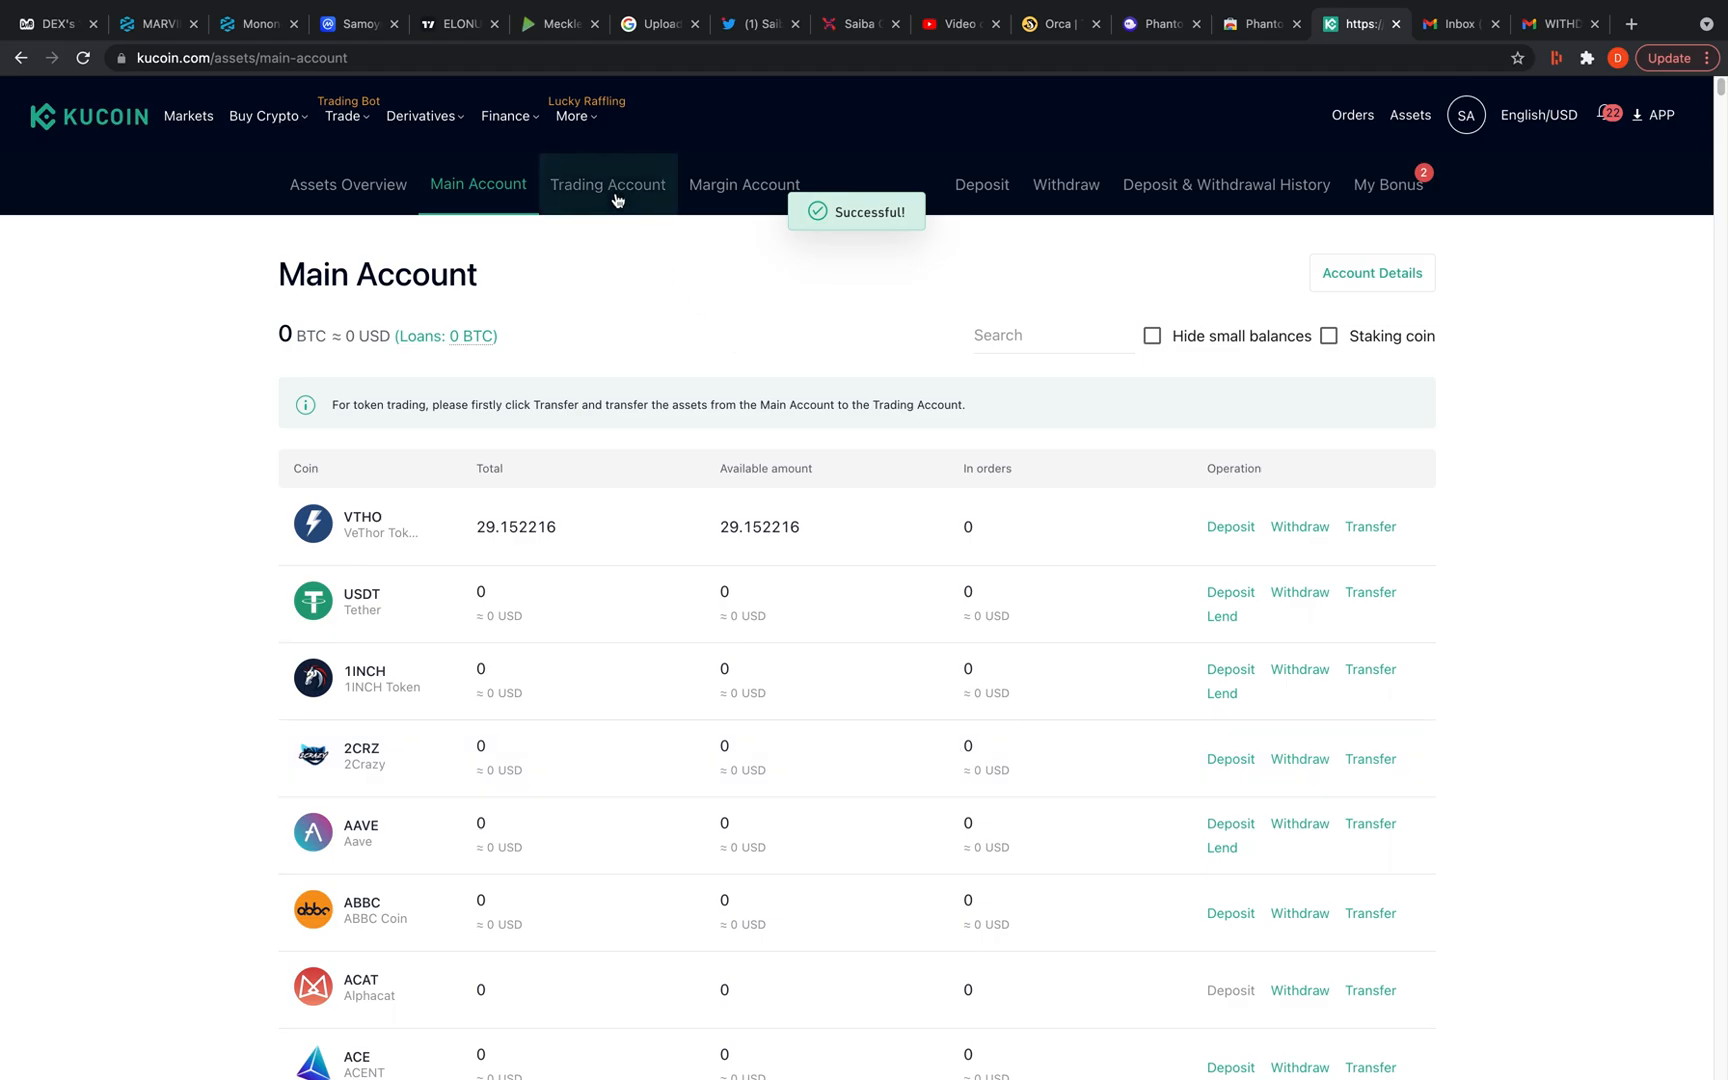
left_click(608, 184)
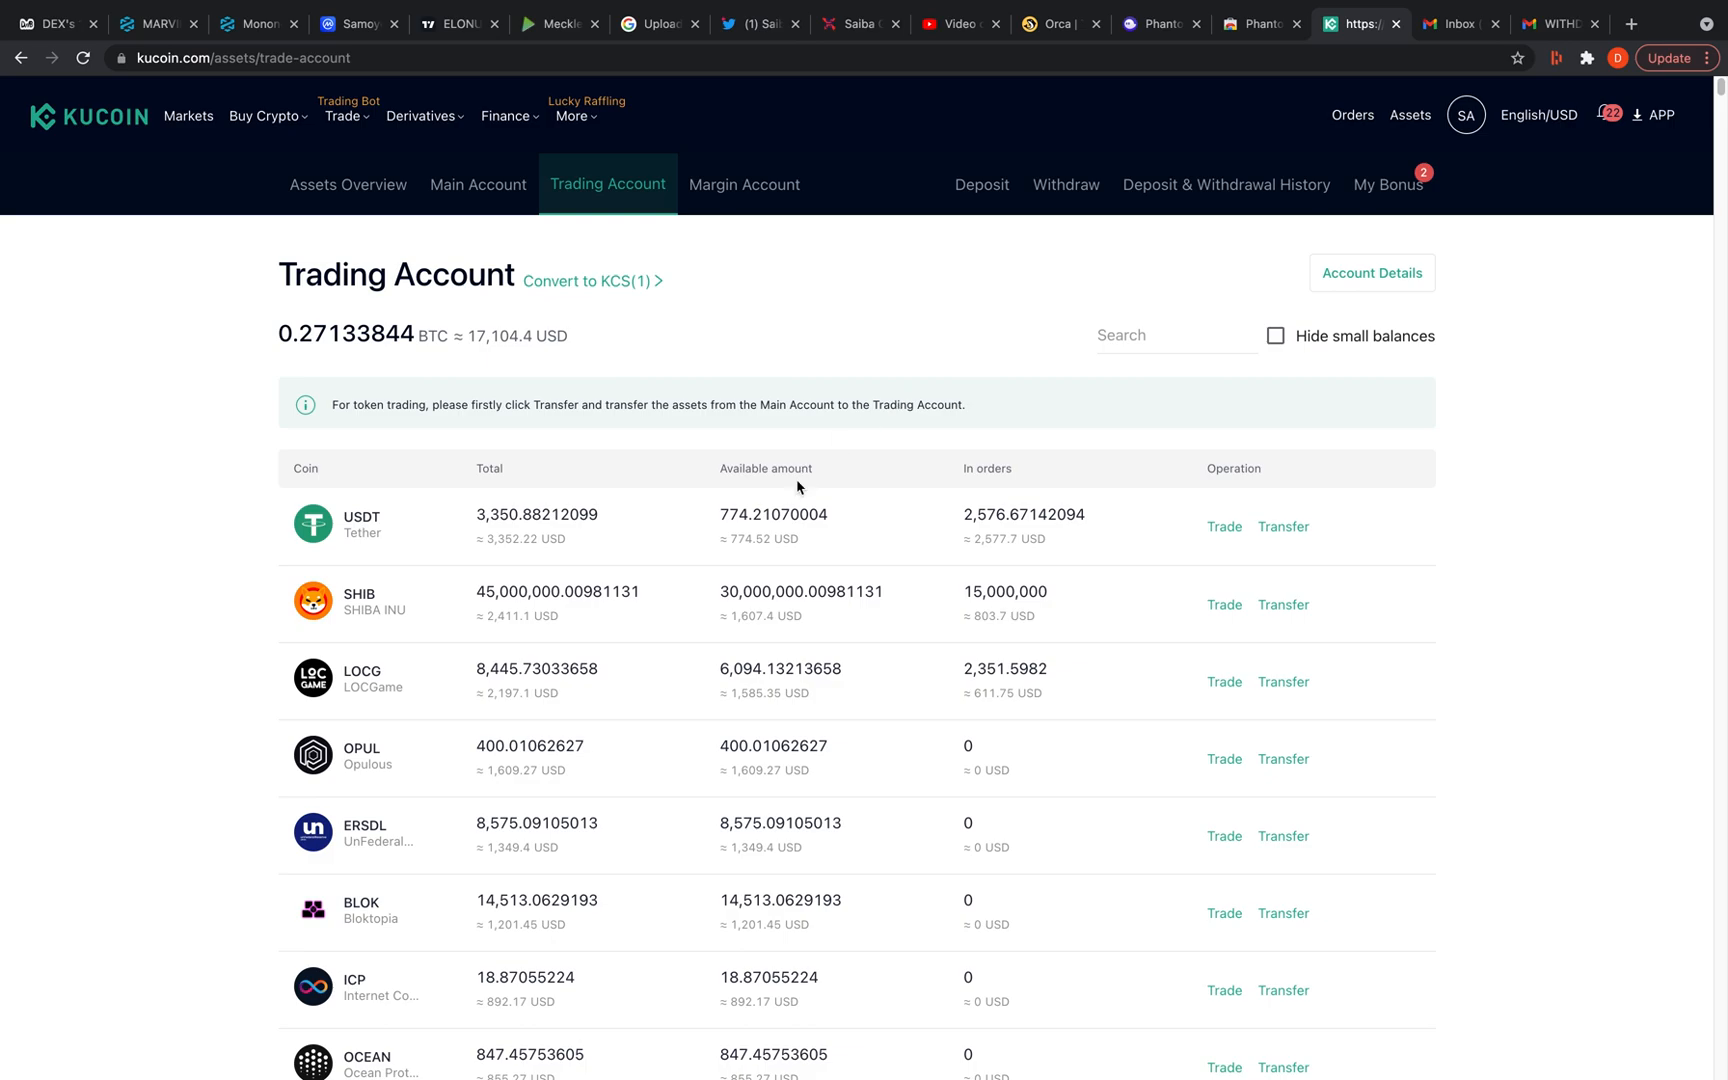
mouse_move(748, 540)
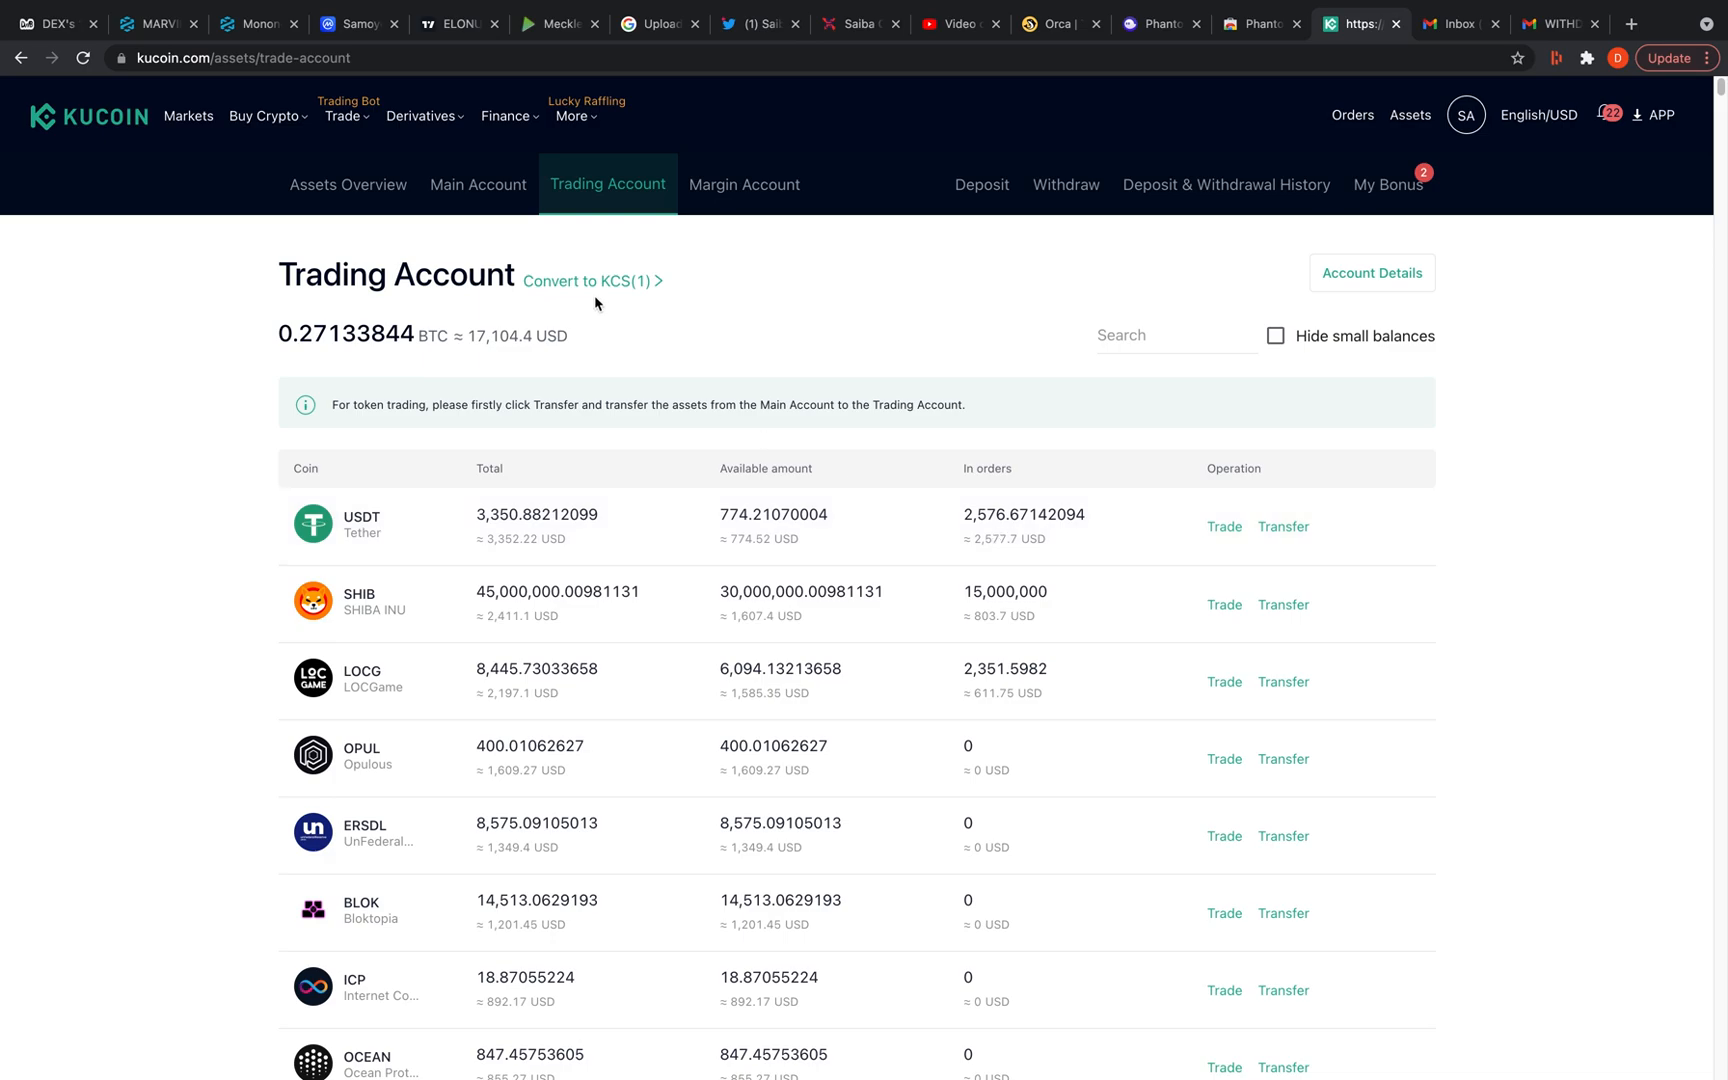
mouse_move(194, 130)
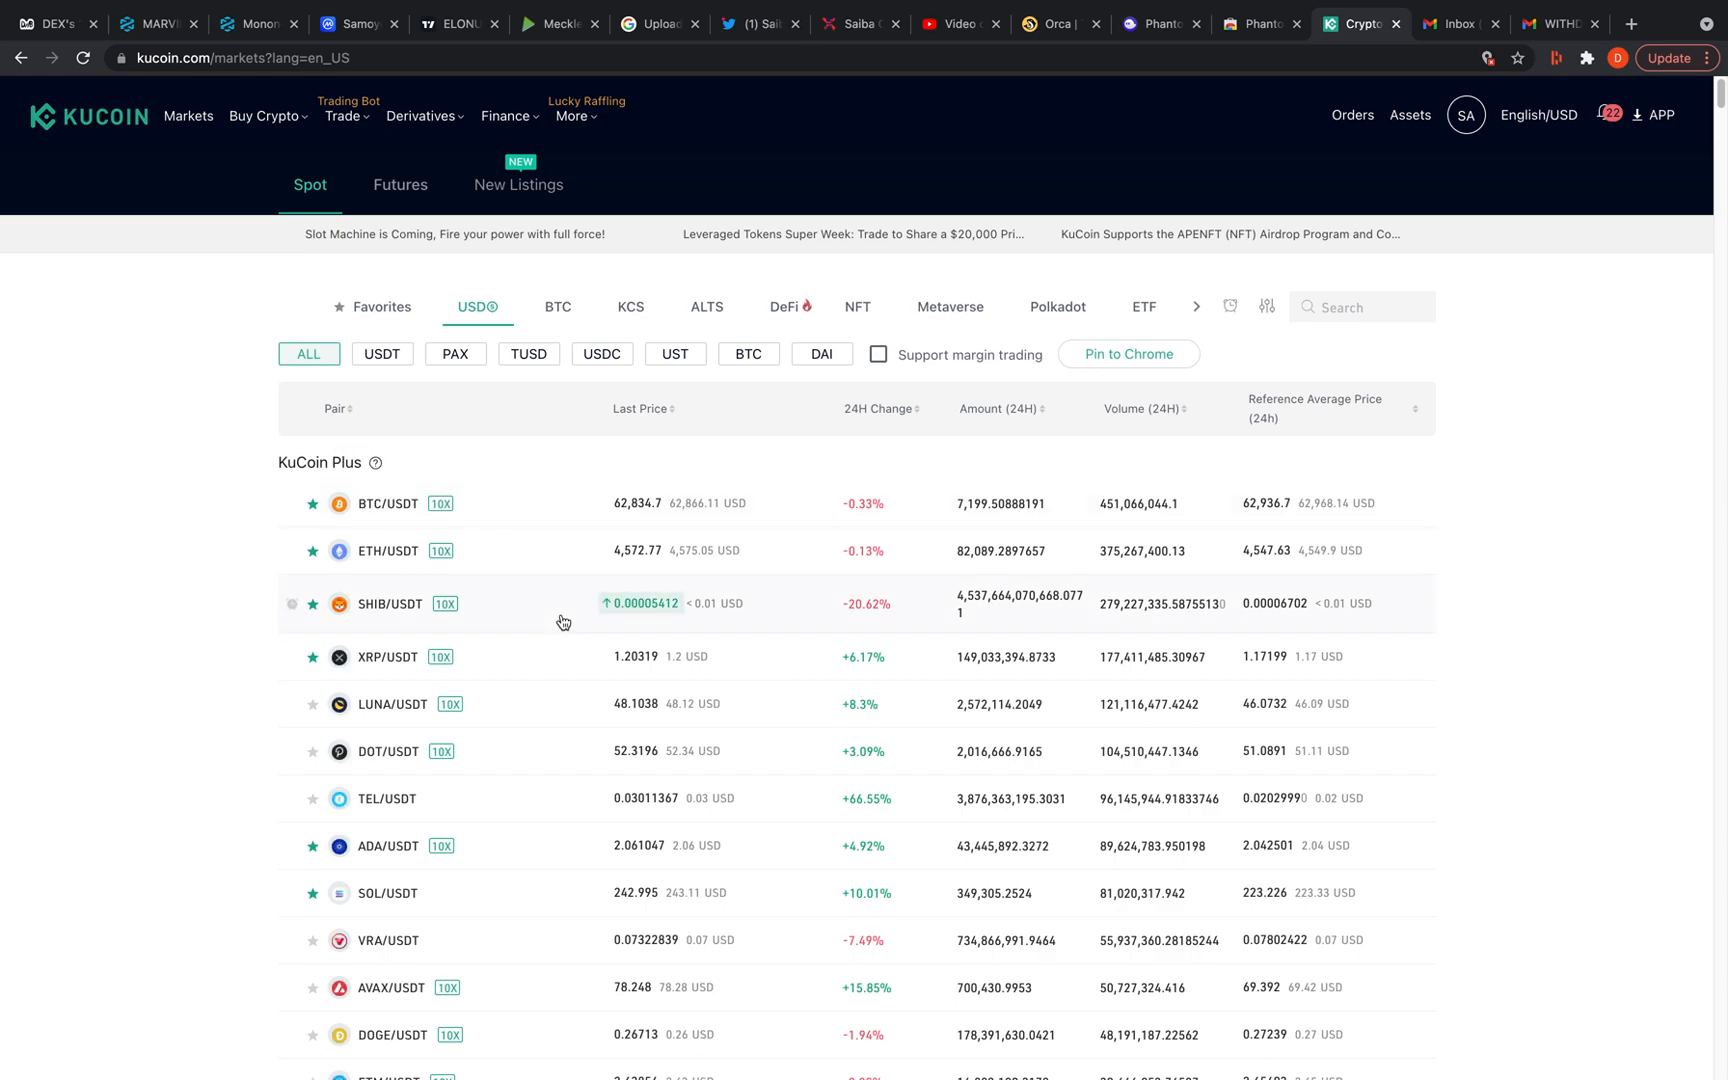
mouse_move(538, 890)
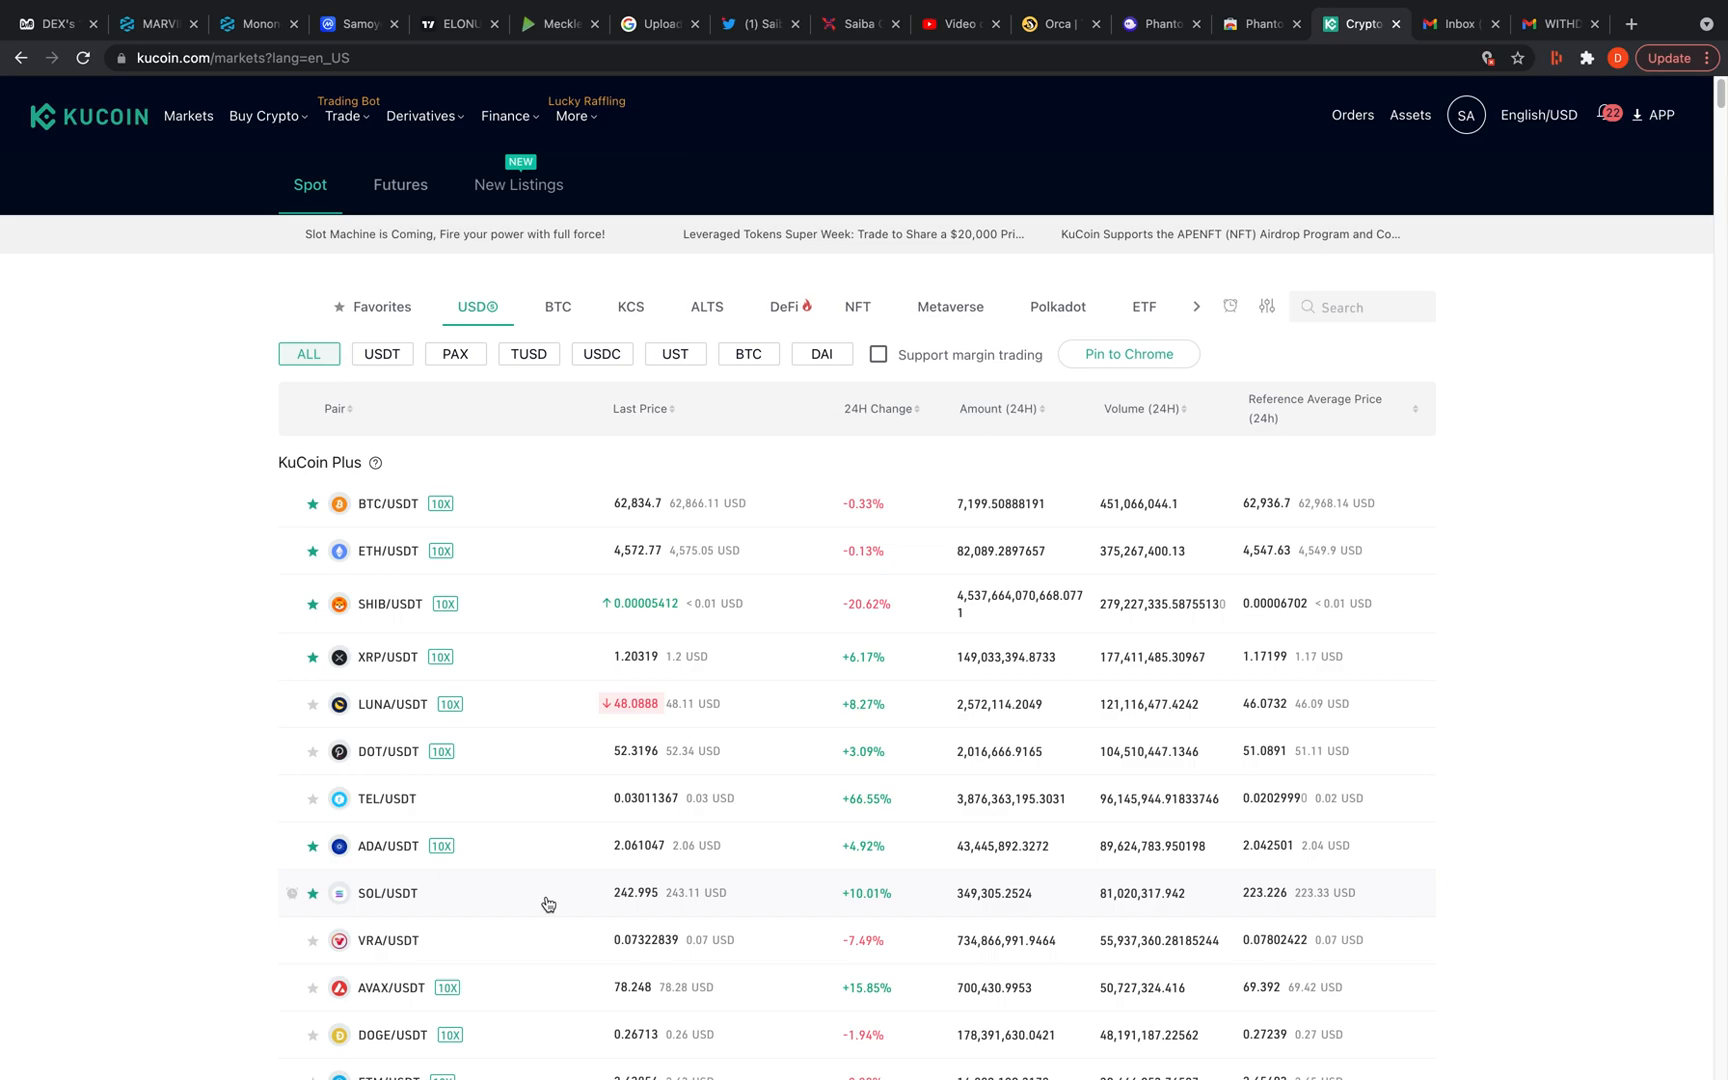
Market-buy SOL with 400 USDT on the SOL/USDT spot pair, receiving about 1.64 SOL
left_click(386, 892)
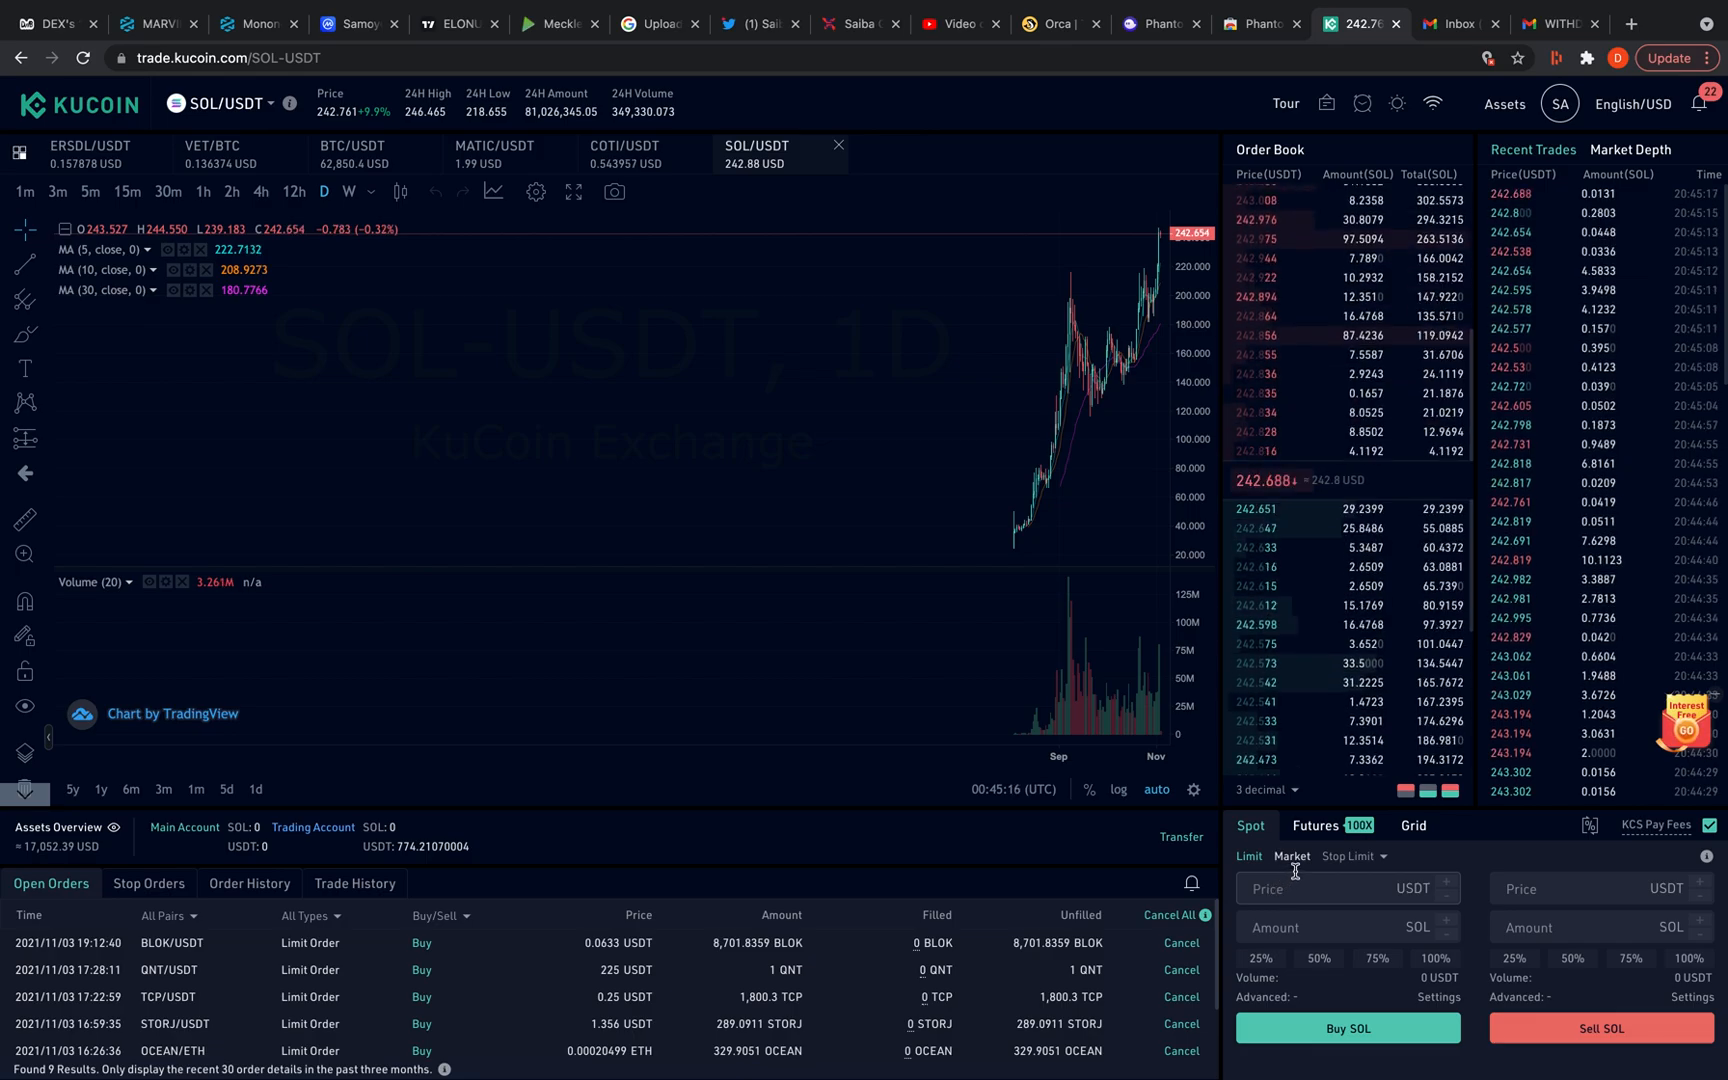
left_click(1290, 856)
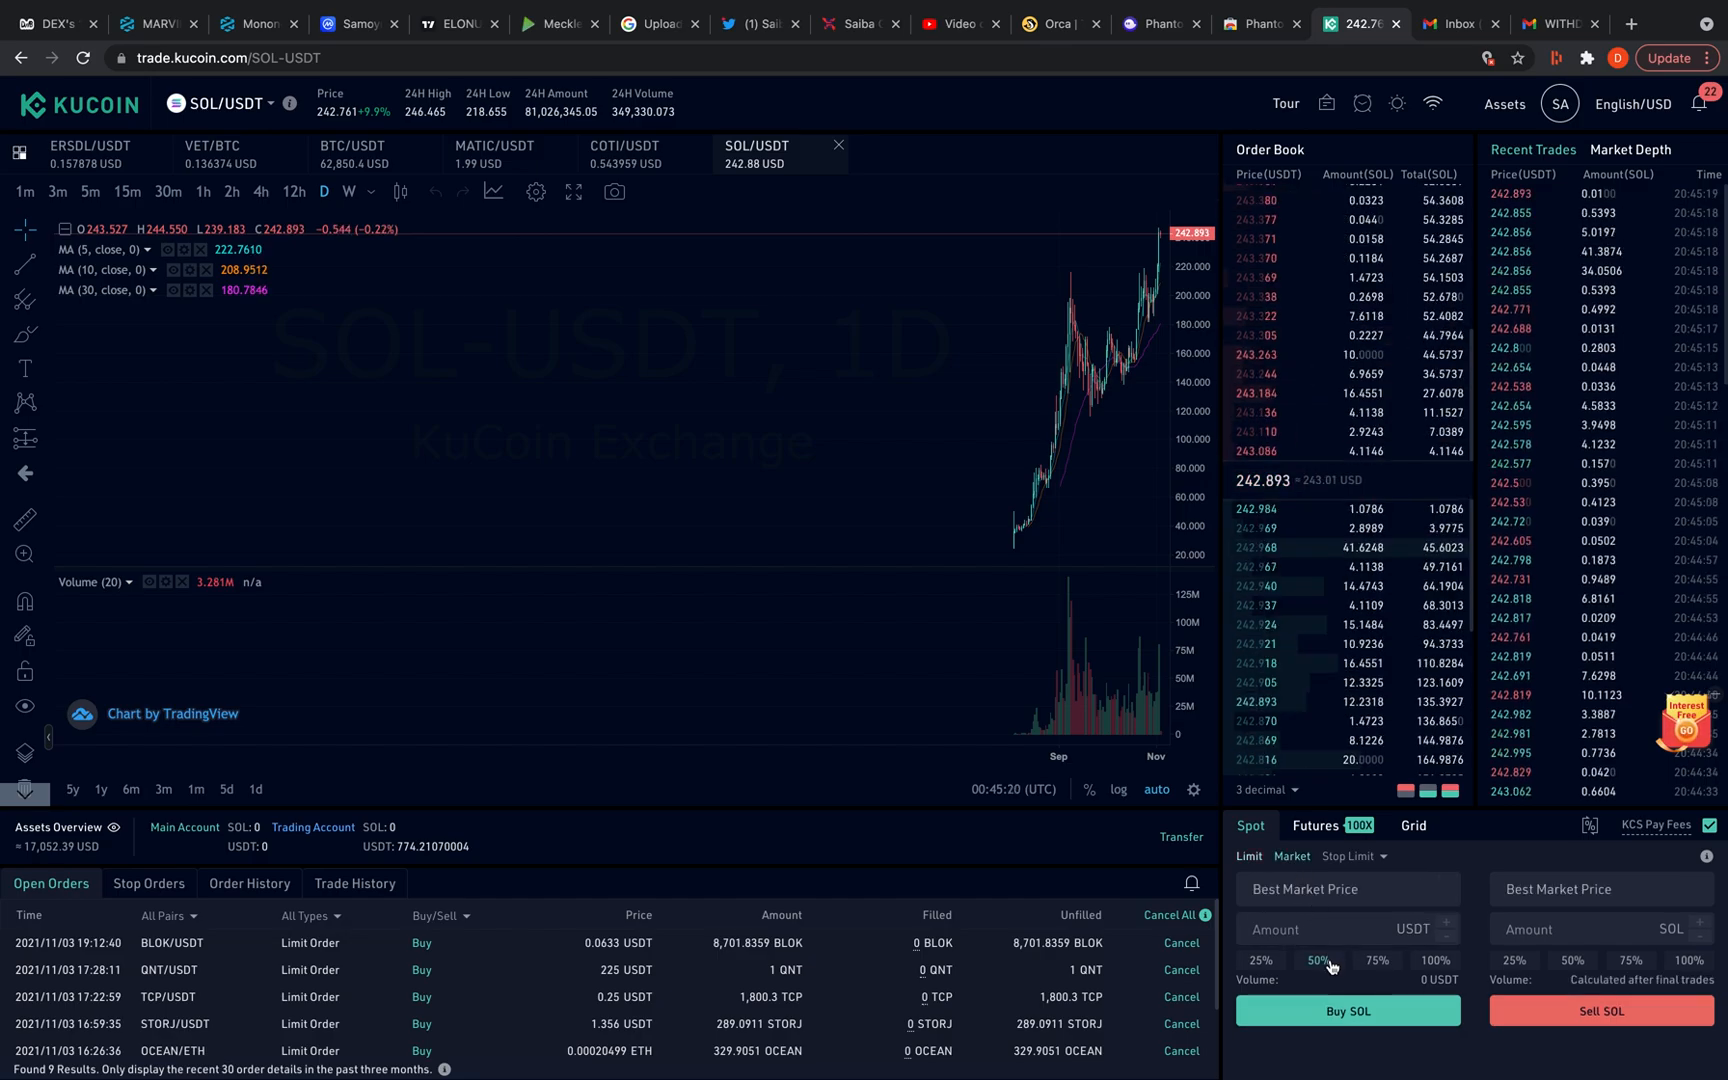
left_click(1328, 930)
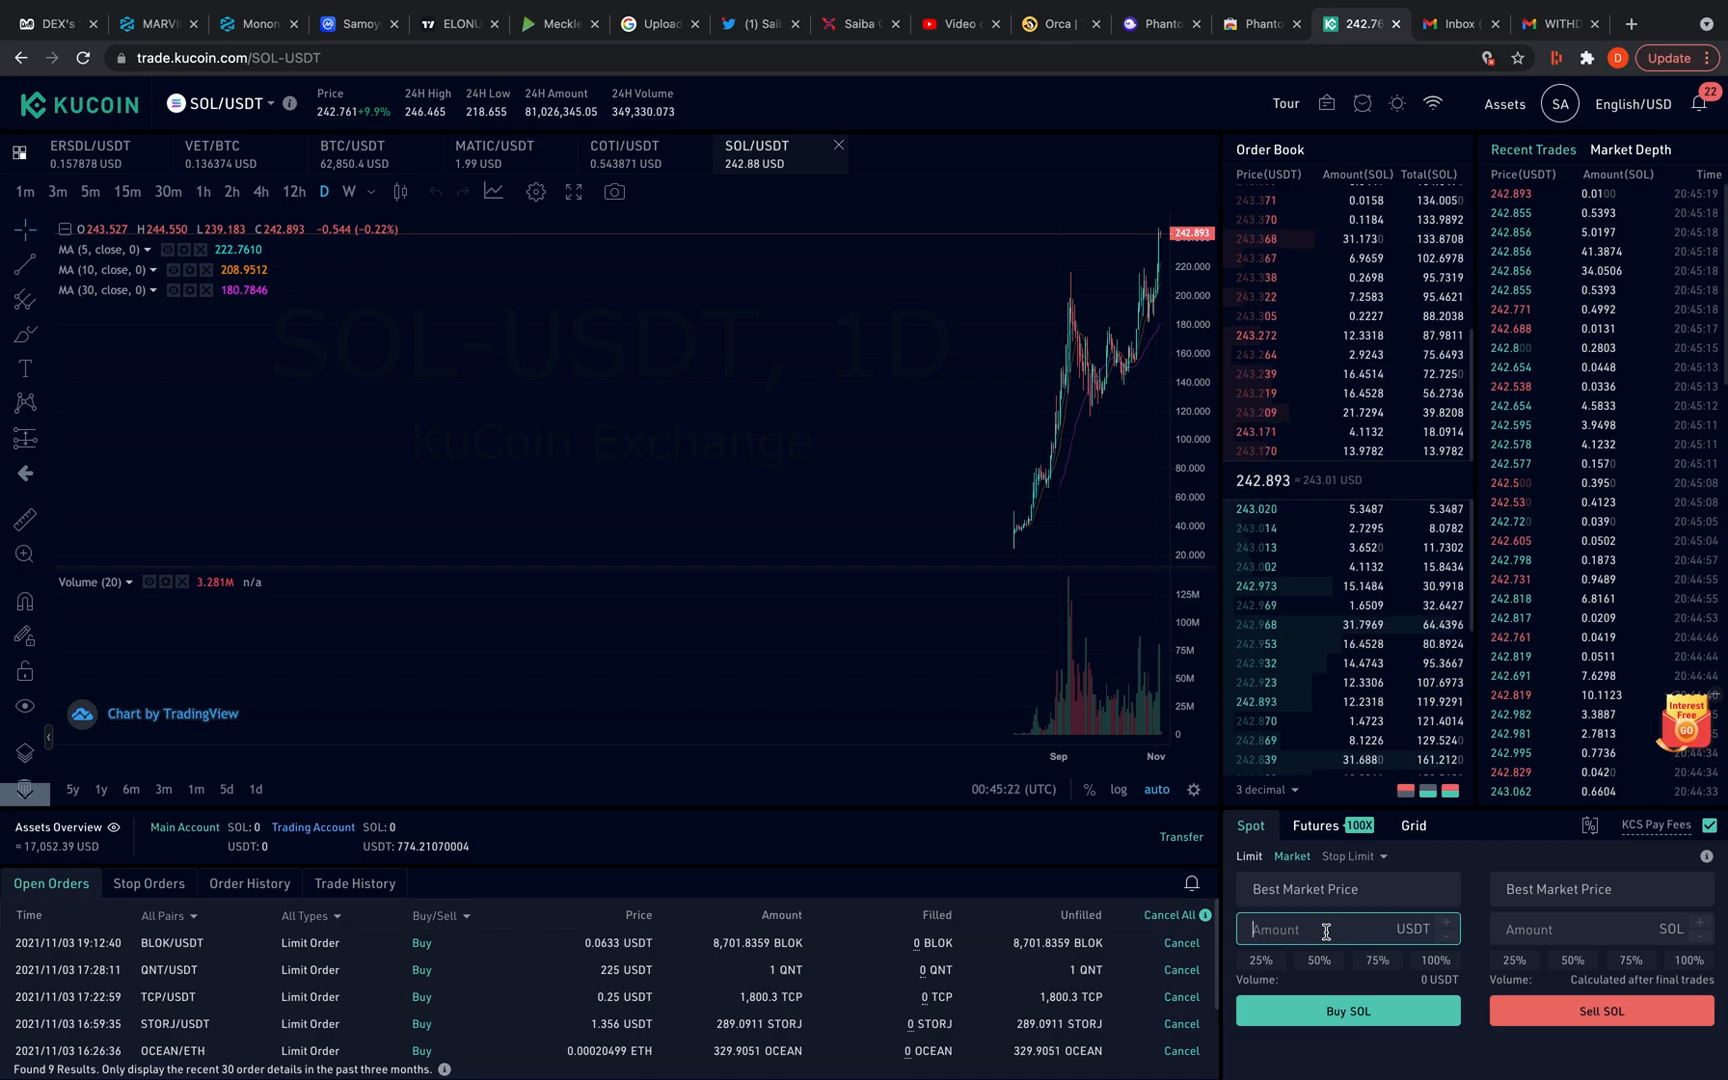
type("400")
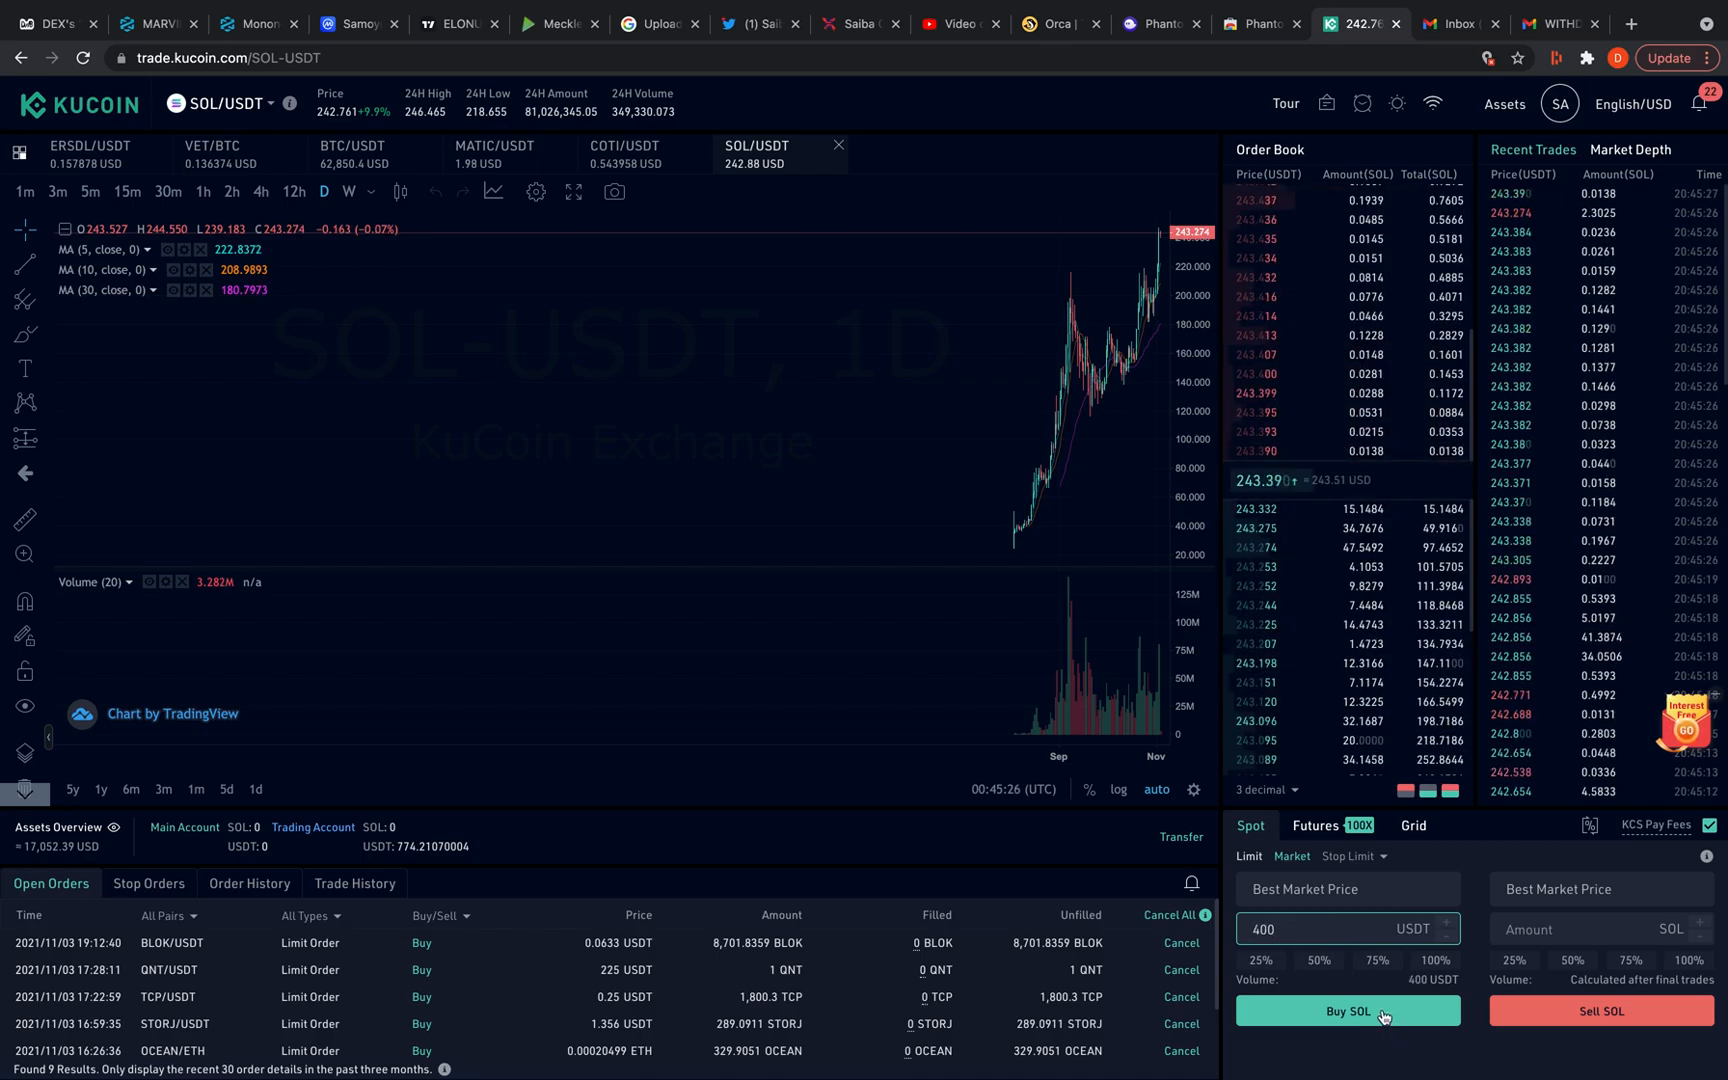
left_click(1346, 1010)
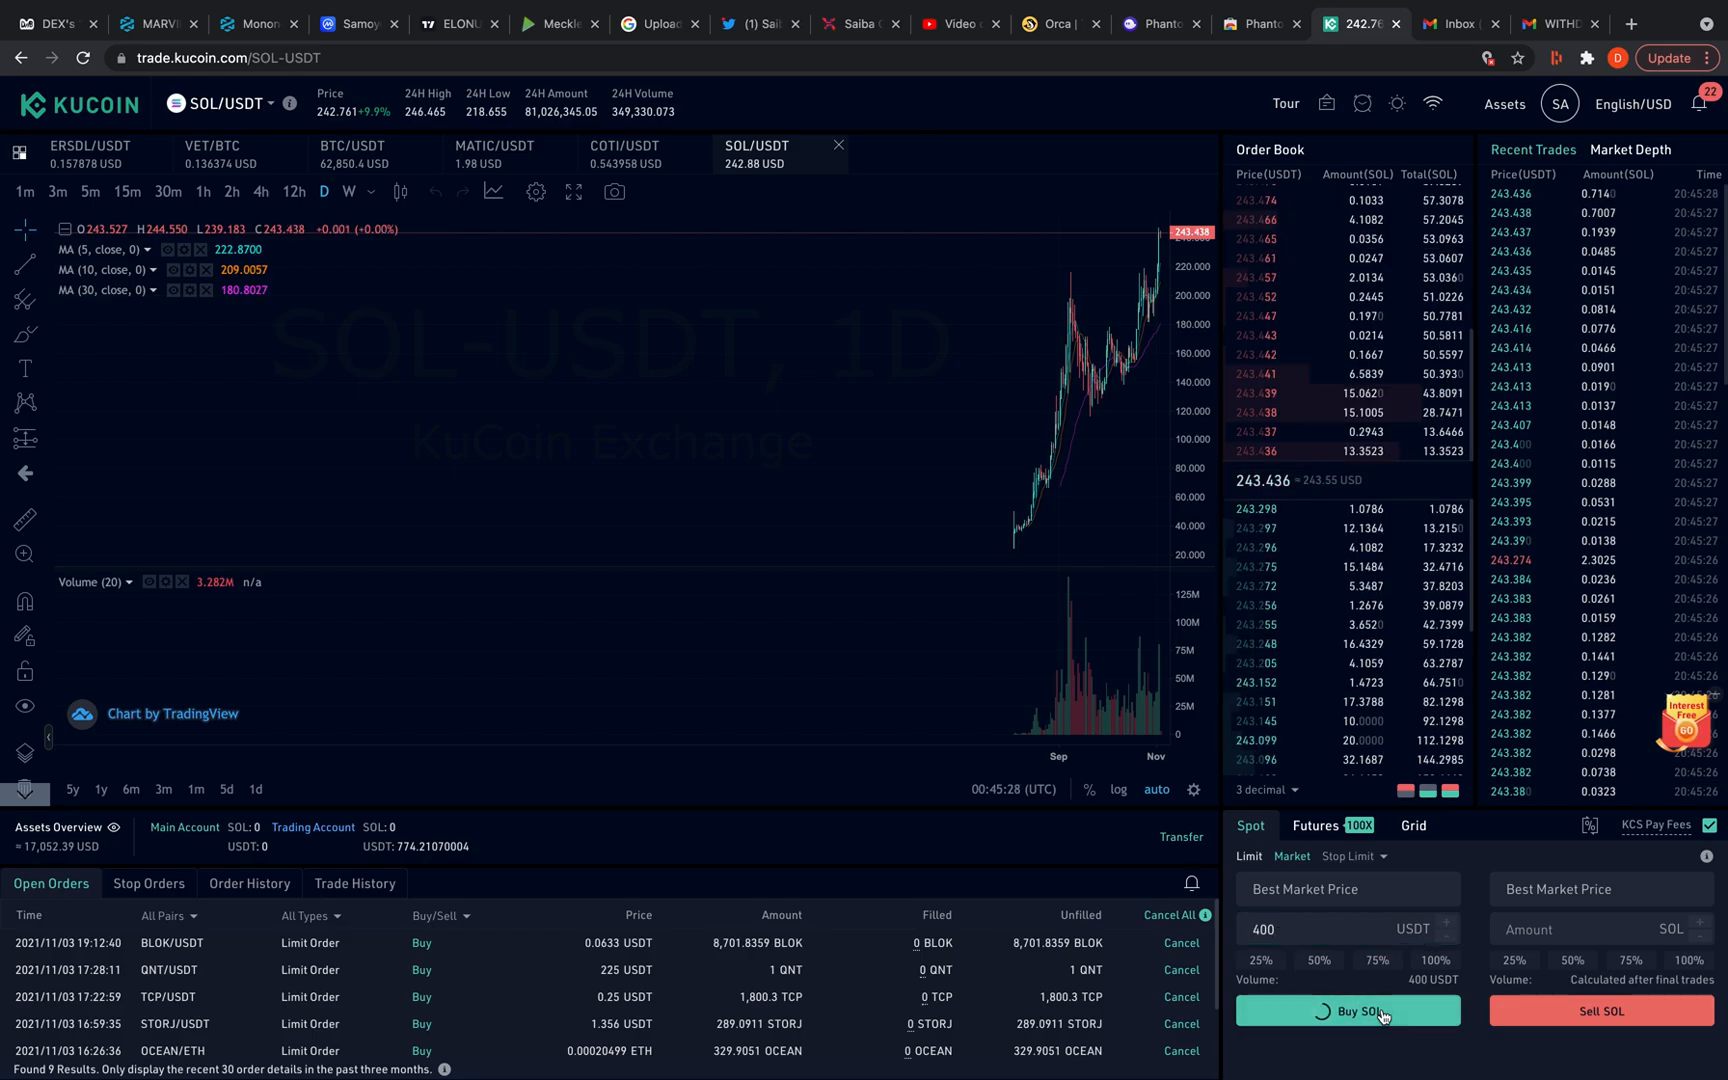
left_click(1346, 1010)
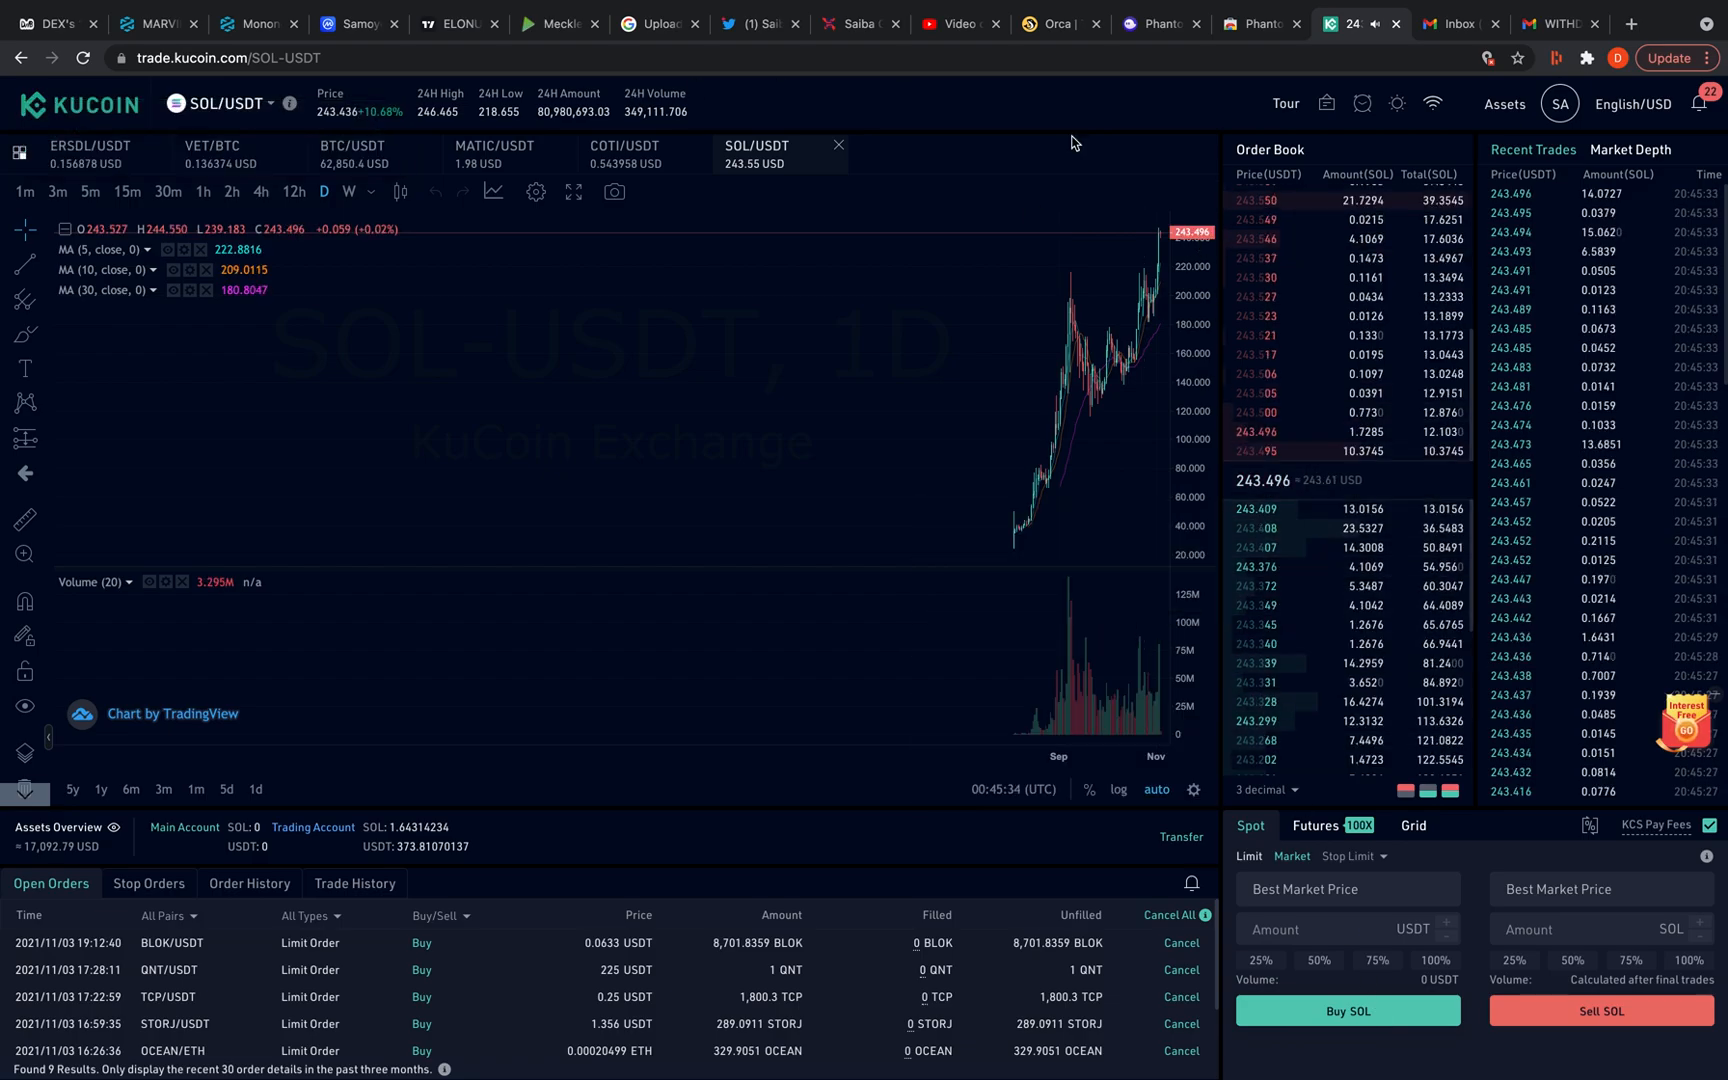
View the Trading Account balances and locate the SOL row
left_click(1504, 102)
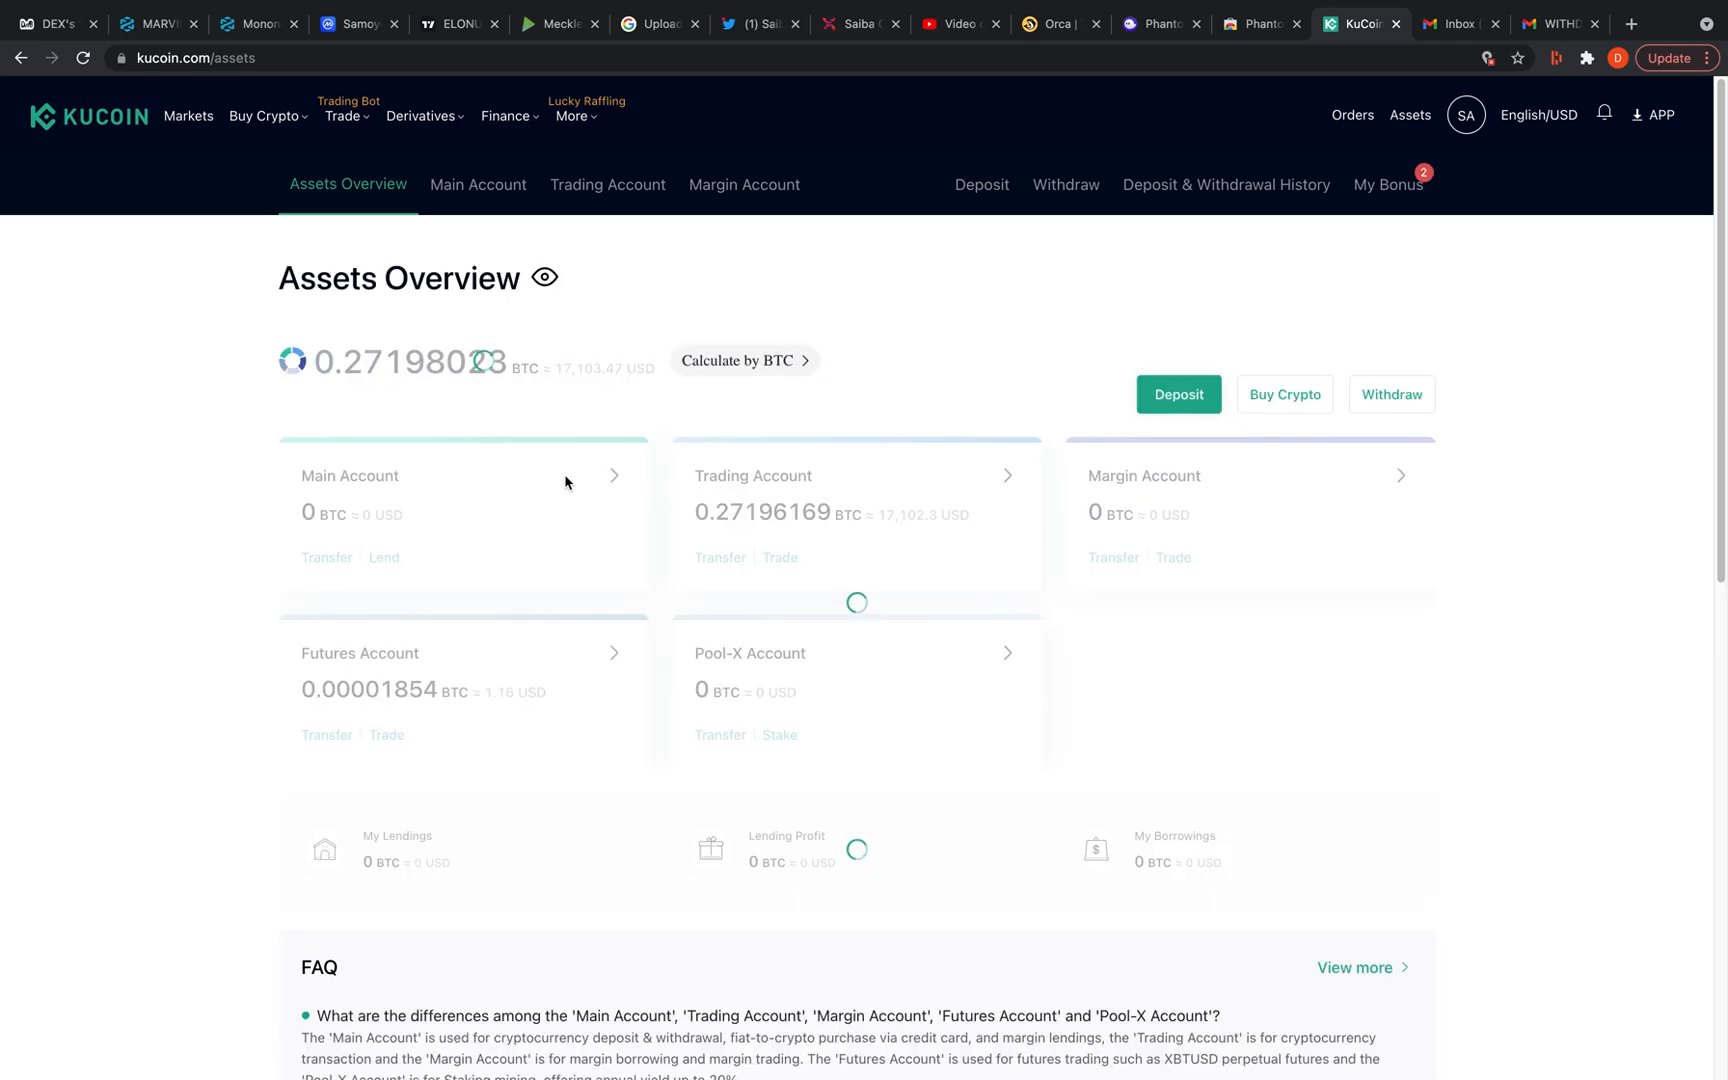
left_click(608, 184)
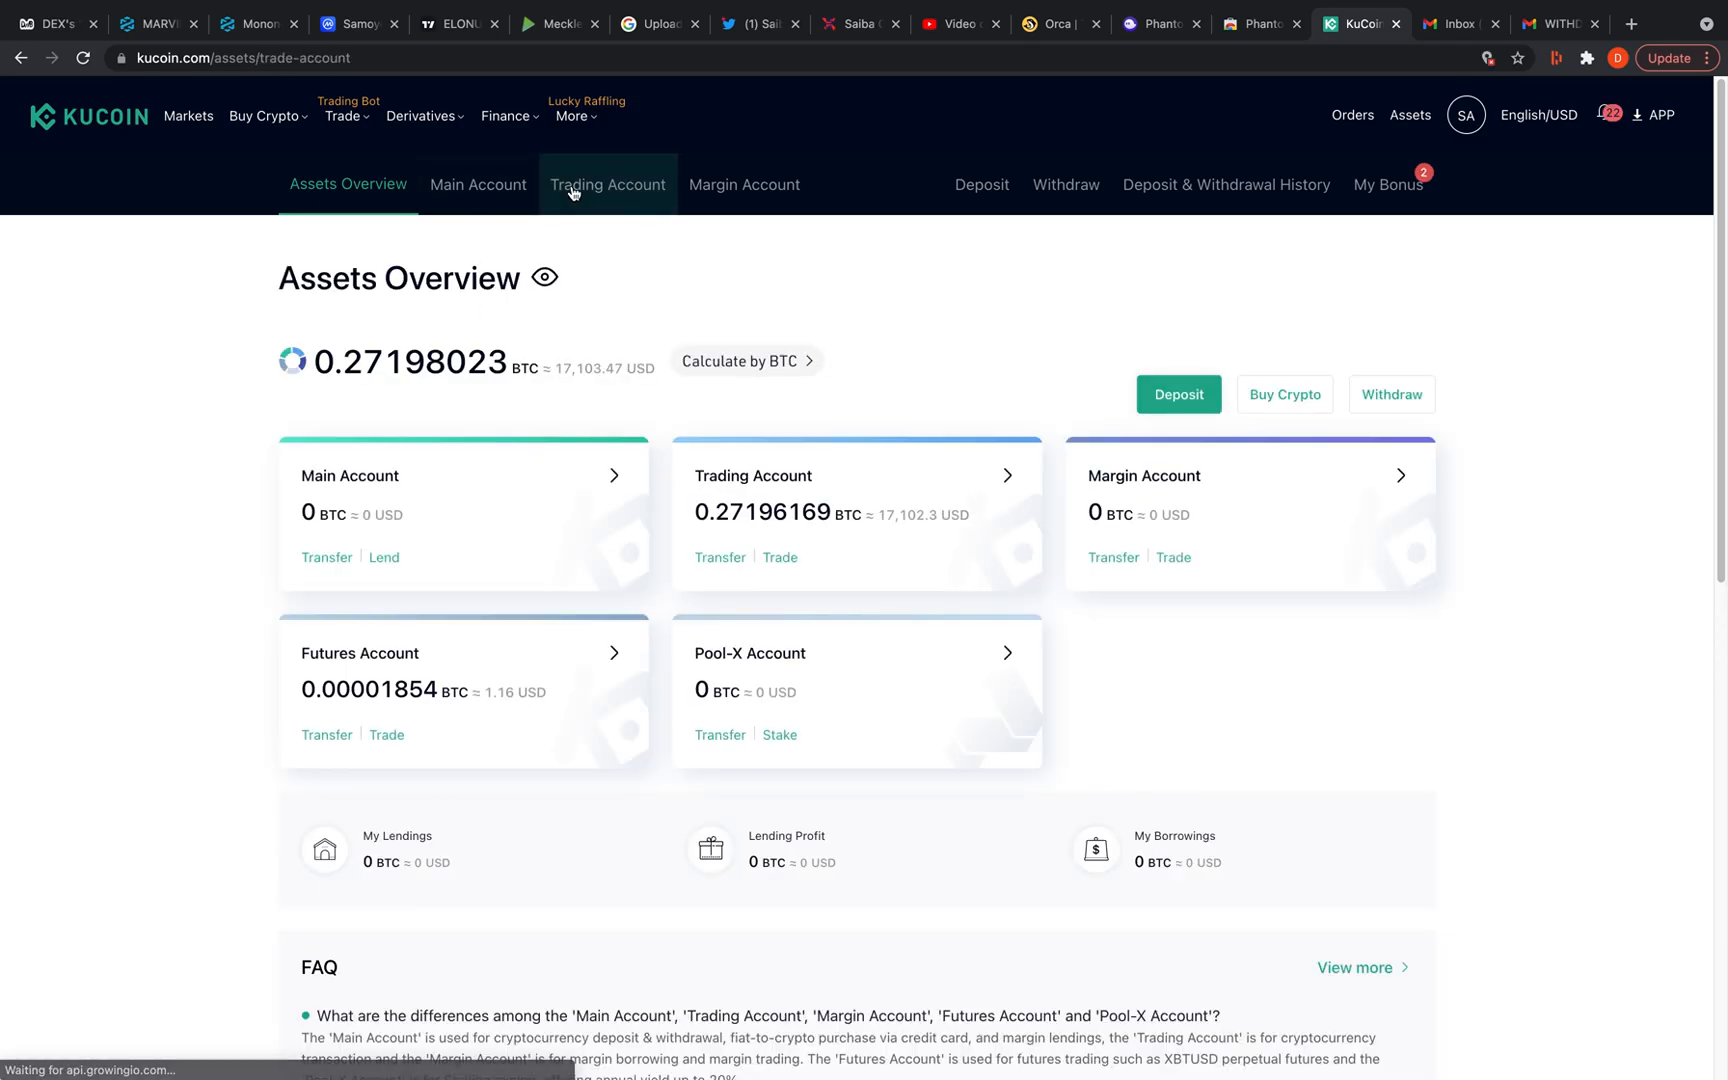
left_click(606, 184)
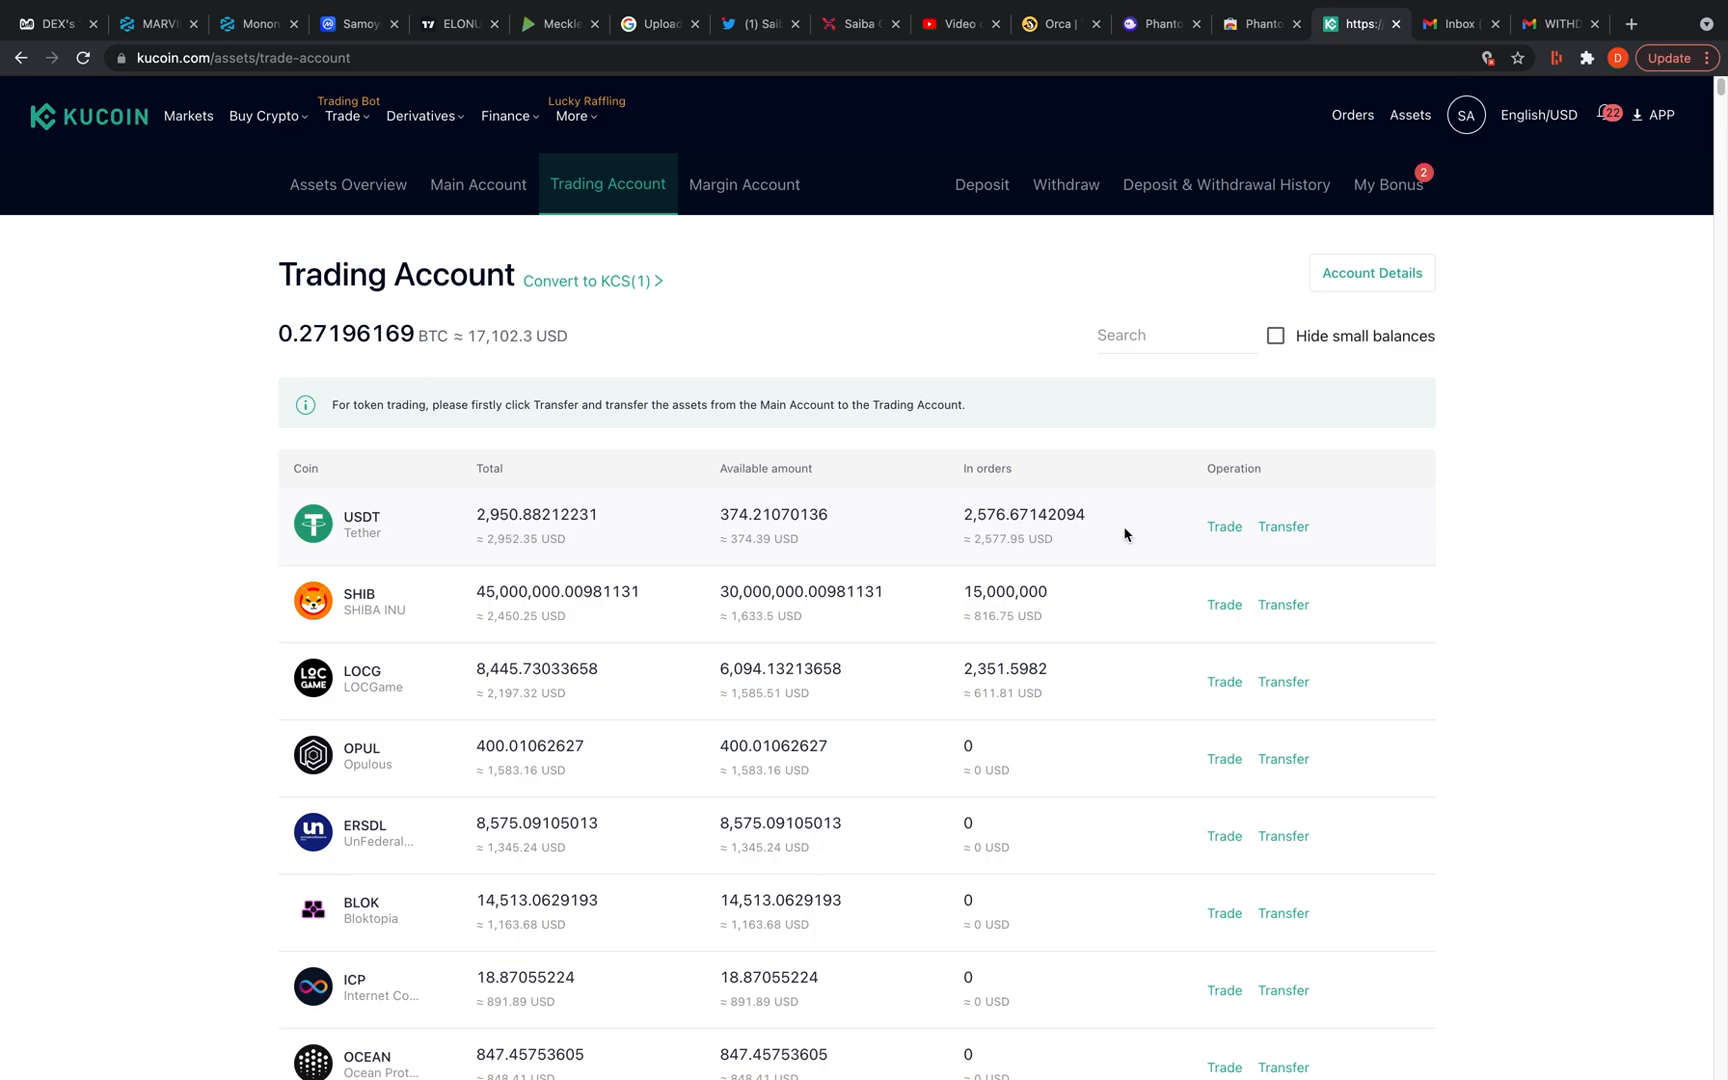
scroll("down", 3)
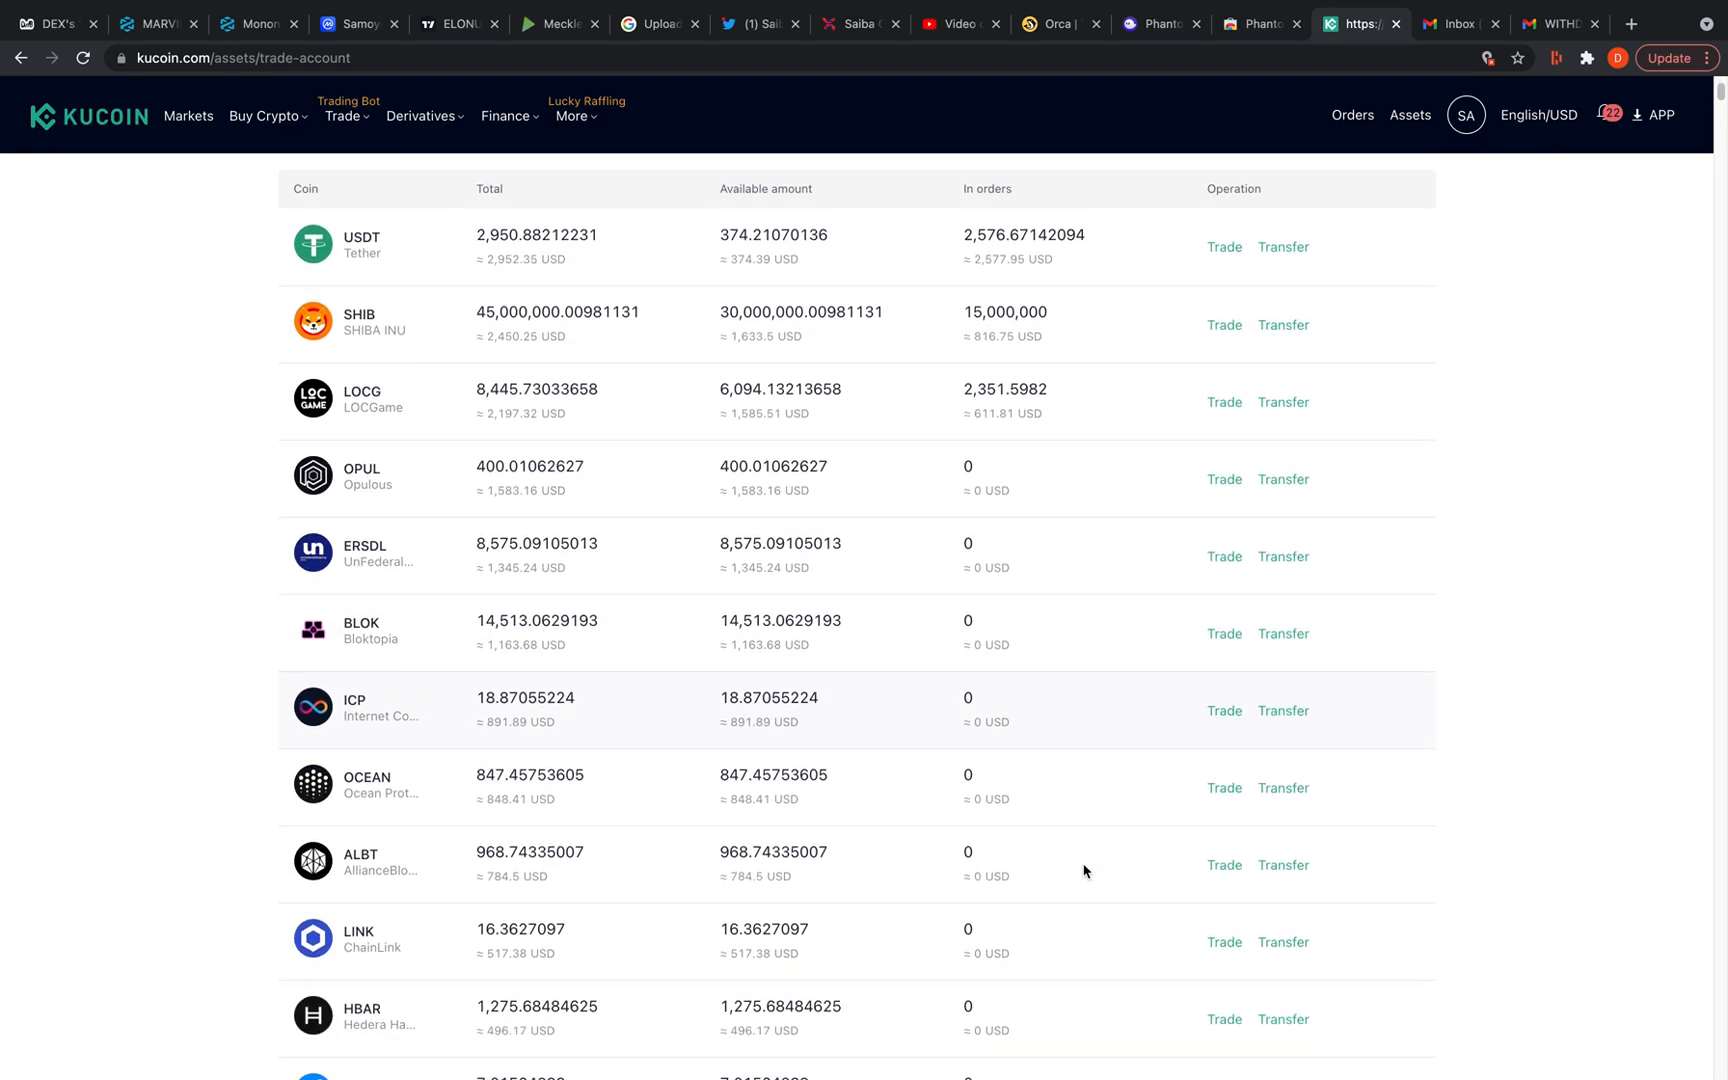
scroll("down", 3)
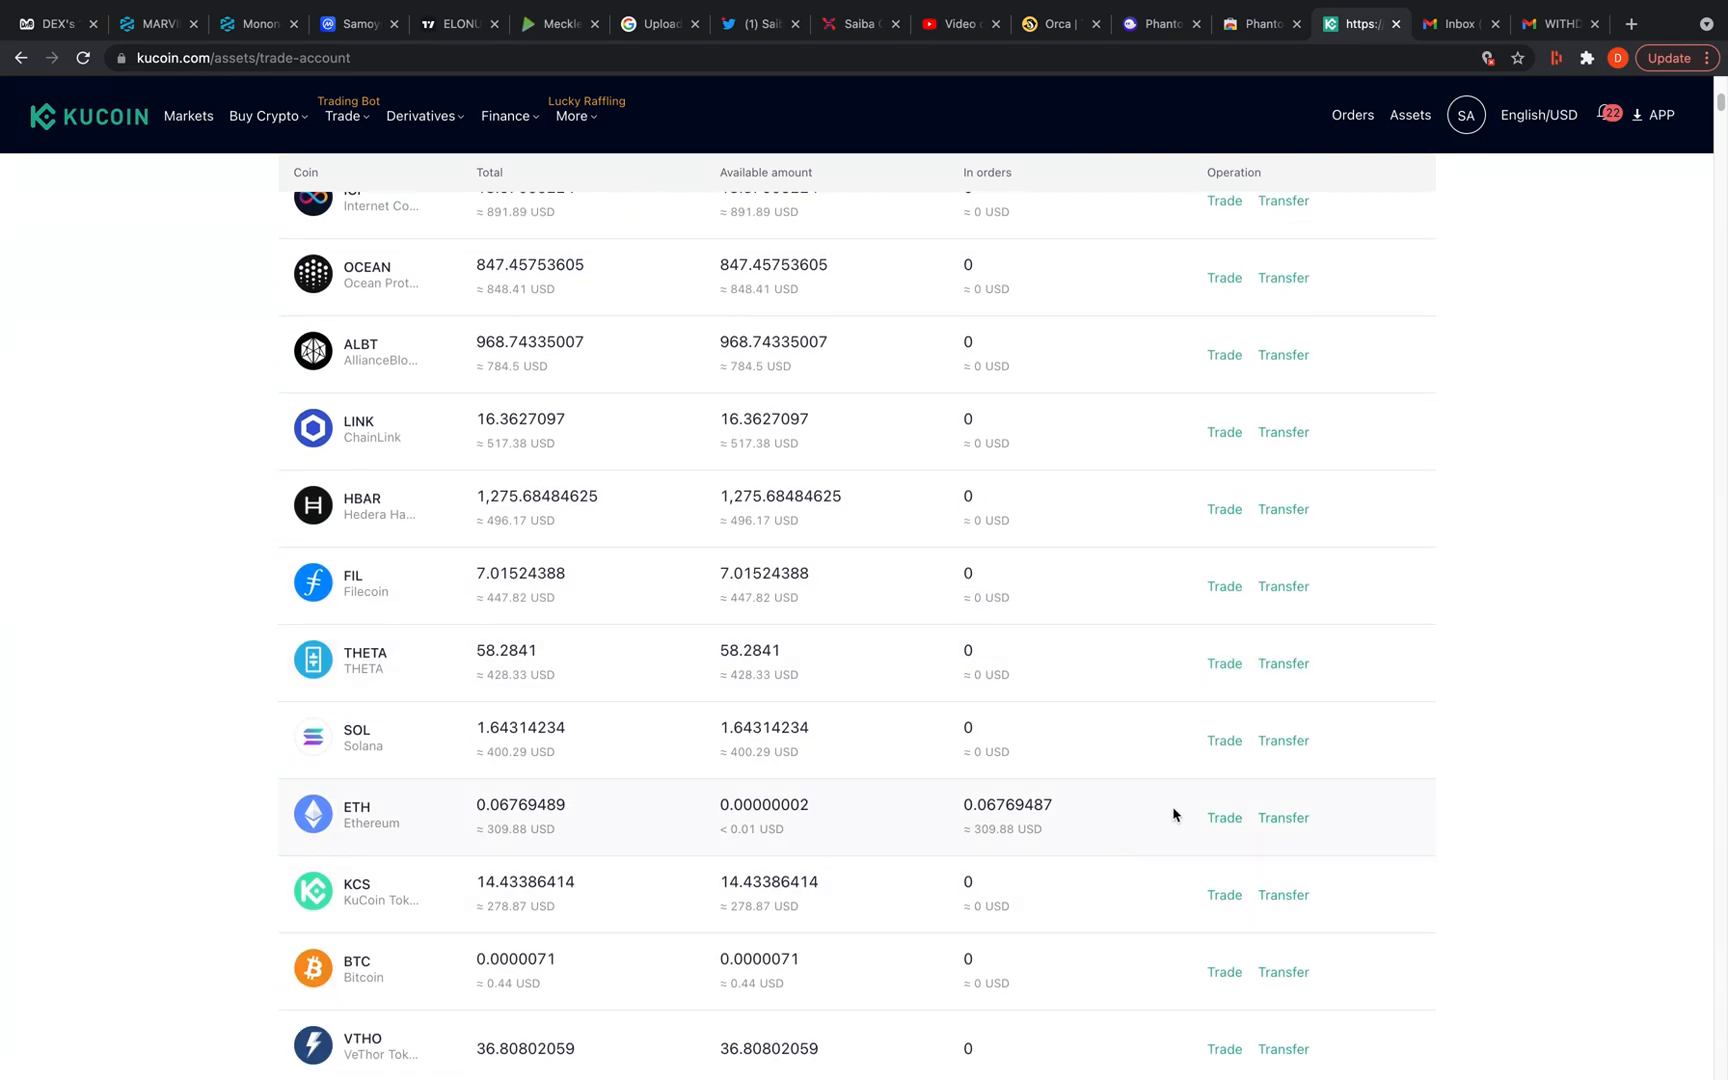
Transfer all 1.64314234 SOL from Trading to the Main Account and view its balances
left_click(1282, 740)
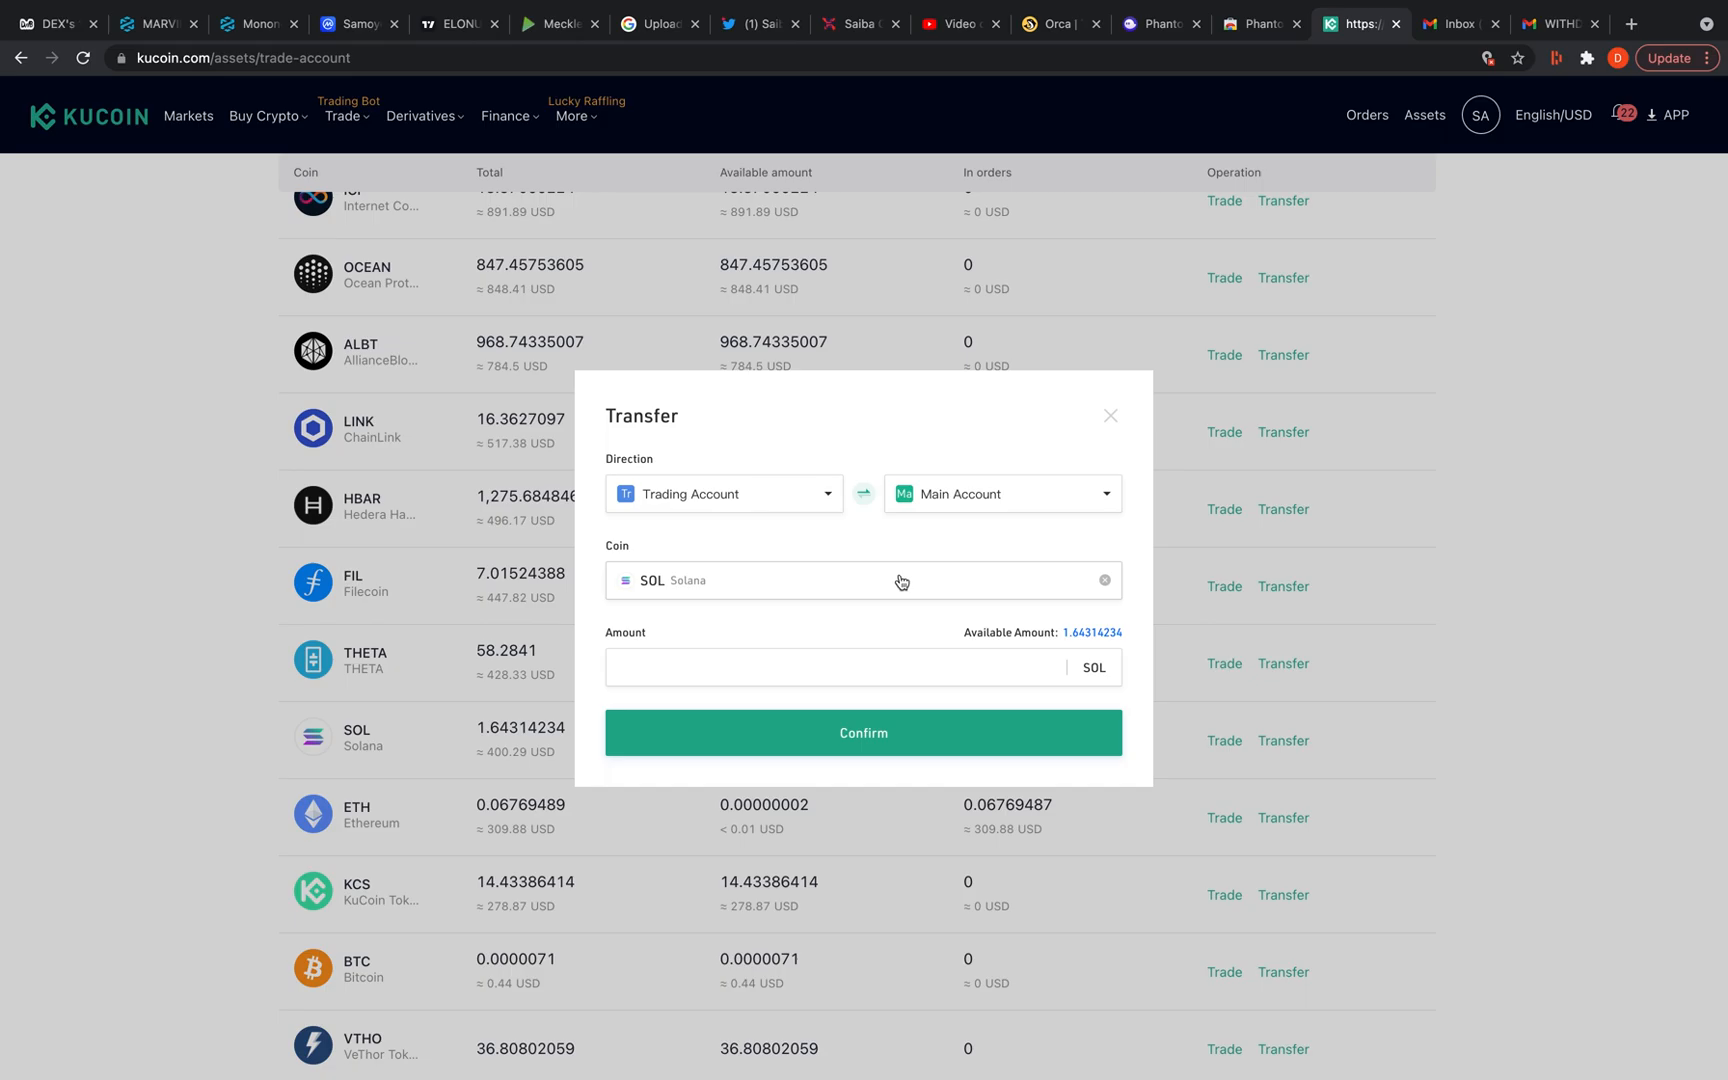
left_click(1092, 632)
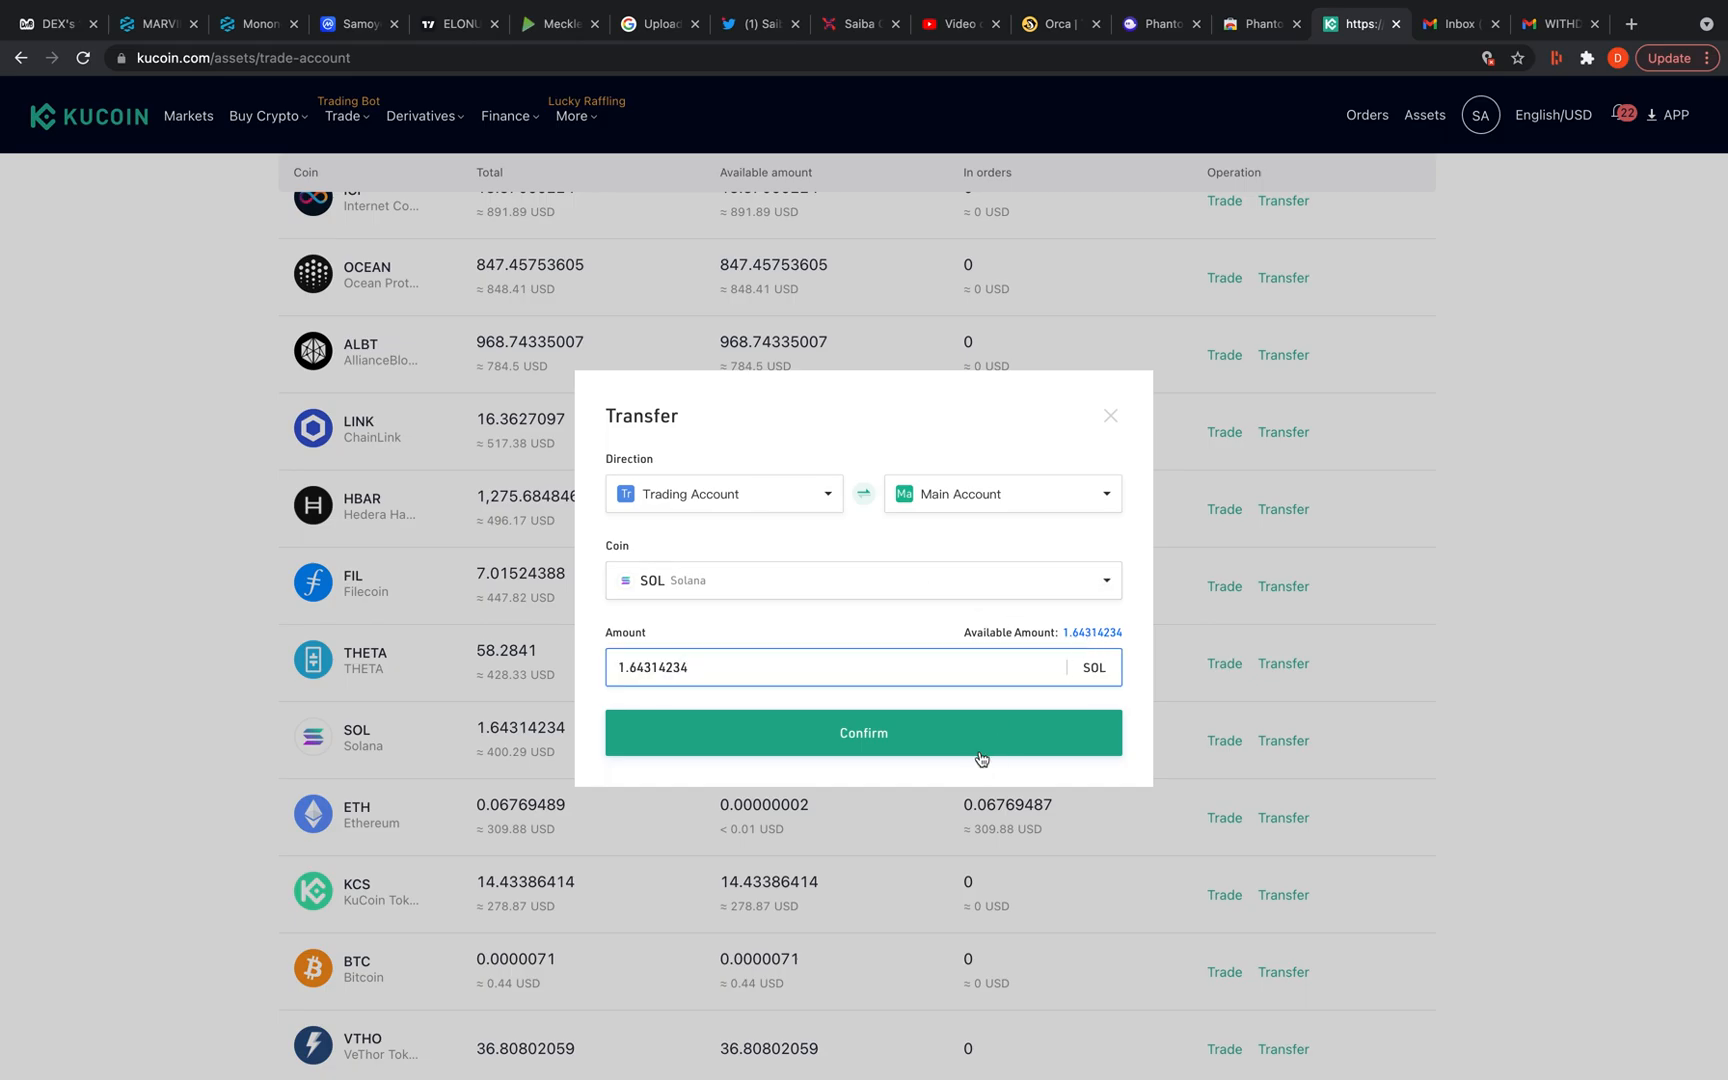
left_click(862, 732)
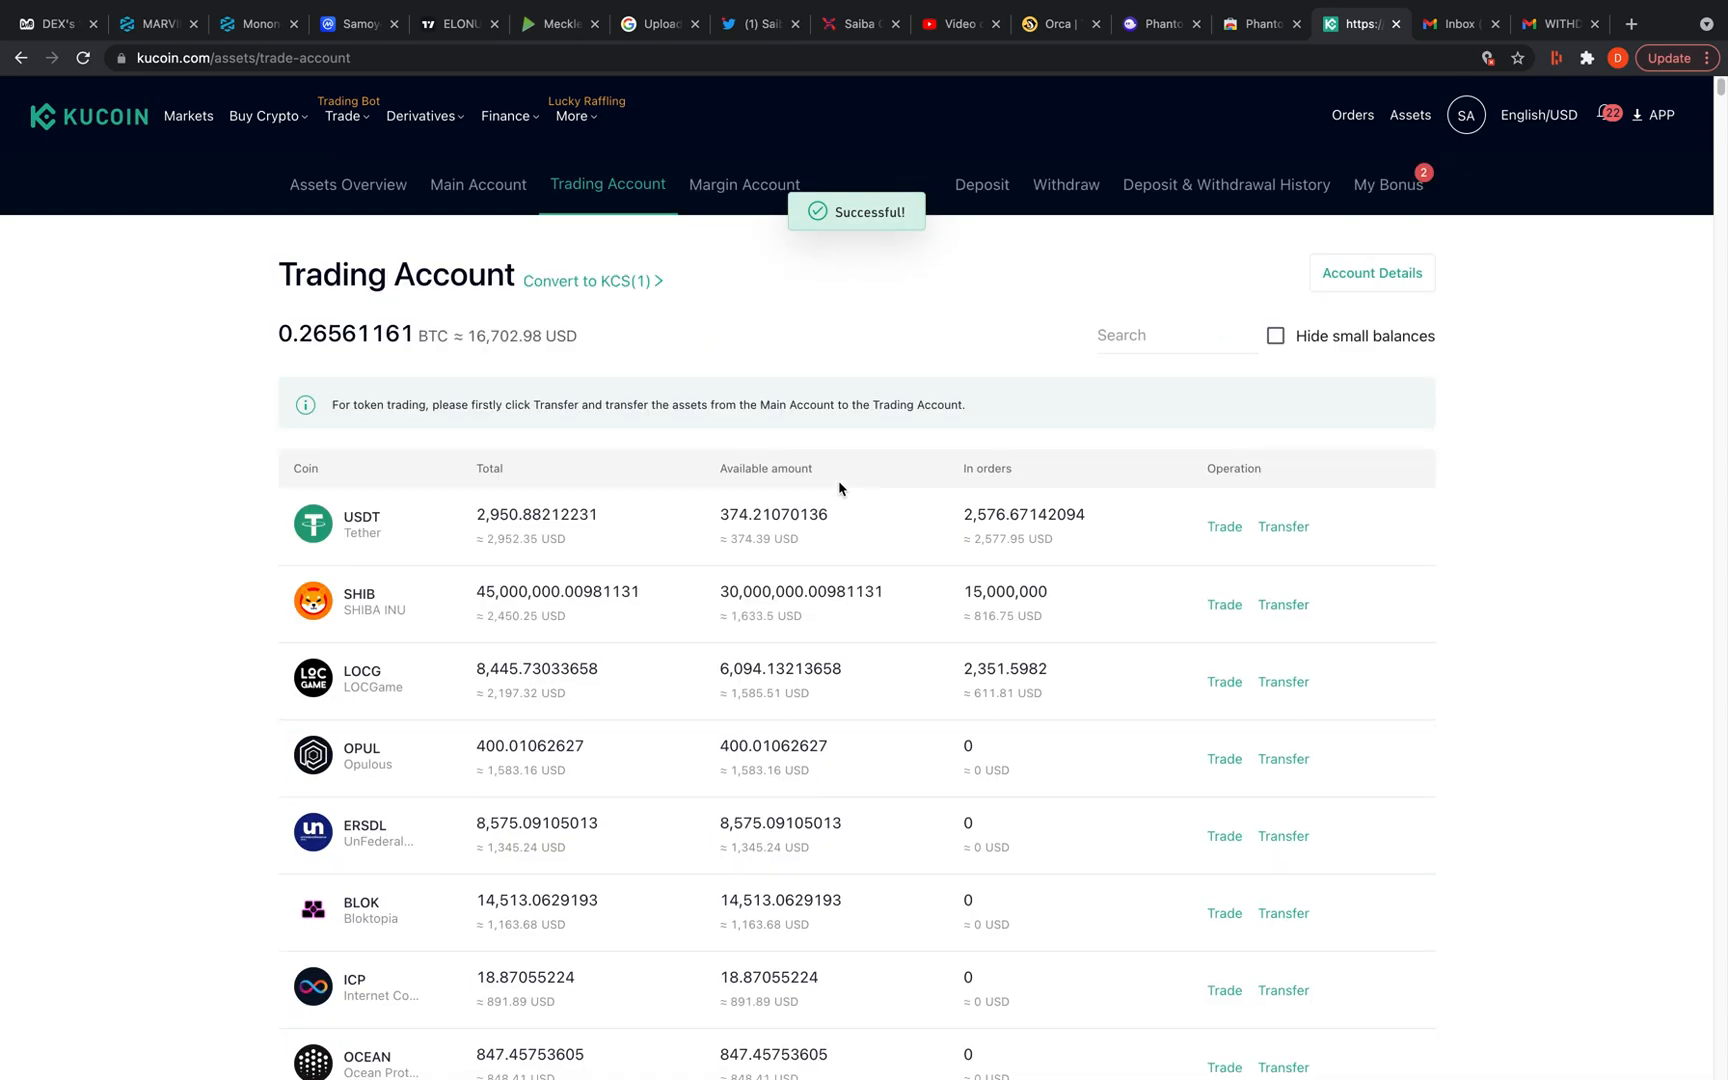
left_click(478, 184)
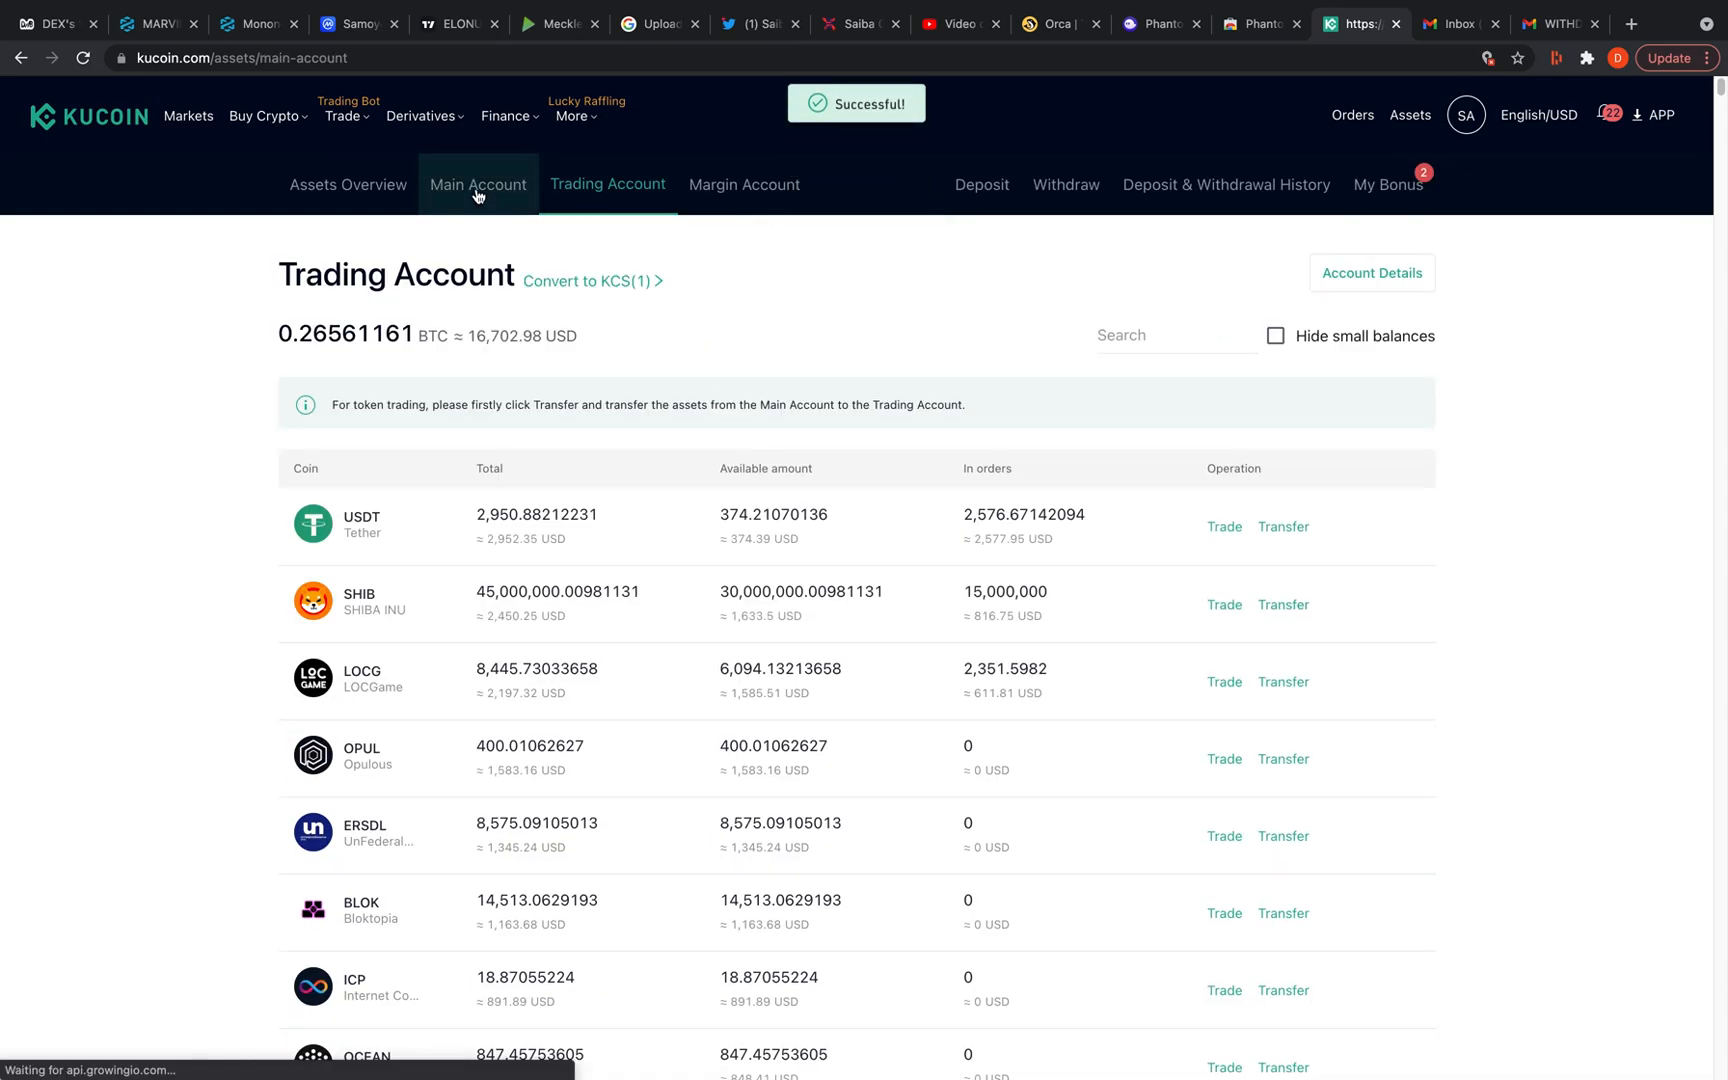
left_click(478, 184)
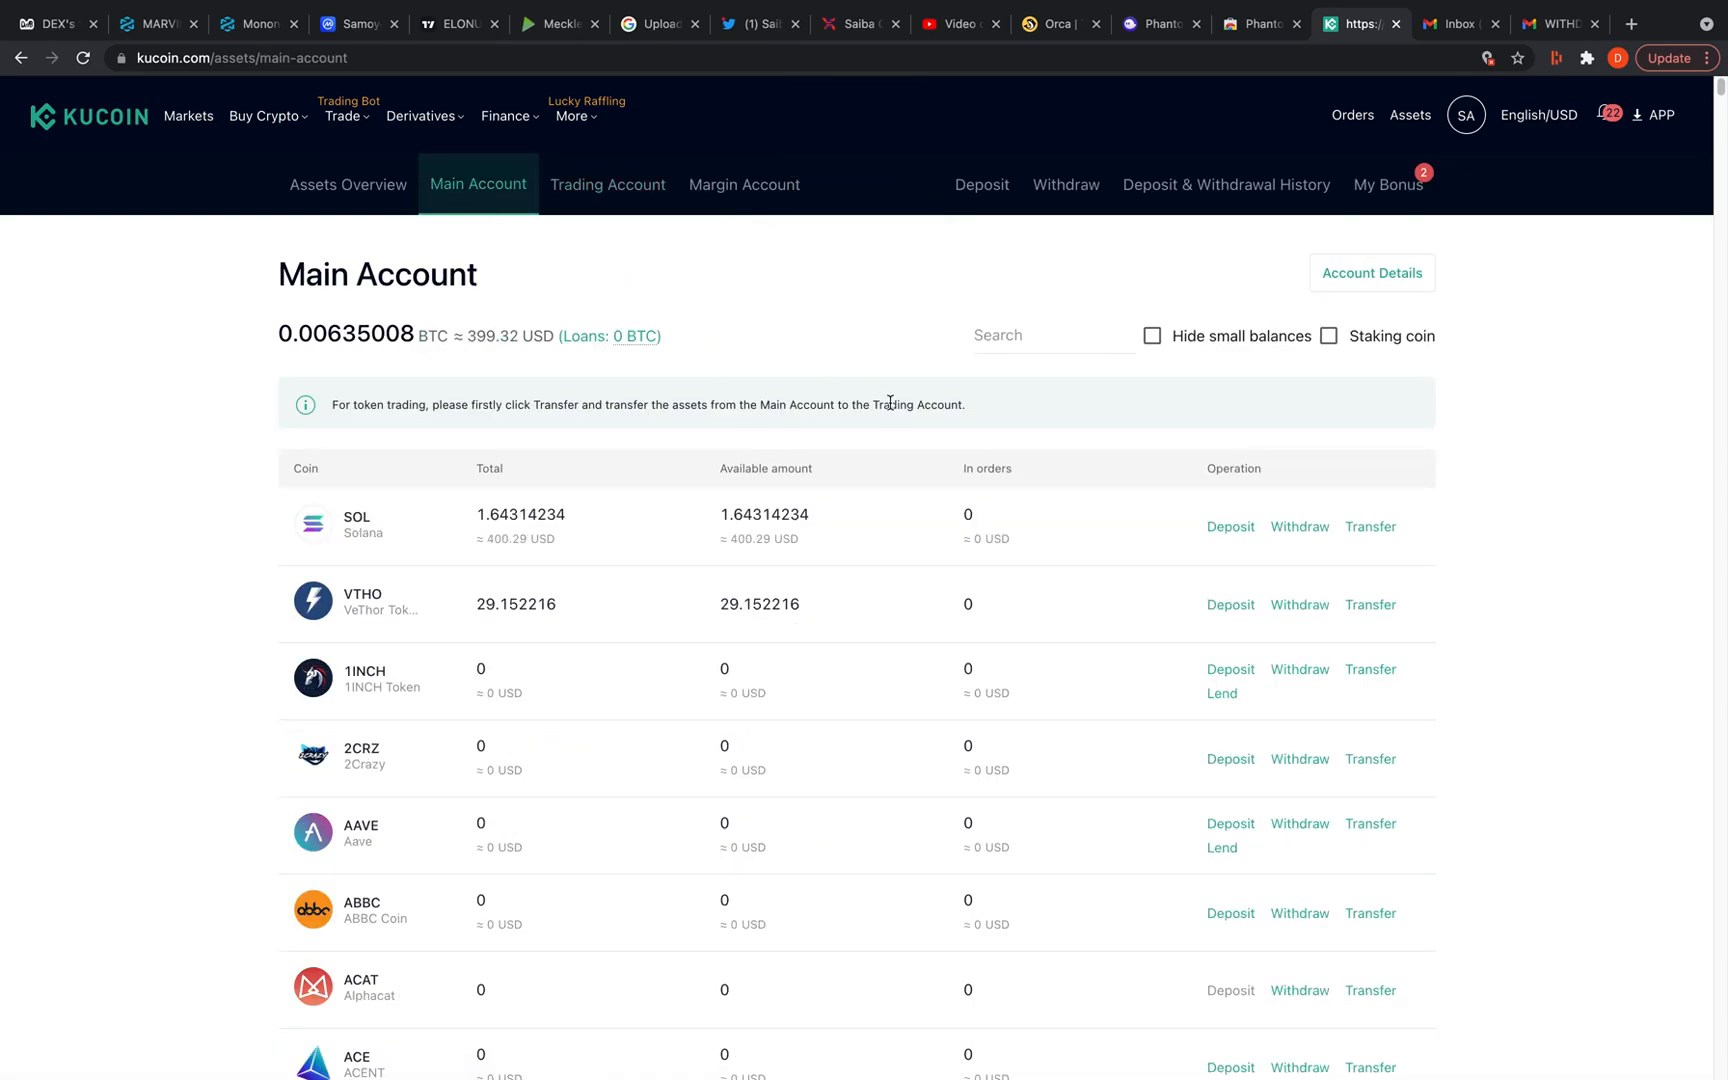
Start a SOL withdrawal from the Main Account with 1.64314234 SOL available and the address field ready
left_click(1298, 526)
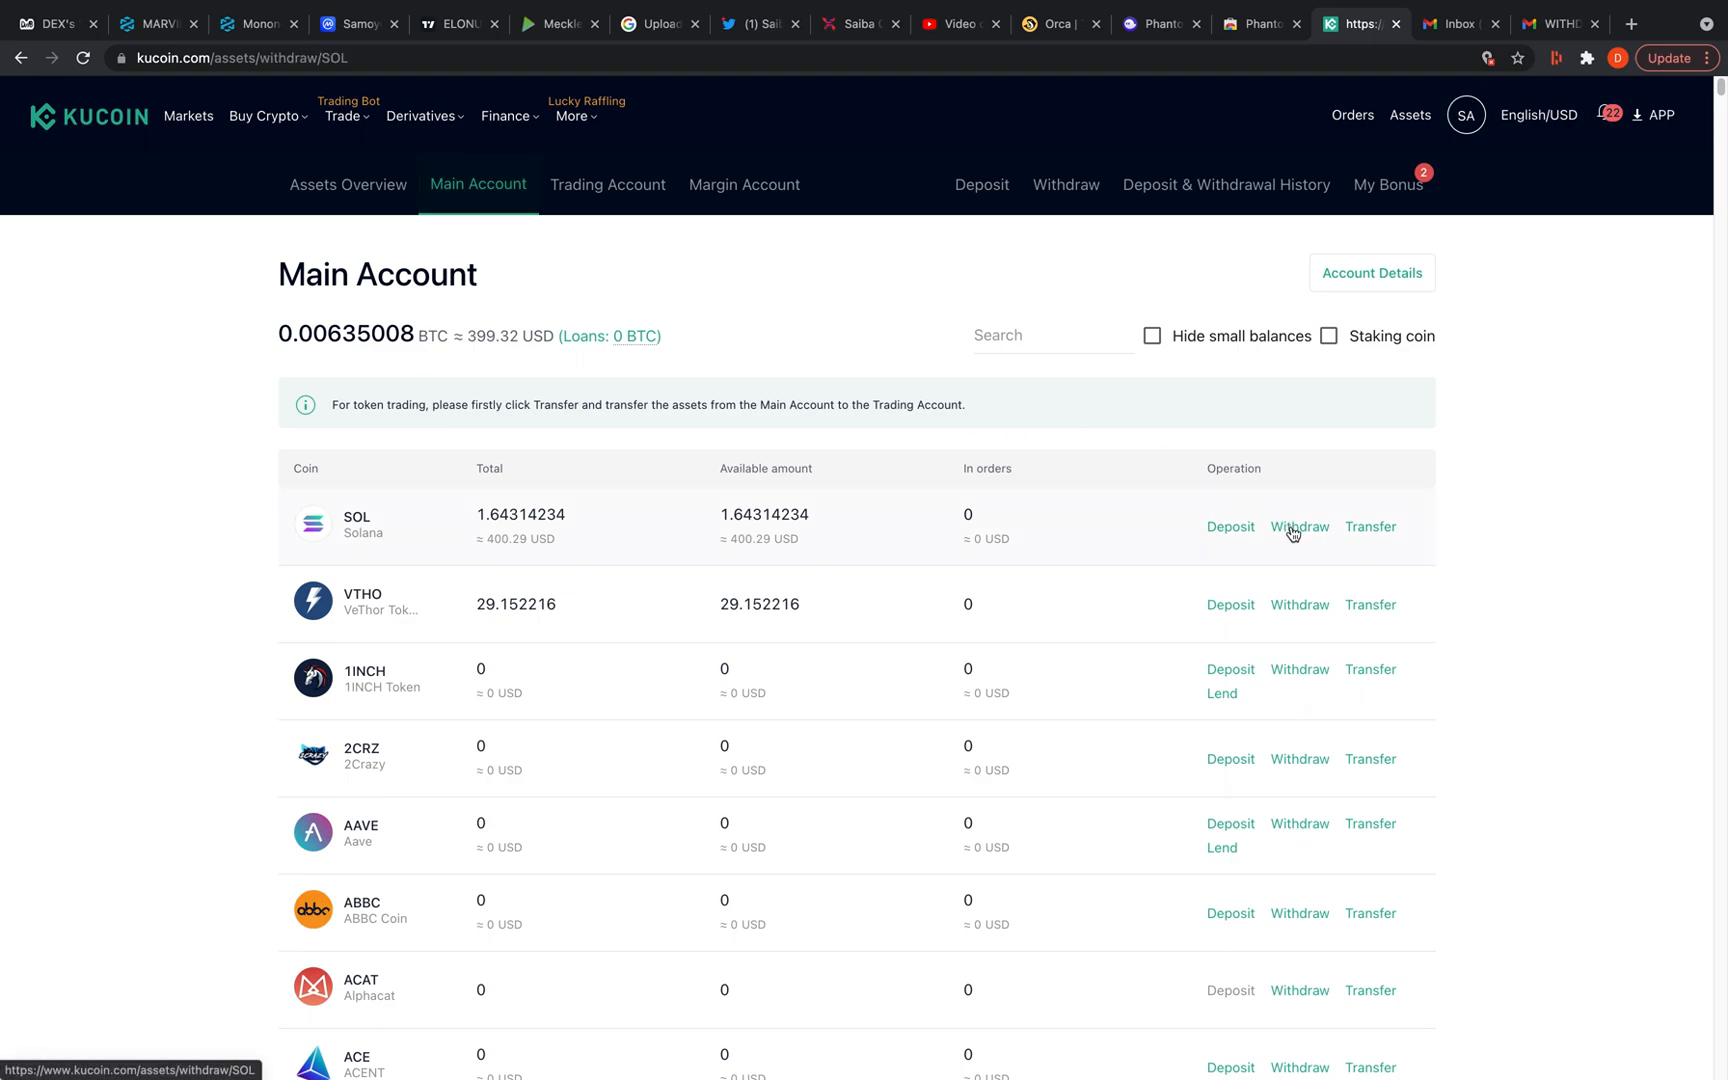
left_click(1300, 526)
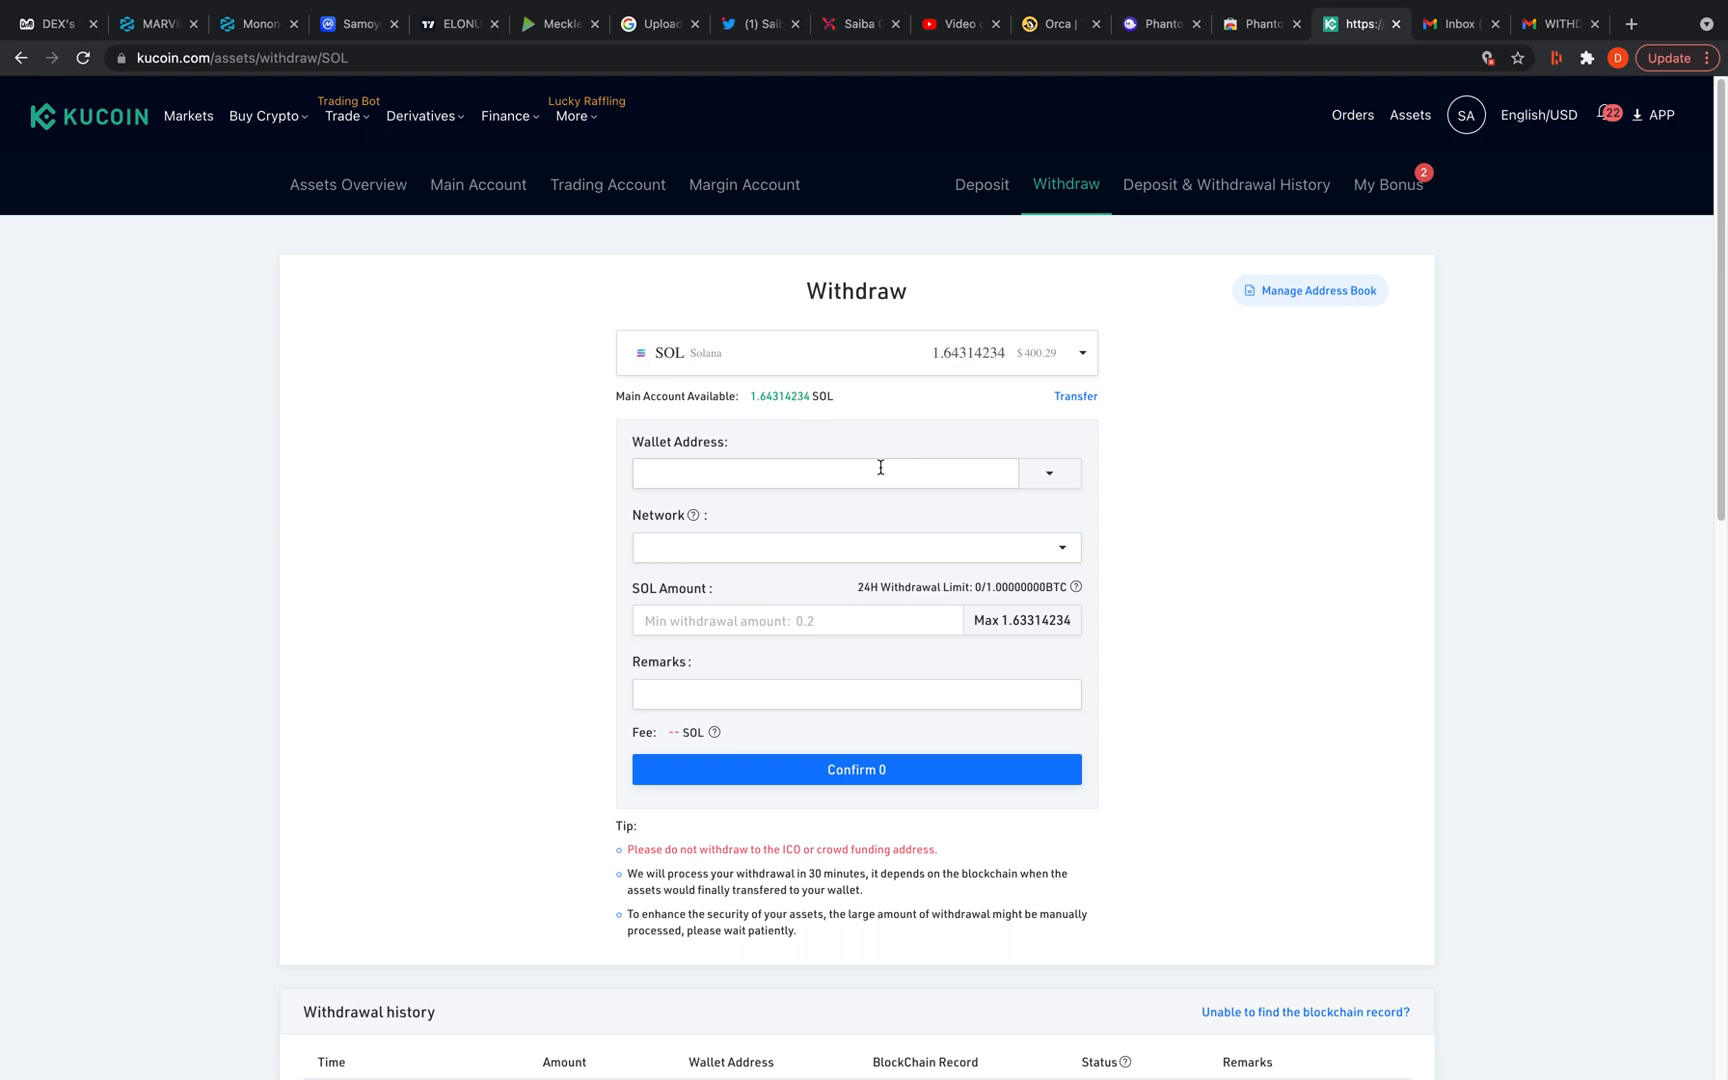
mouse_move(908, 566)
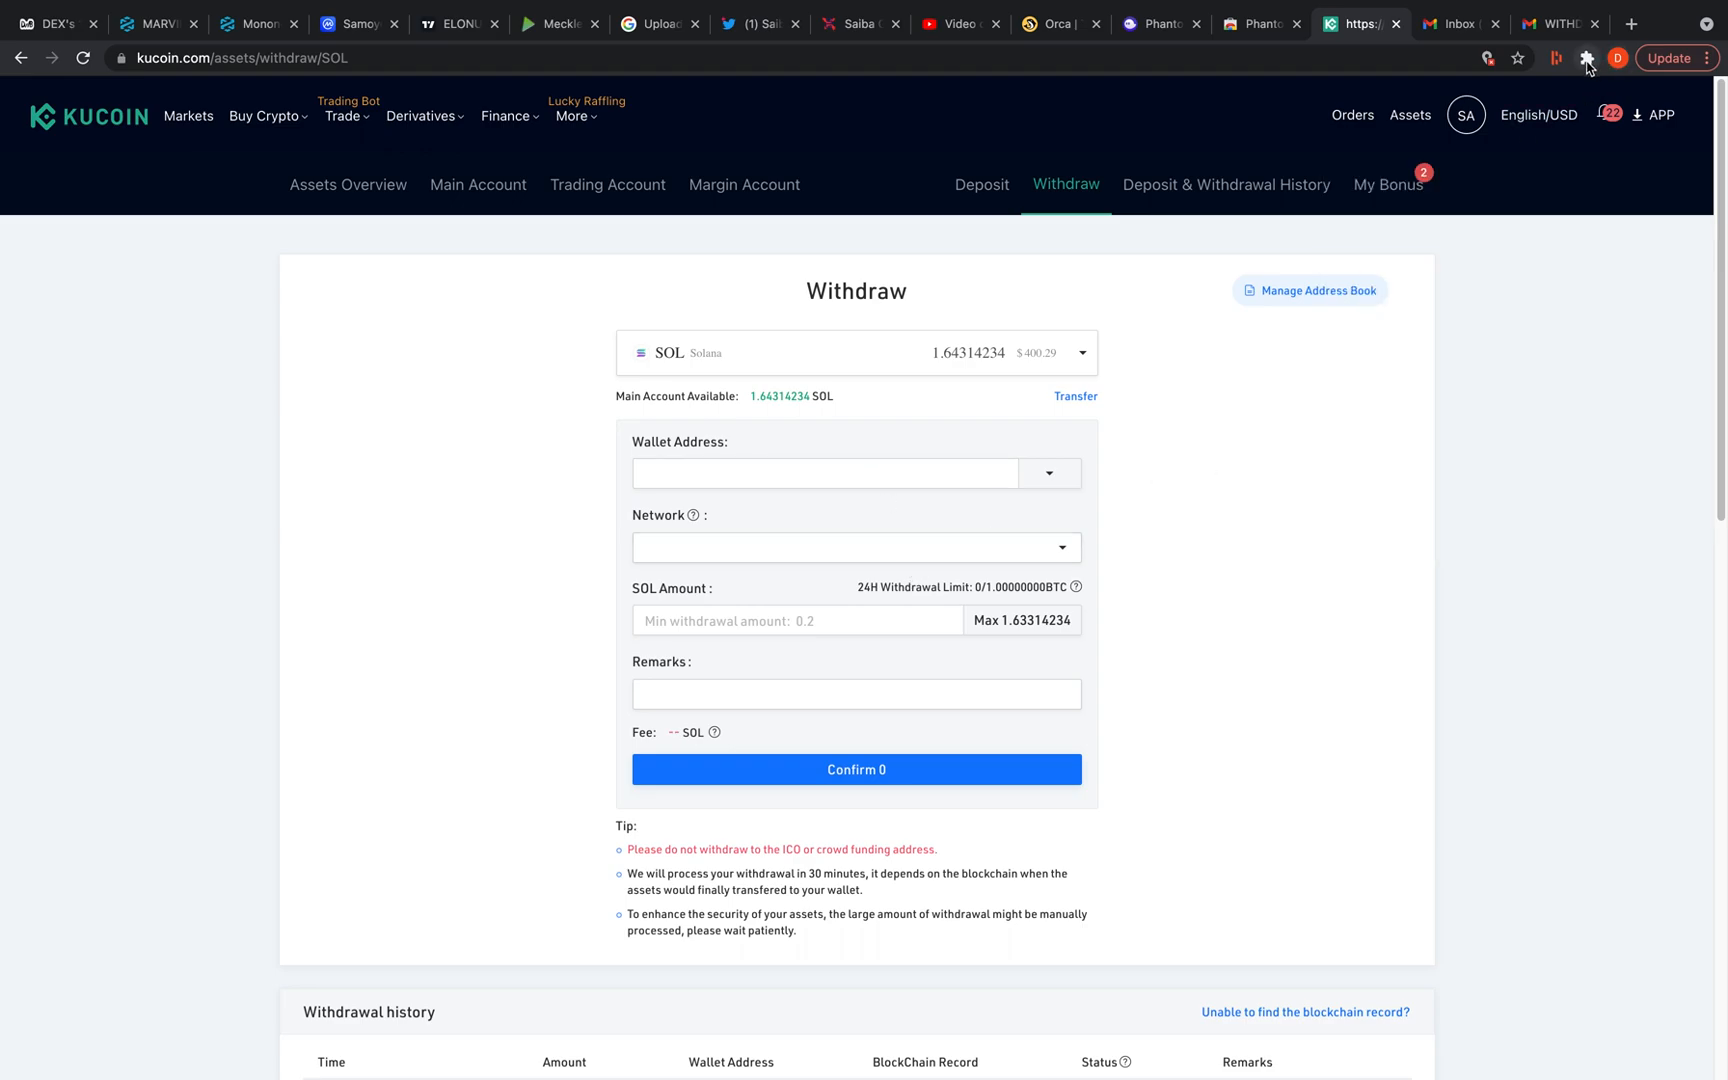
mouse_move(1586, 58)
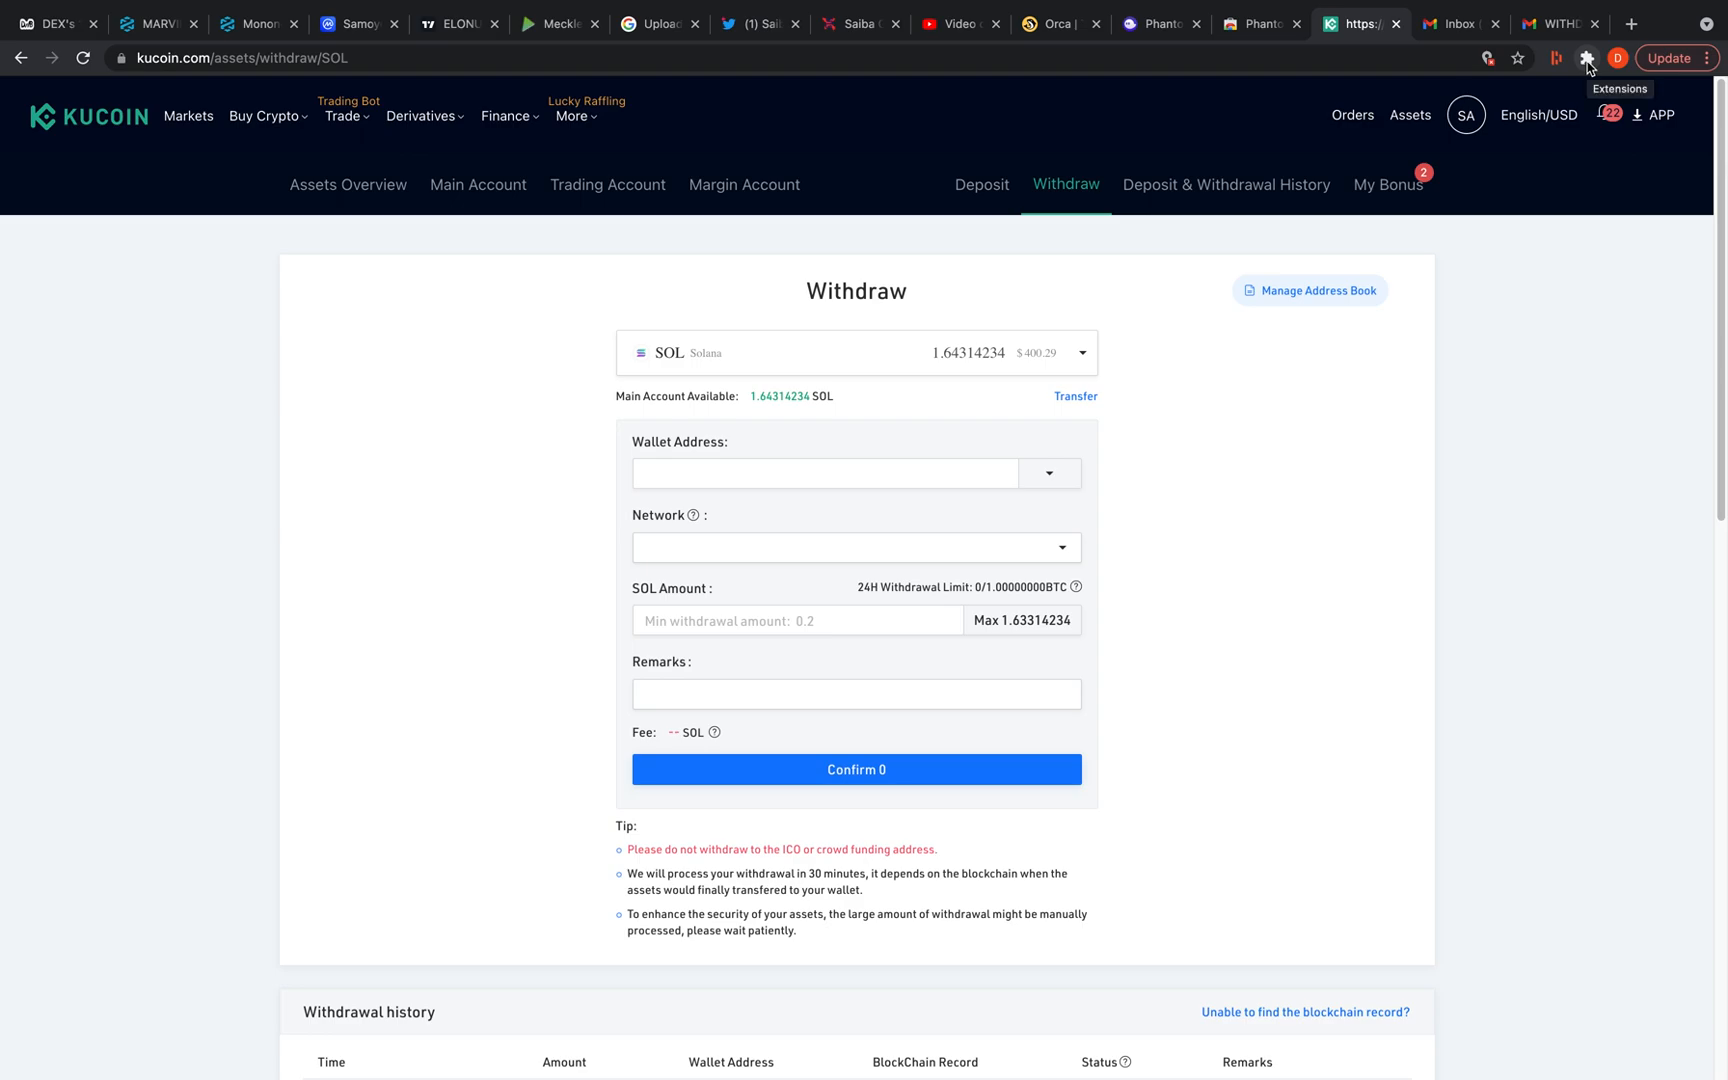
left_click(1554, 58)
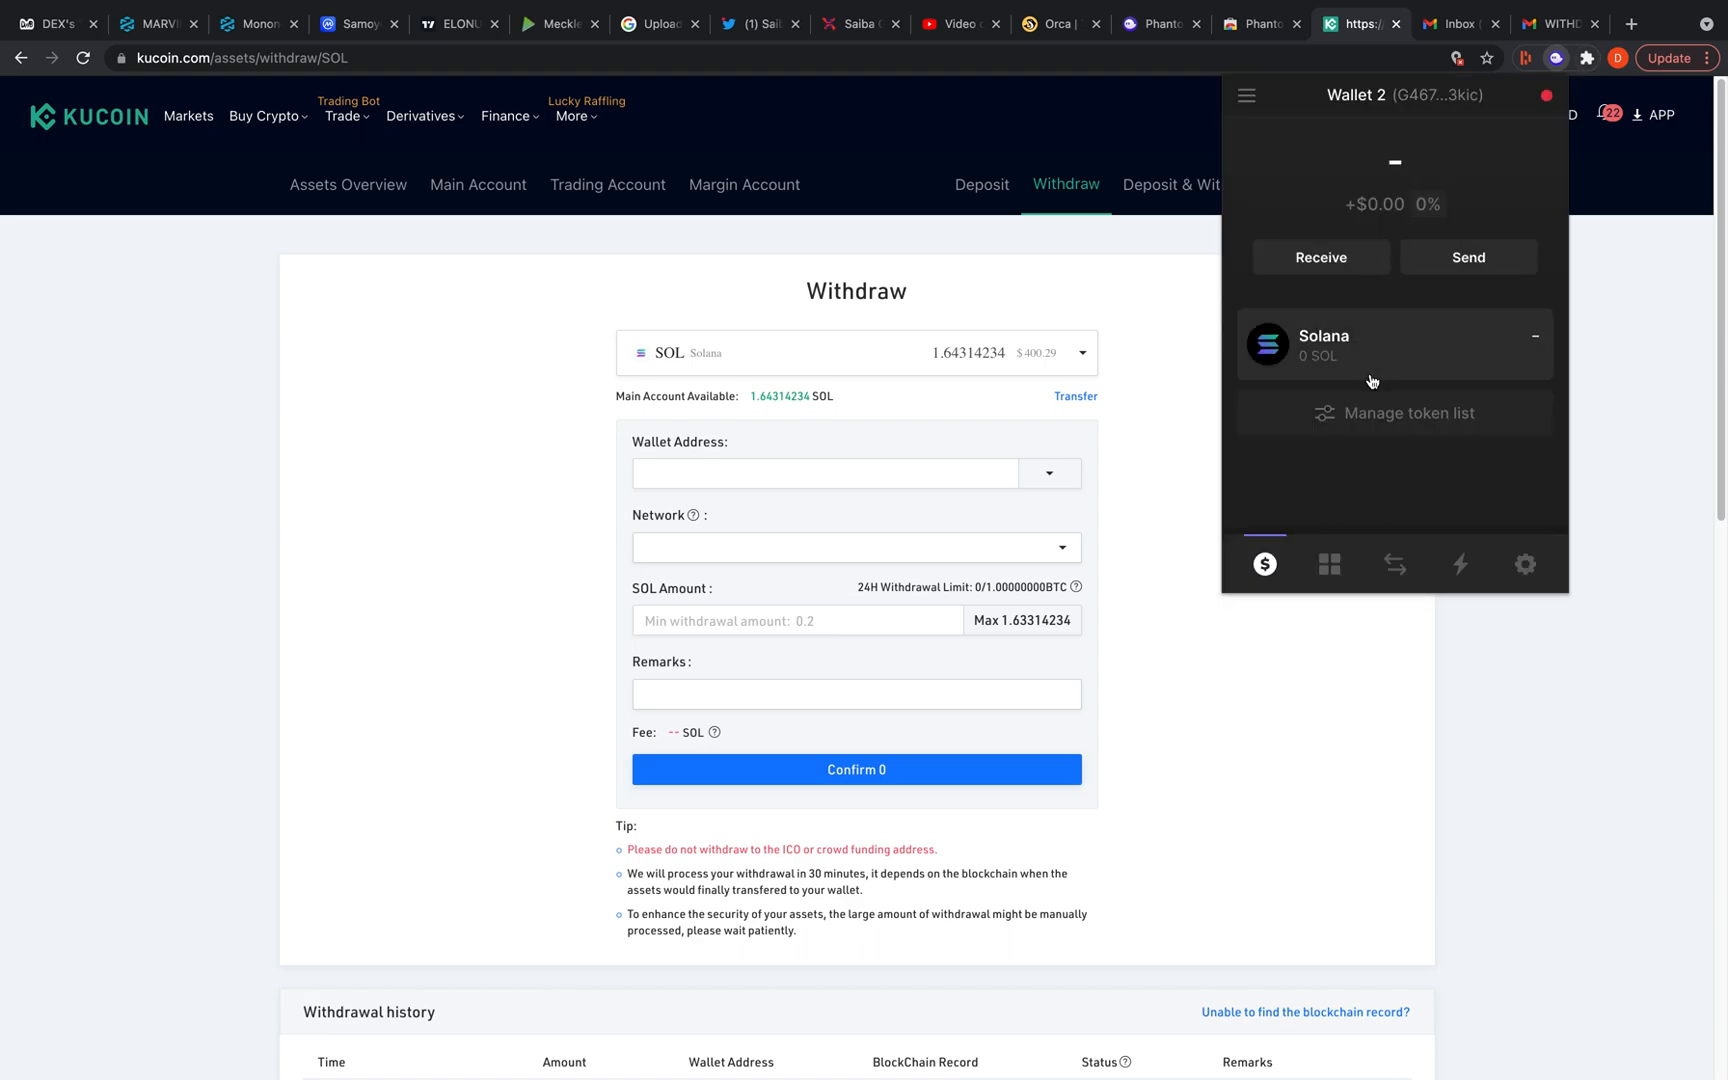
mouse_move(1422, 350)
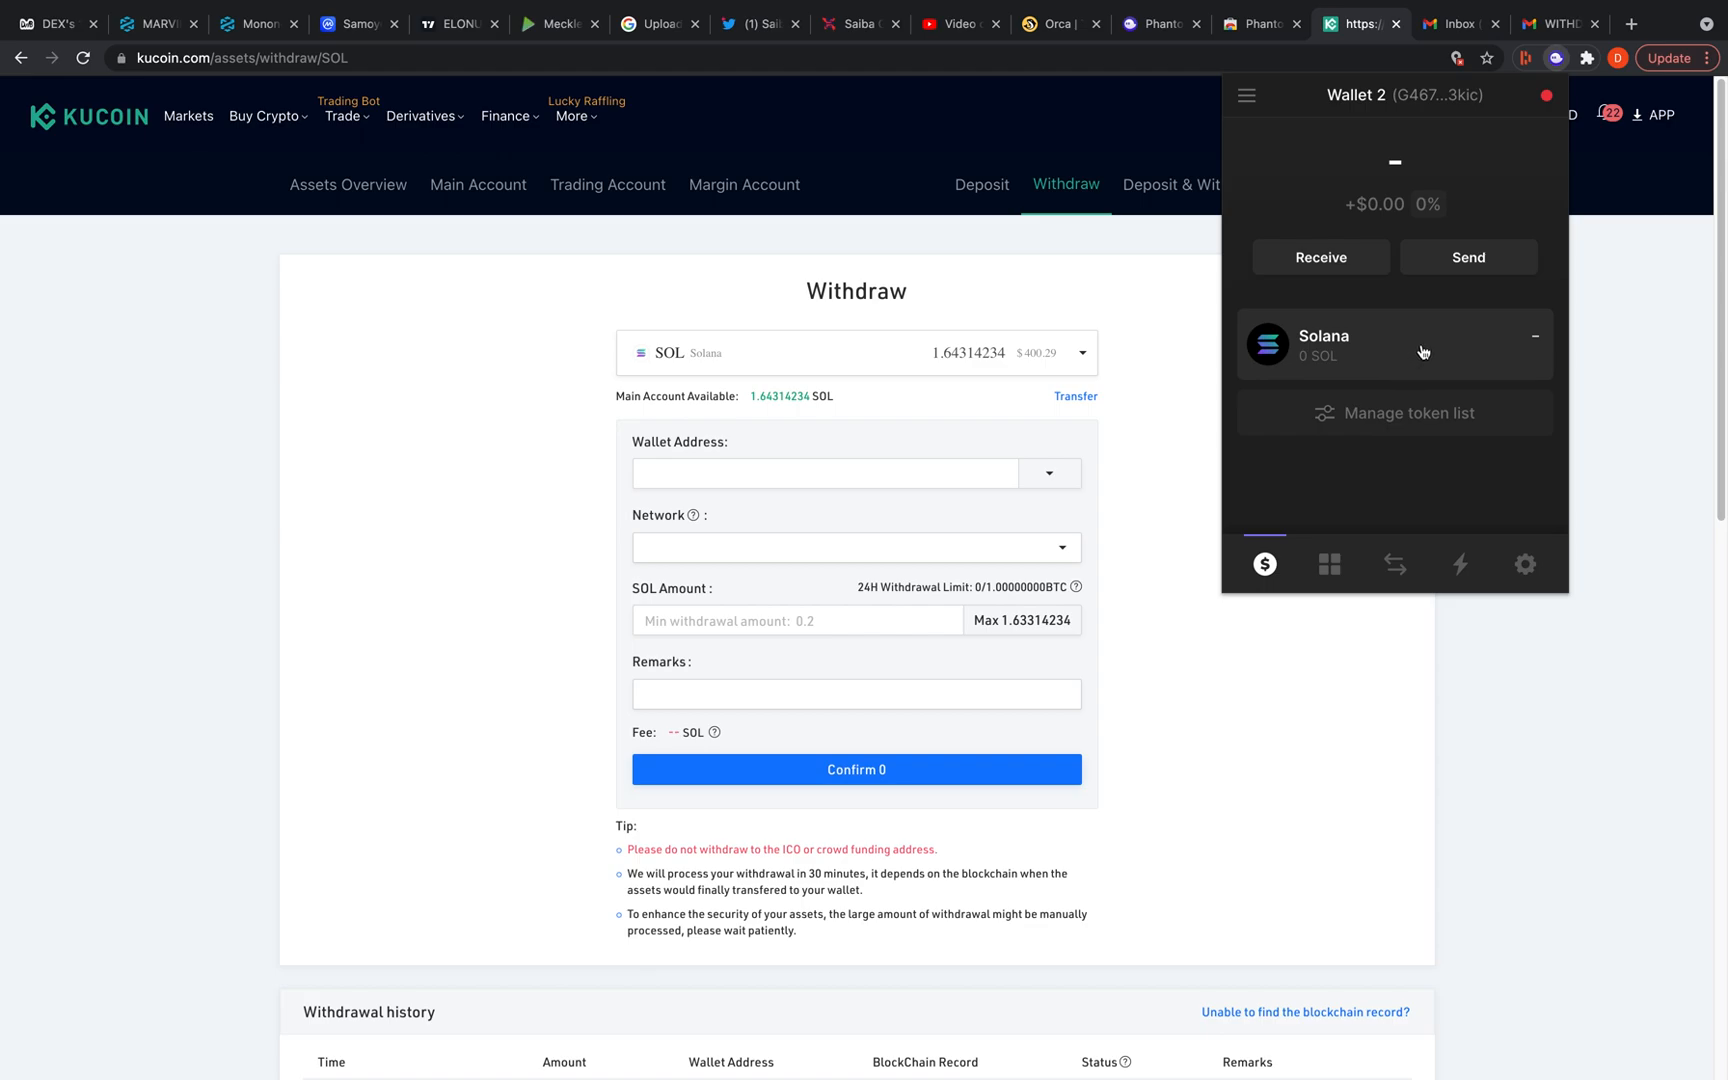
Copy Wallet 2's SOL receiving address from Phantom and paste it into KuCoin's withdrawal address field
left_click(1392, 344)
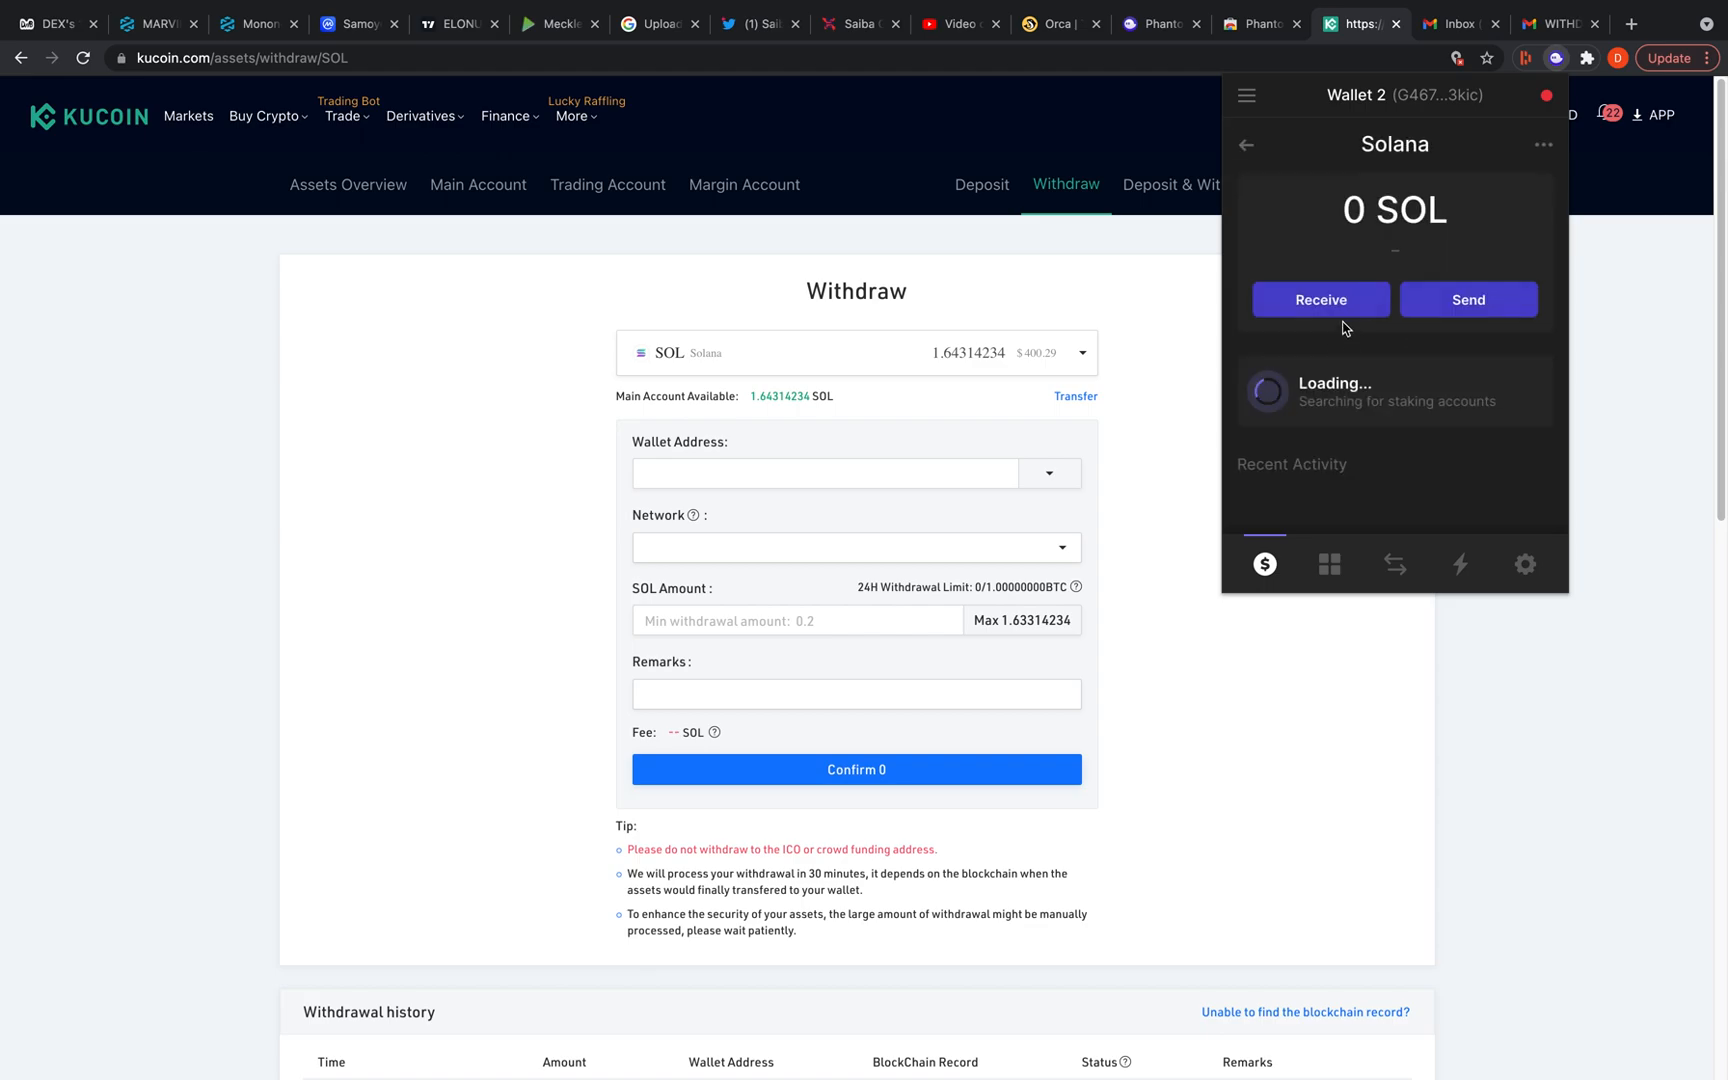
left_click(1320, 298)
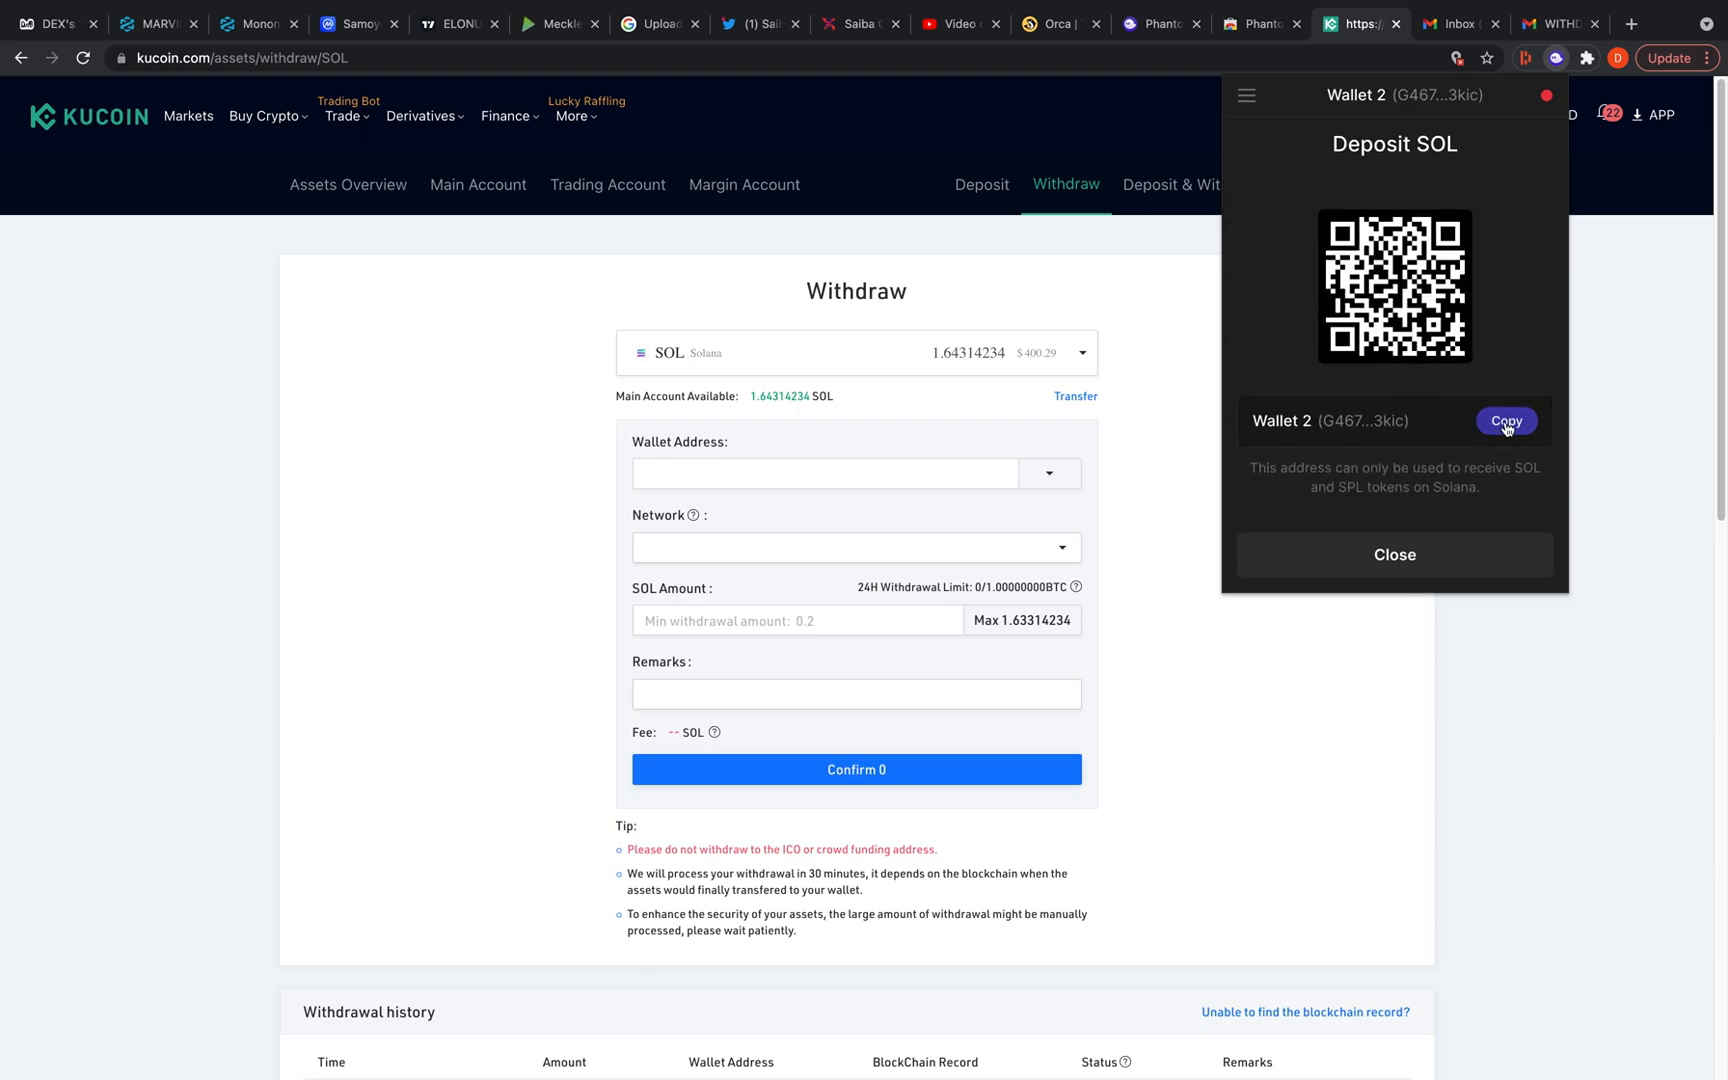
left_click(1506, 420)
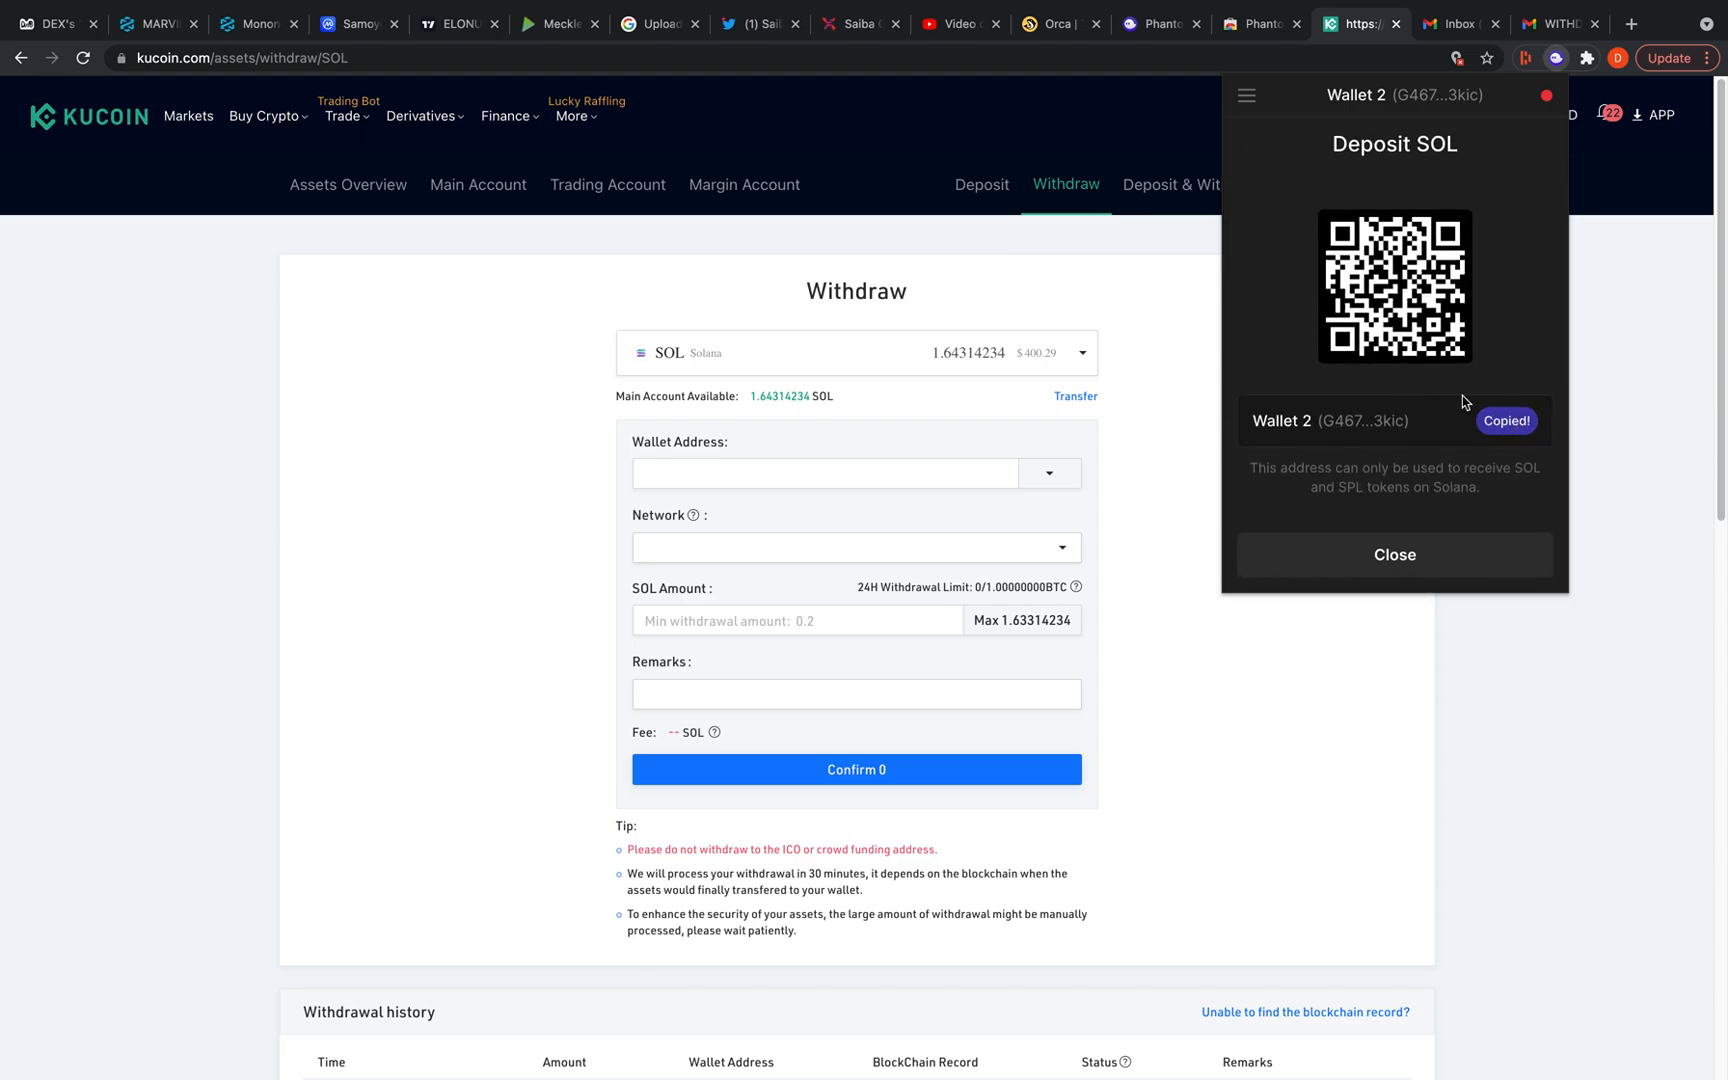
right_click(822, 472)
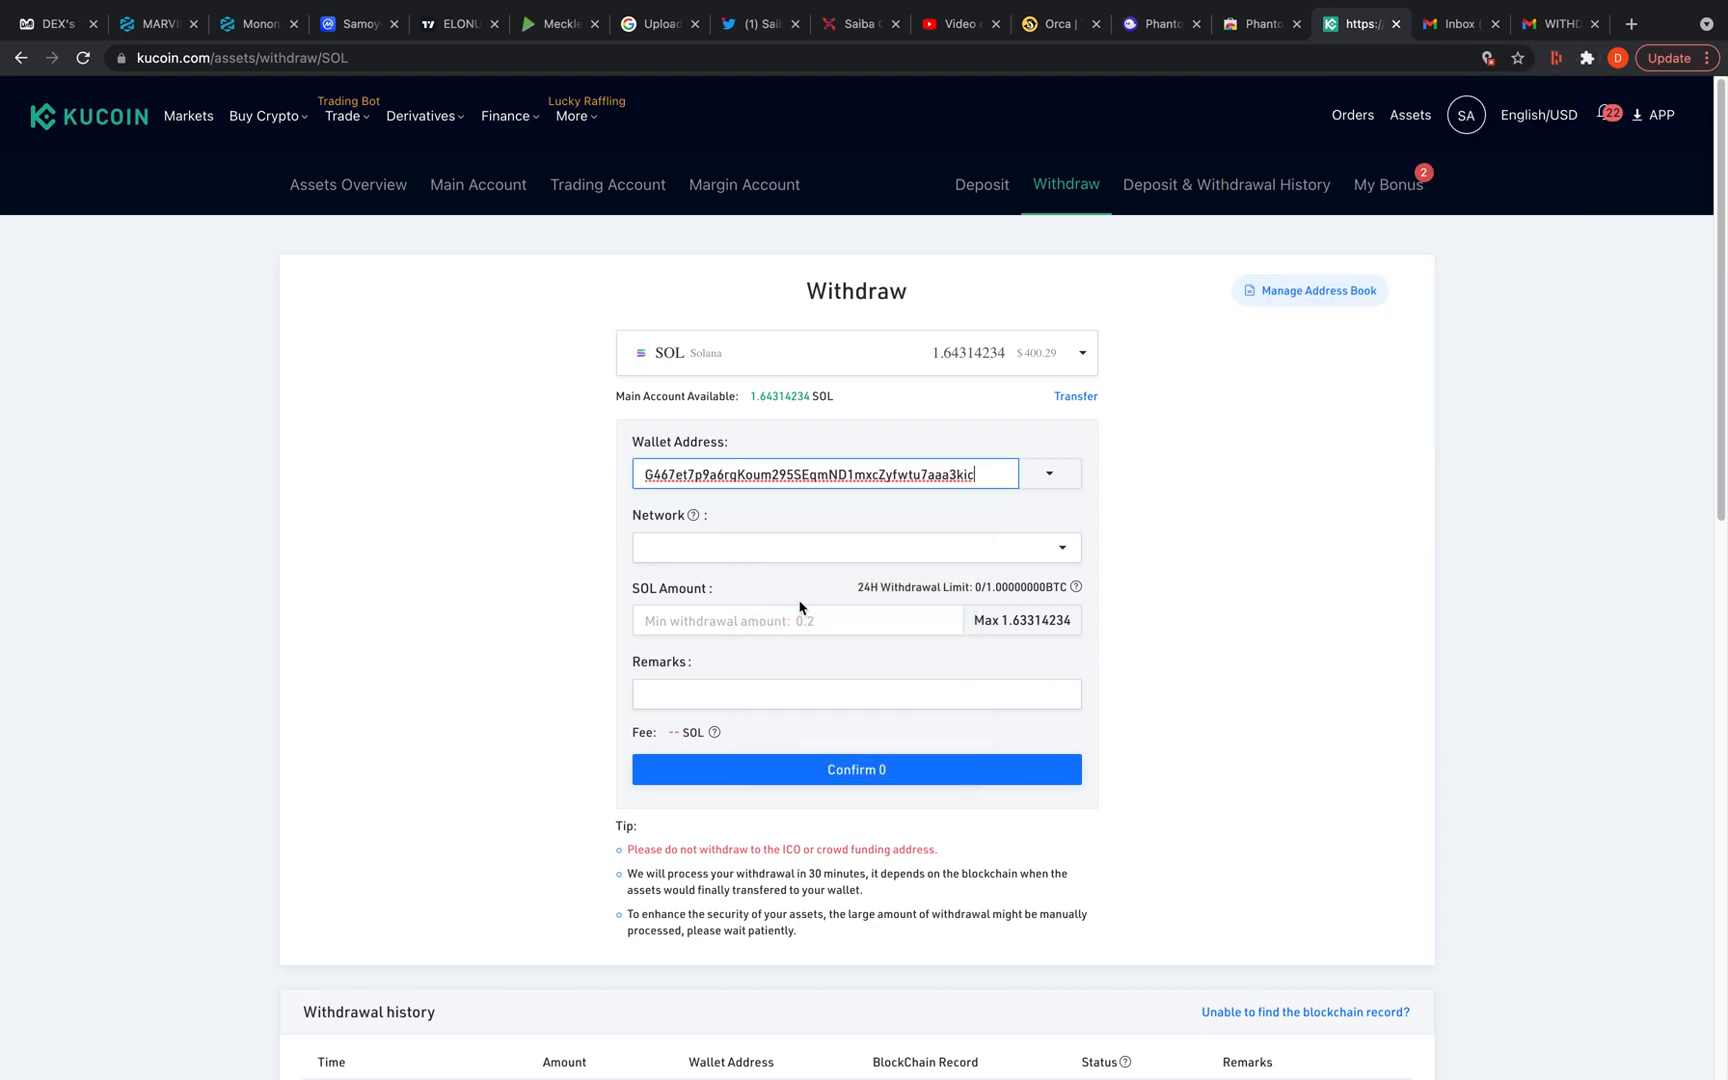
Set the SOL network and the maximum 1.63314234 SOL amount (0.01 SOL fee) and submit the withdrawal
left_click(856, 548)
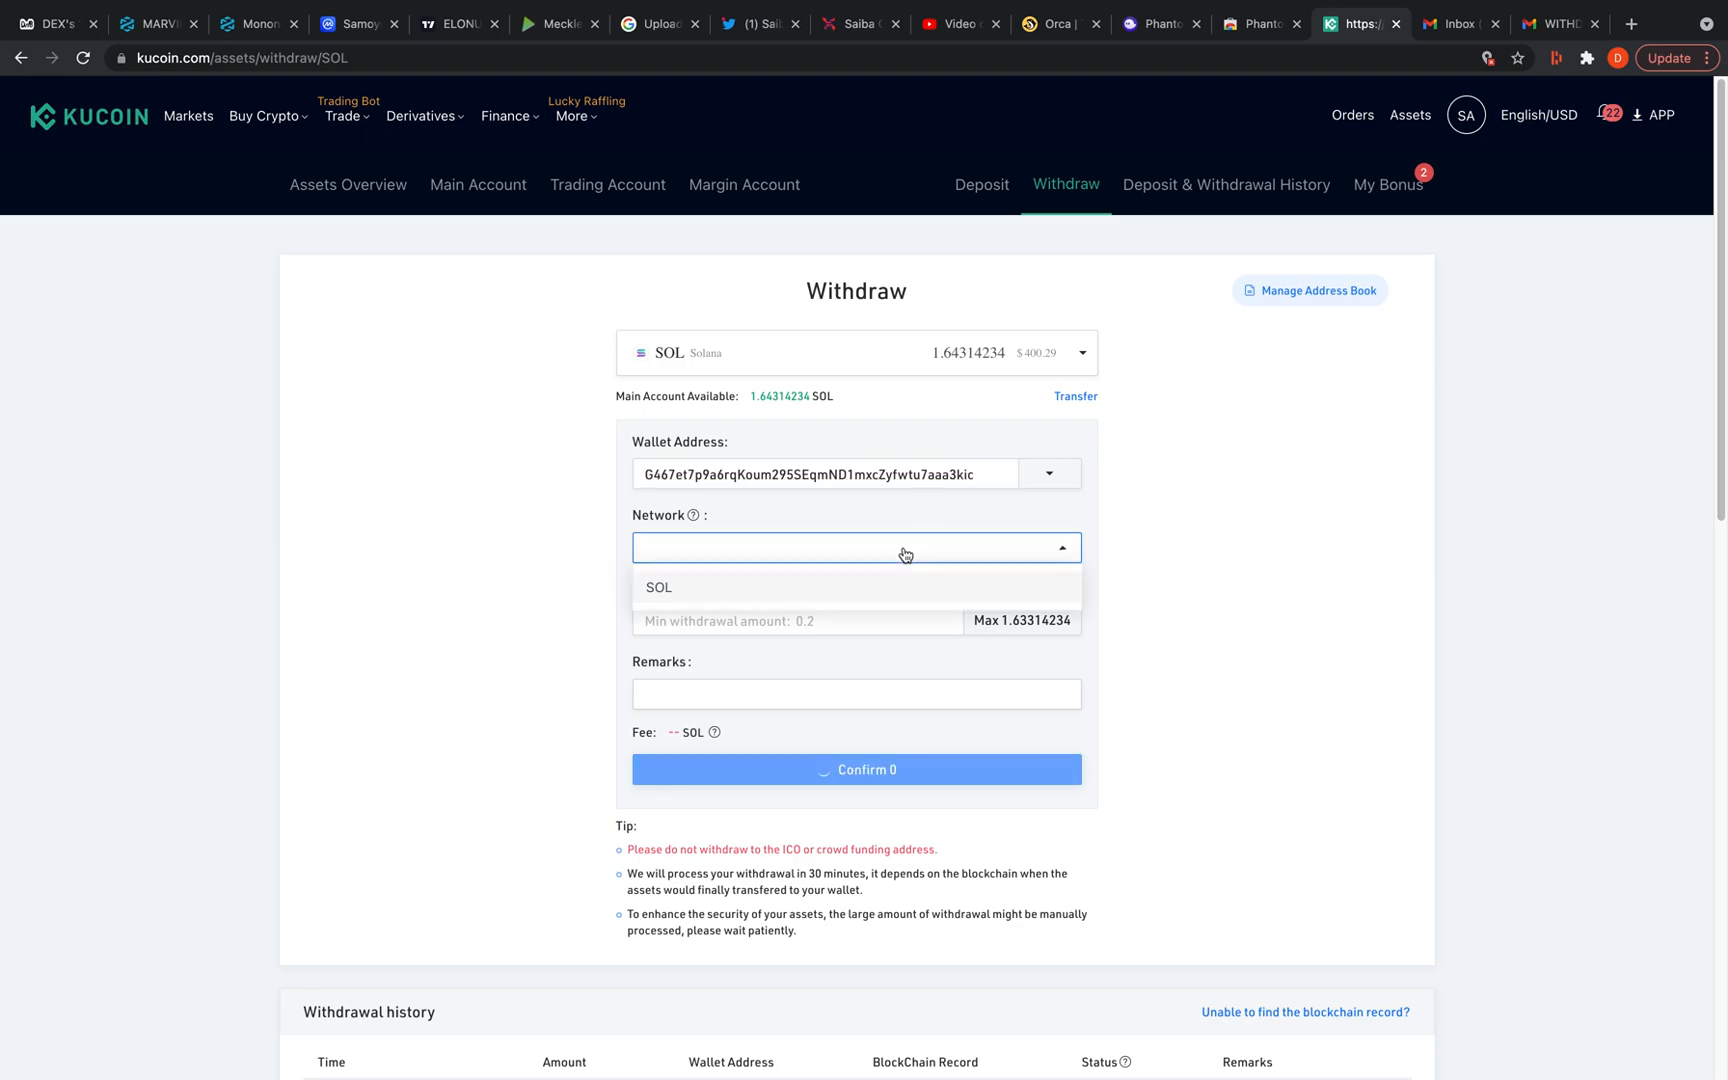
left_click(660, 588)
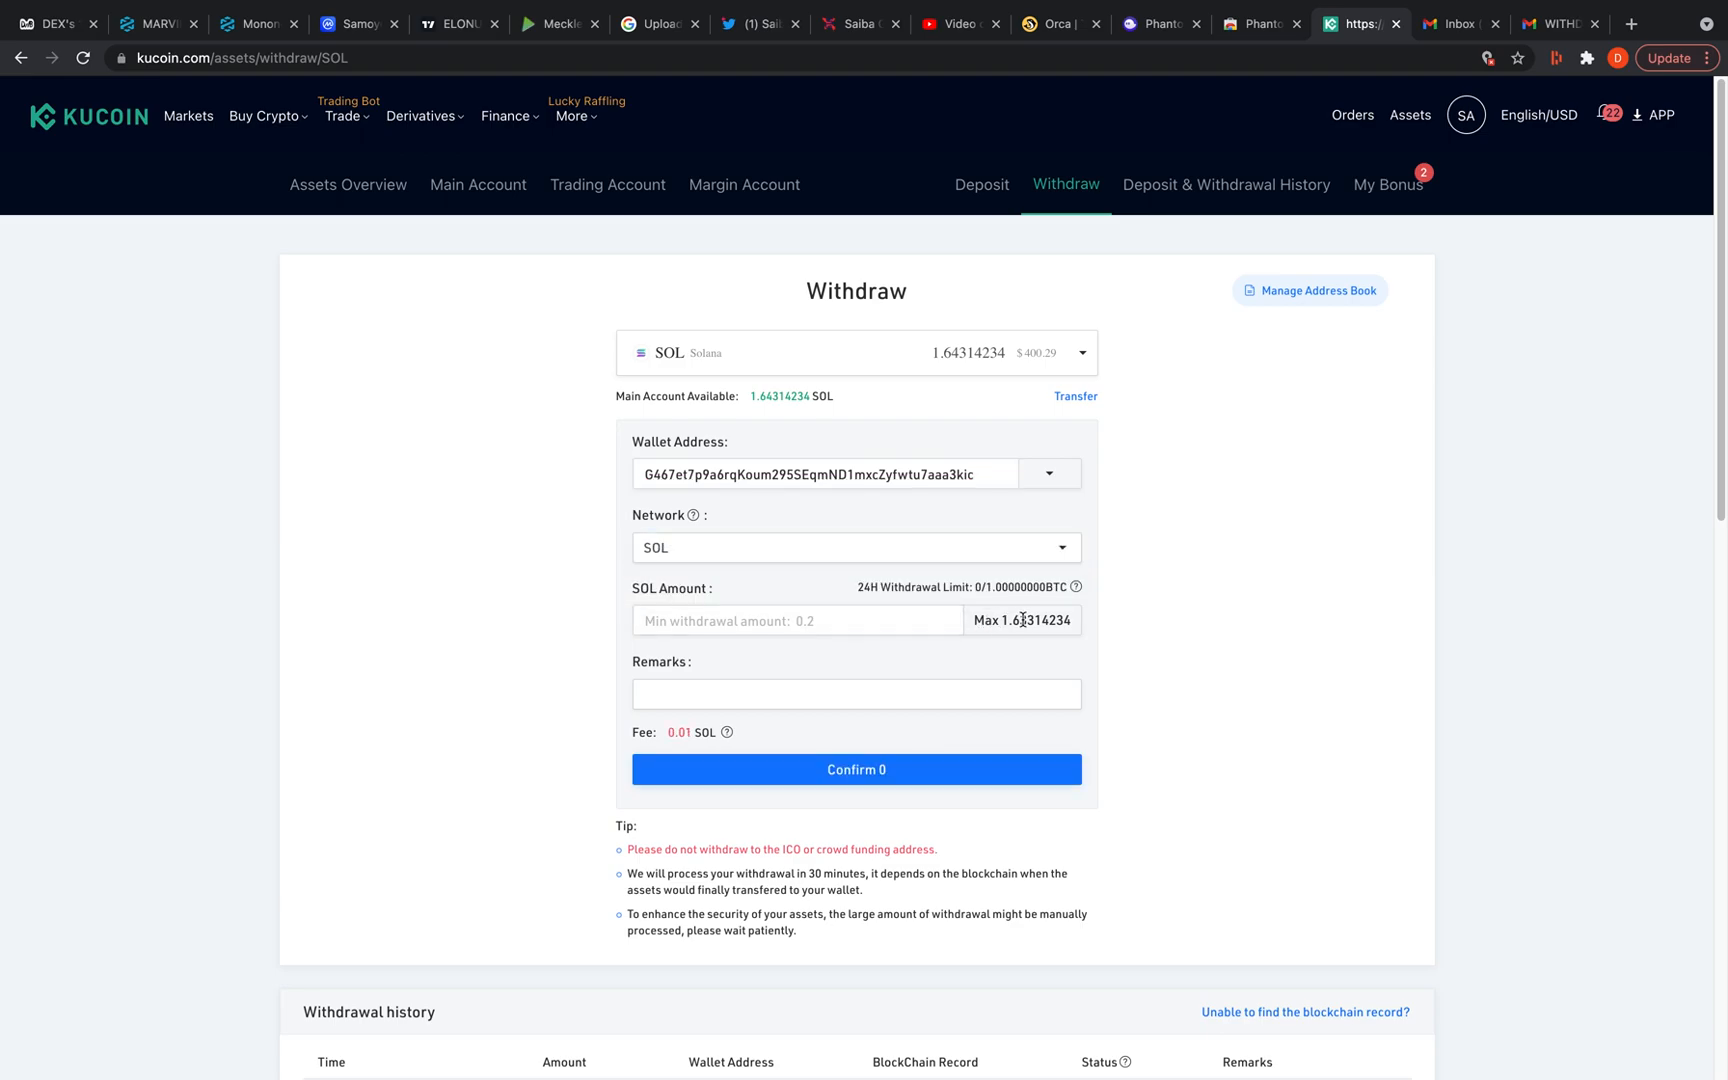
left_click(1022, 620)
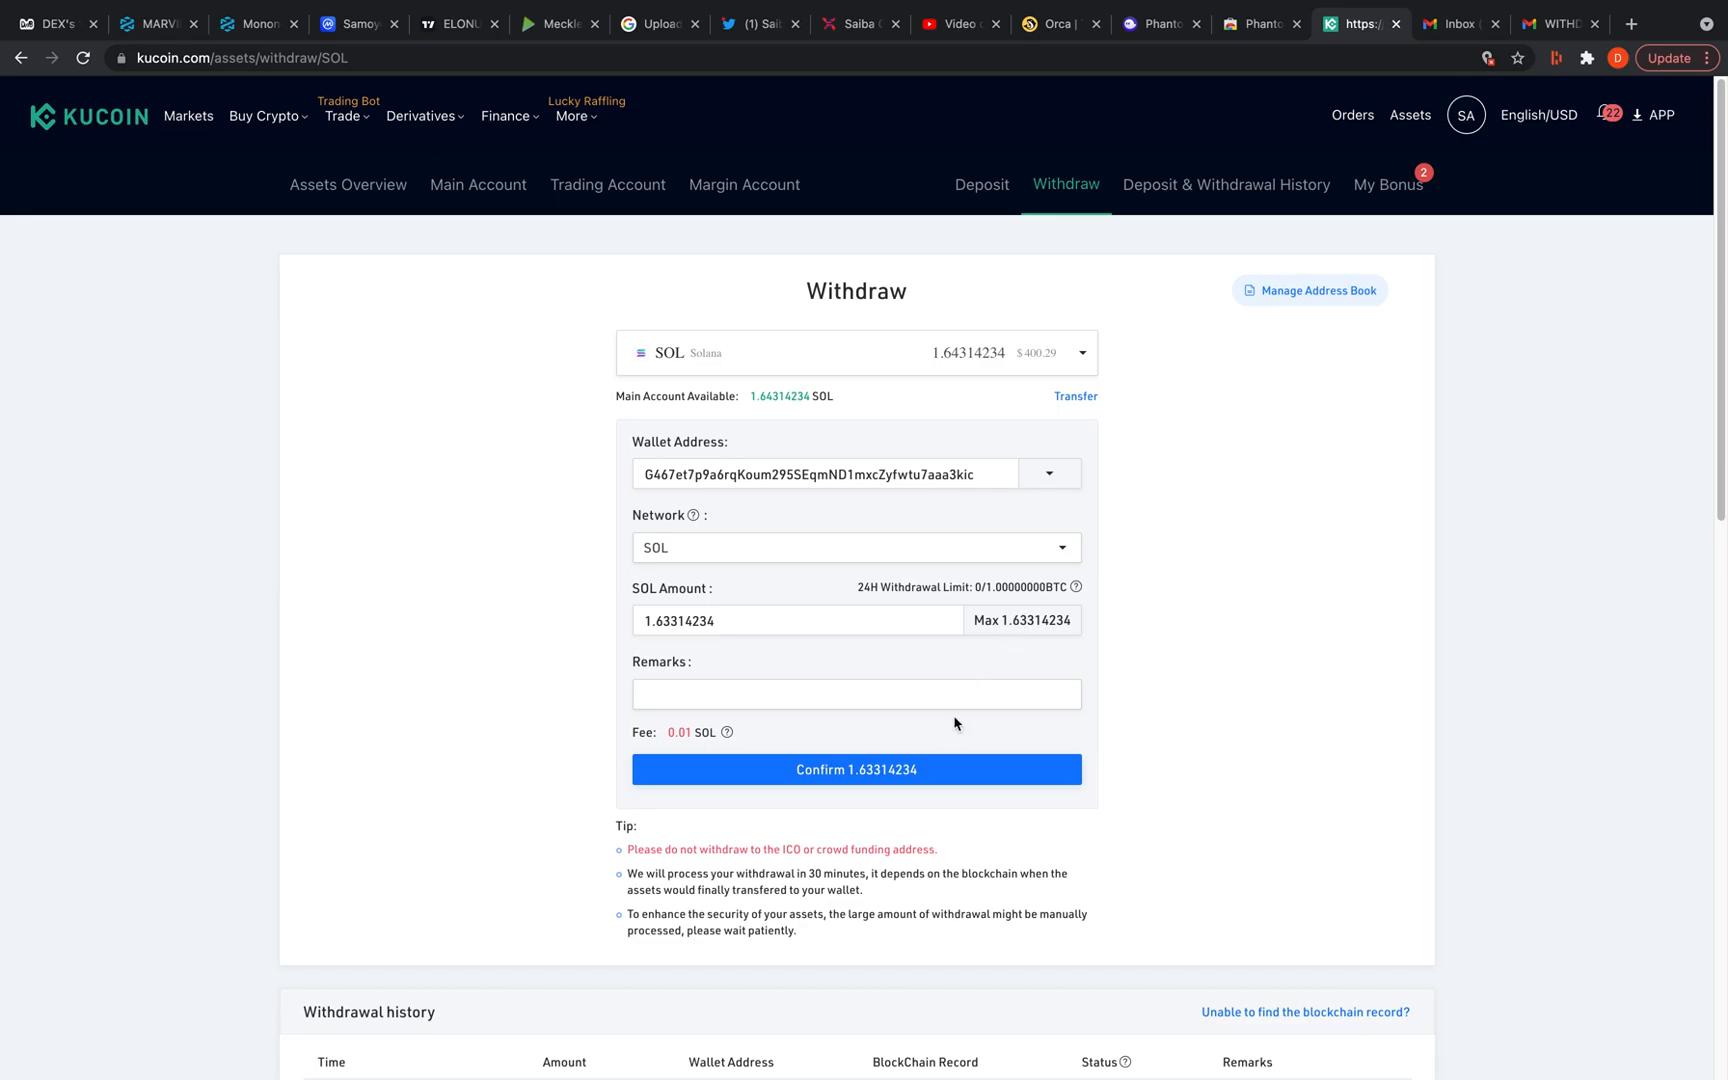
left_click(856, 770)
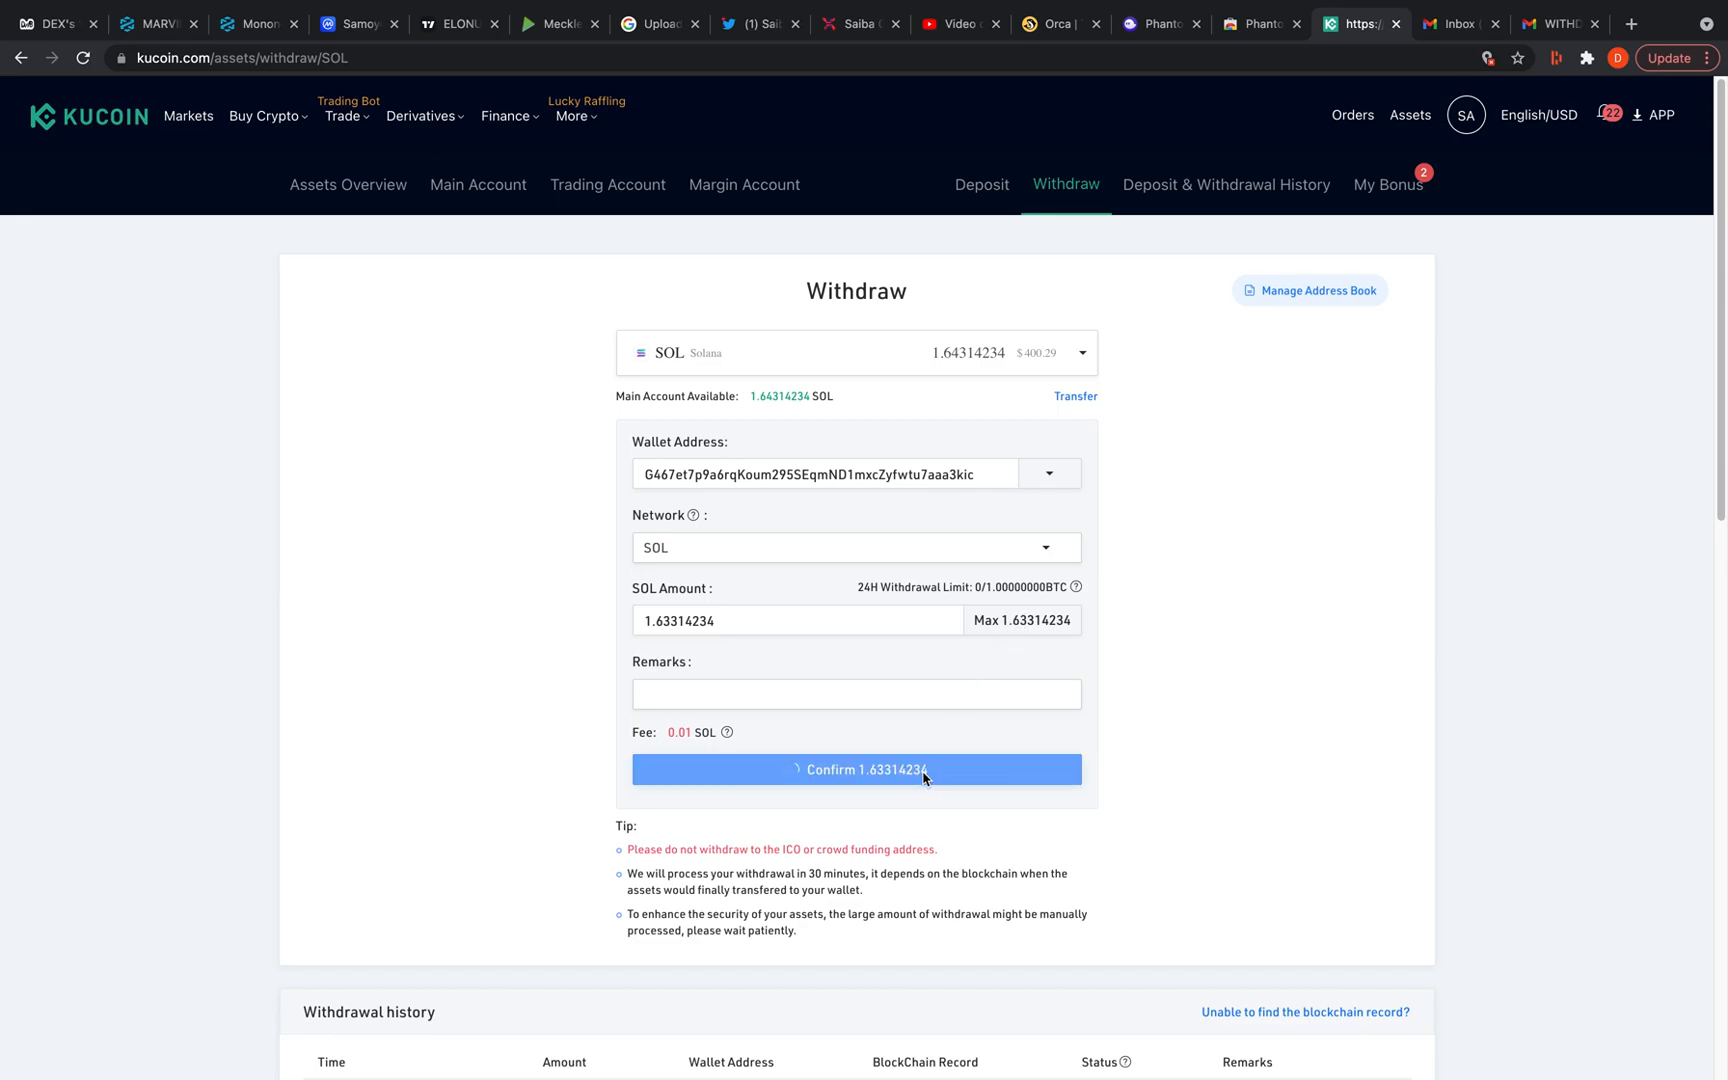
left_click(856, 770)
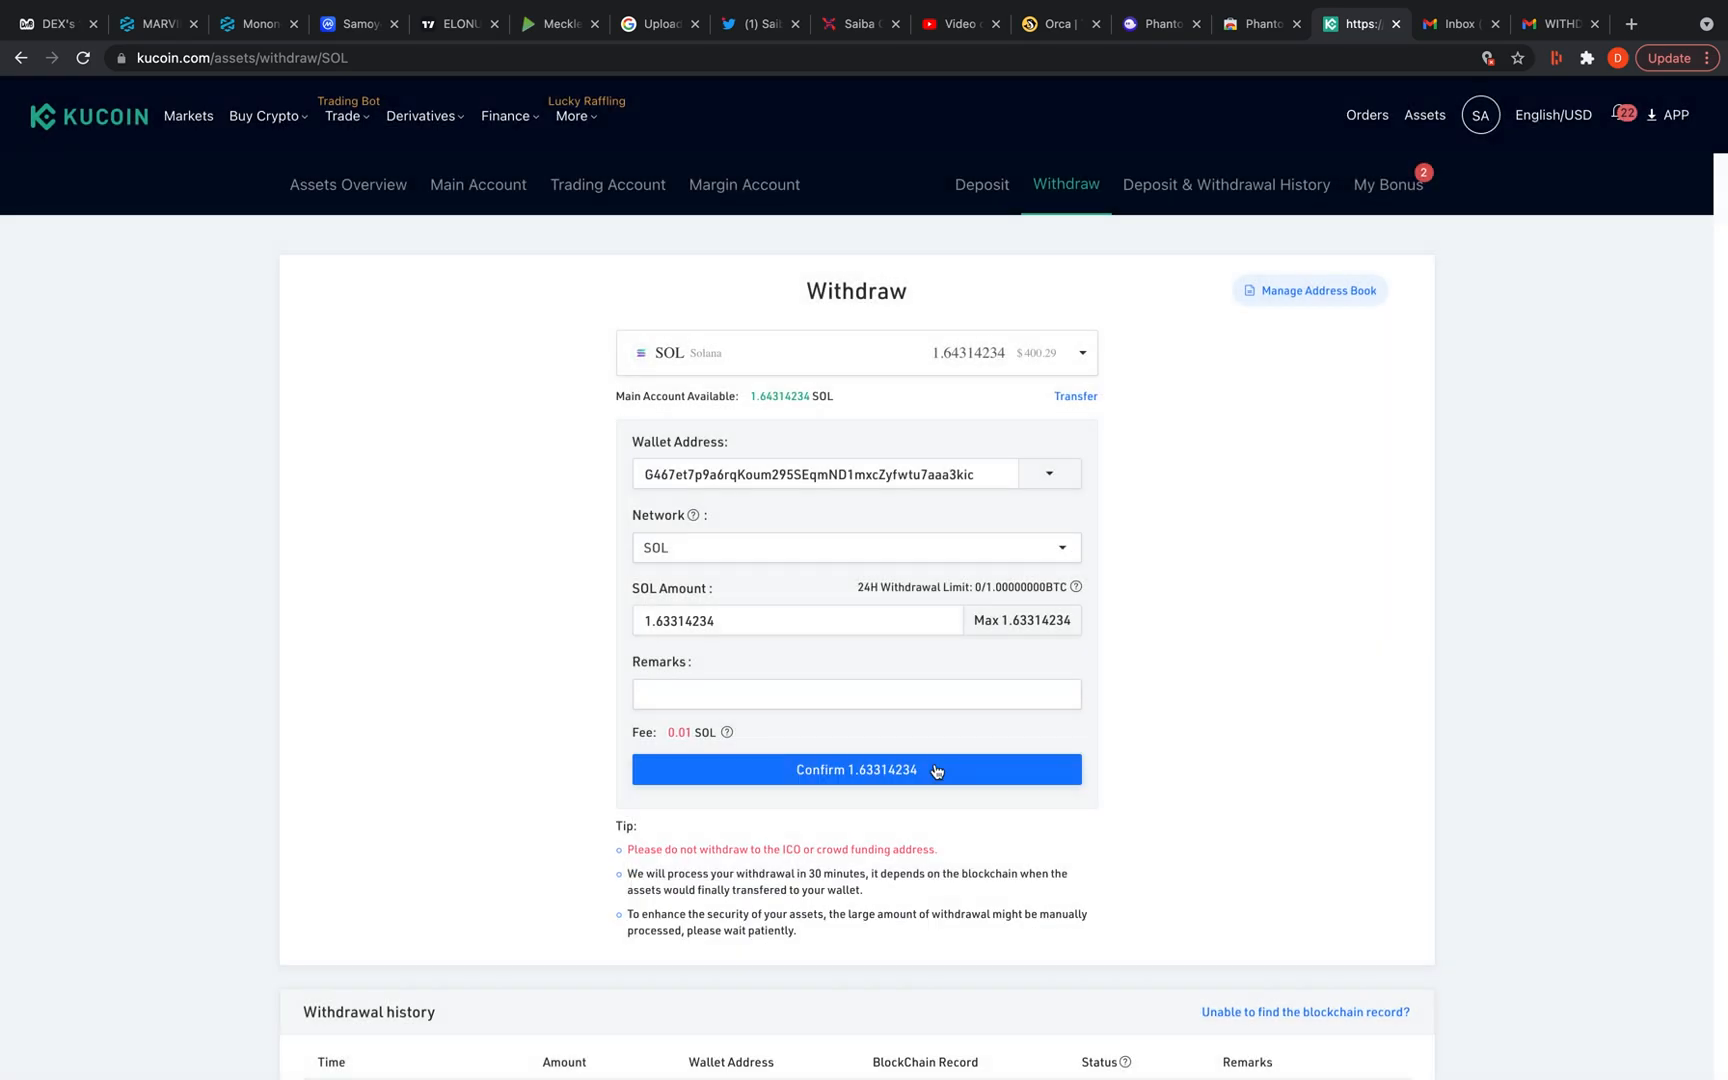
left_click(856, 770)
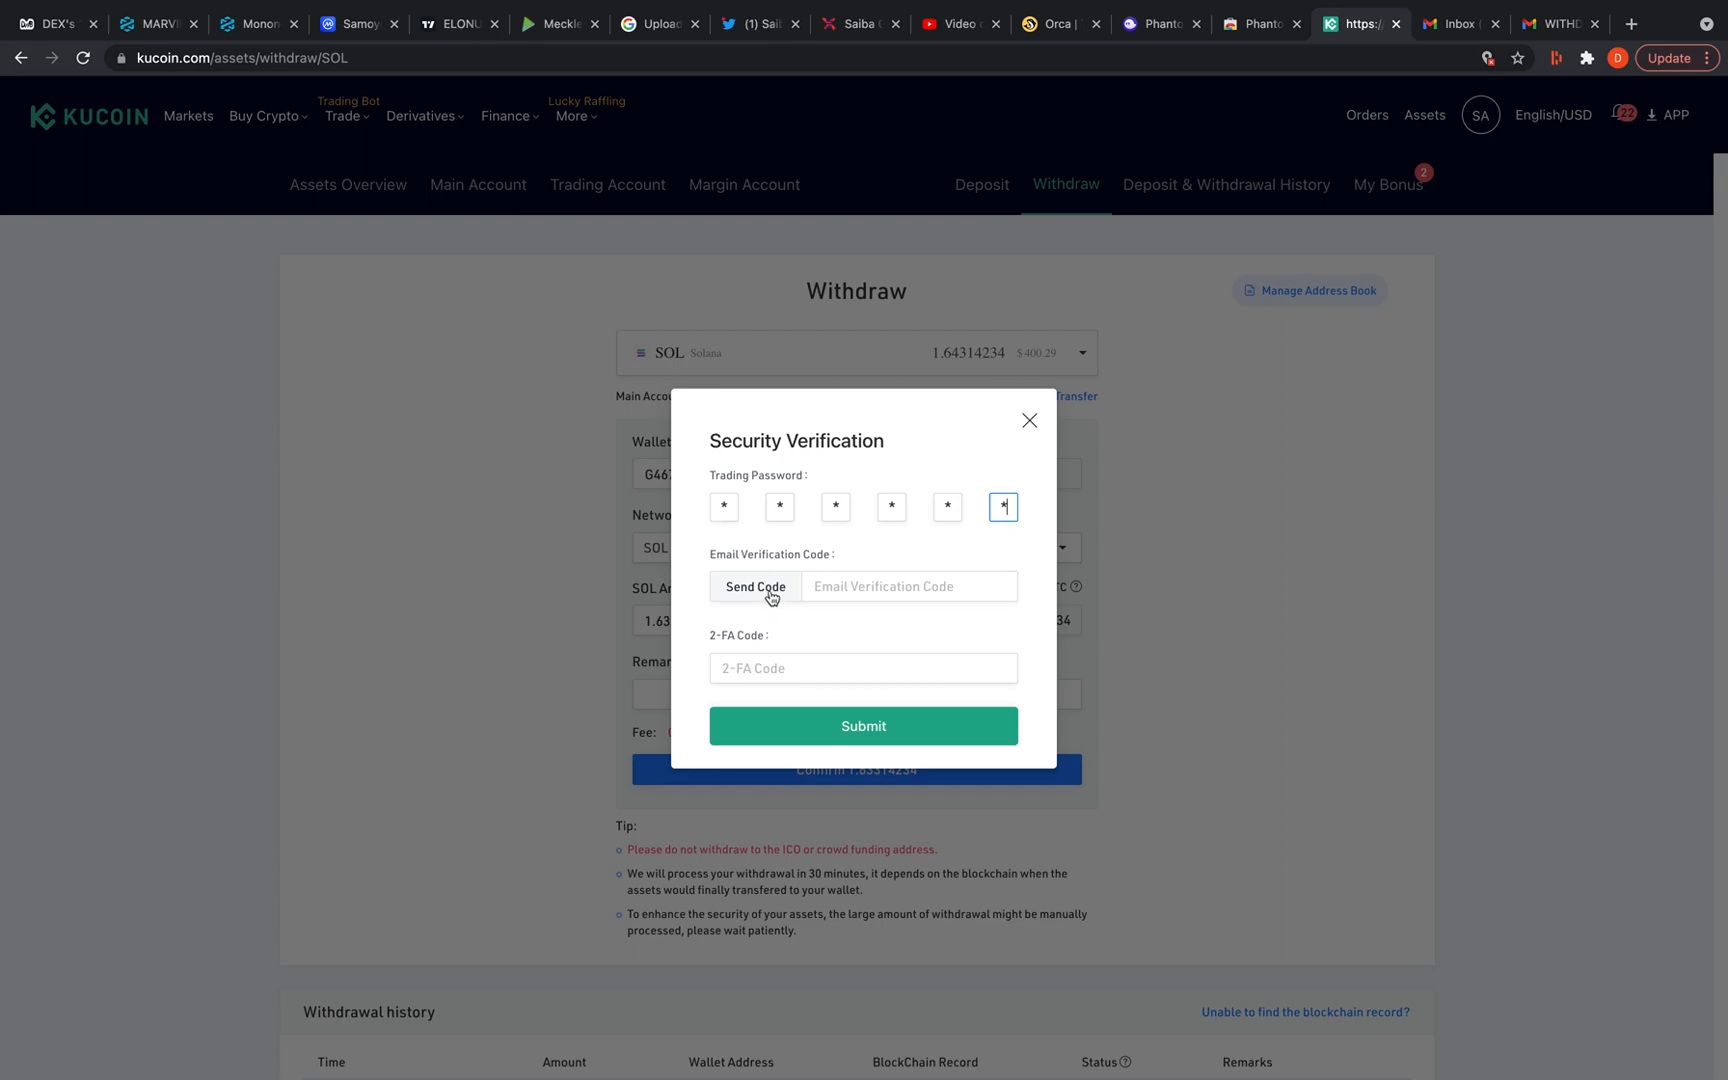
Complete security verification with the emailed code and 2-FA code, leaving 0 SOL available
left_click(754, 586)
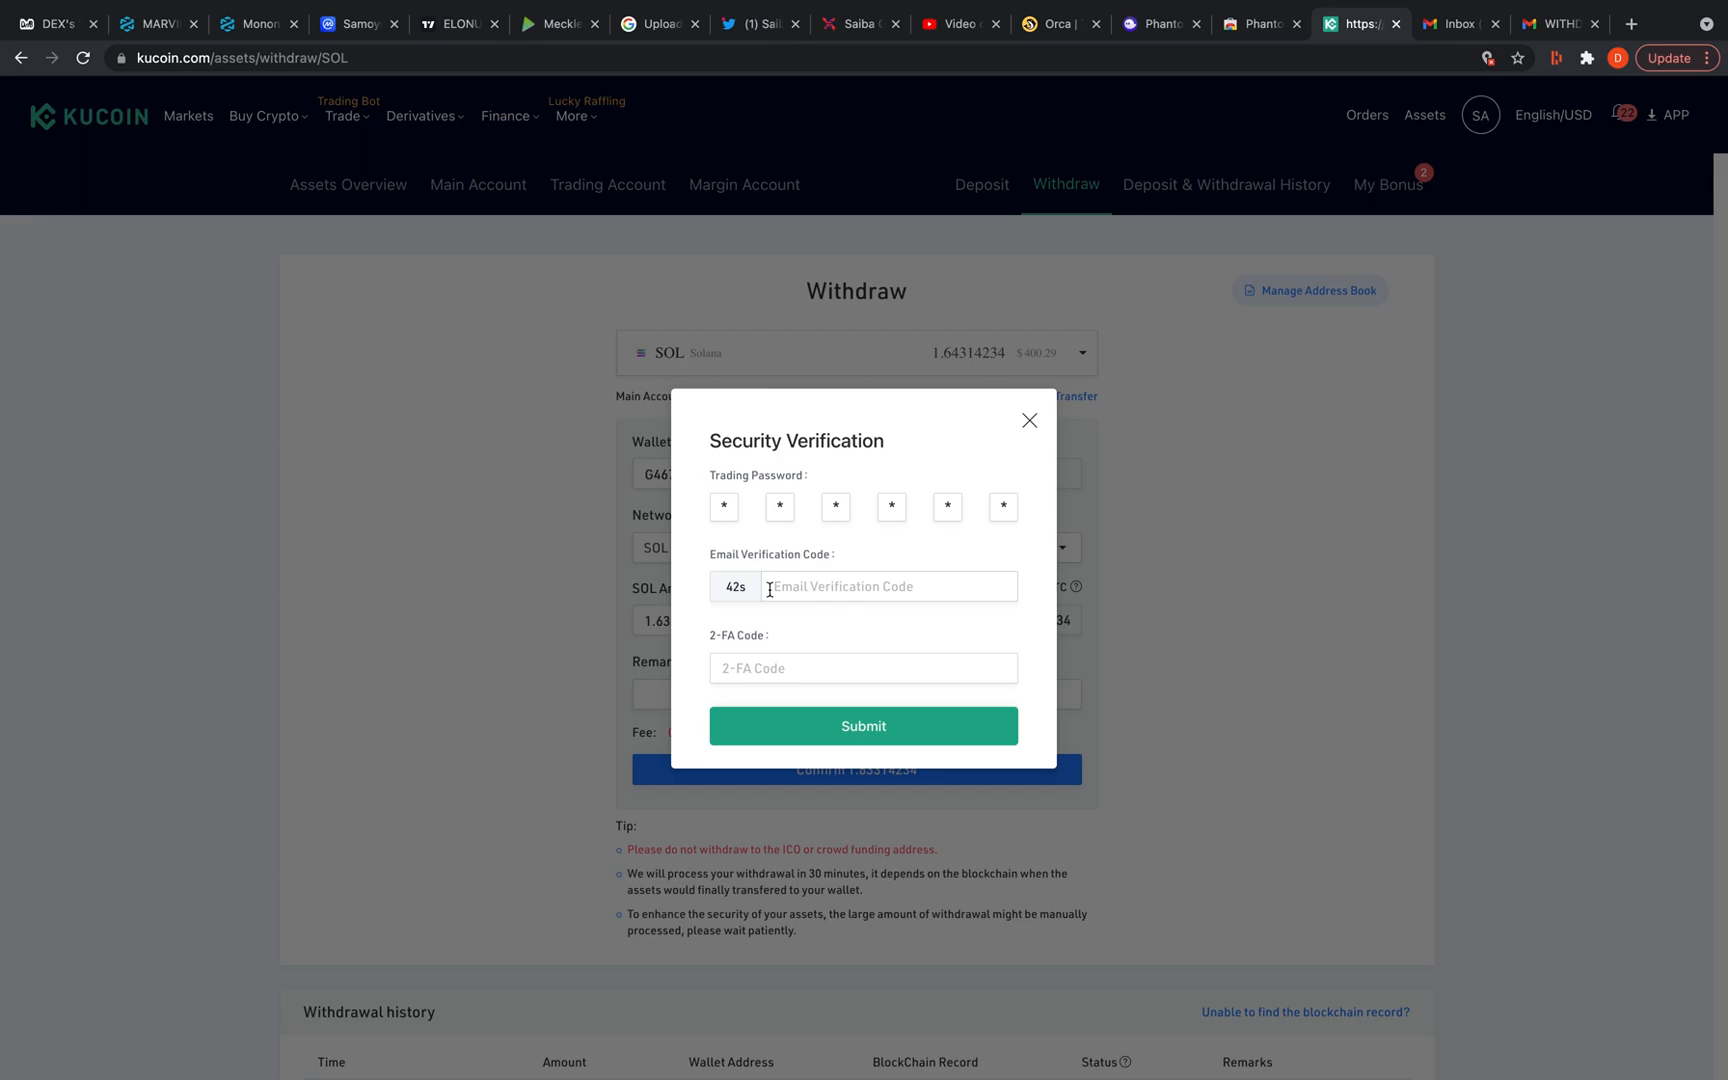
type("7")
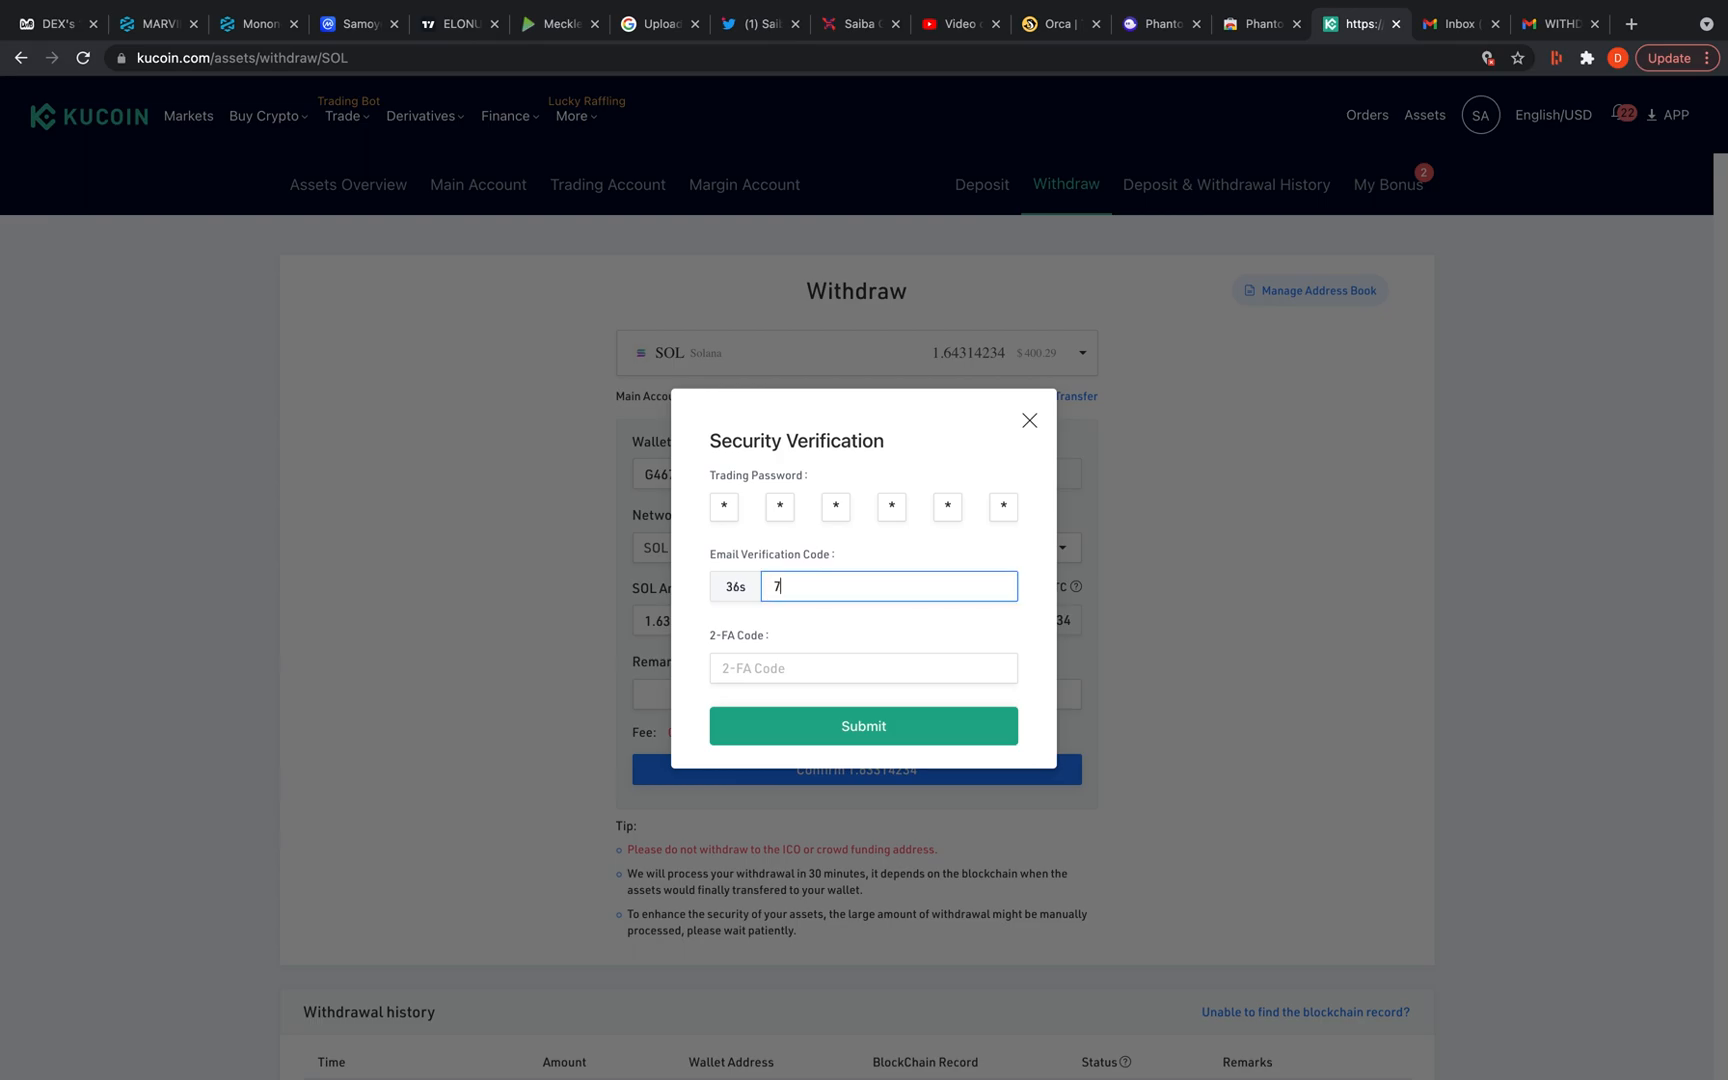
type("260")
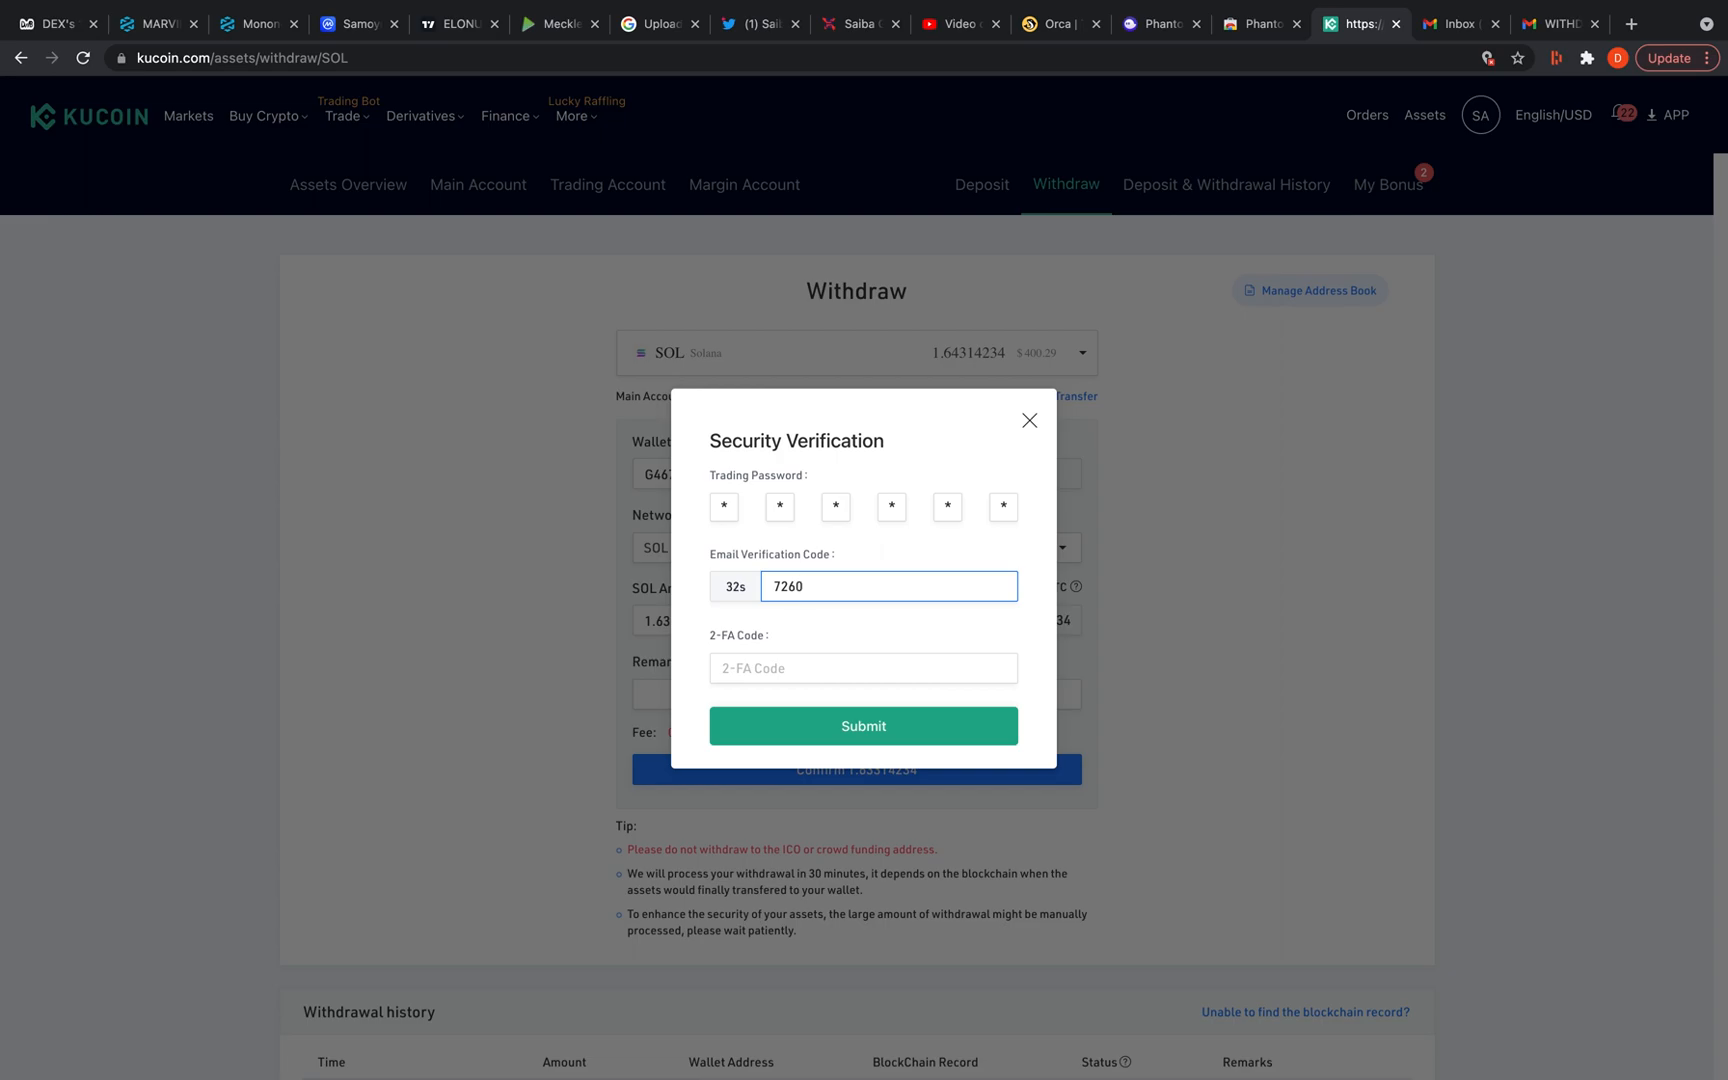
left_click(862, 668)
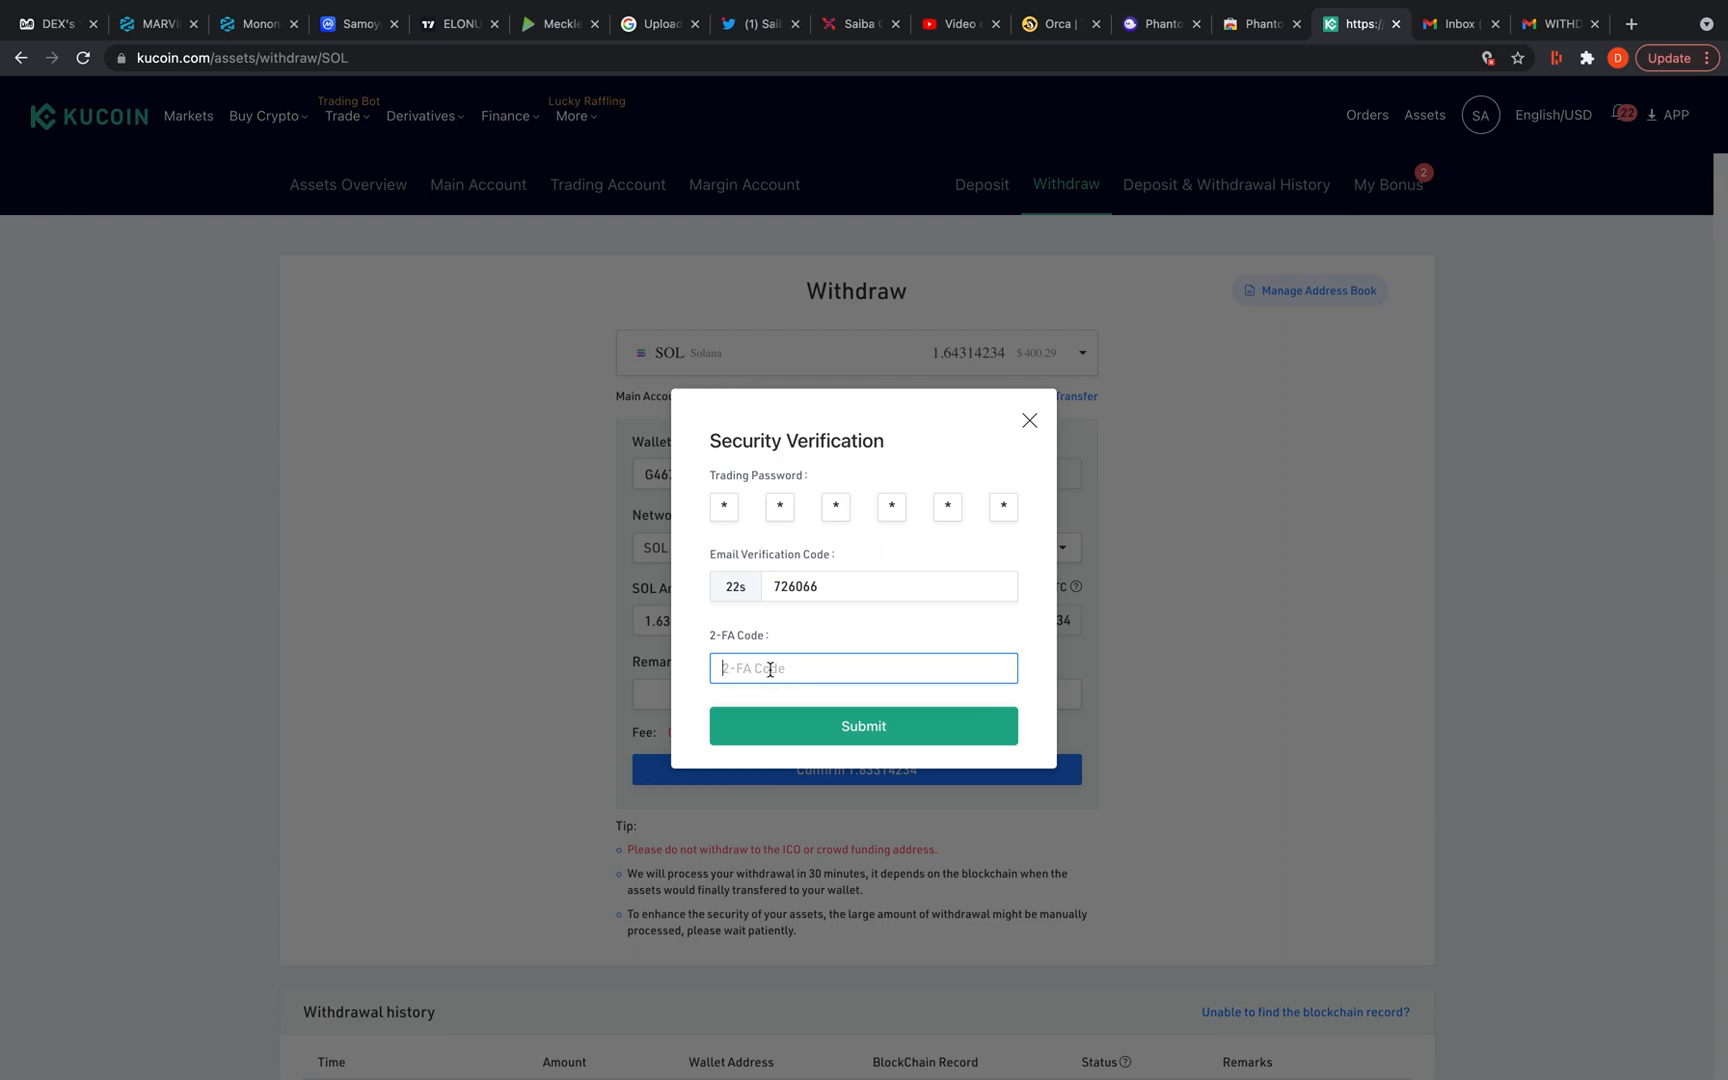
type("77")
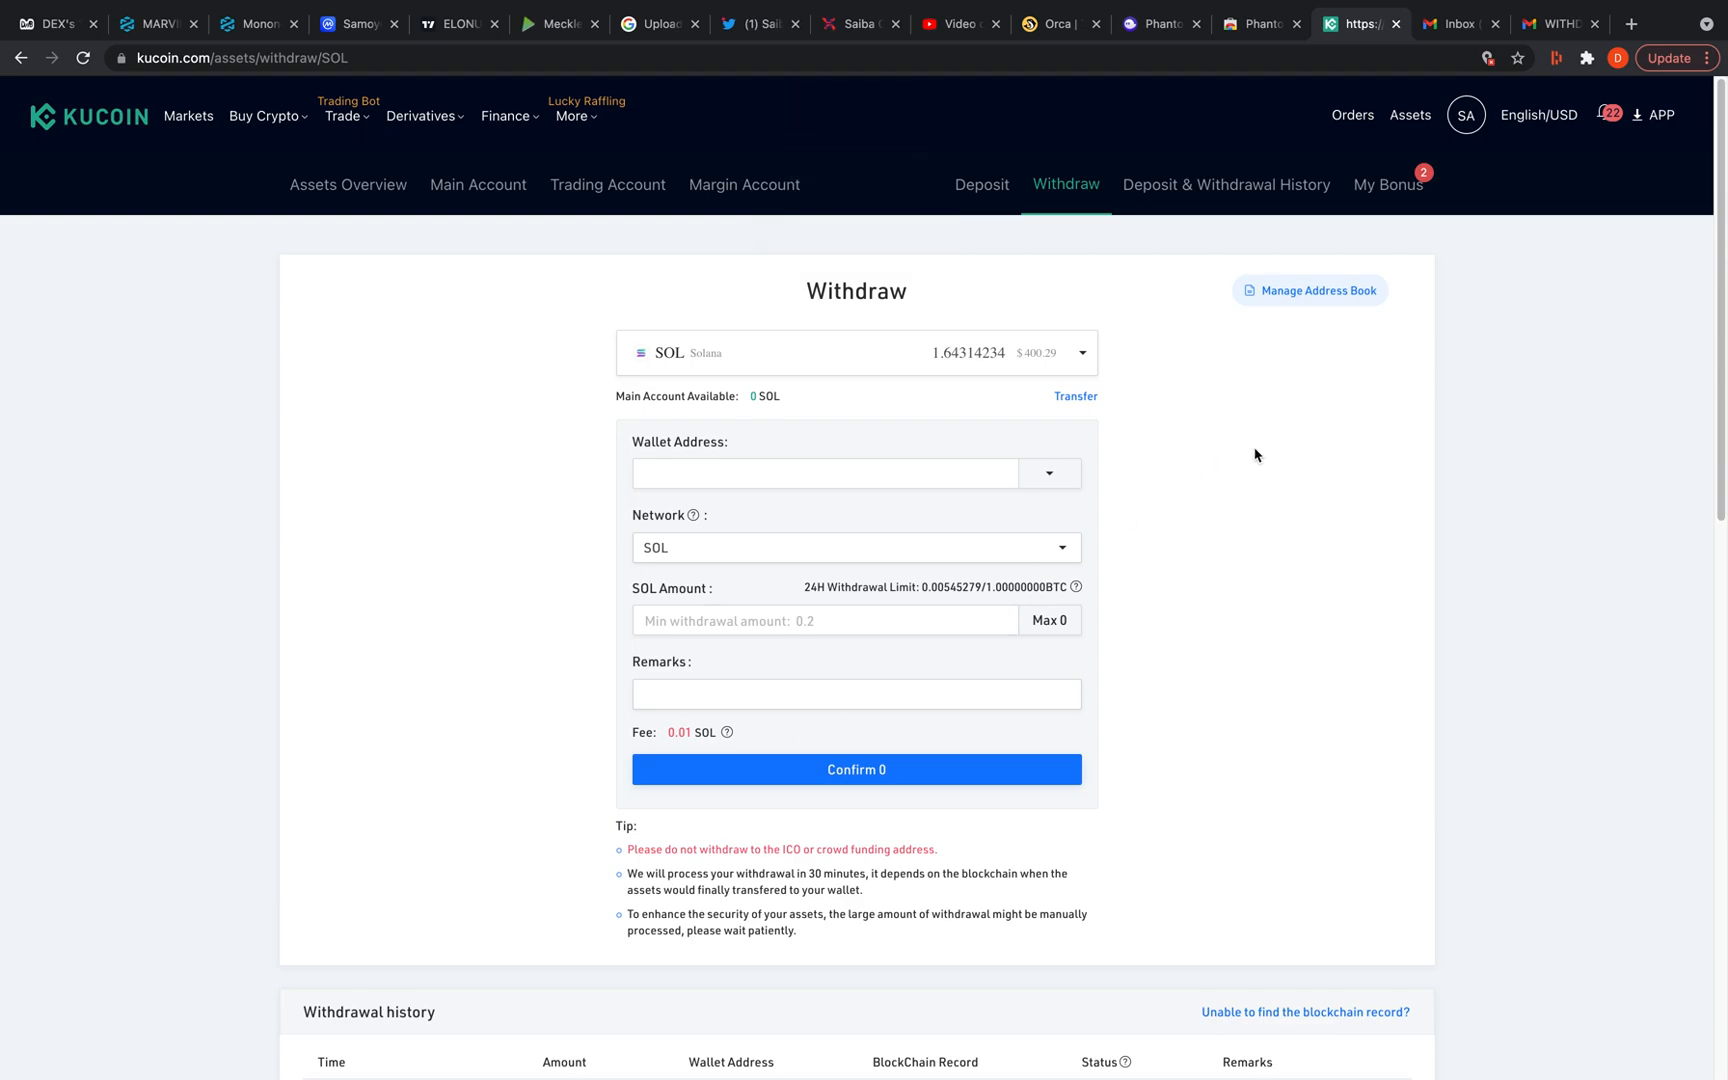
mouse_move(1542, 400)
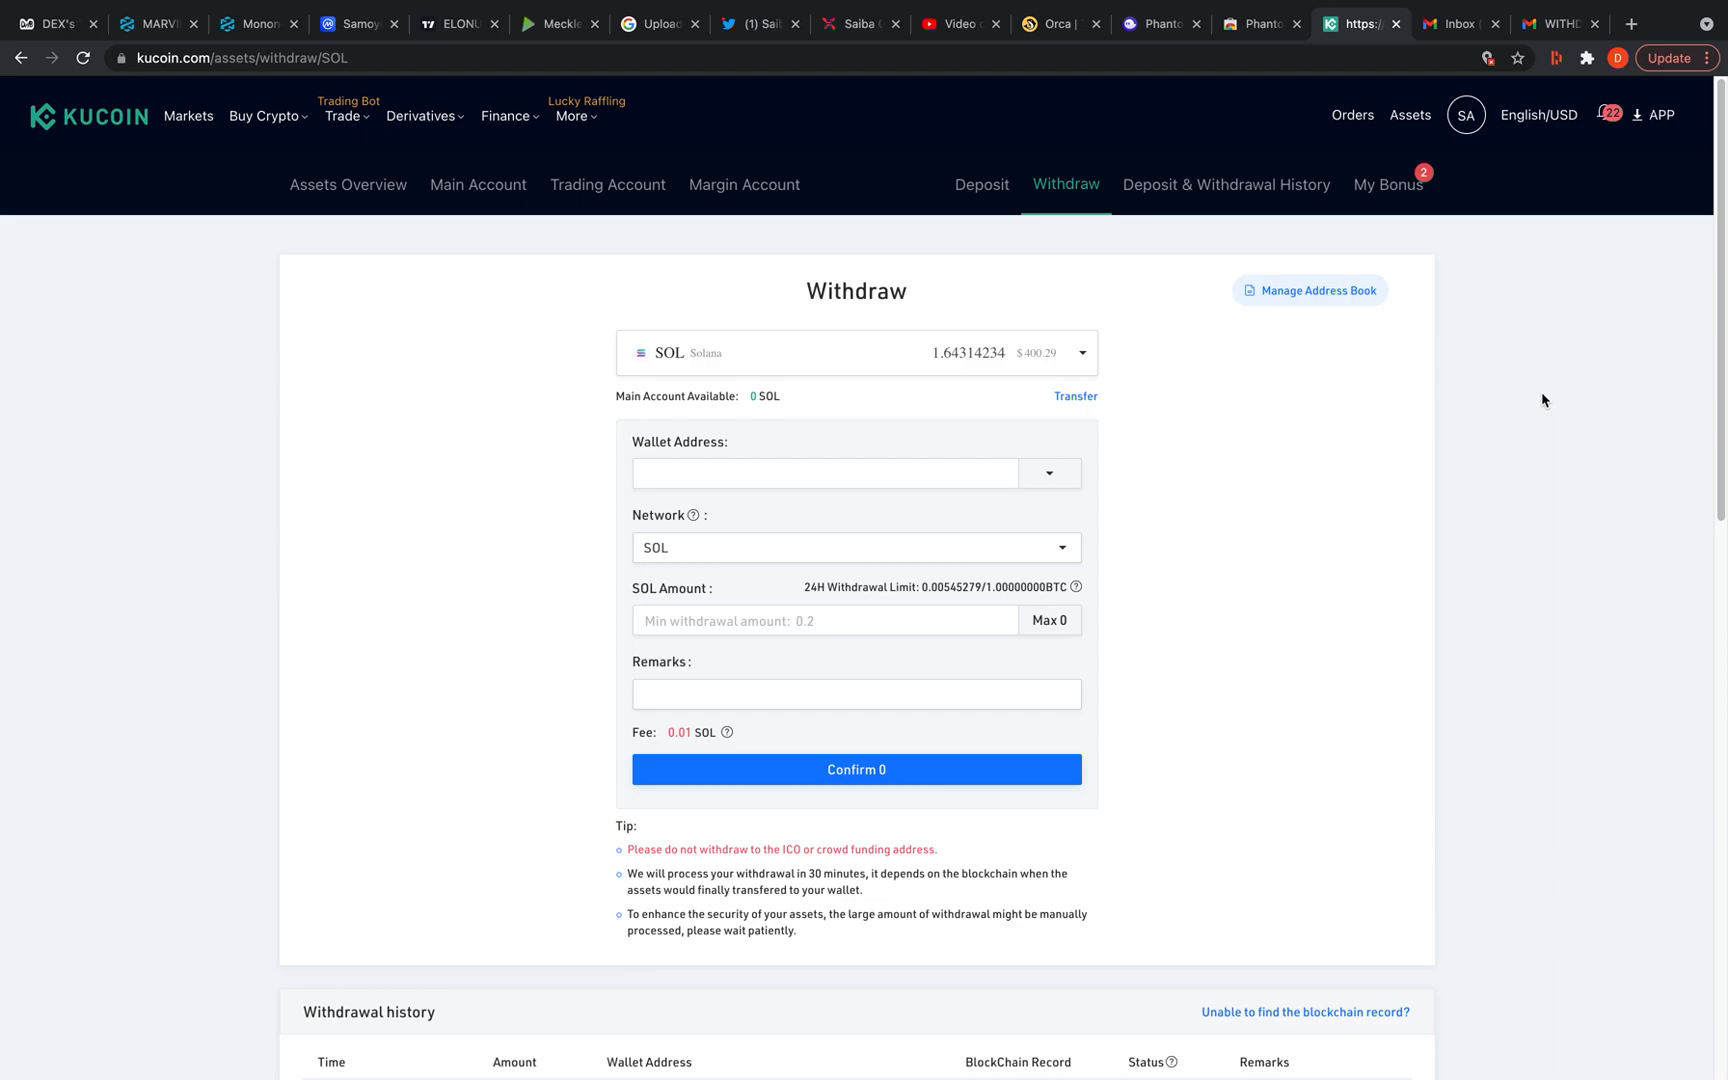
left_click(1554, 58)
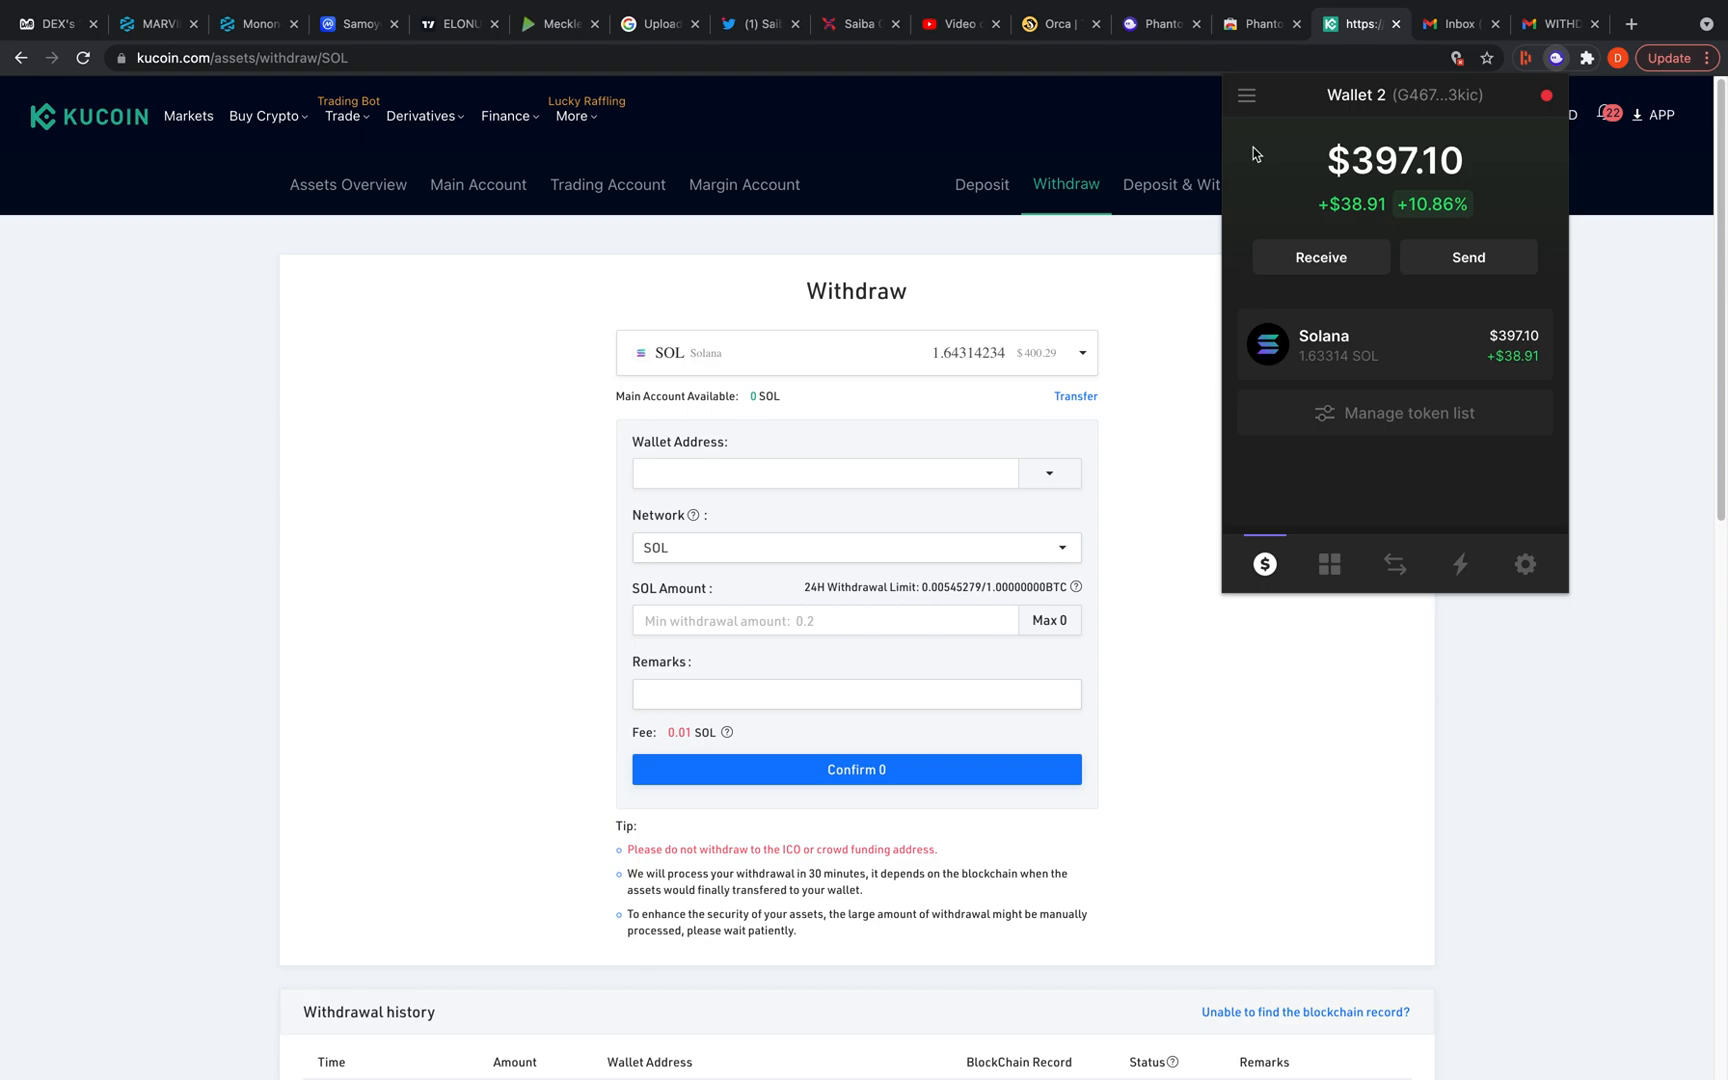
mouse_move(1420, 182)
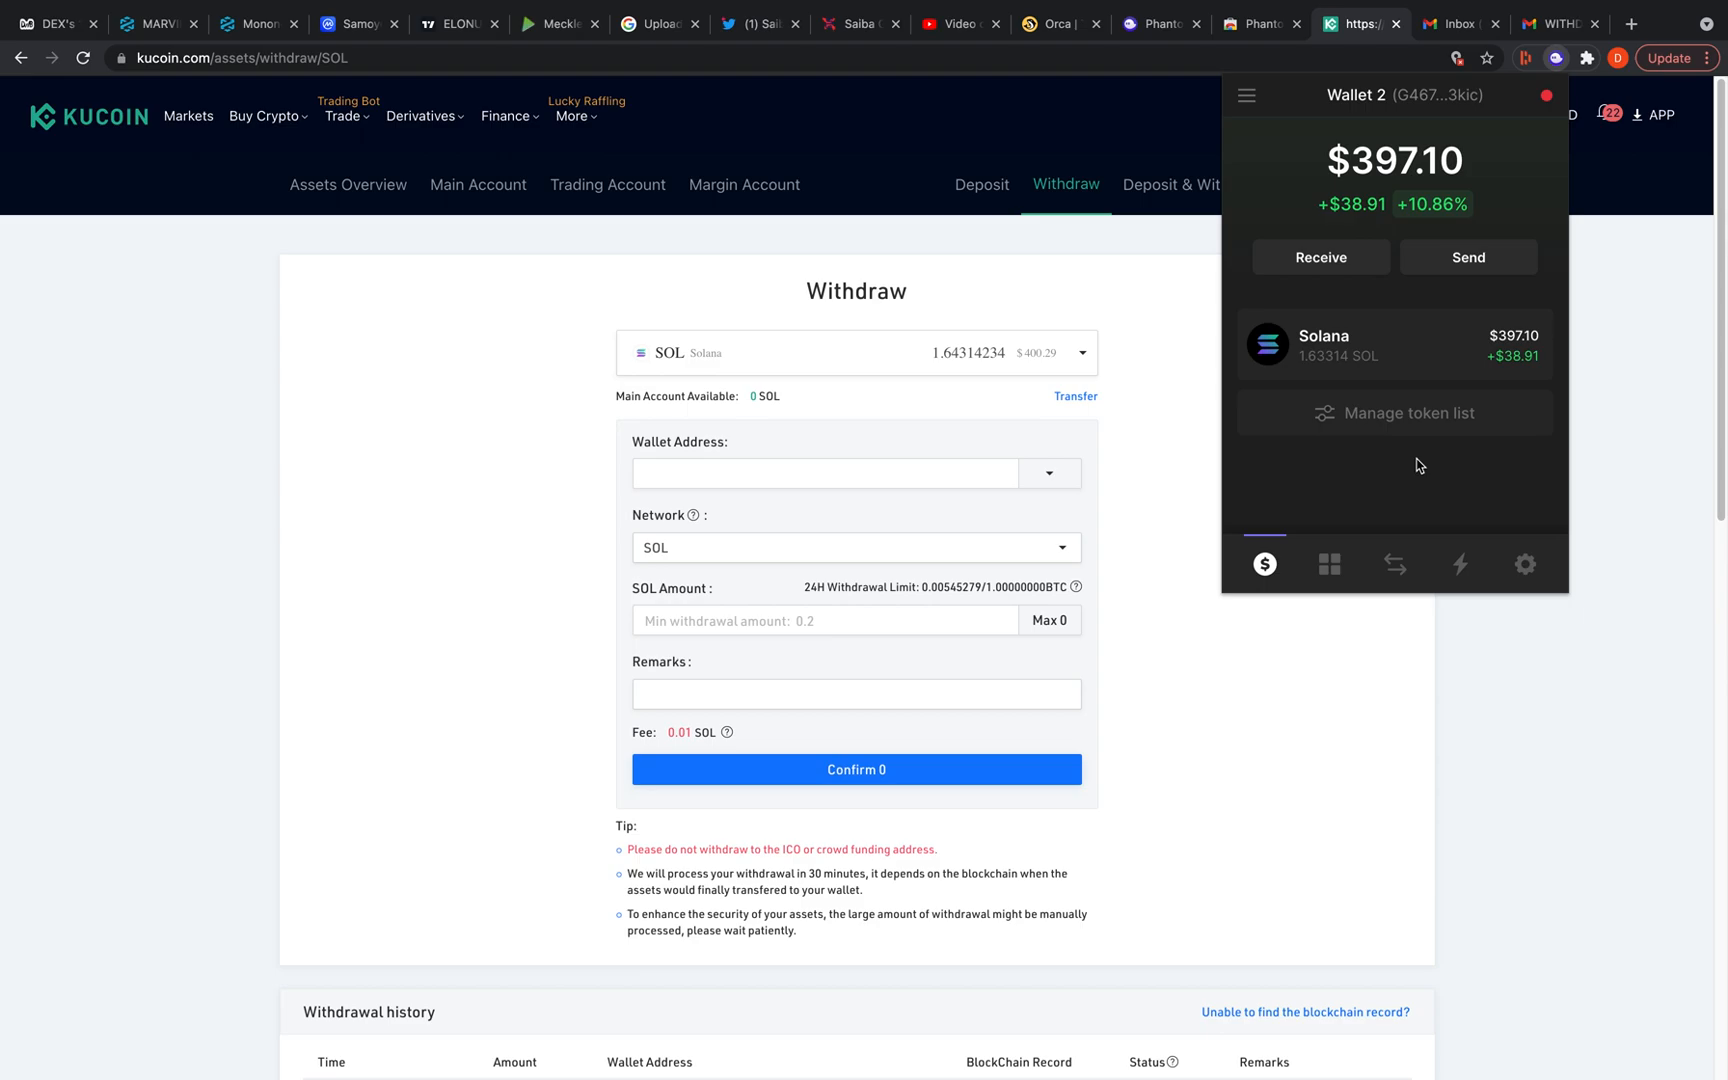
mouse_move(1216, 300)
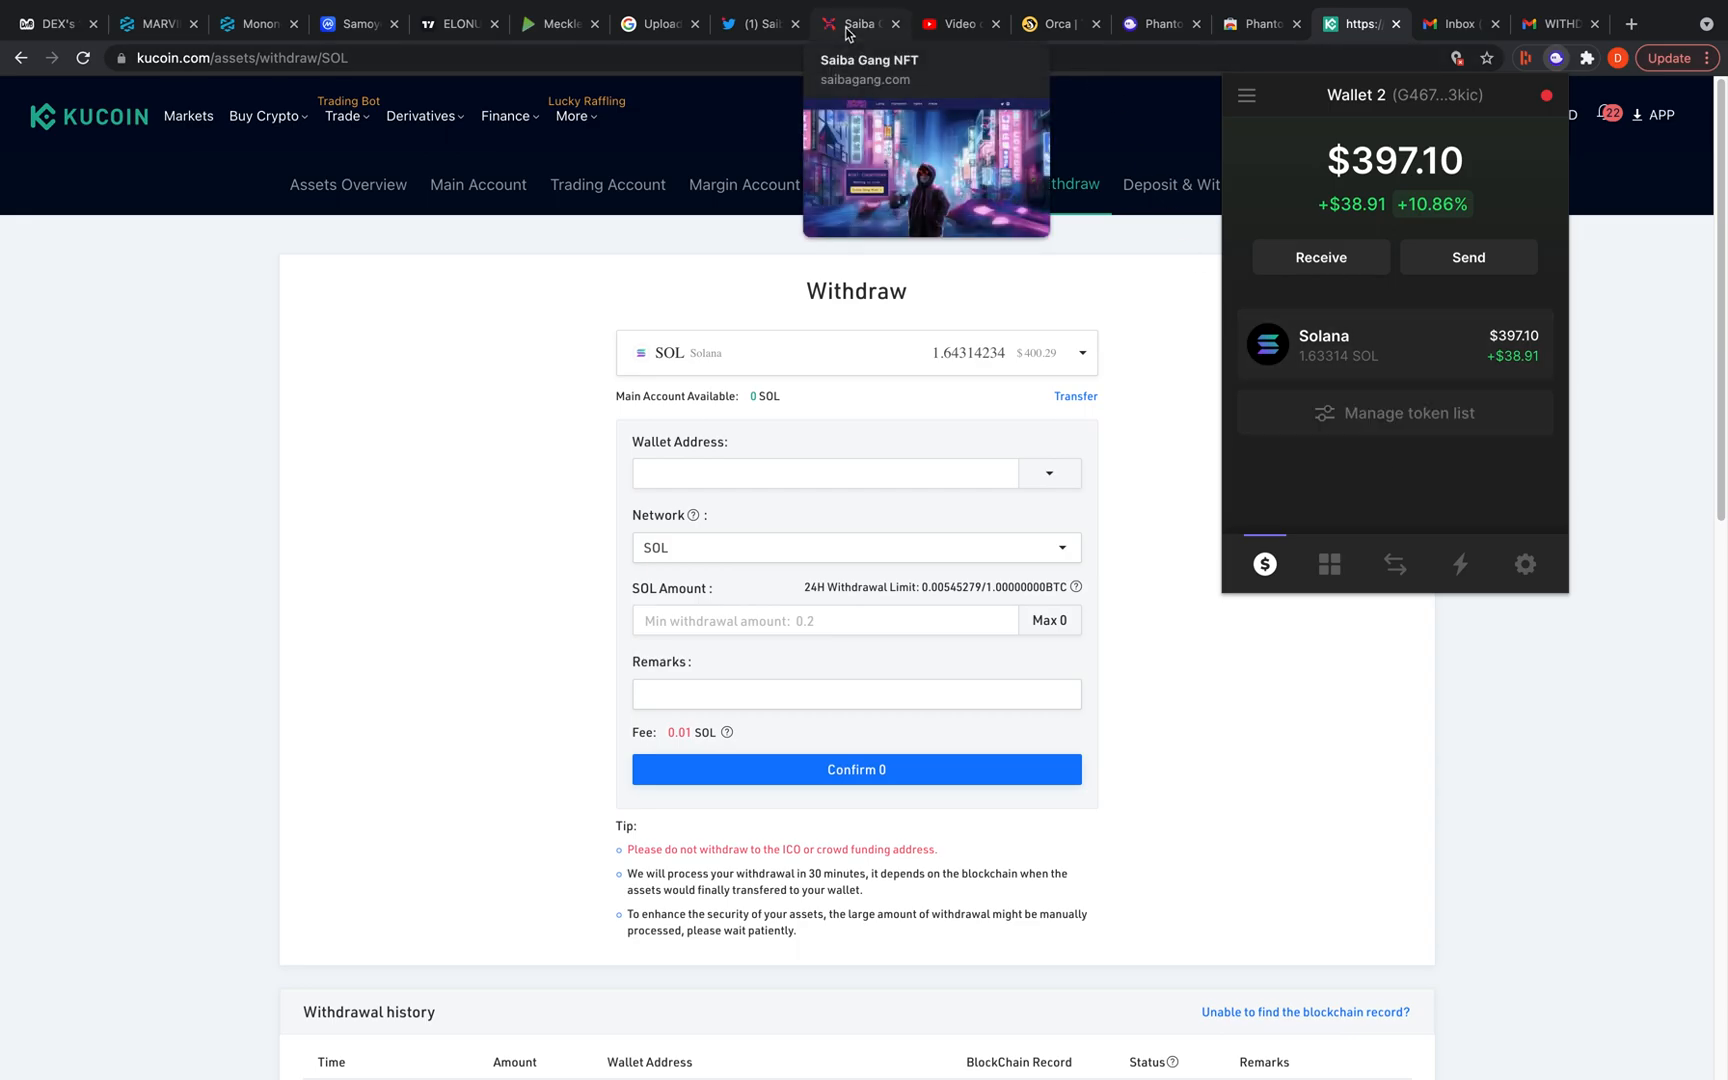
Go from the Saiba Gang homepage to its mint page, live at 0.88 SOL each
left_click(858, 24)
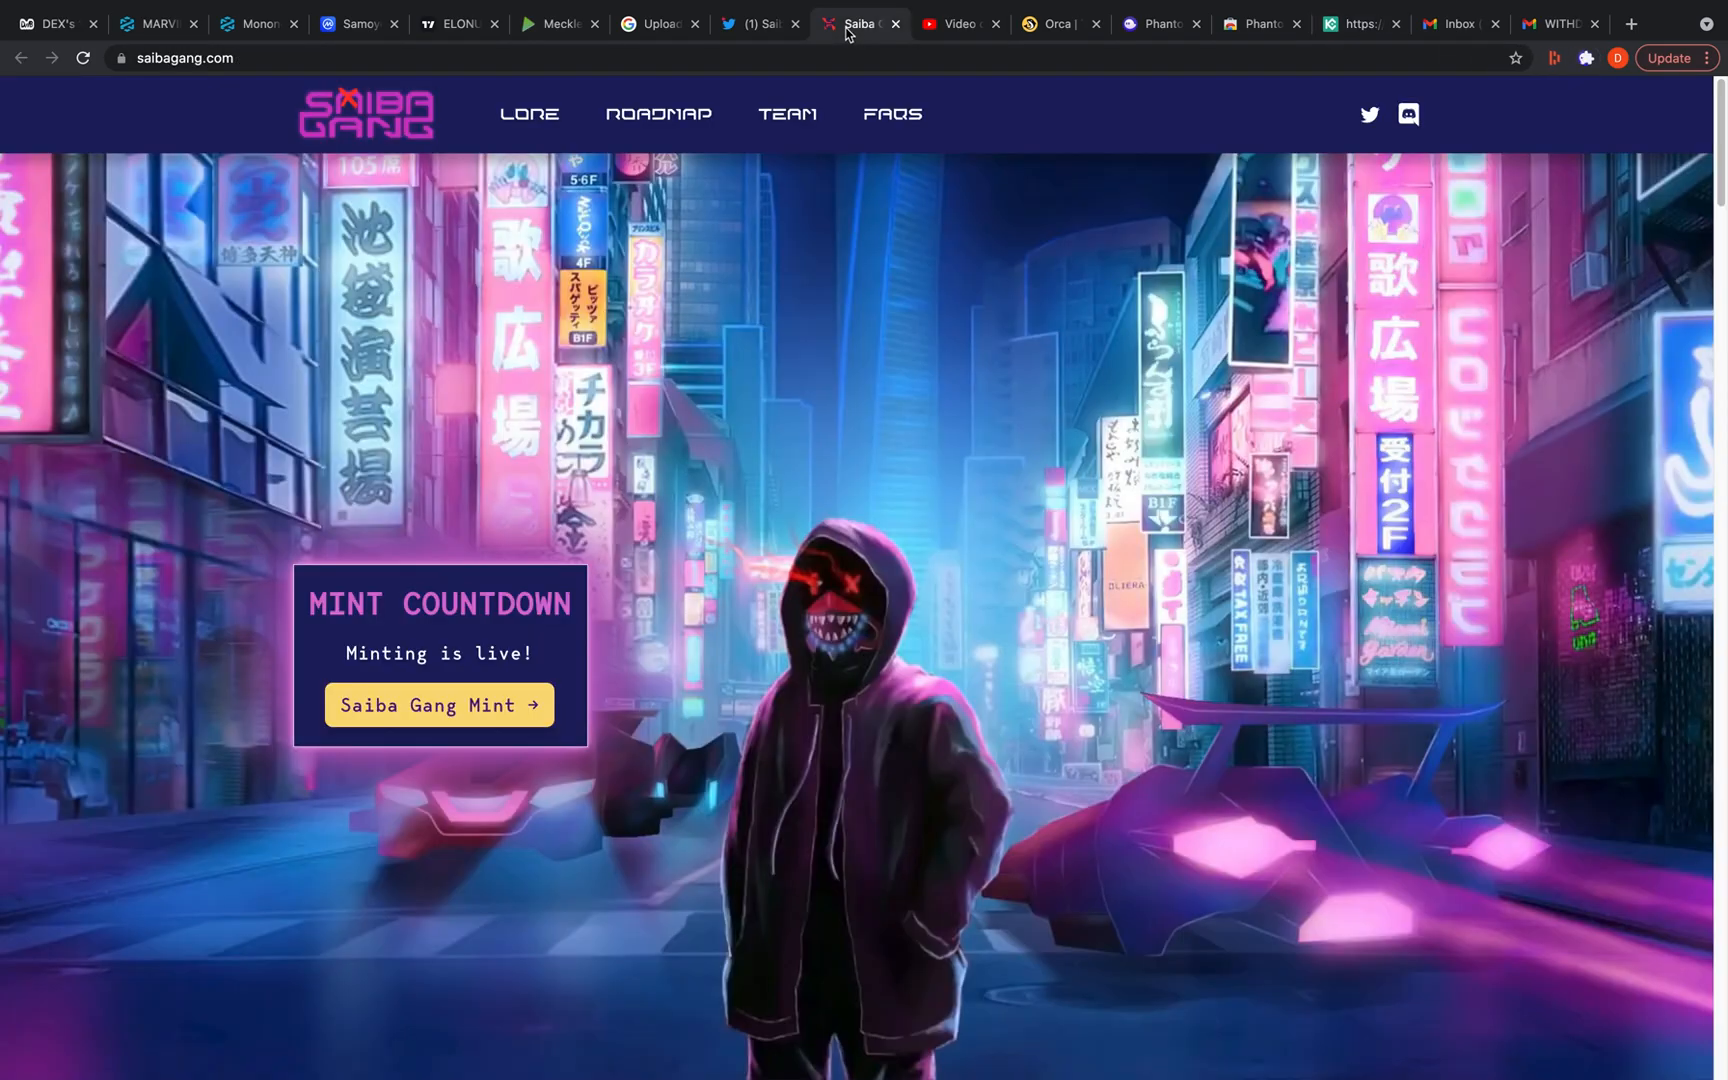
mouse_move(912, 490)
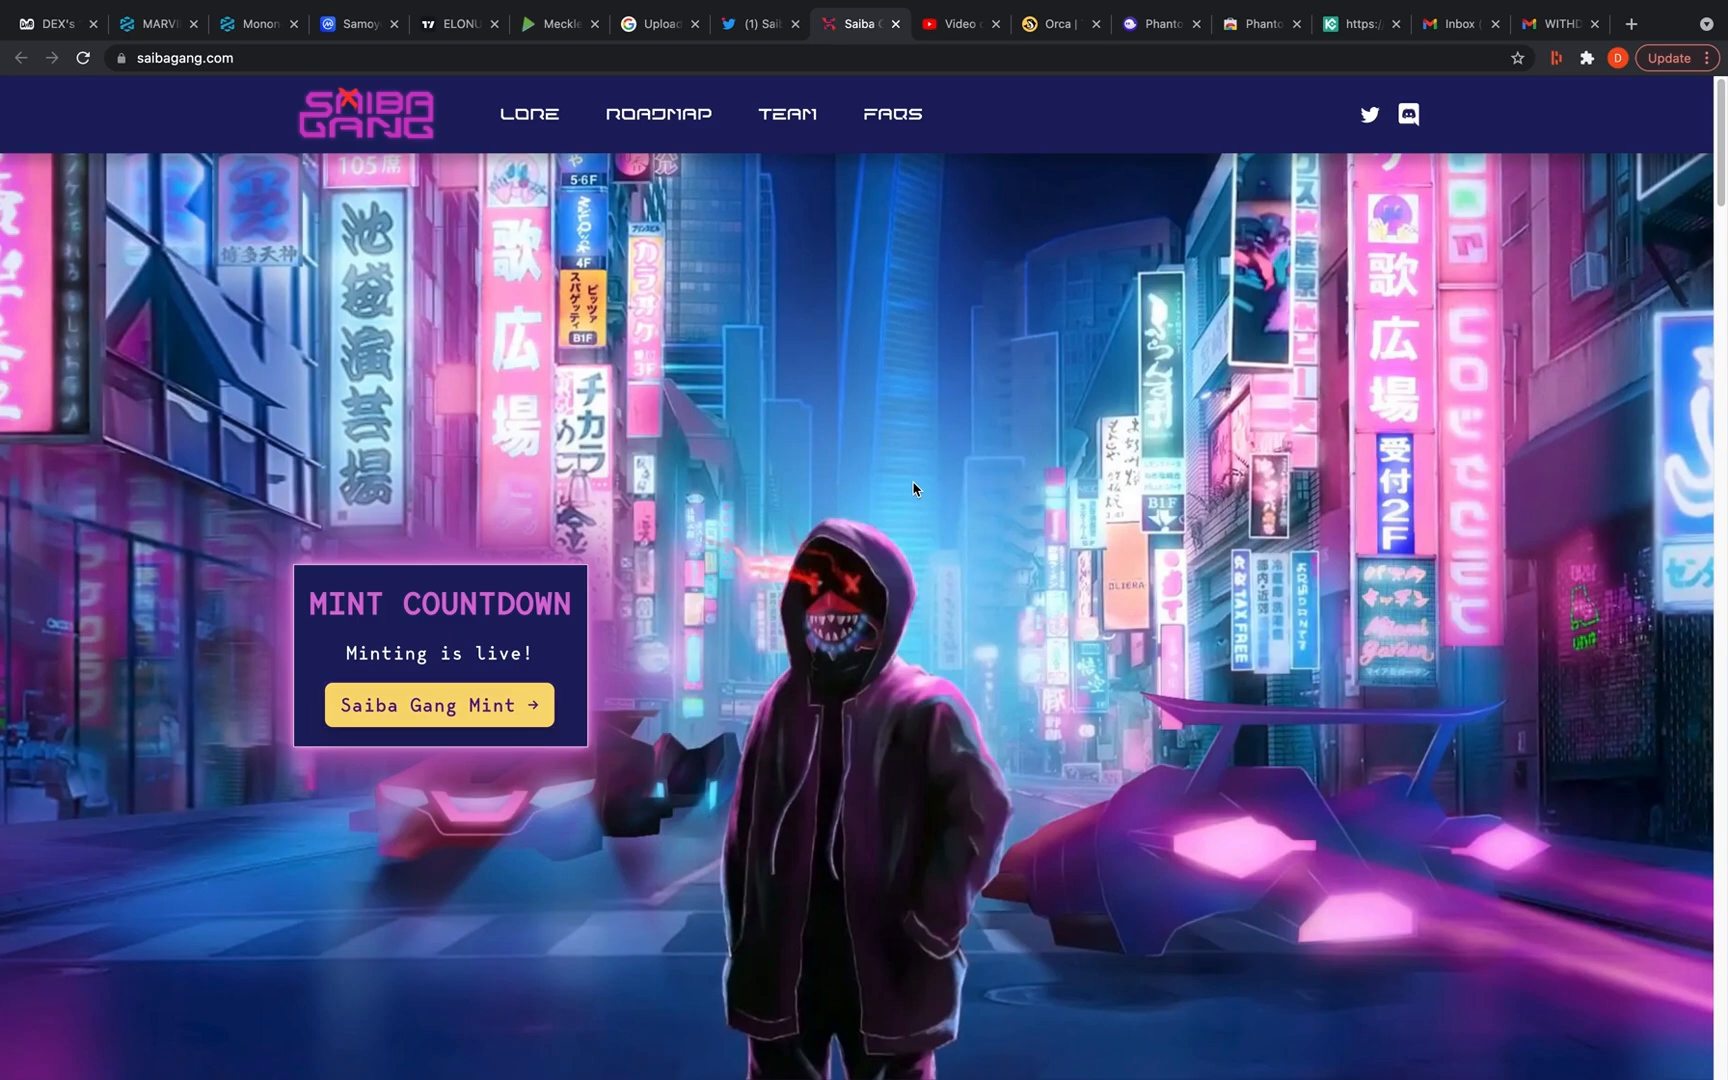
mouse_move(508, 690)
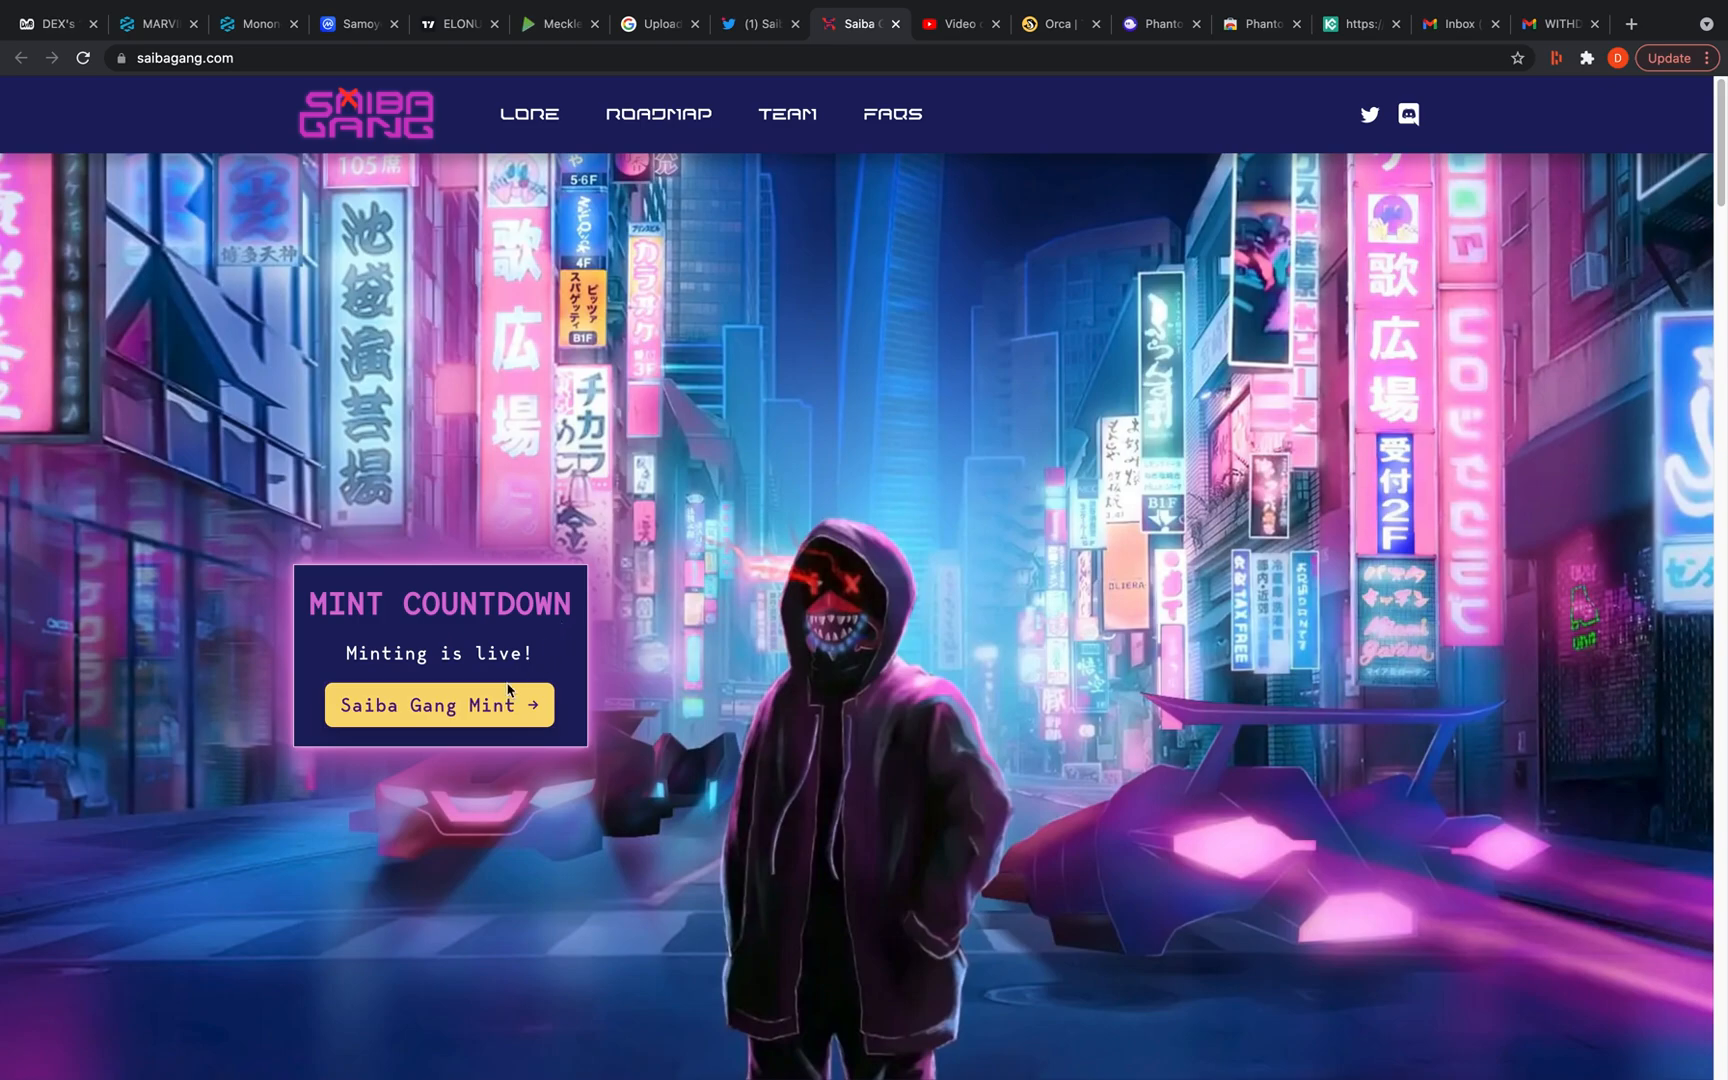
left_click(438, 704)
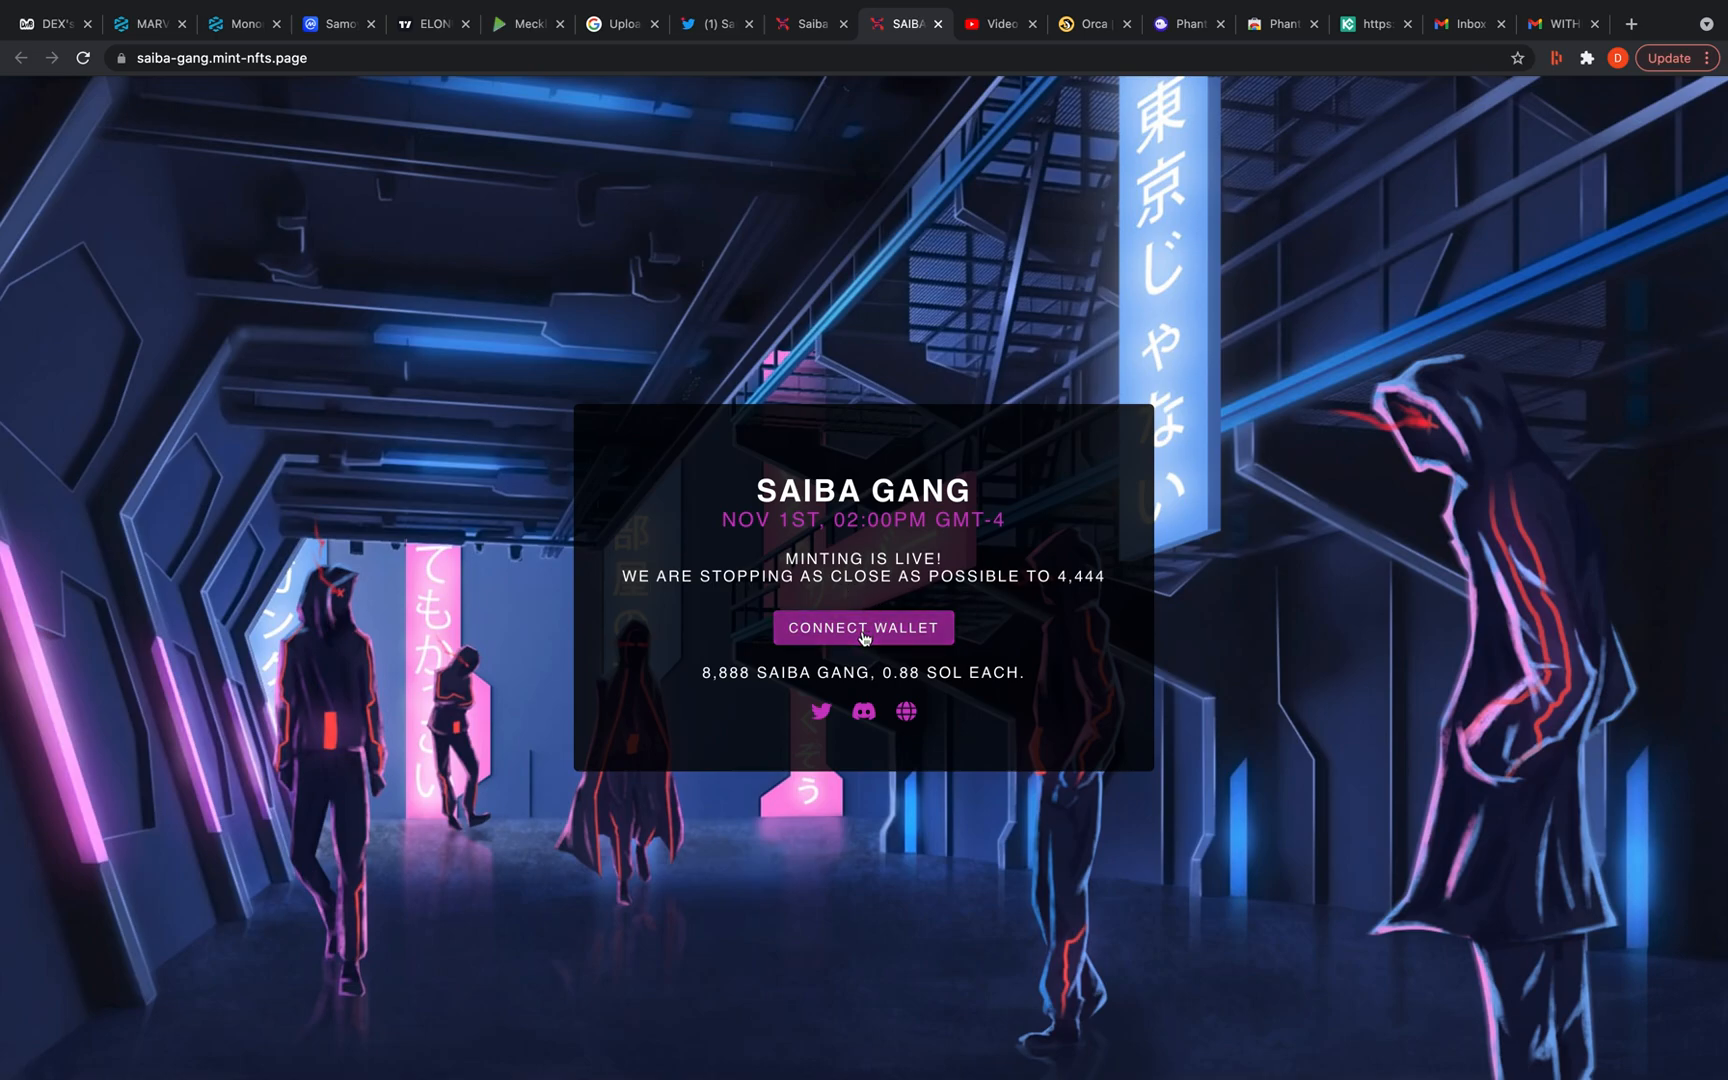
Connect Phantom to the mint page (1.633 SOL, 2430 remaining) and begin a mint
left_click(862, 628)
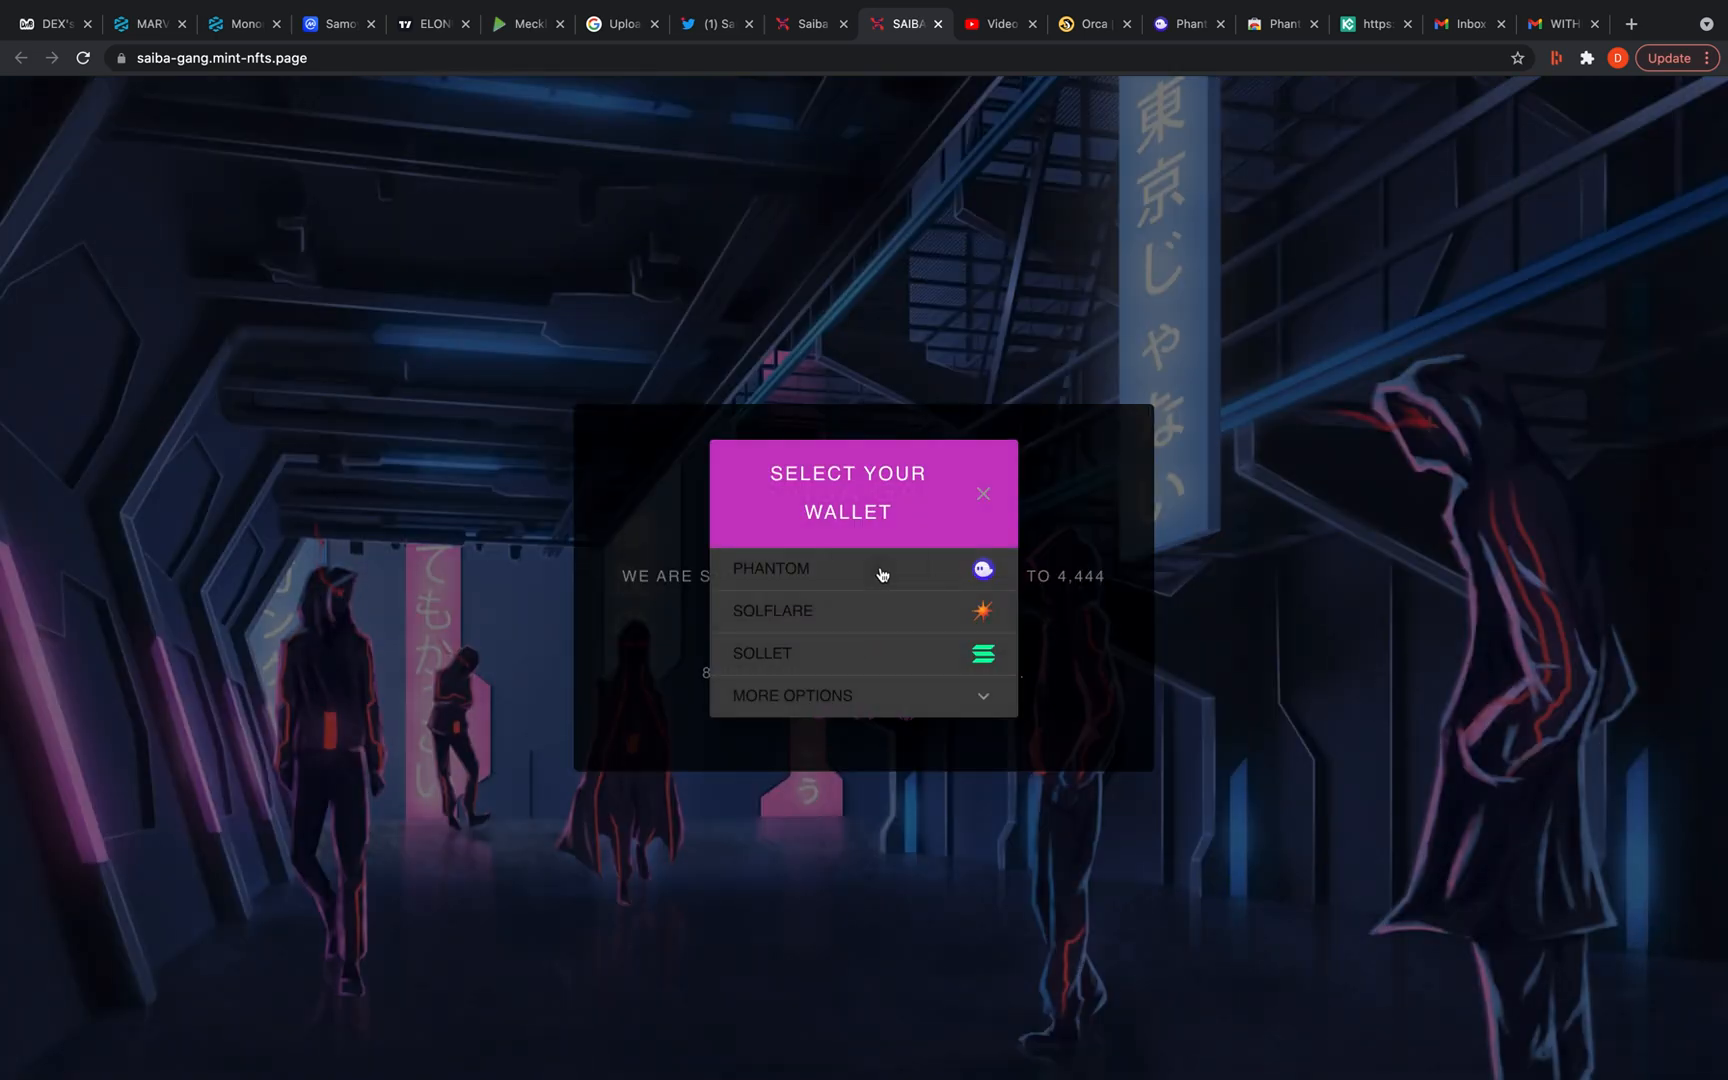
left_click(772, 568)
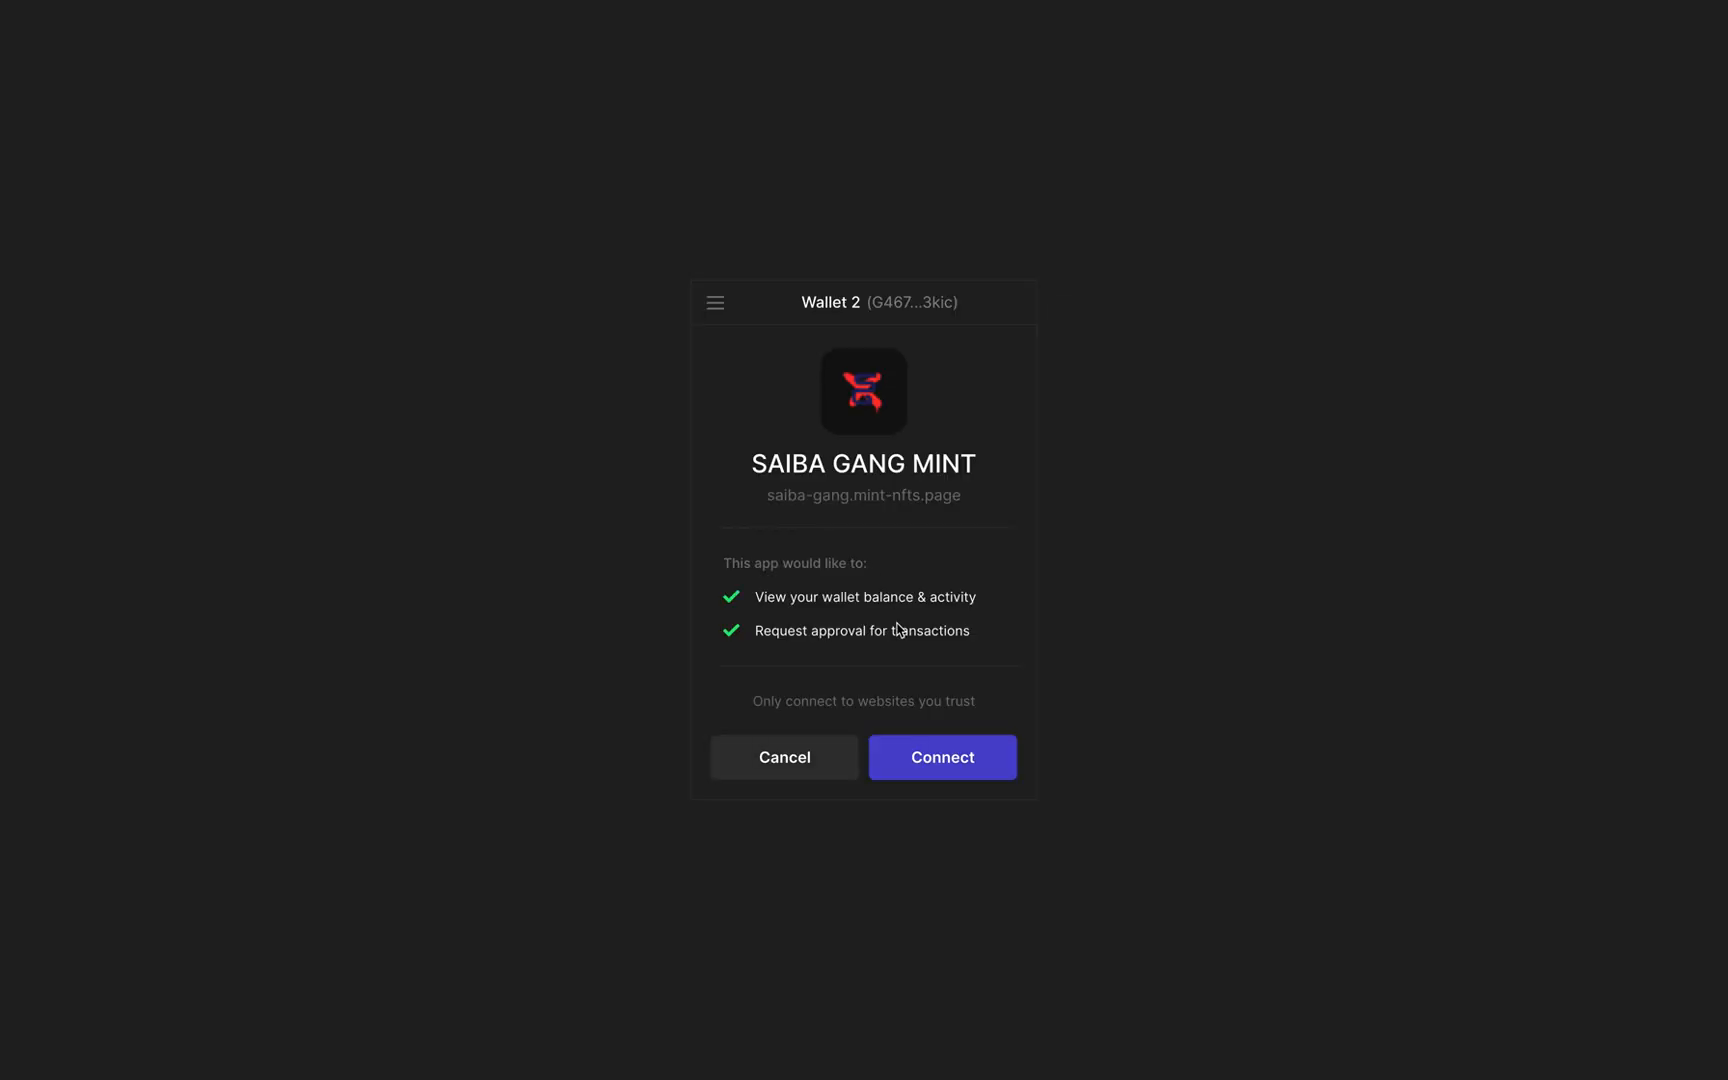
left_click(942, 758)
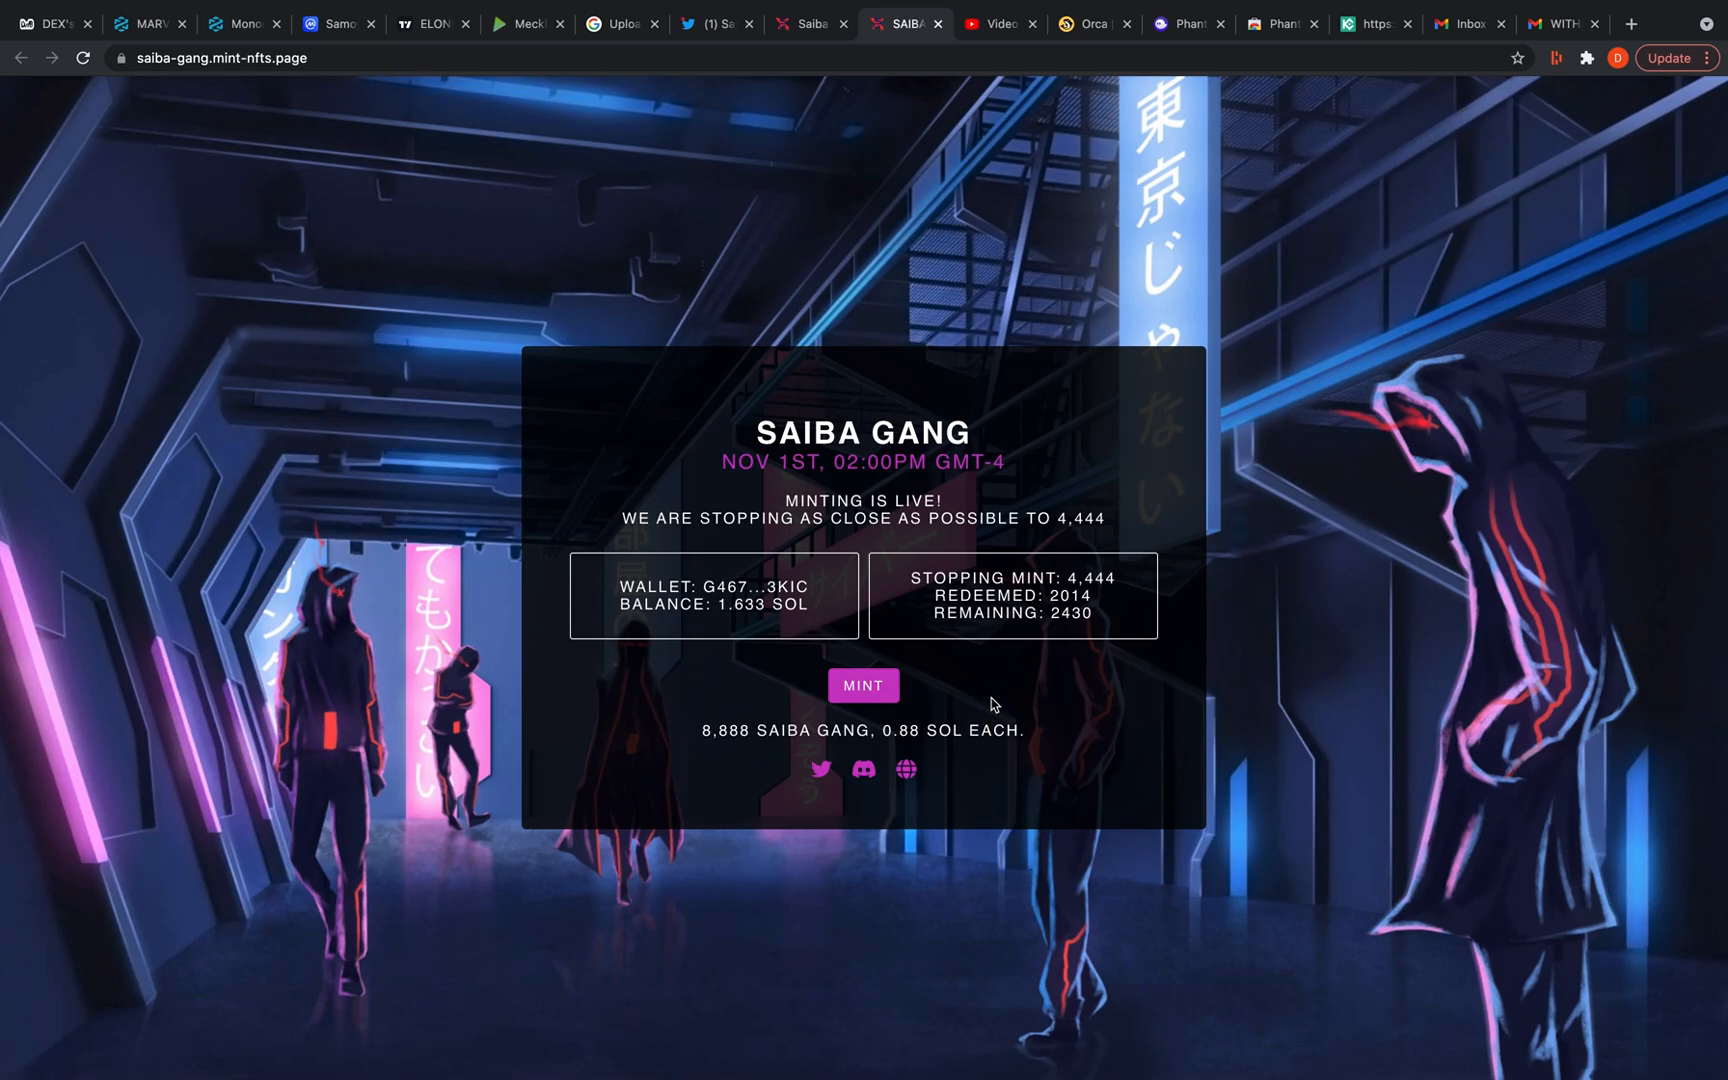
mouse_move(1012, 696)
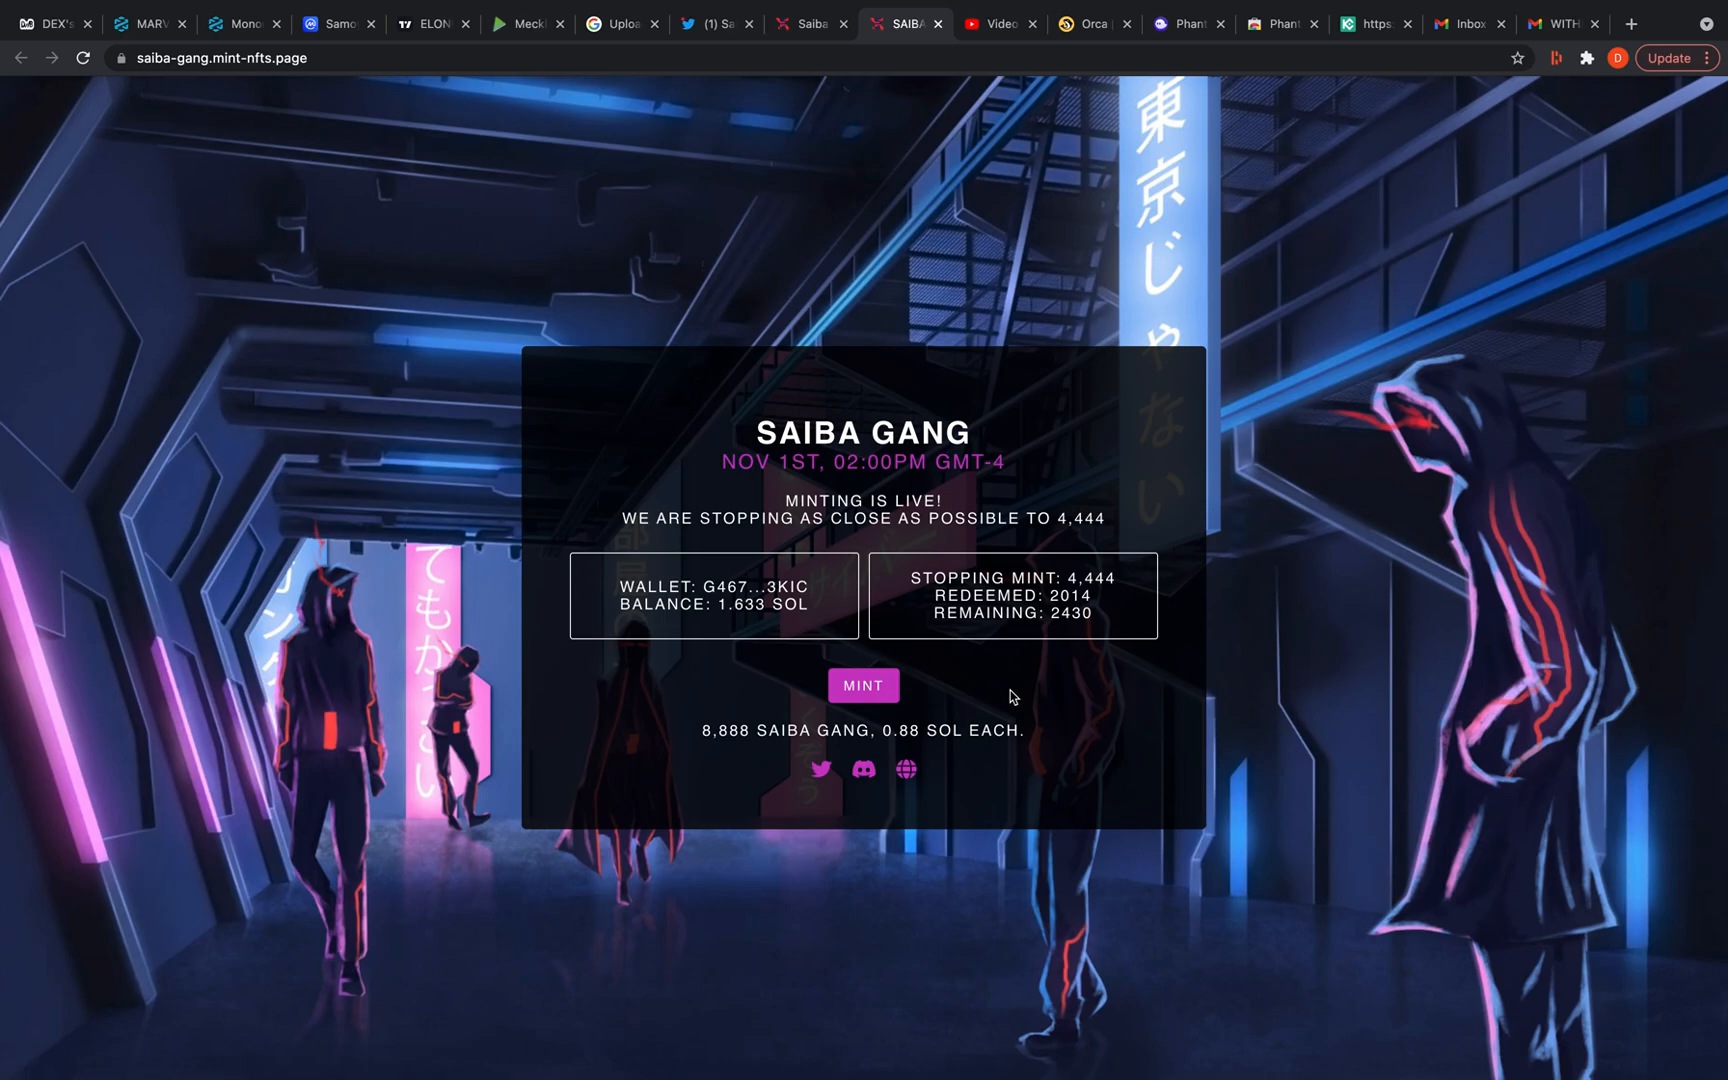
left_click(862, 684)
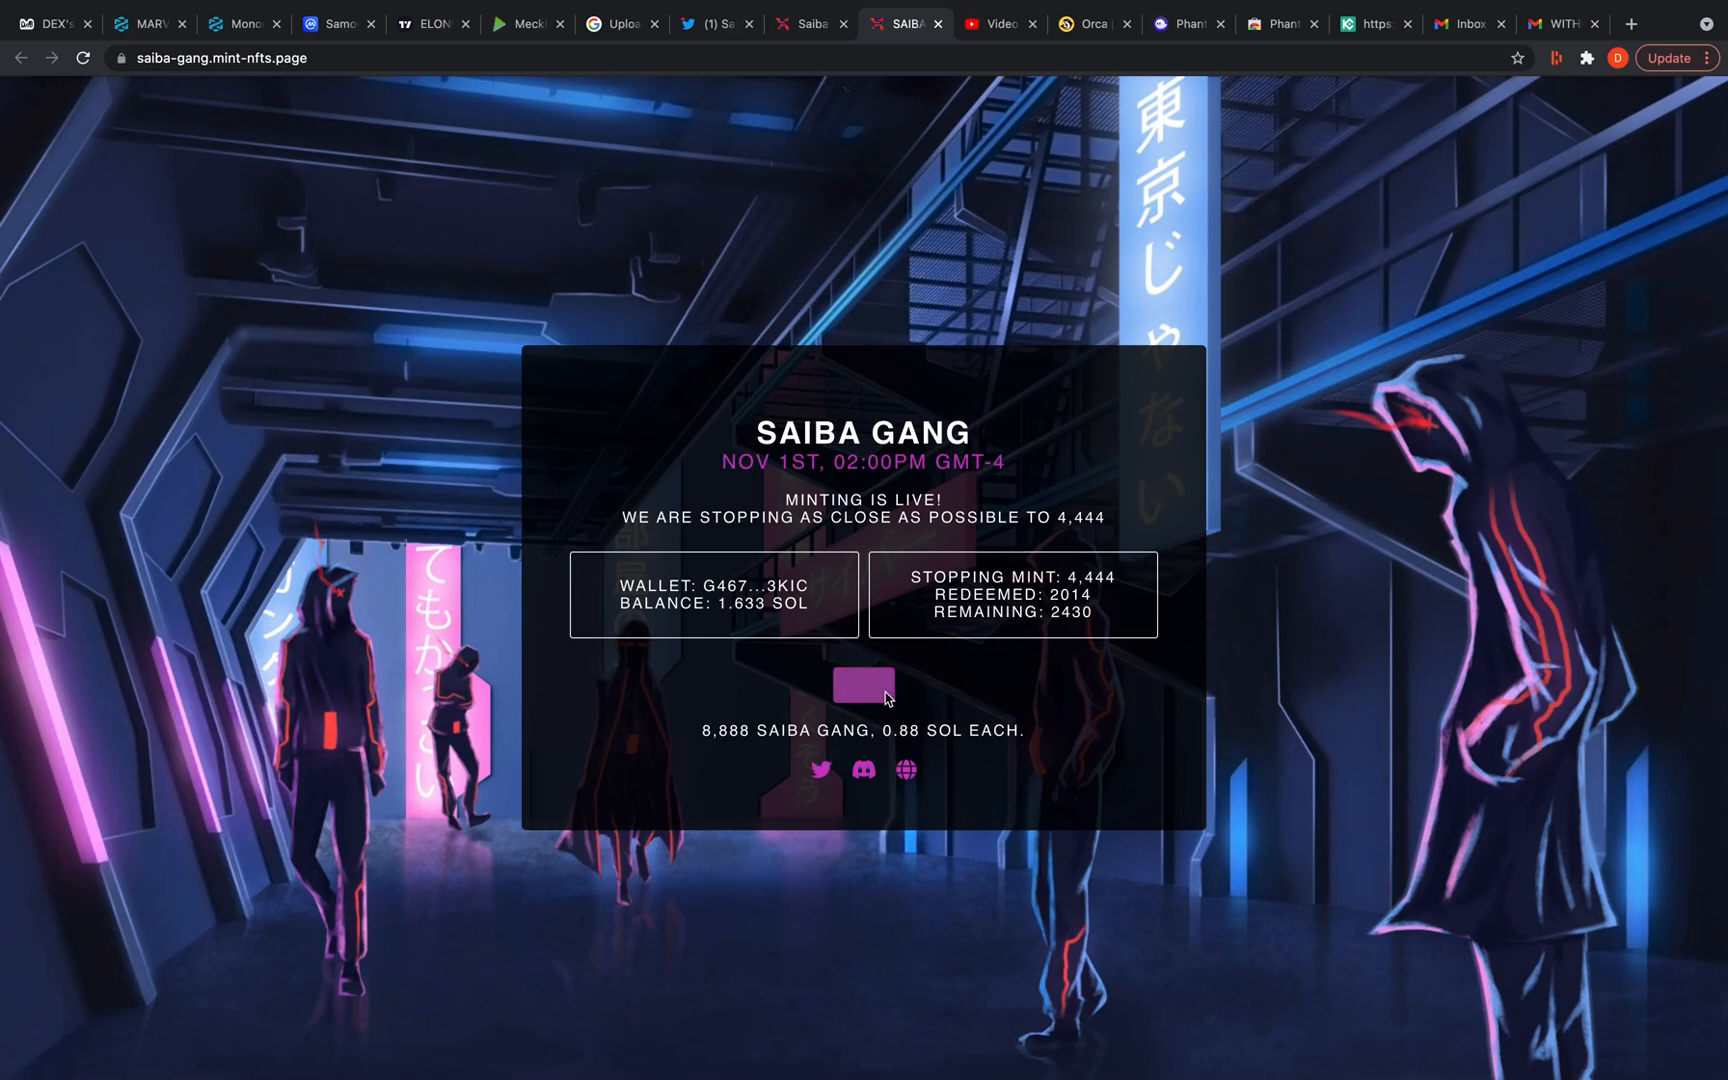
Decline the mint transaction in Phantom, dismiss 'Minting failed', and check the 1.633 SOL balance
left_click(862, 686)
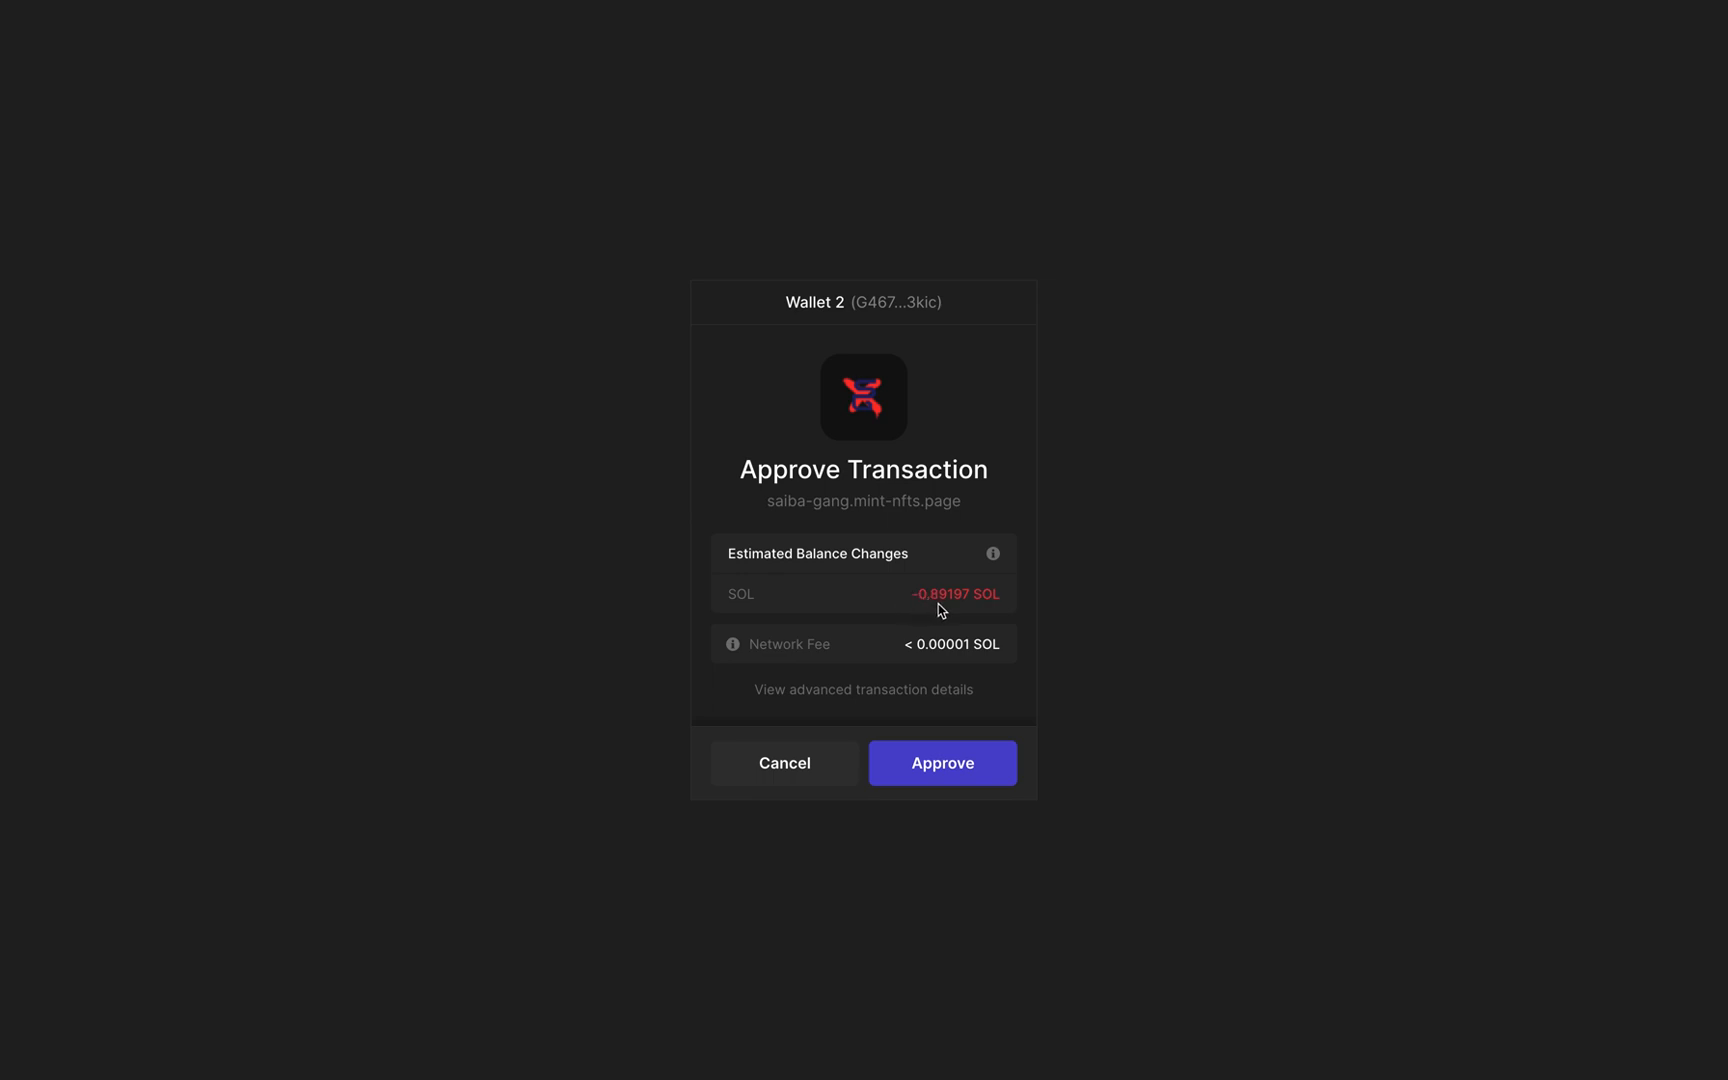
mouse_move(754, 792)
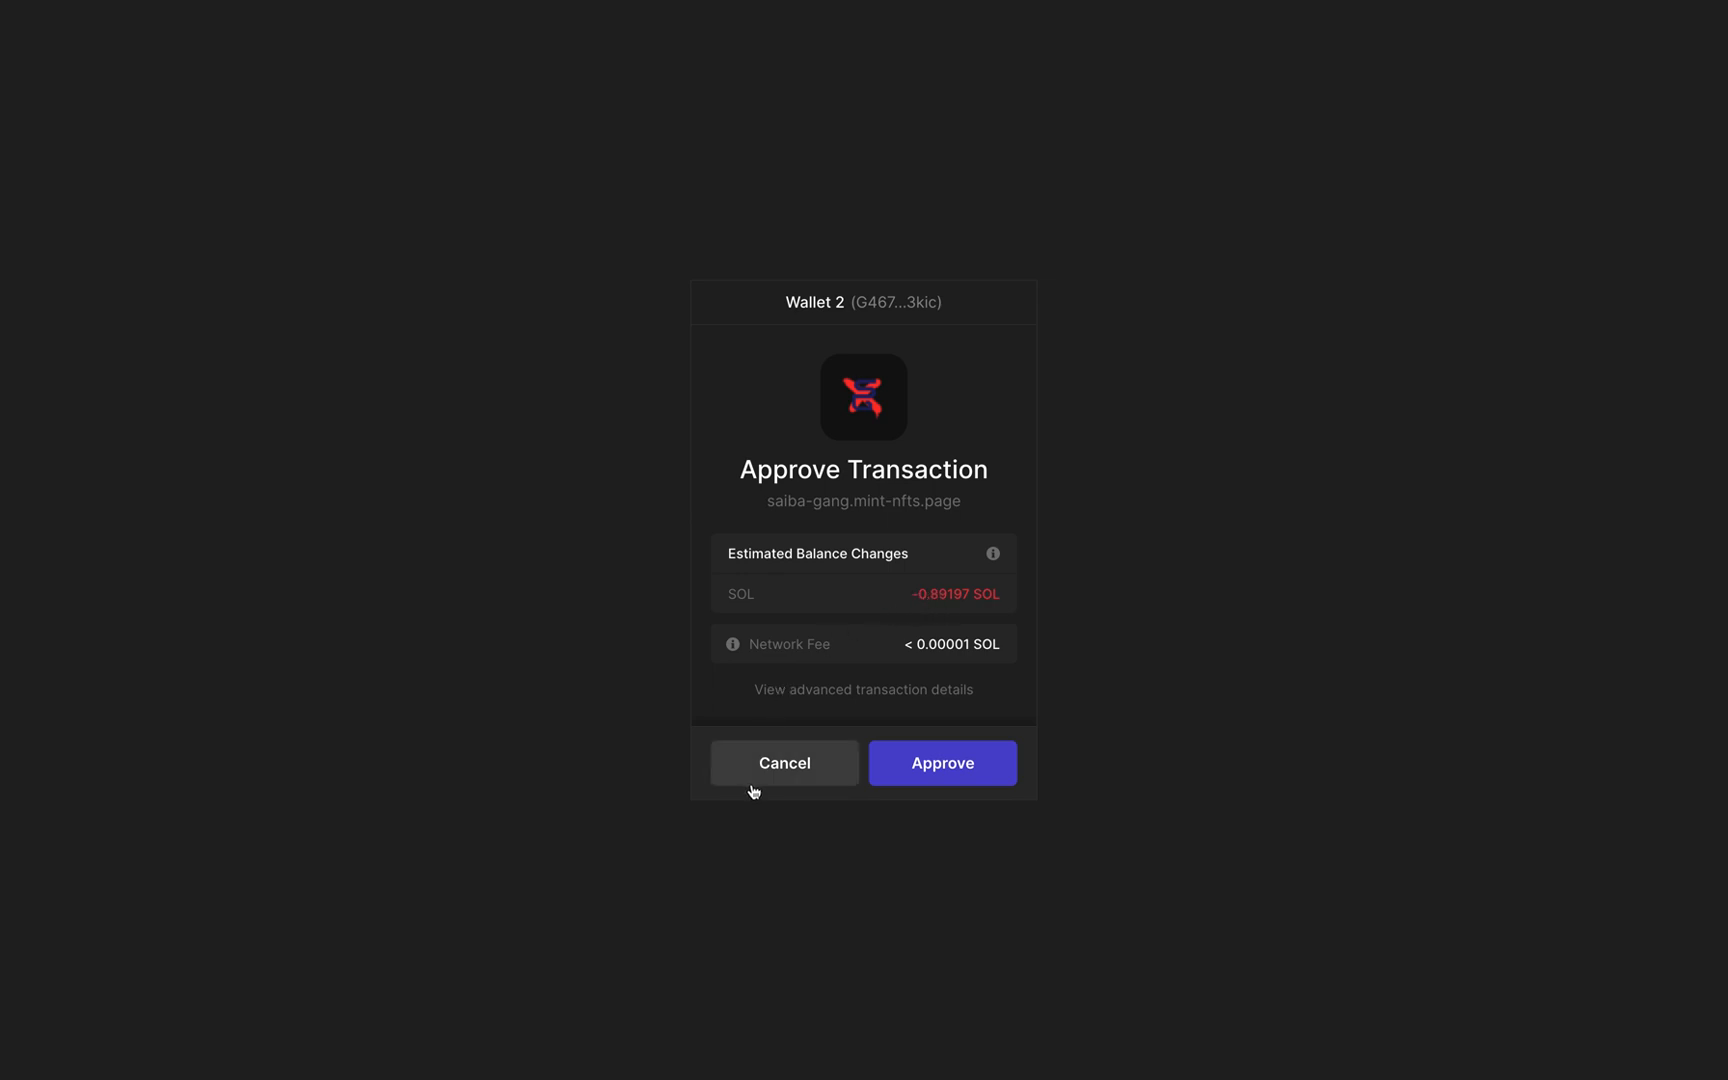
left_click(942, 762)
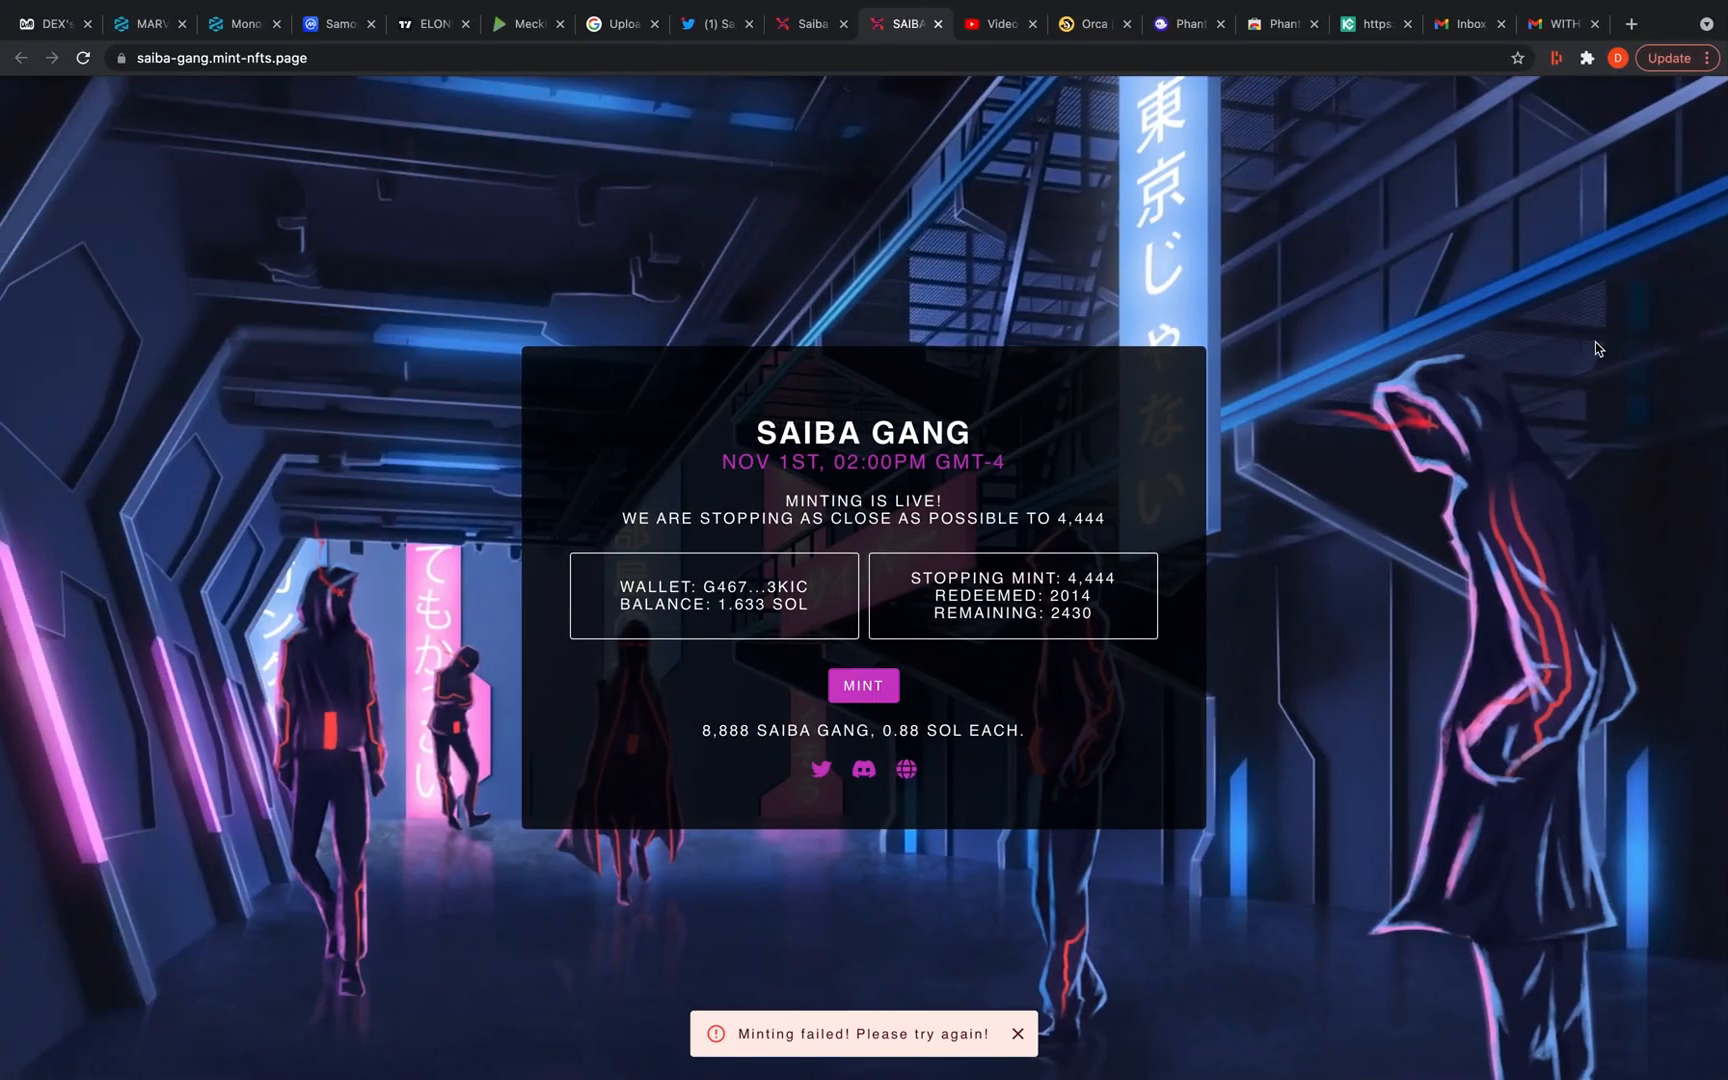
left_click(1014, 1034)
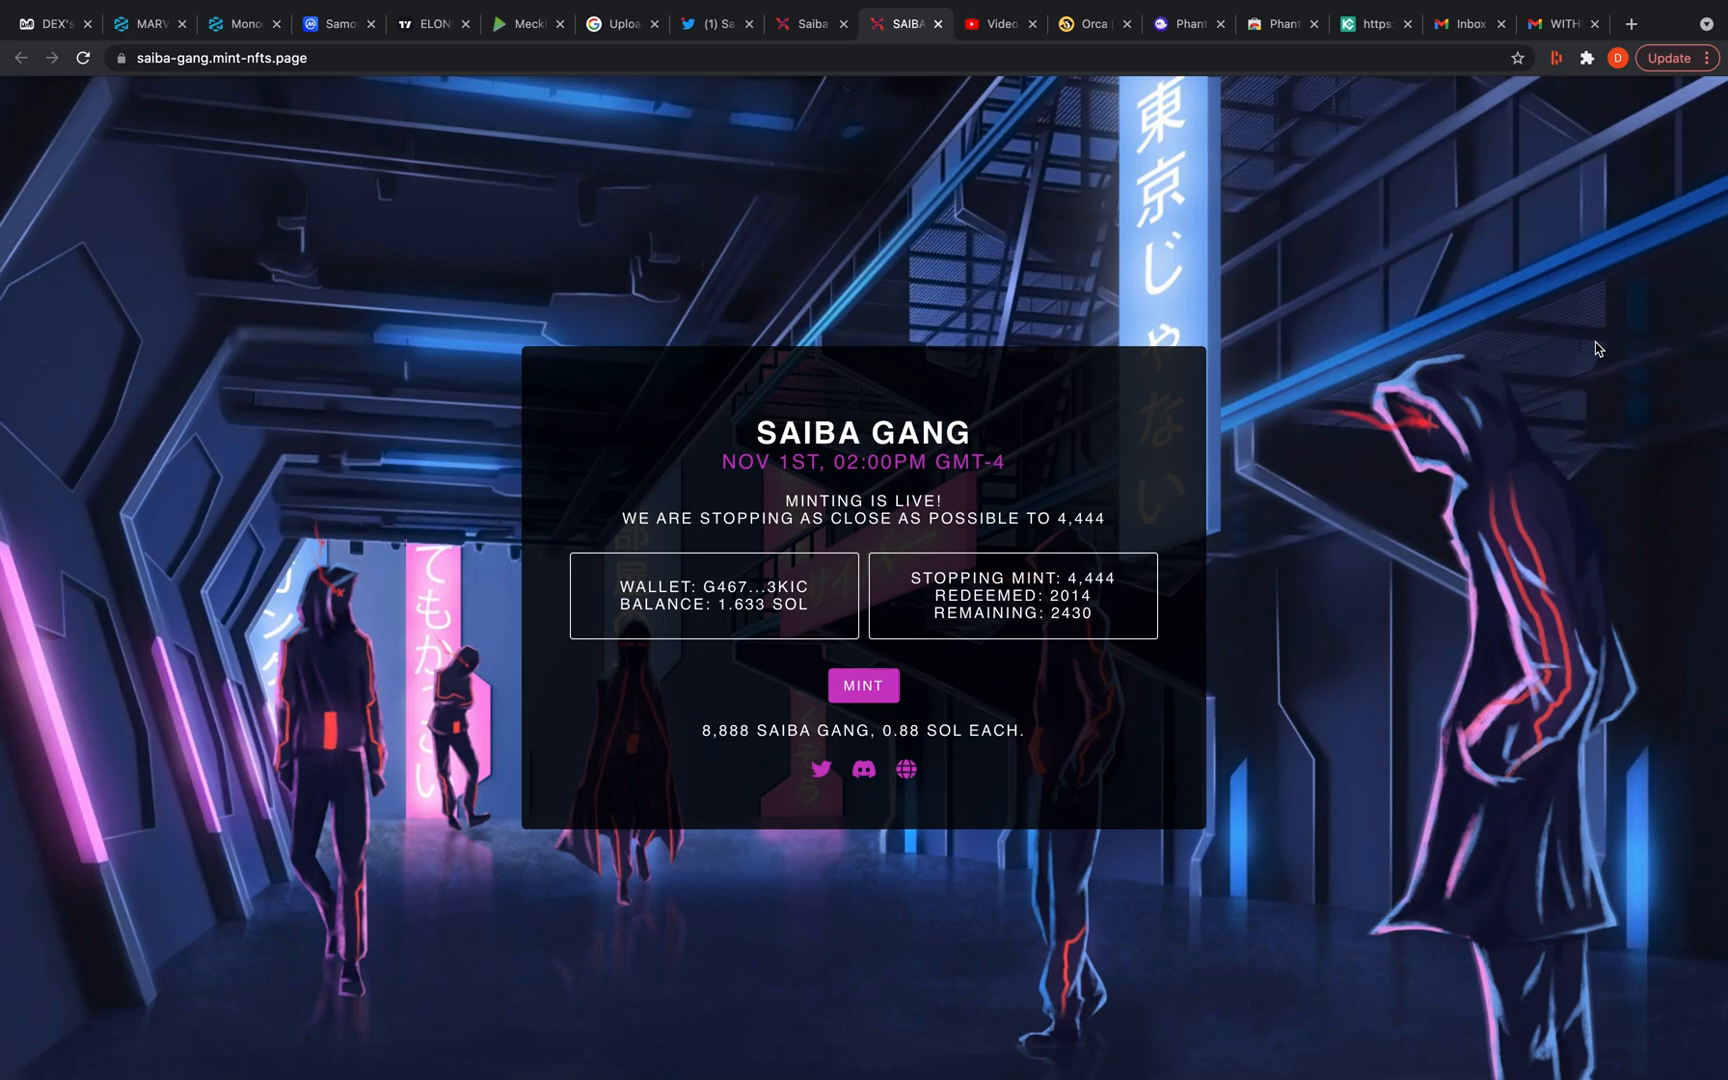
left_click(1554, 58)
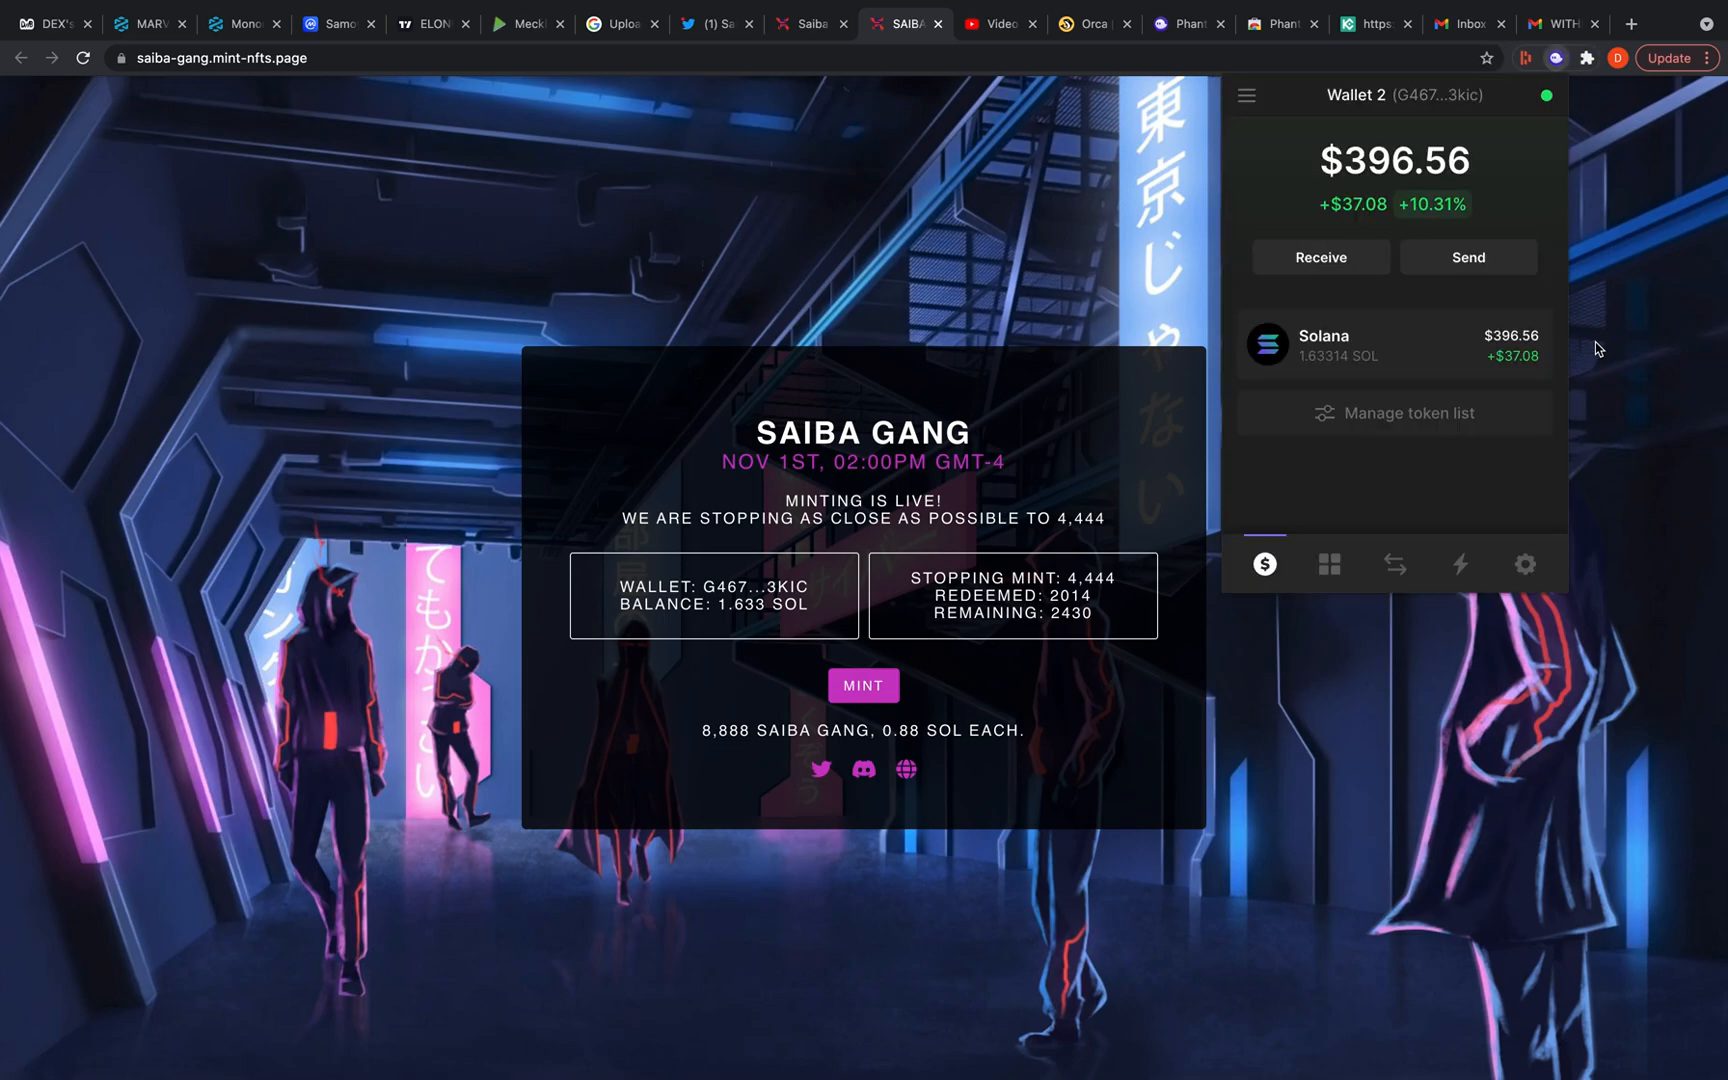
mouse_move(1312, 134)
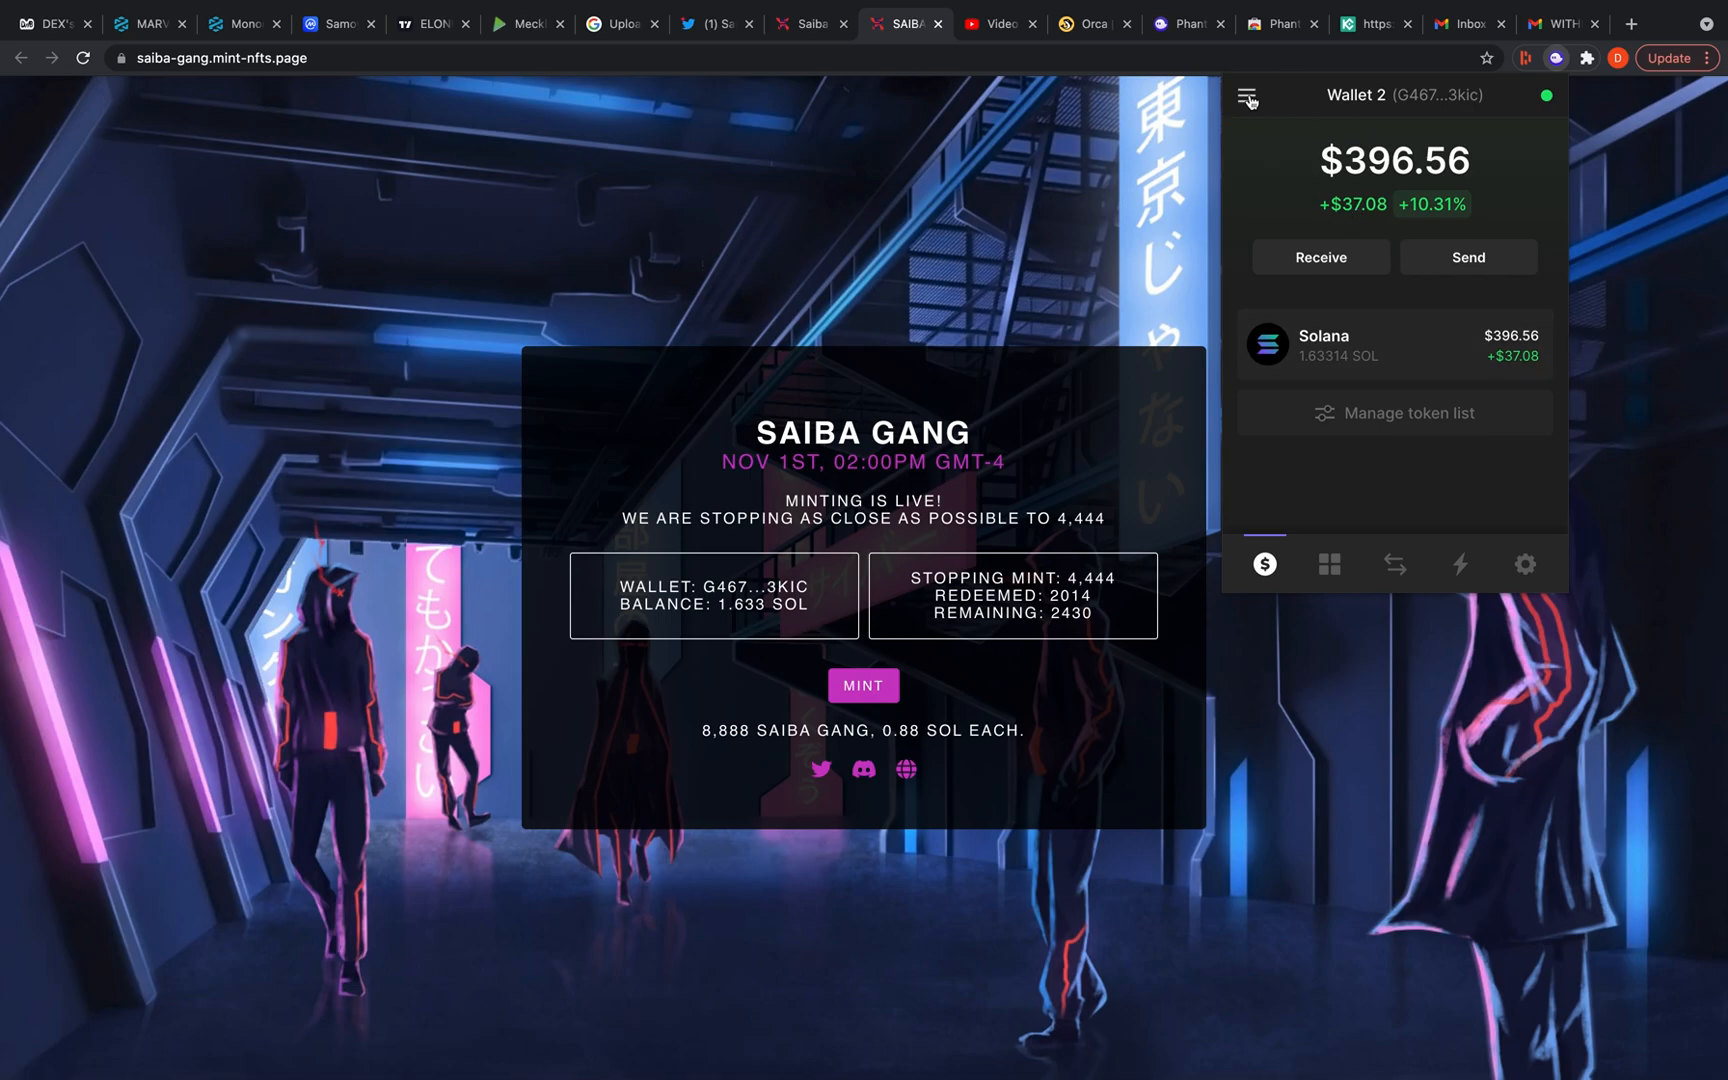
left_click(1246, 96)
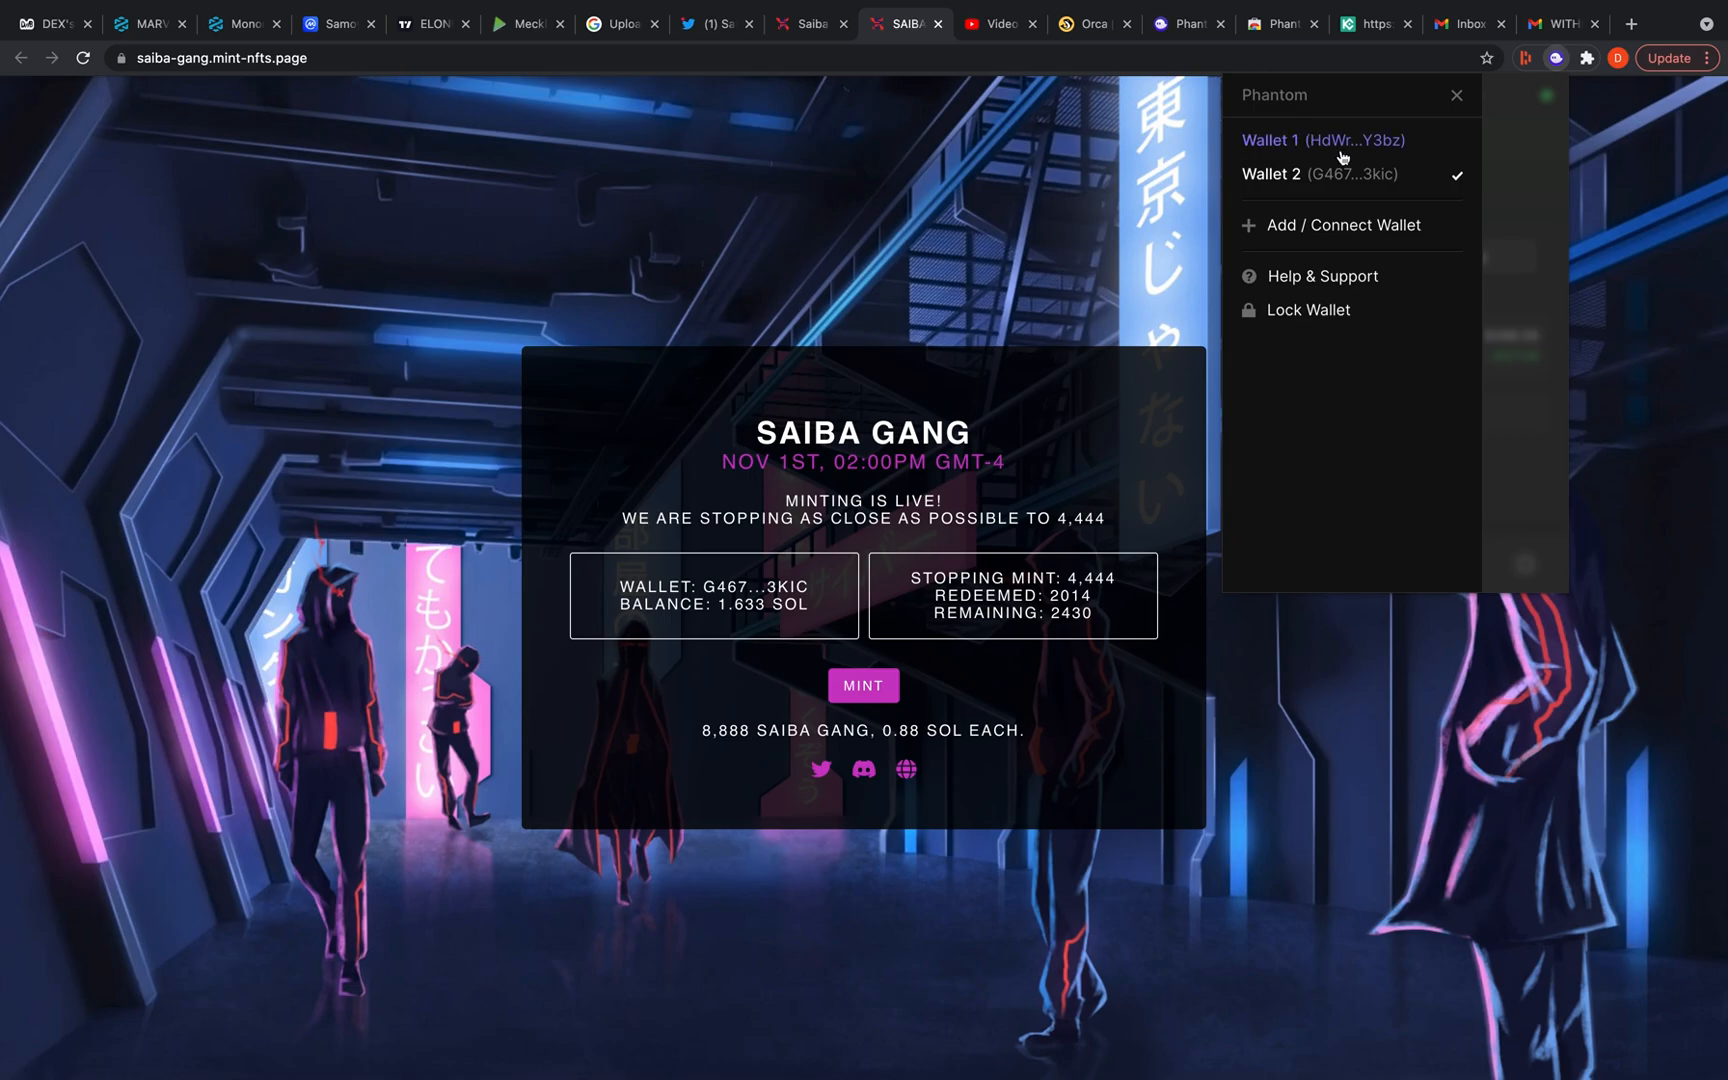
left_click(1322, 140)
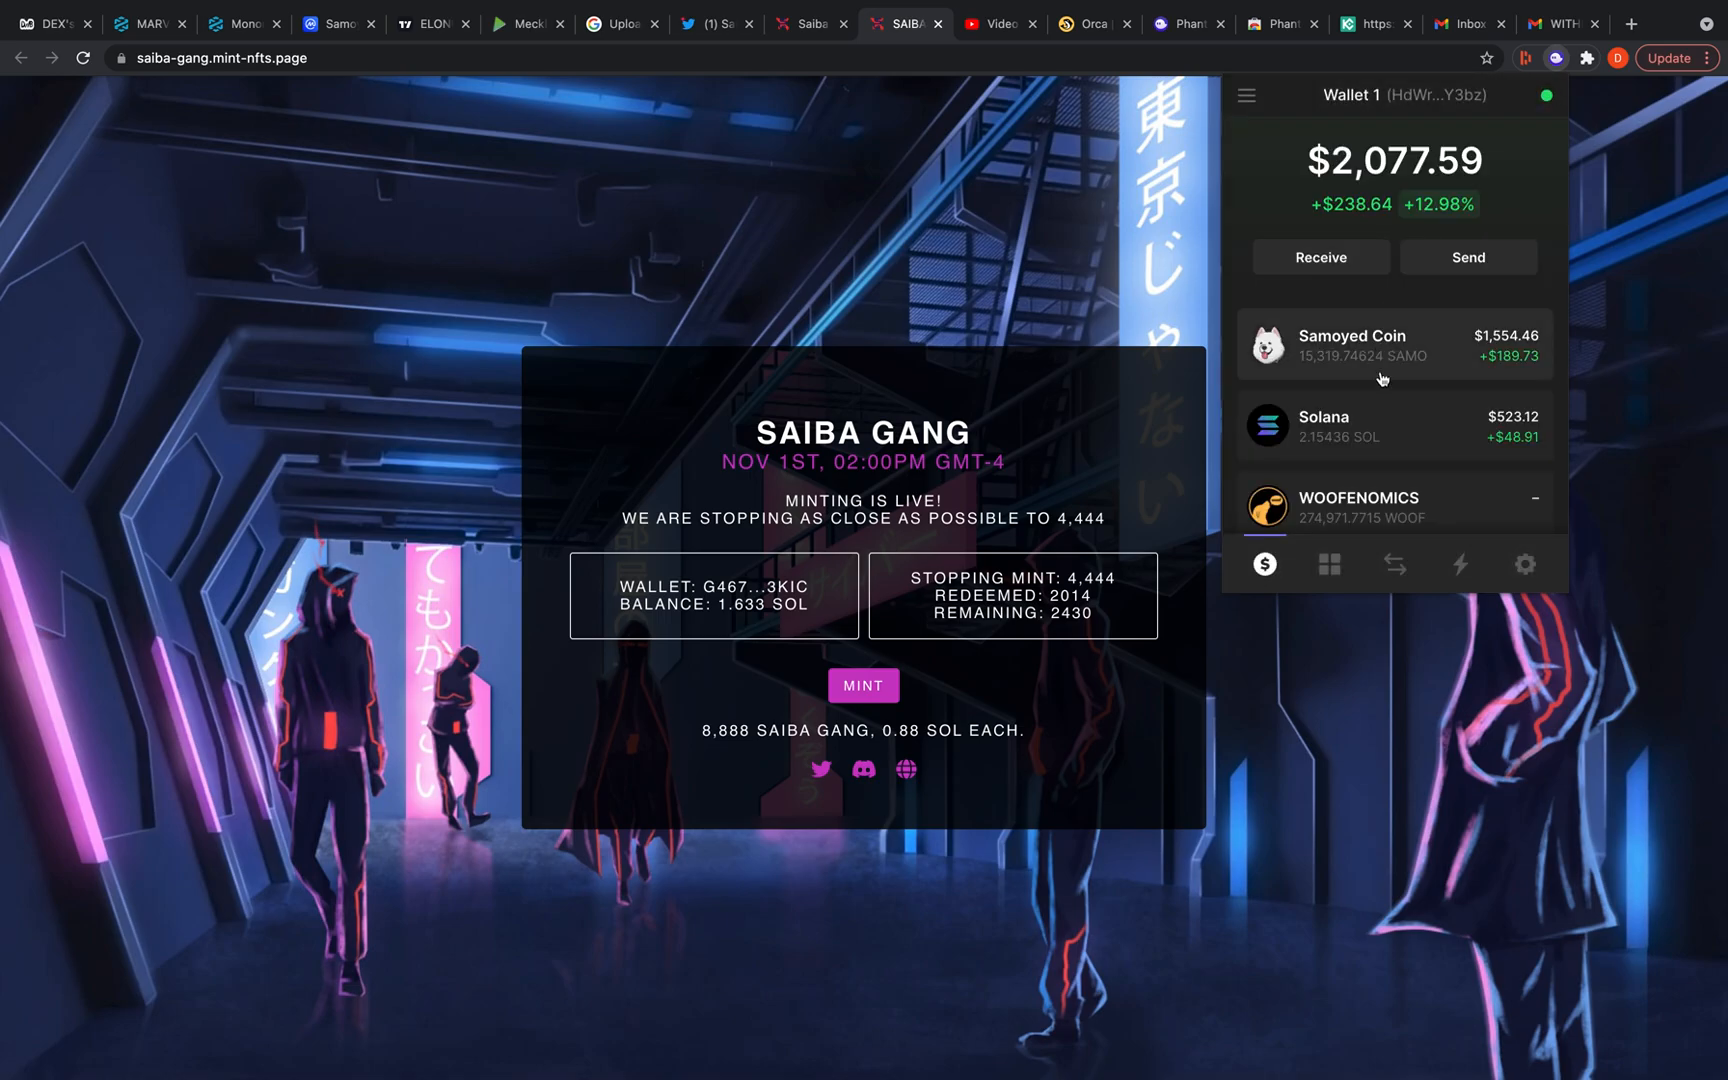
mouse_move(1312, 380)
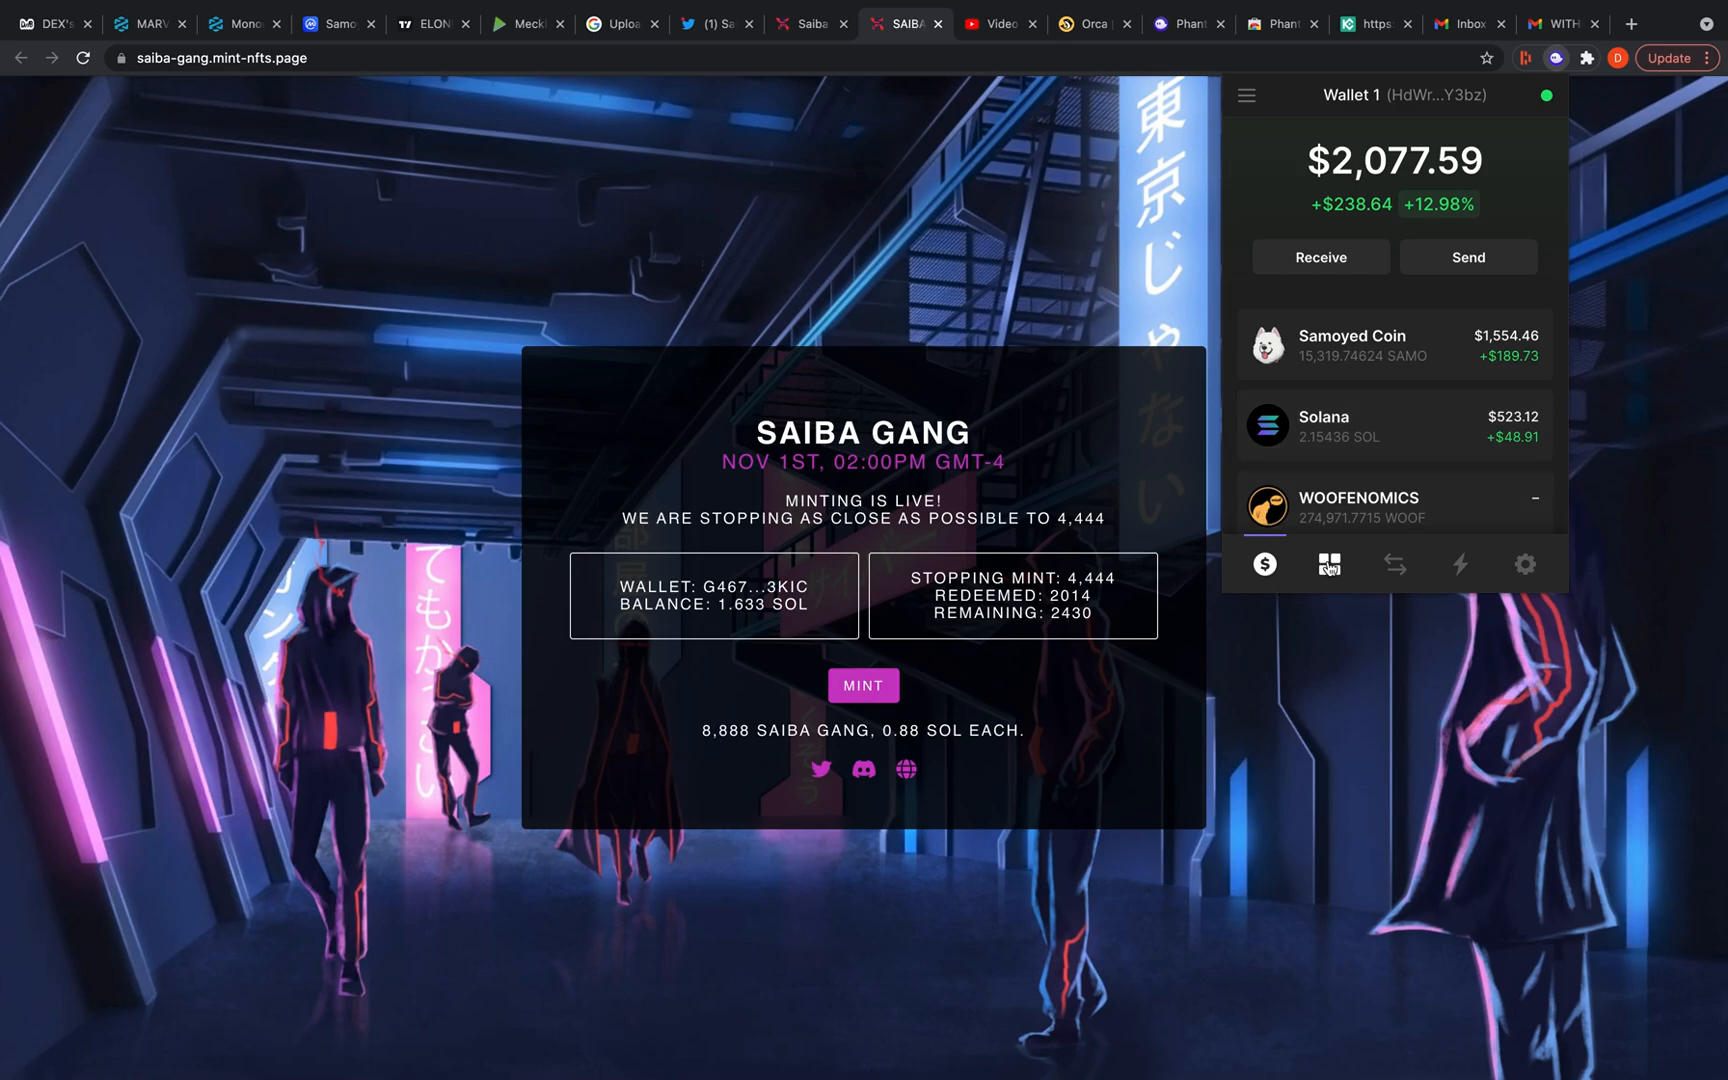
left_click(1328, 564)
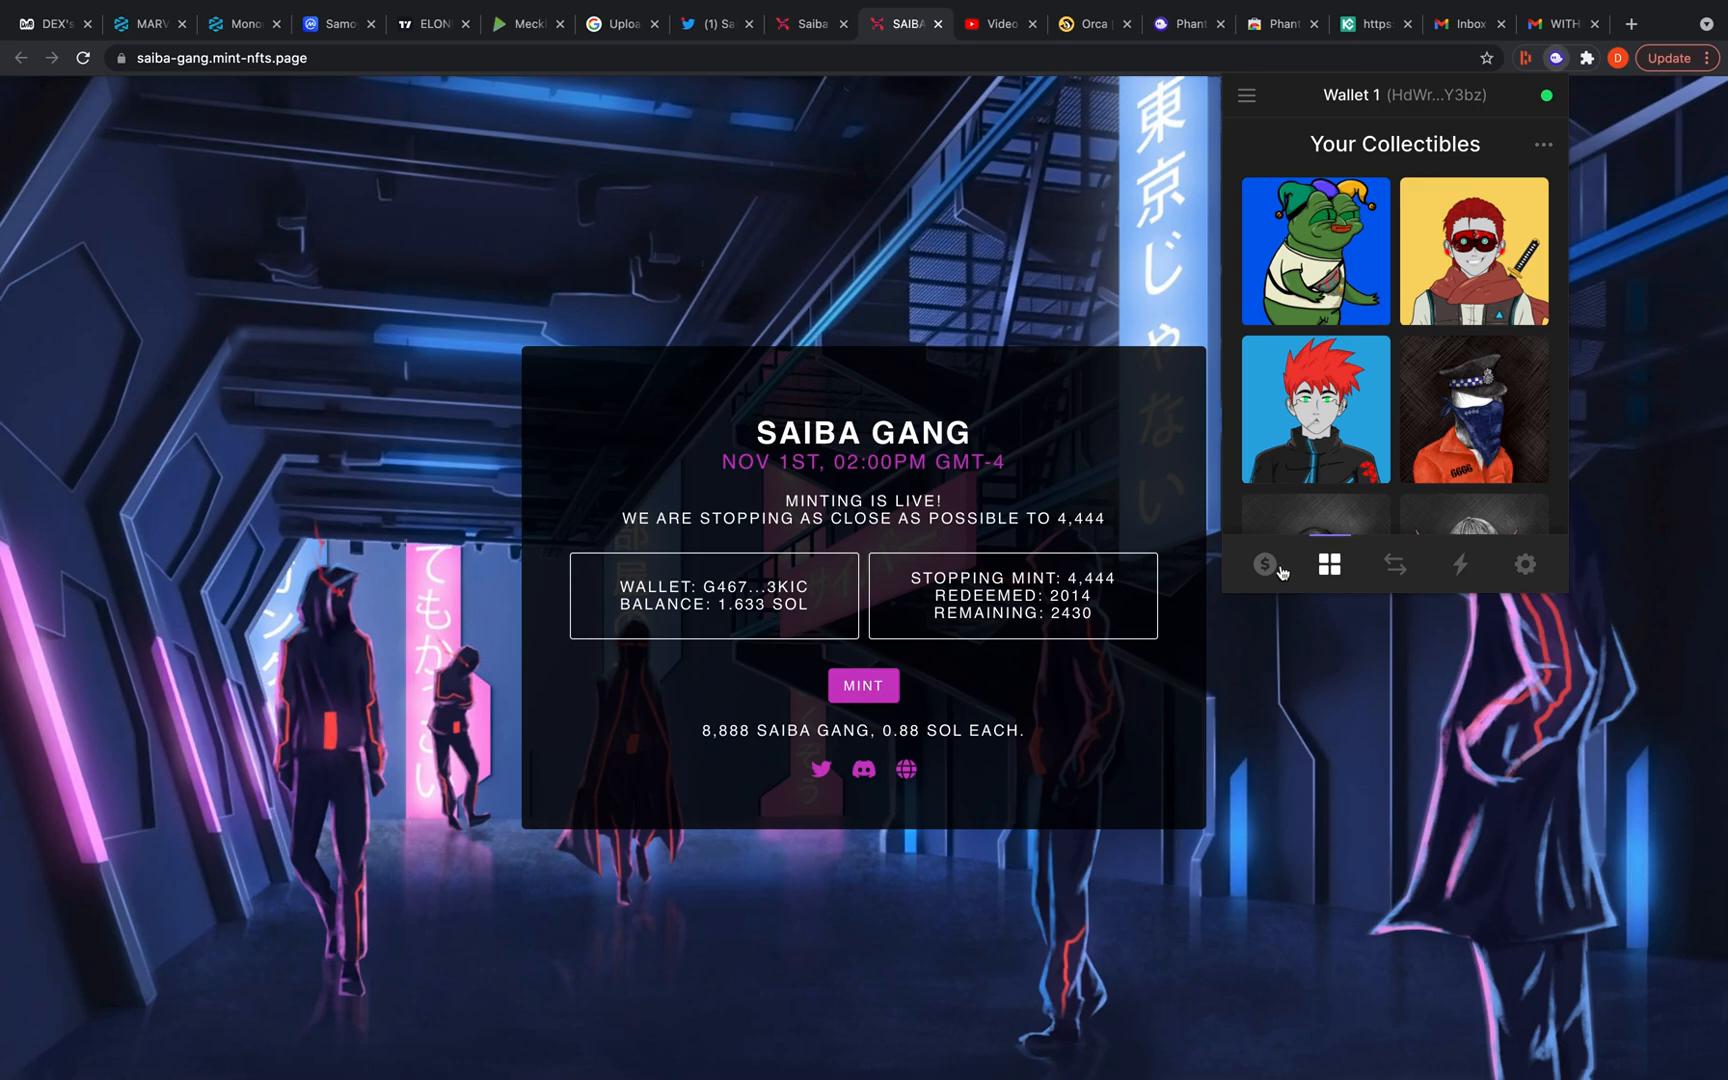
left_click(1264, 564)
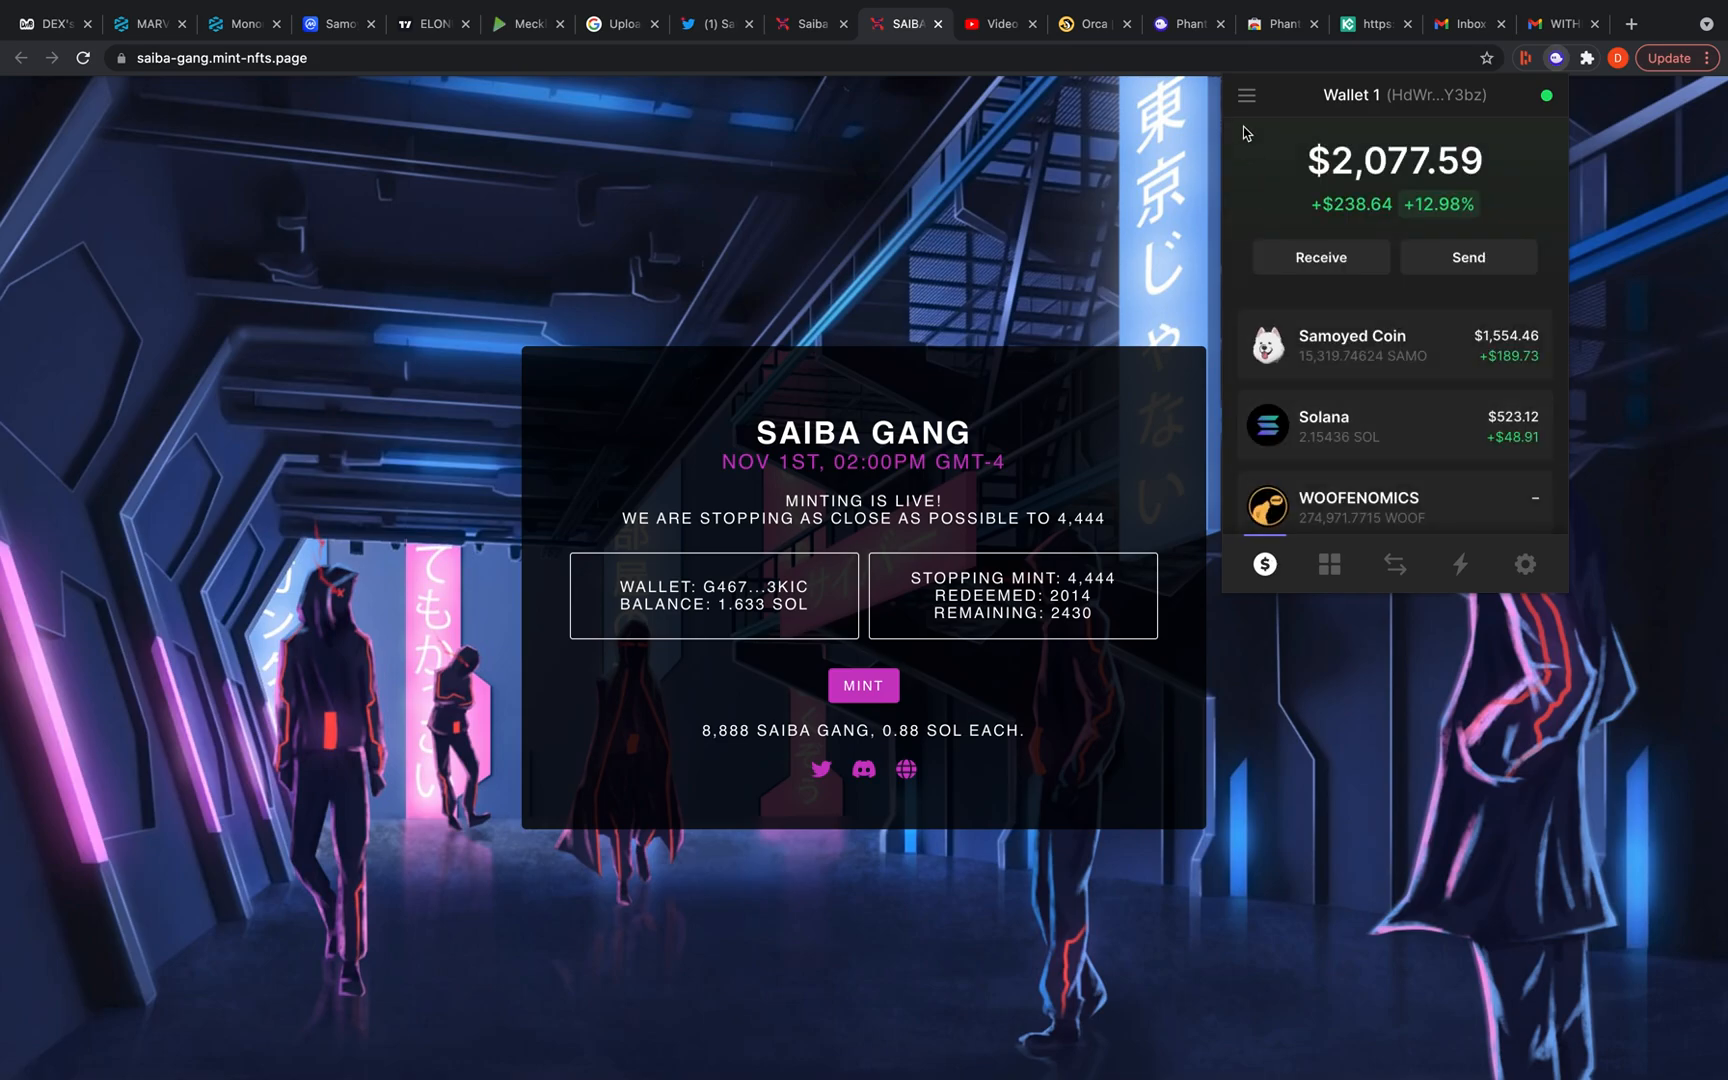
left_click(1246, 94)
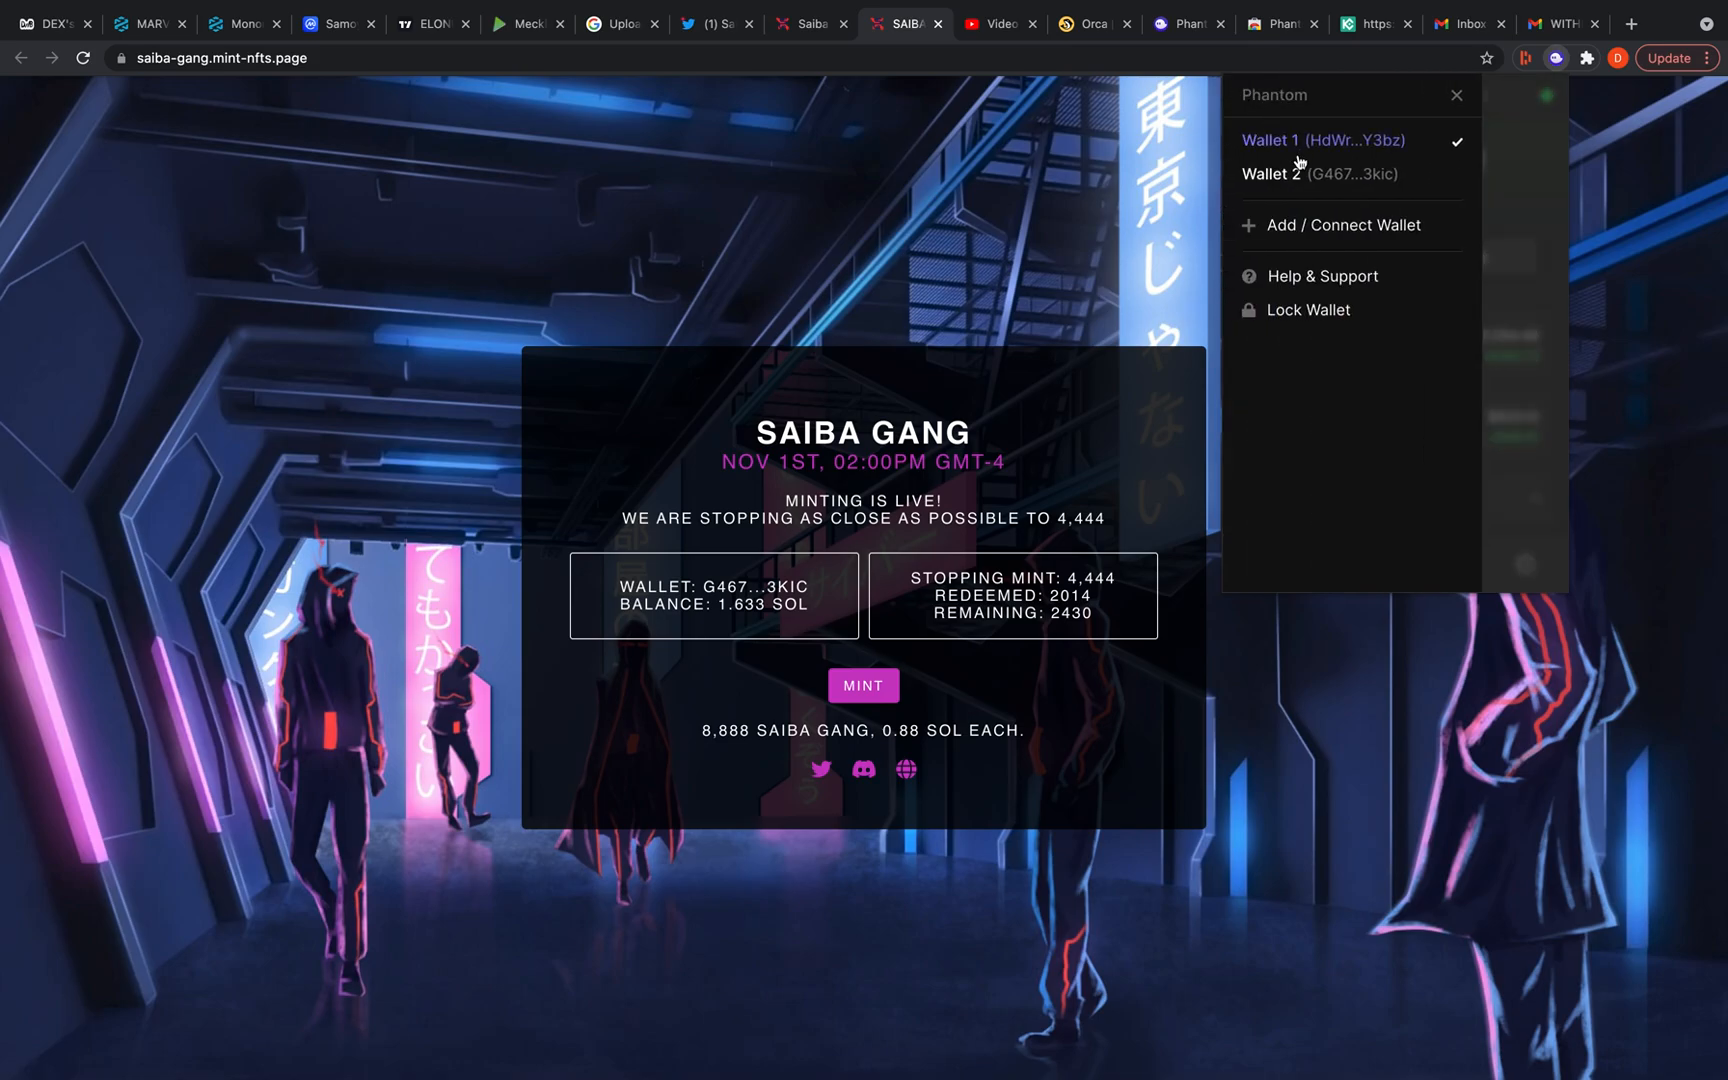
left_click(1288, 174)
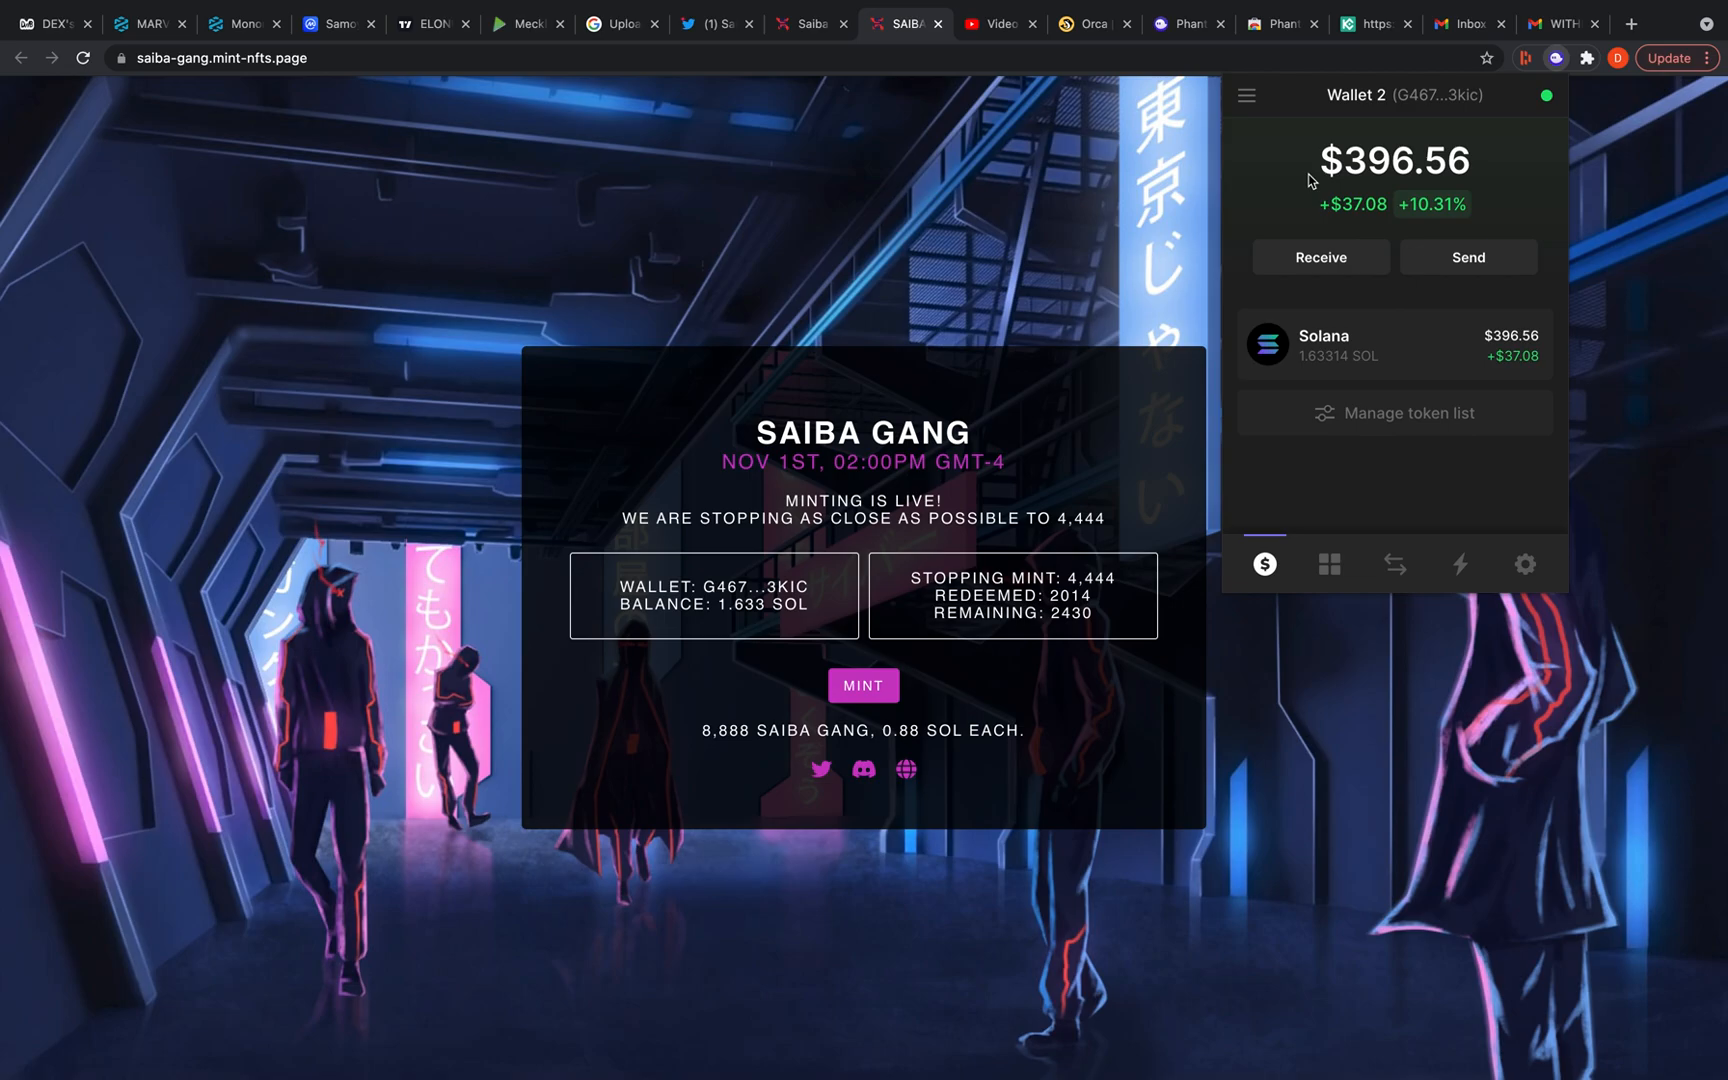
mouse_move(1162, 102)
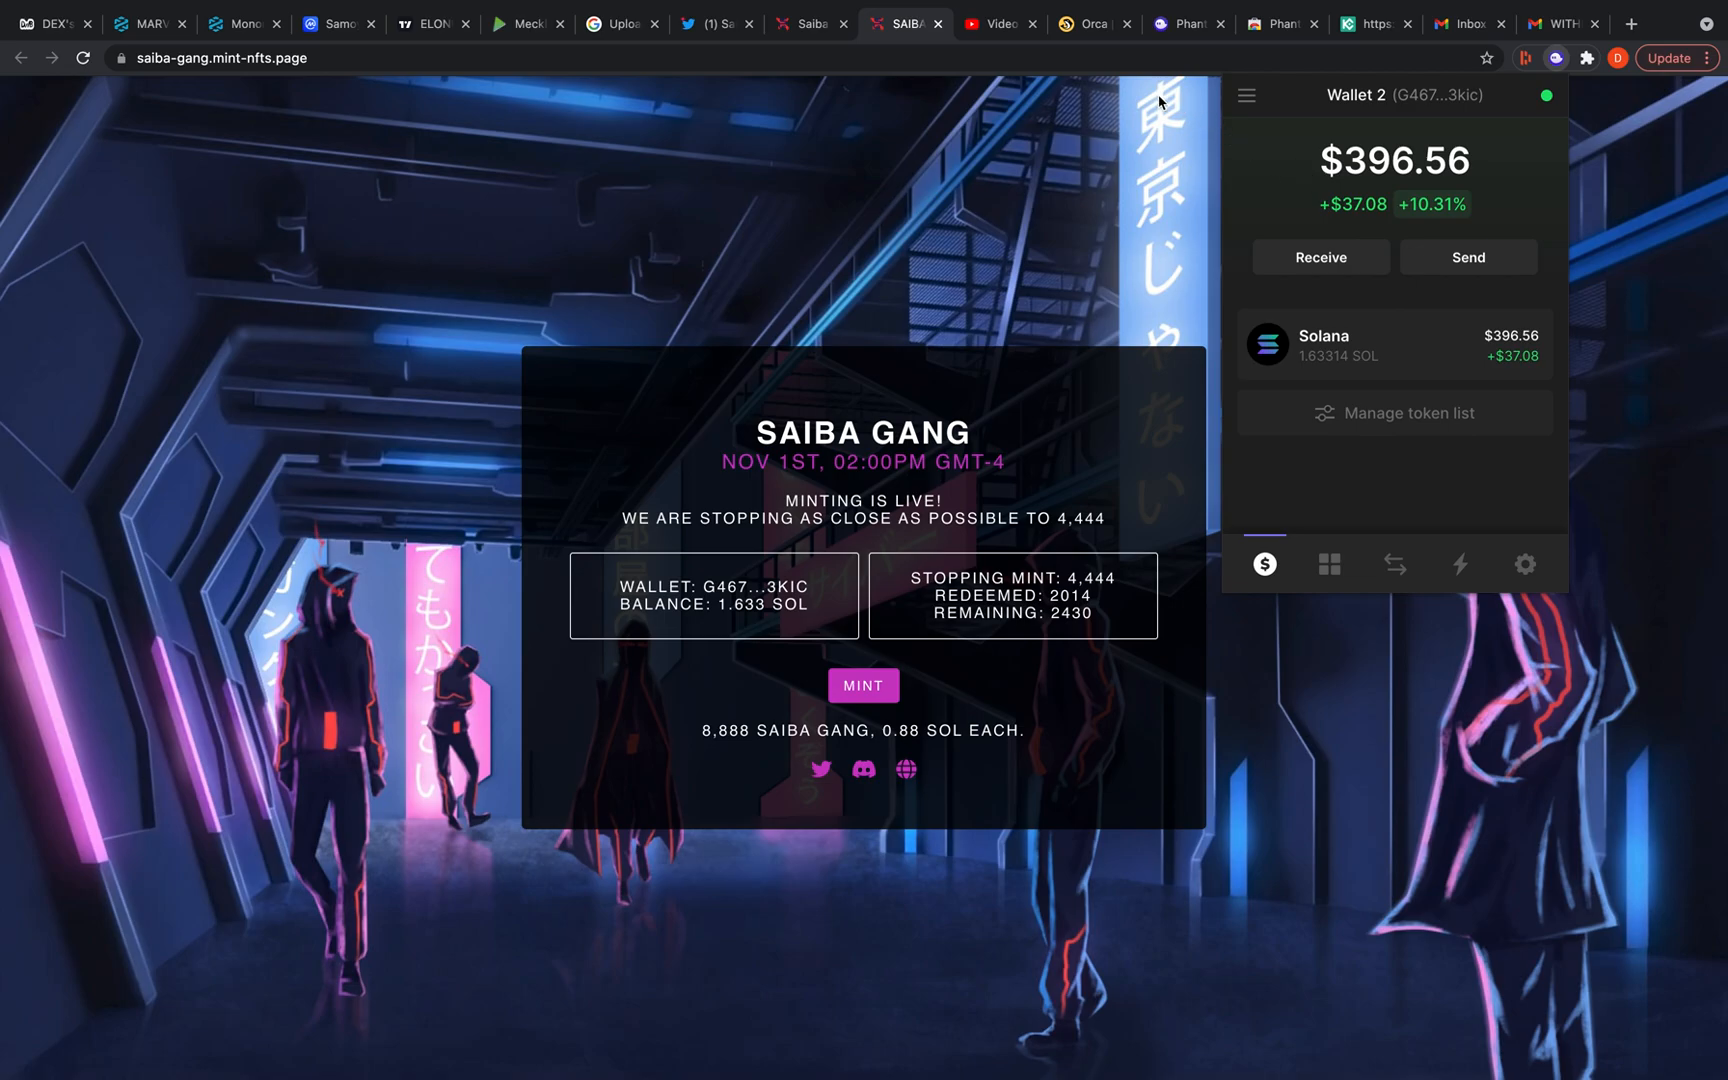
mouse_move(710, 30)
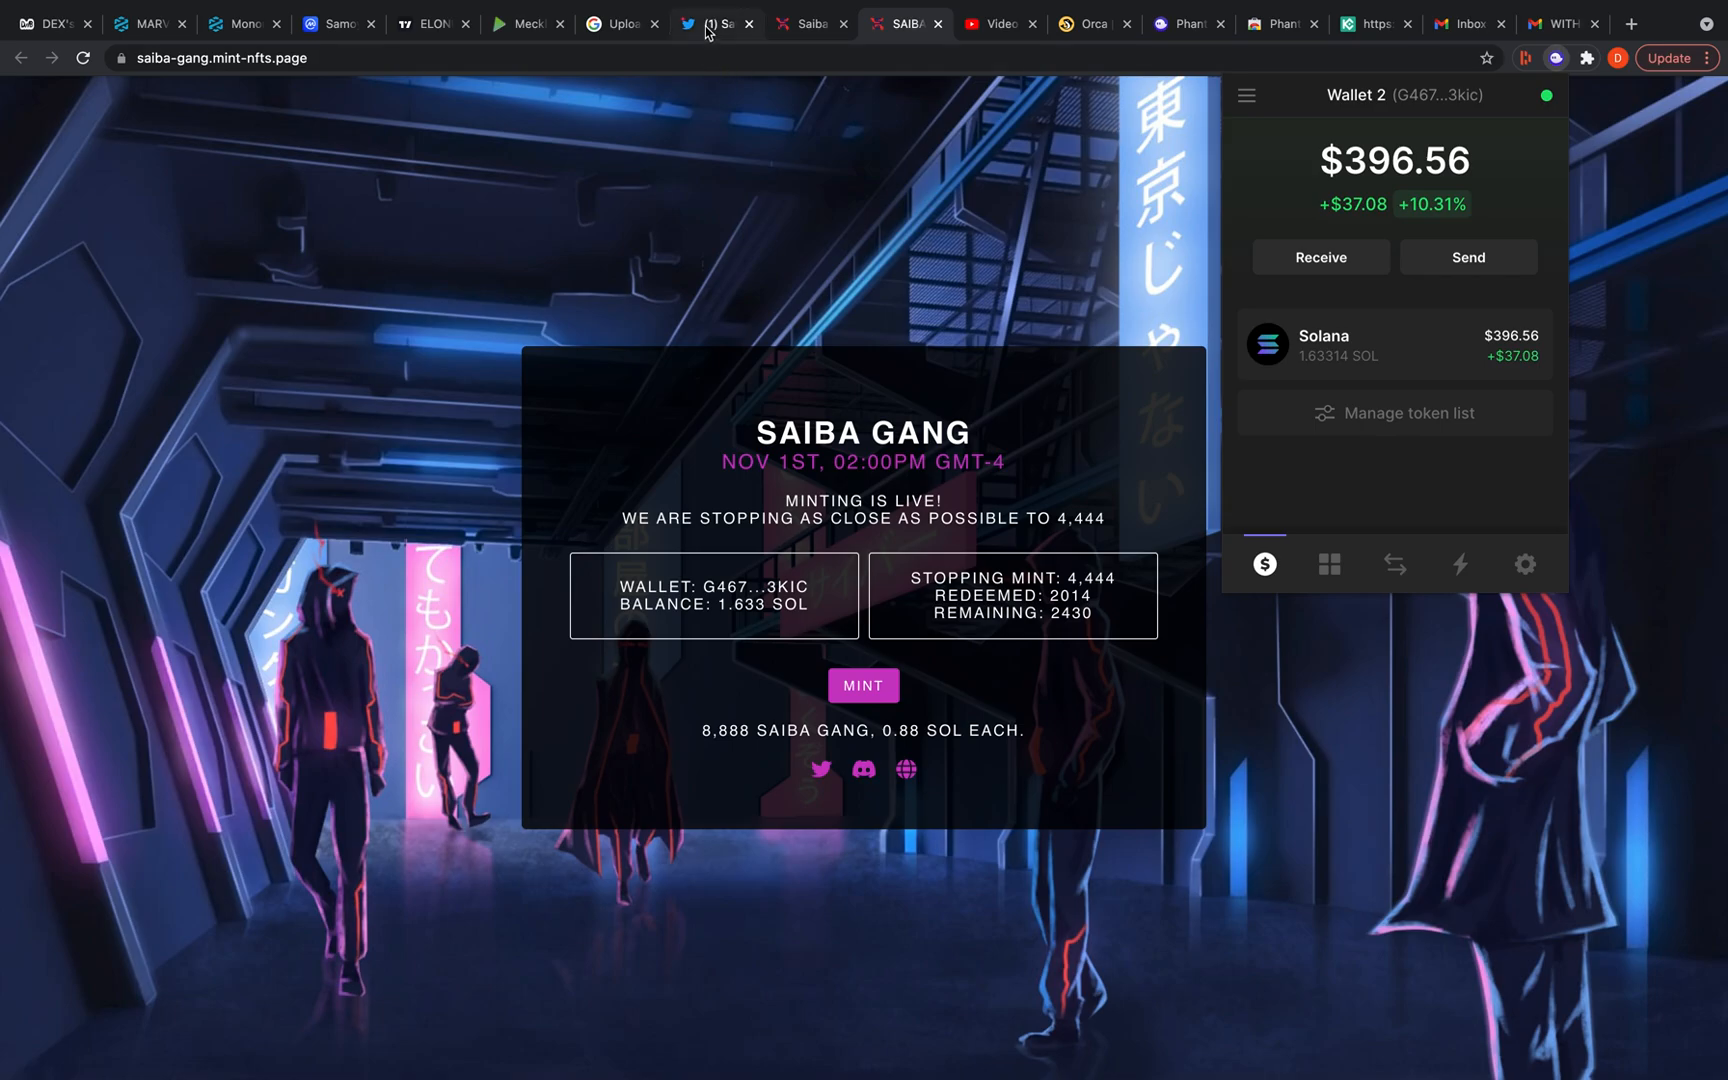
From the Saiba Gang Twitter tab, search 'solse' and visit the SolSea profile
left_click(714, 24)
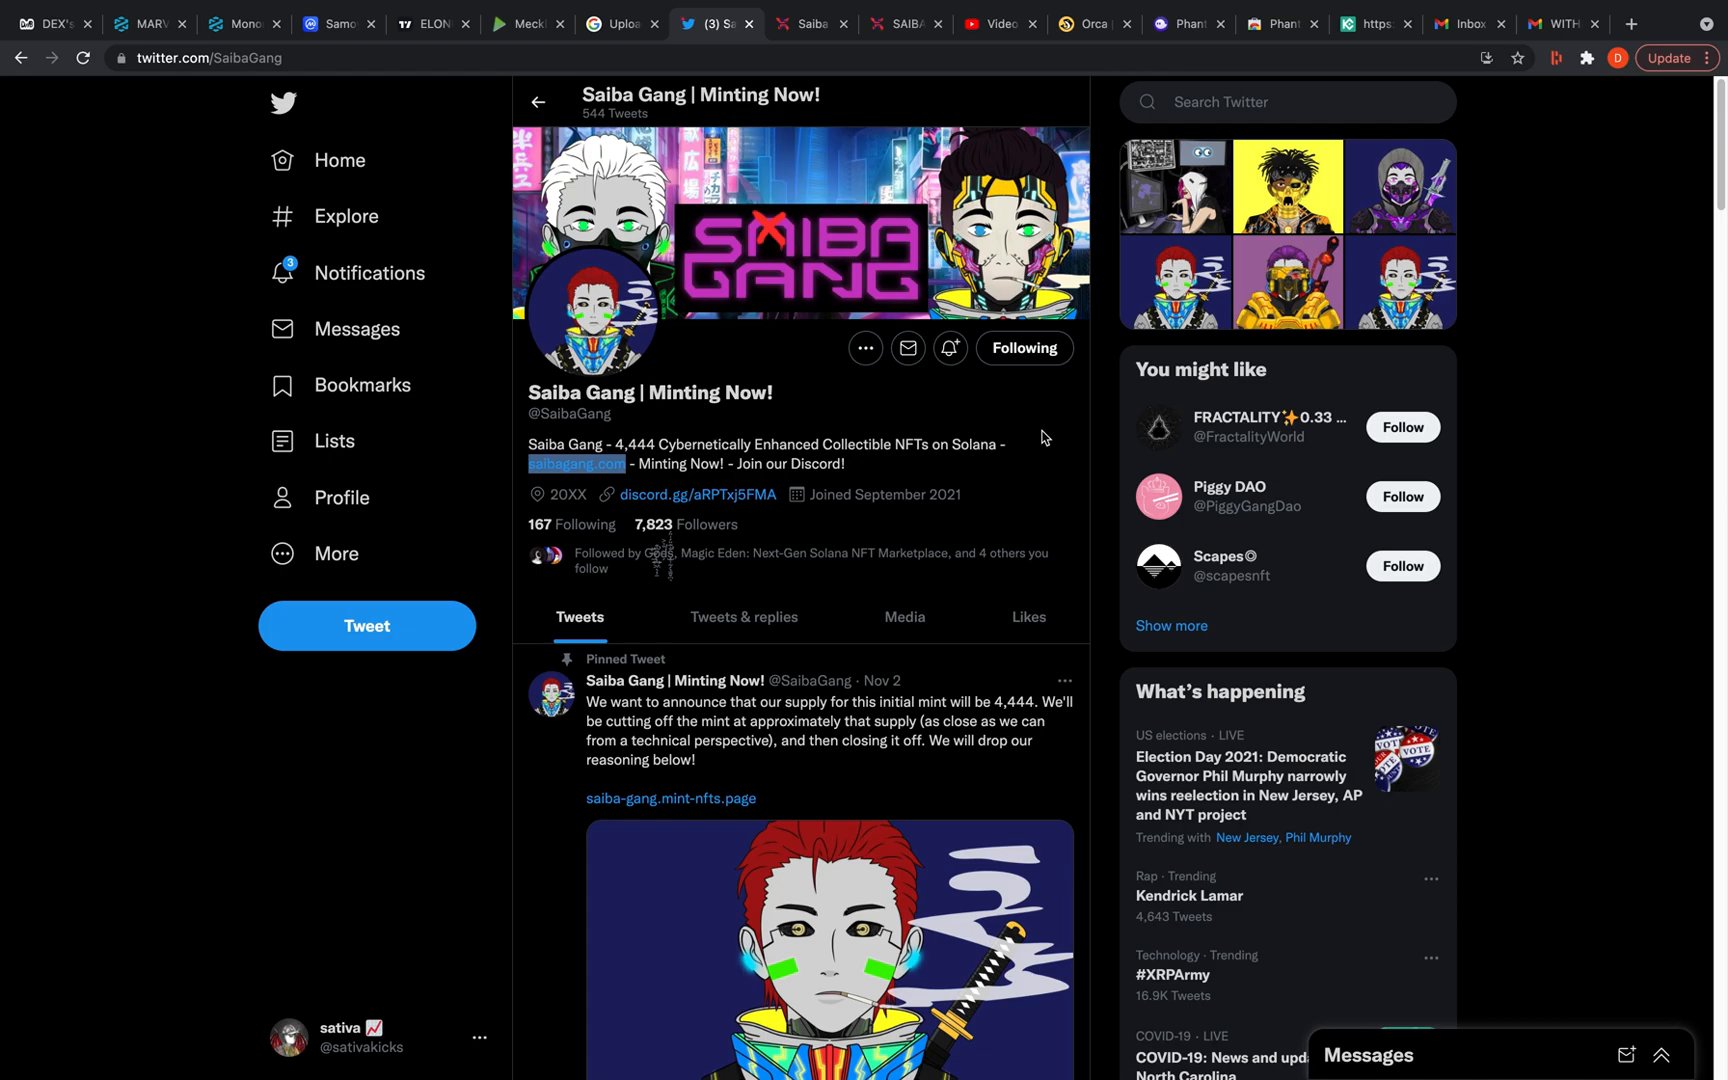
mouse_move(696, 494)
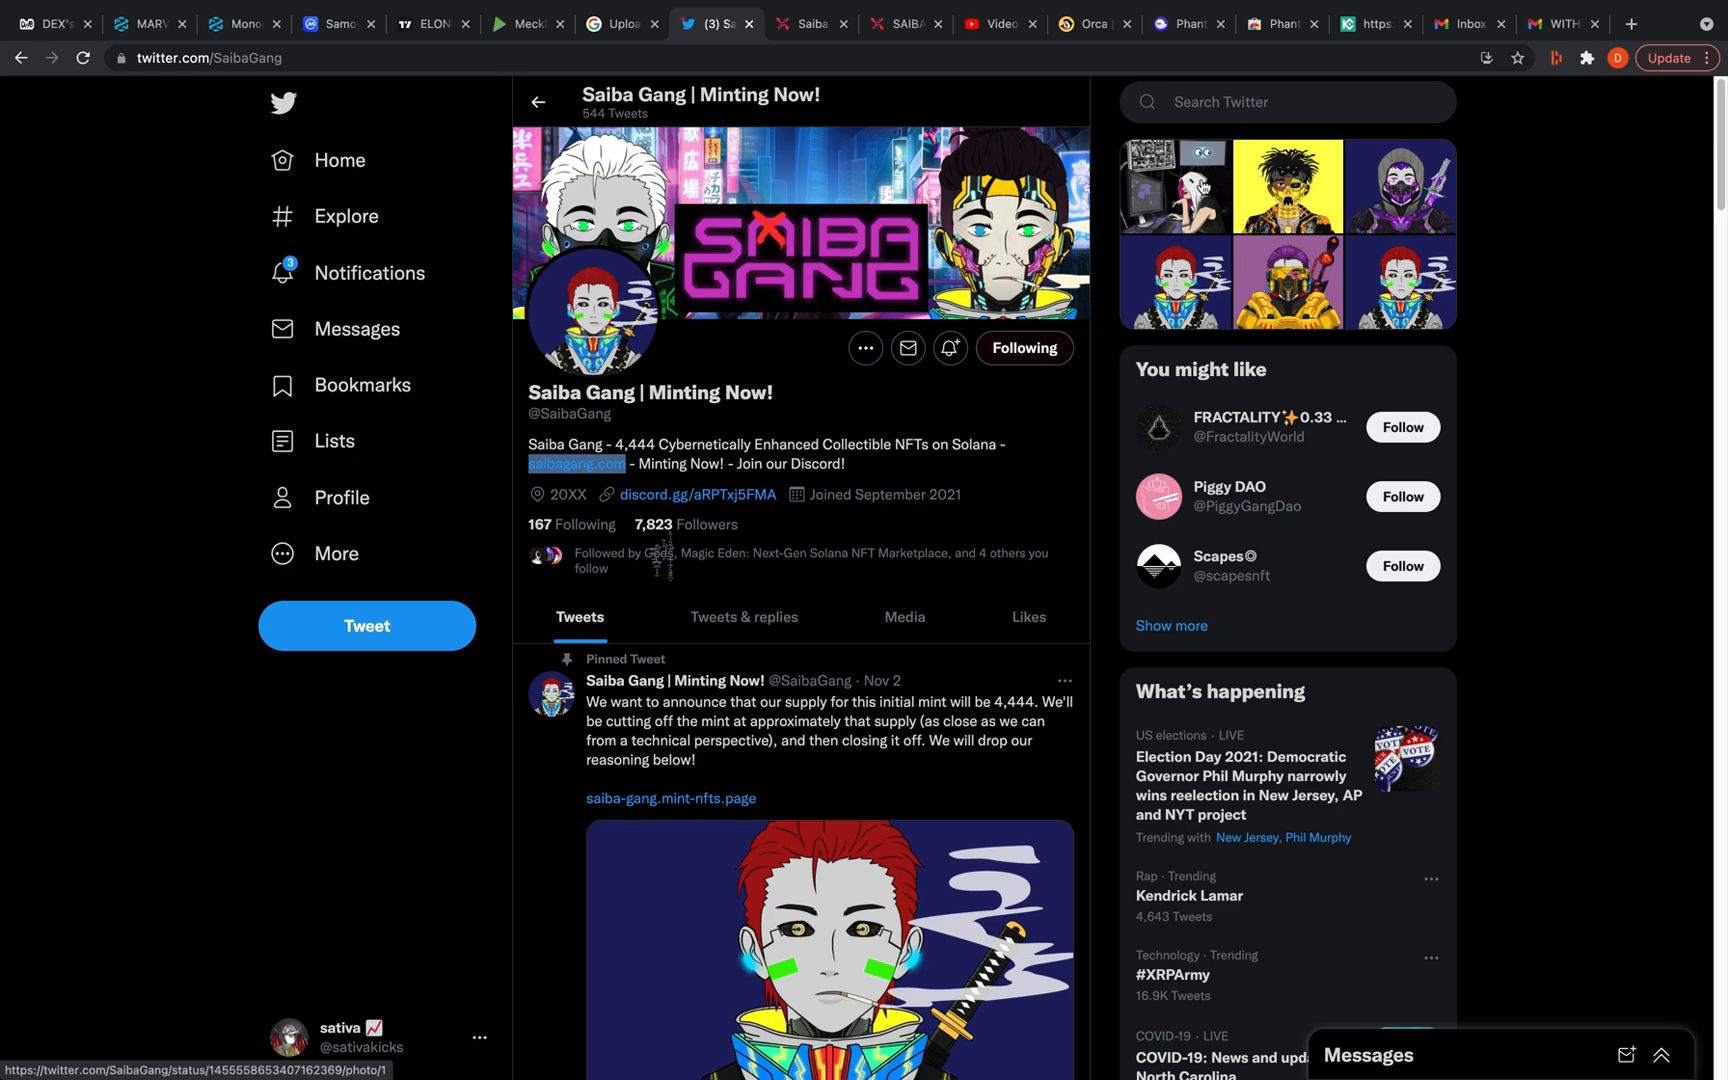
left_click(1234, 102)
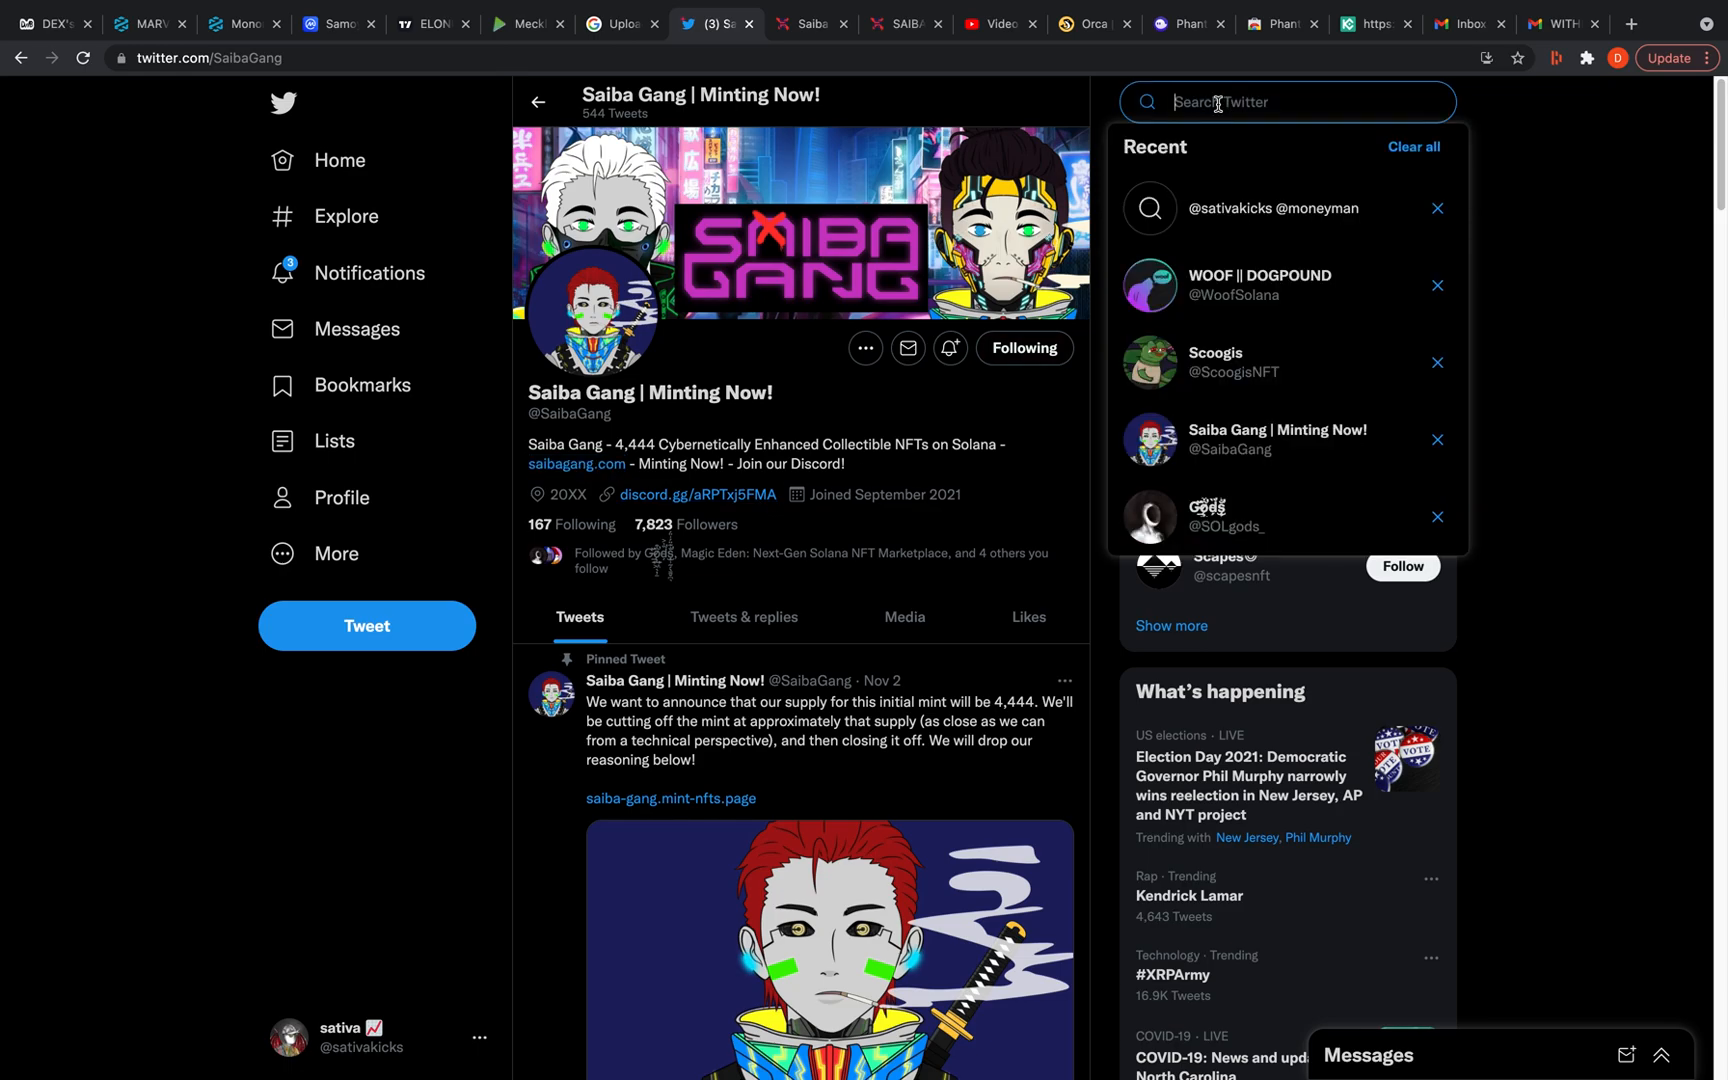
type("solsea")
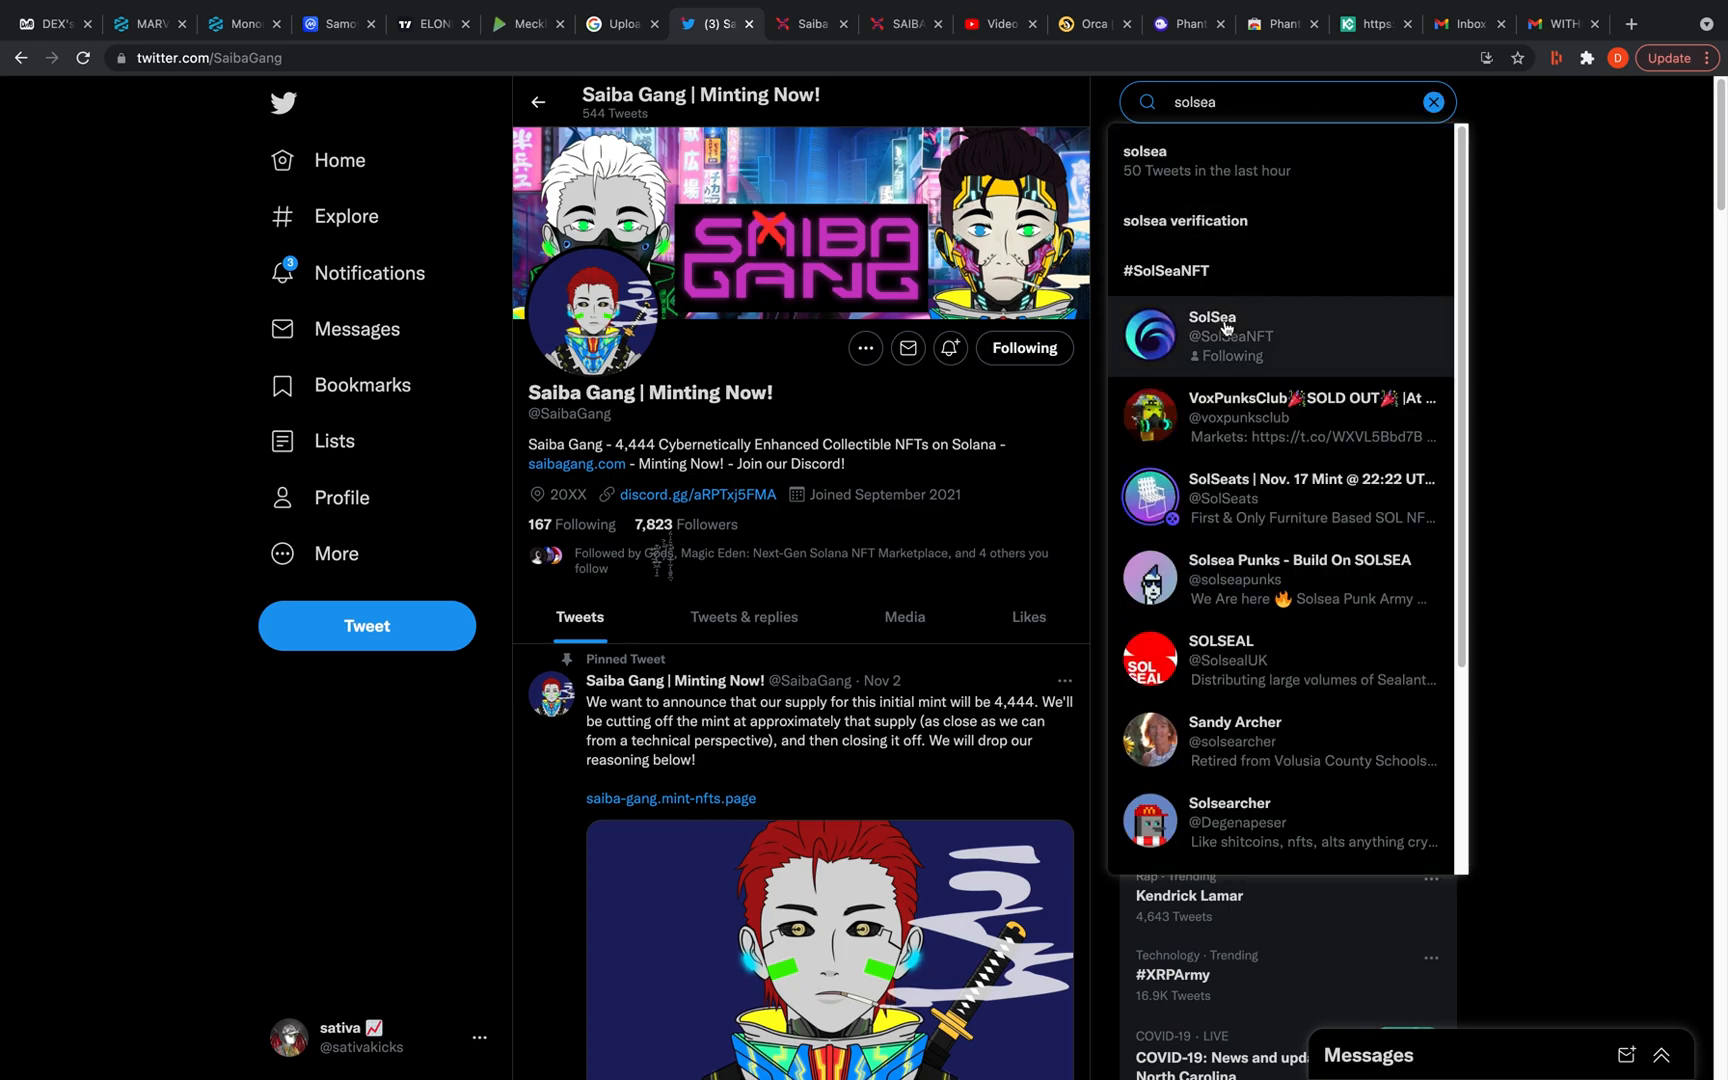
left_click(1210, 334)
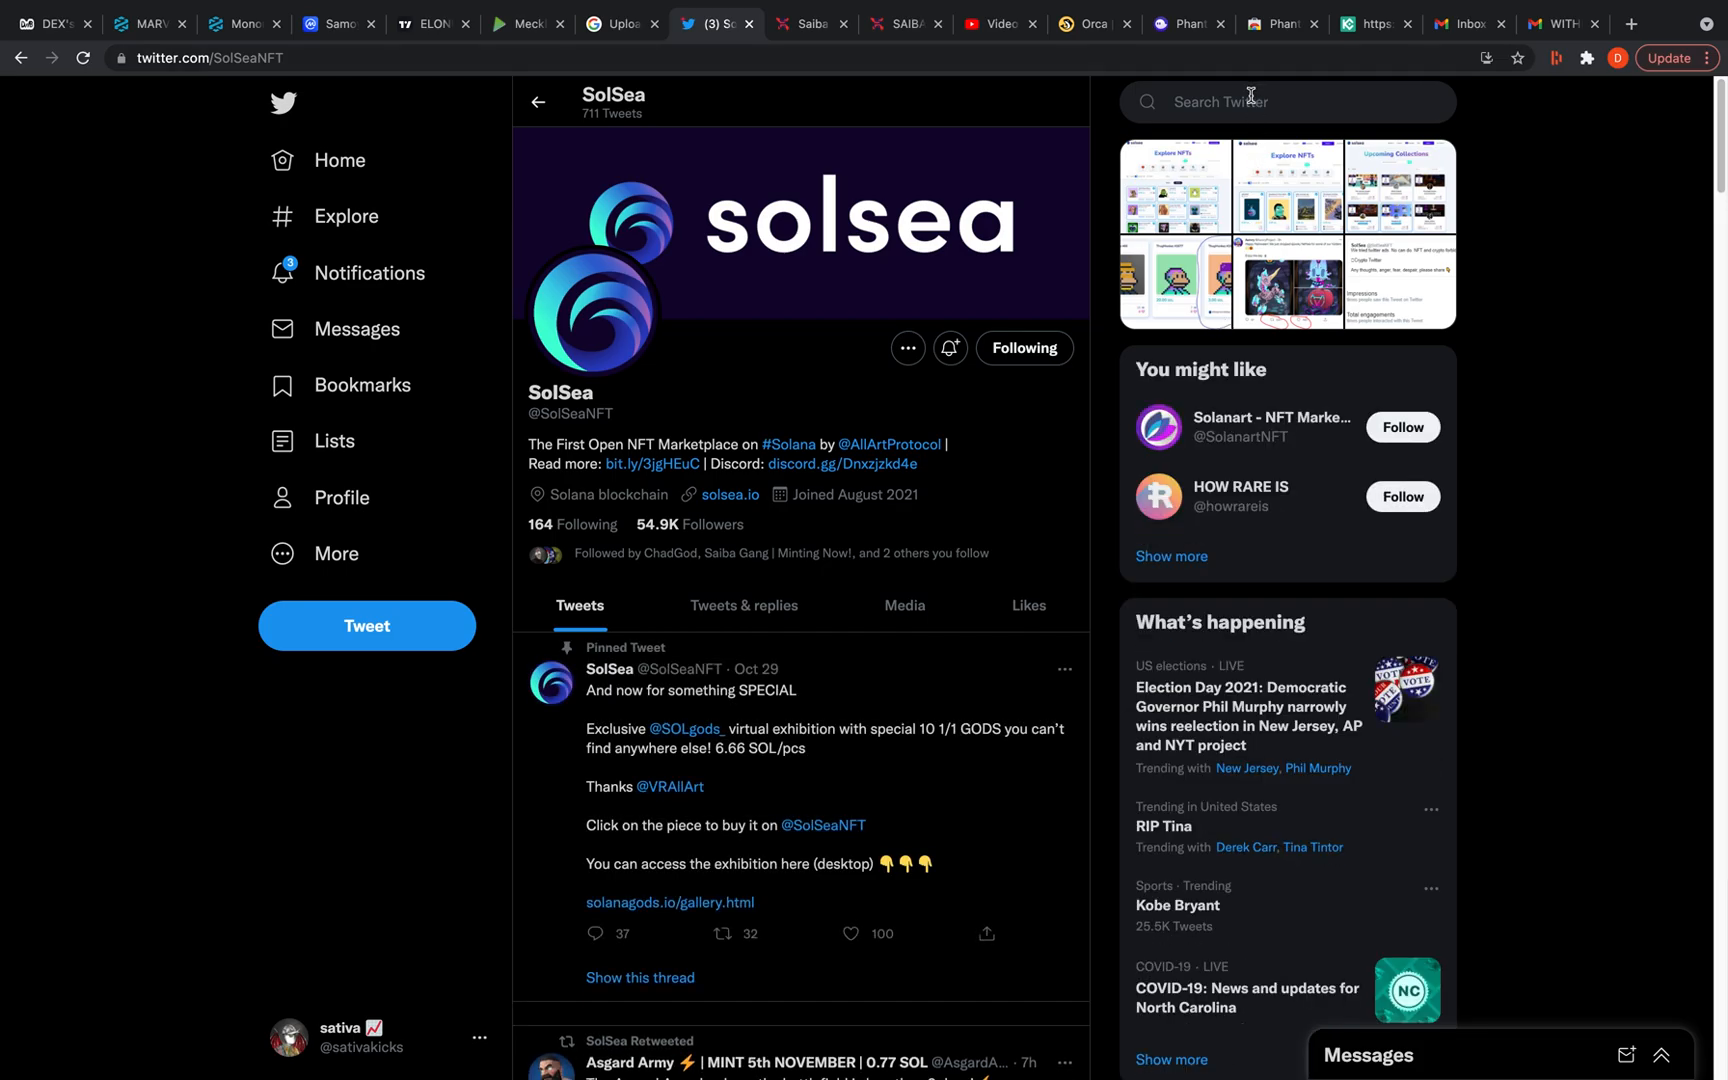
Search 'mag' and visit the Magic Eden: Next-Gen Solana NFT Marketplace profile
type("magiced")
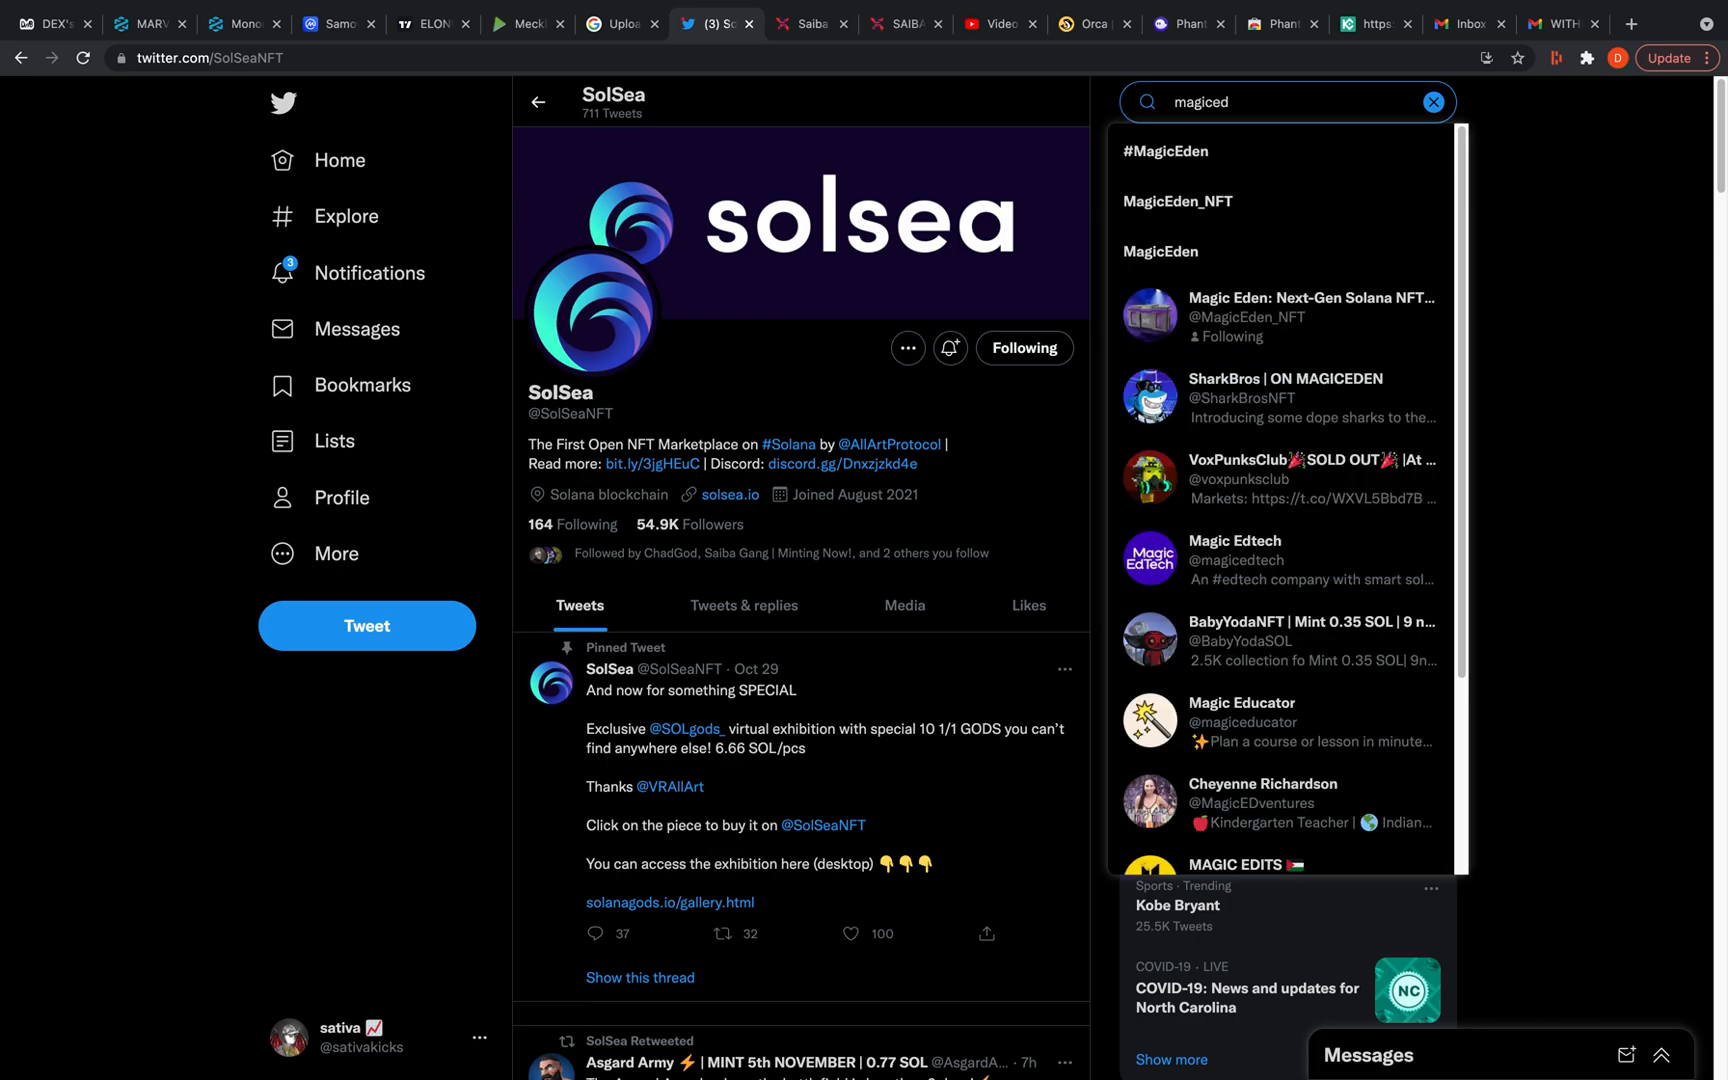
left_click(1278, 316)
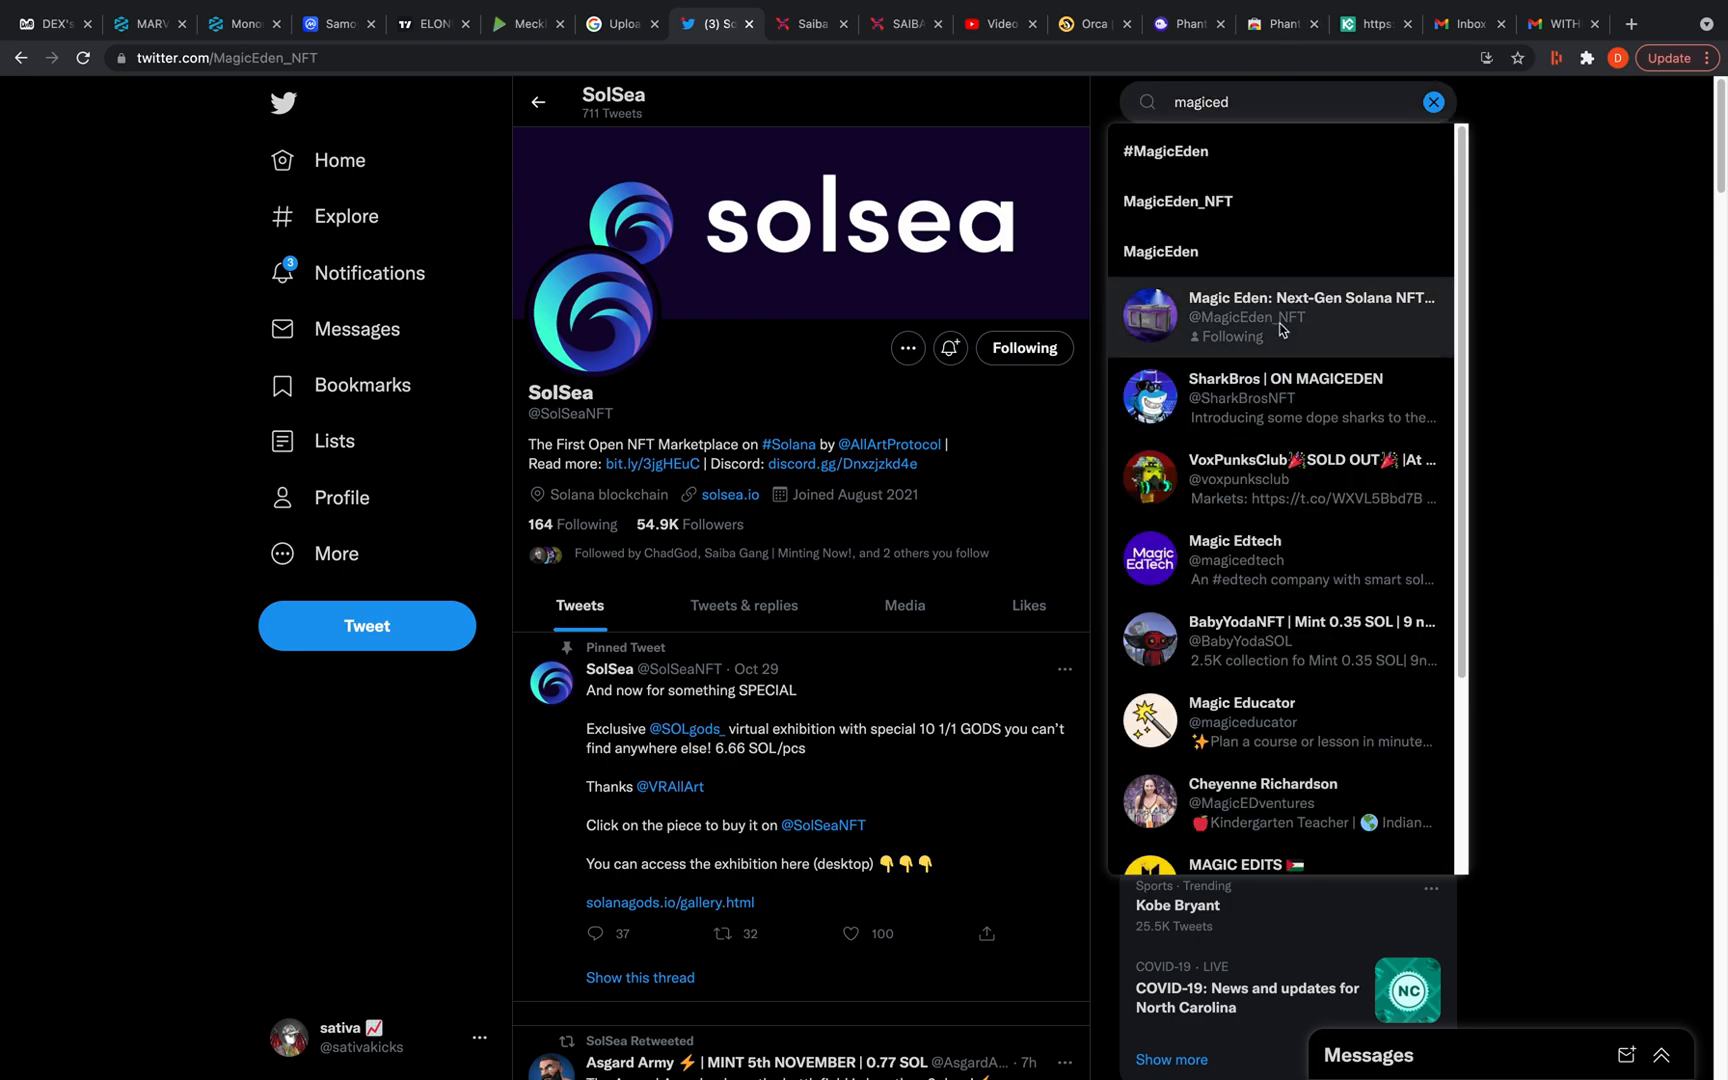
left_click(1278, 316)
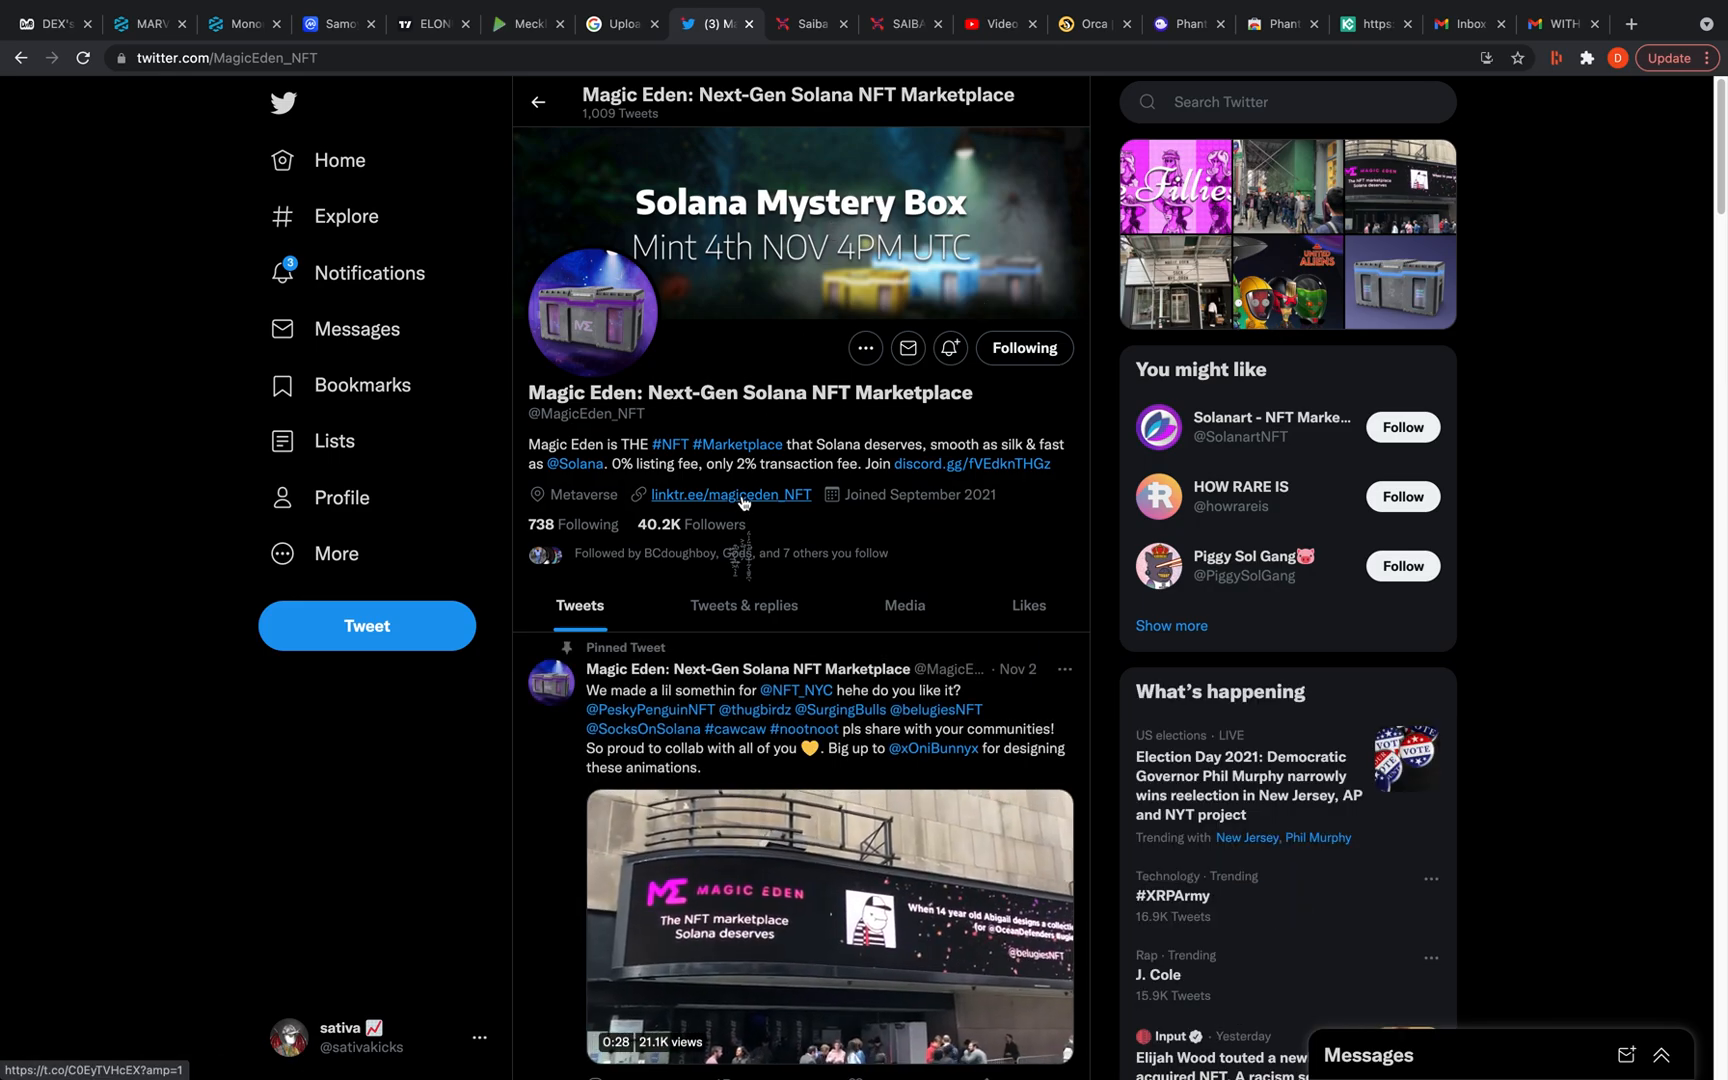
left_click(730, 494)
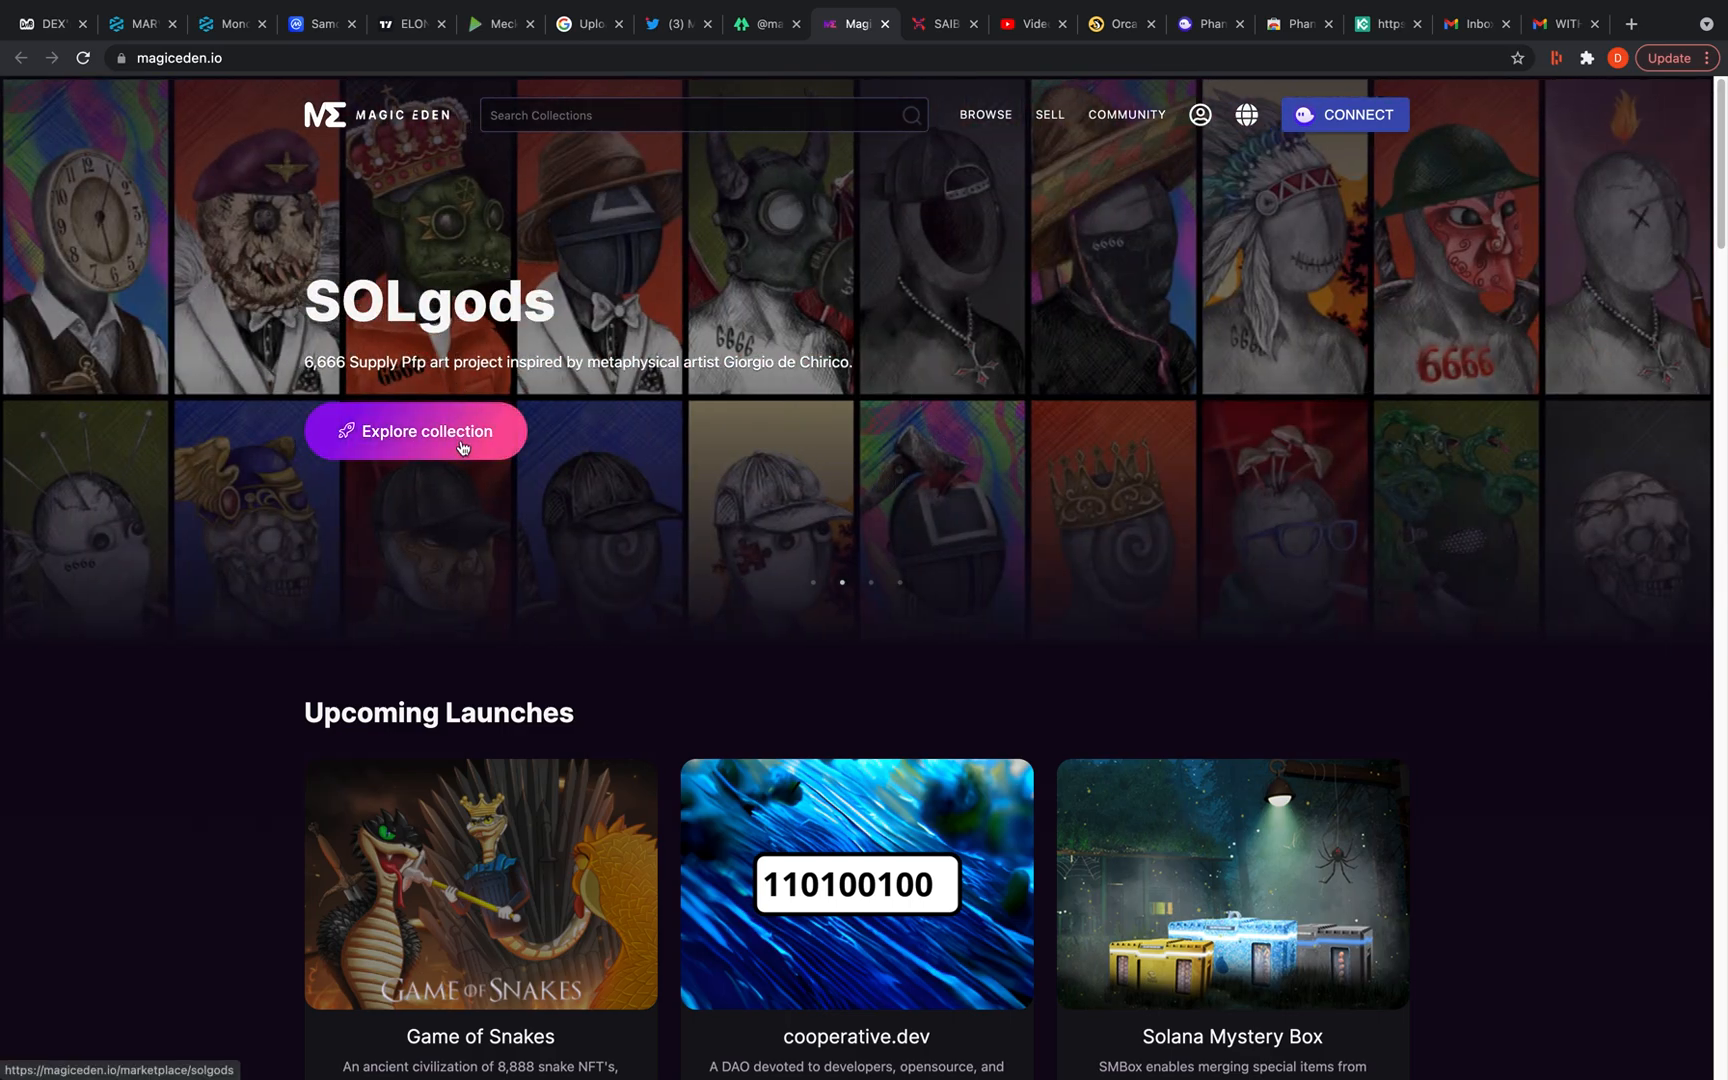
left_click(416, 430)
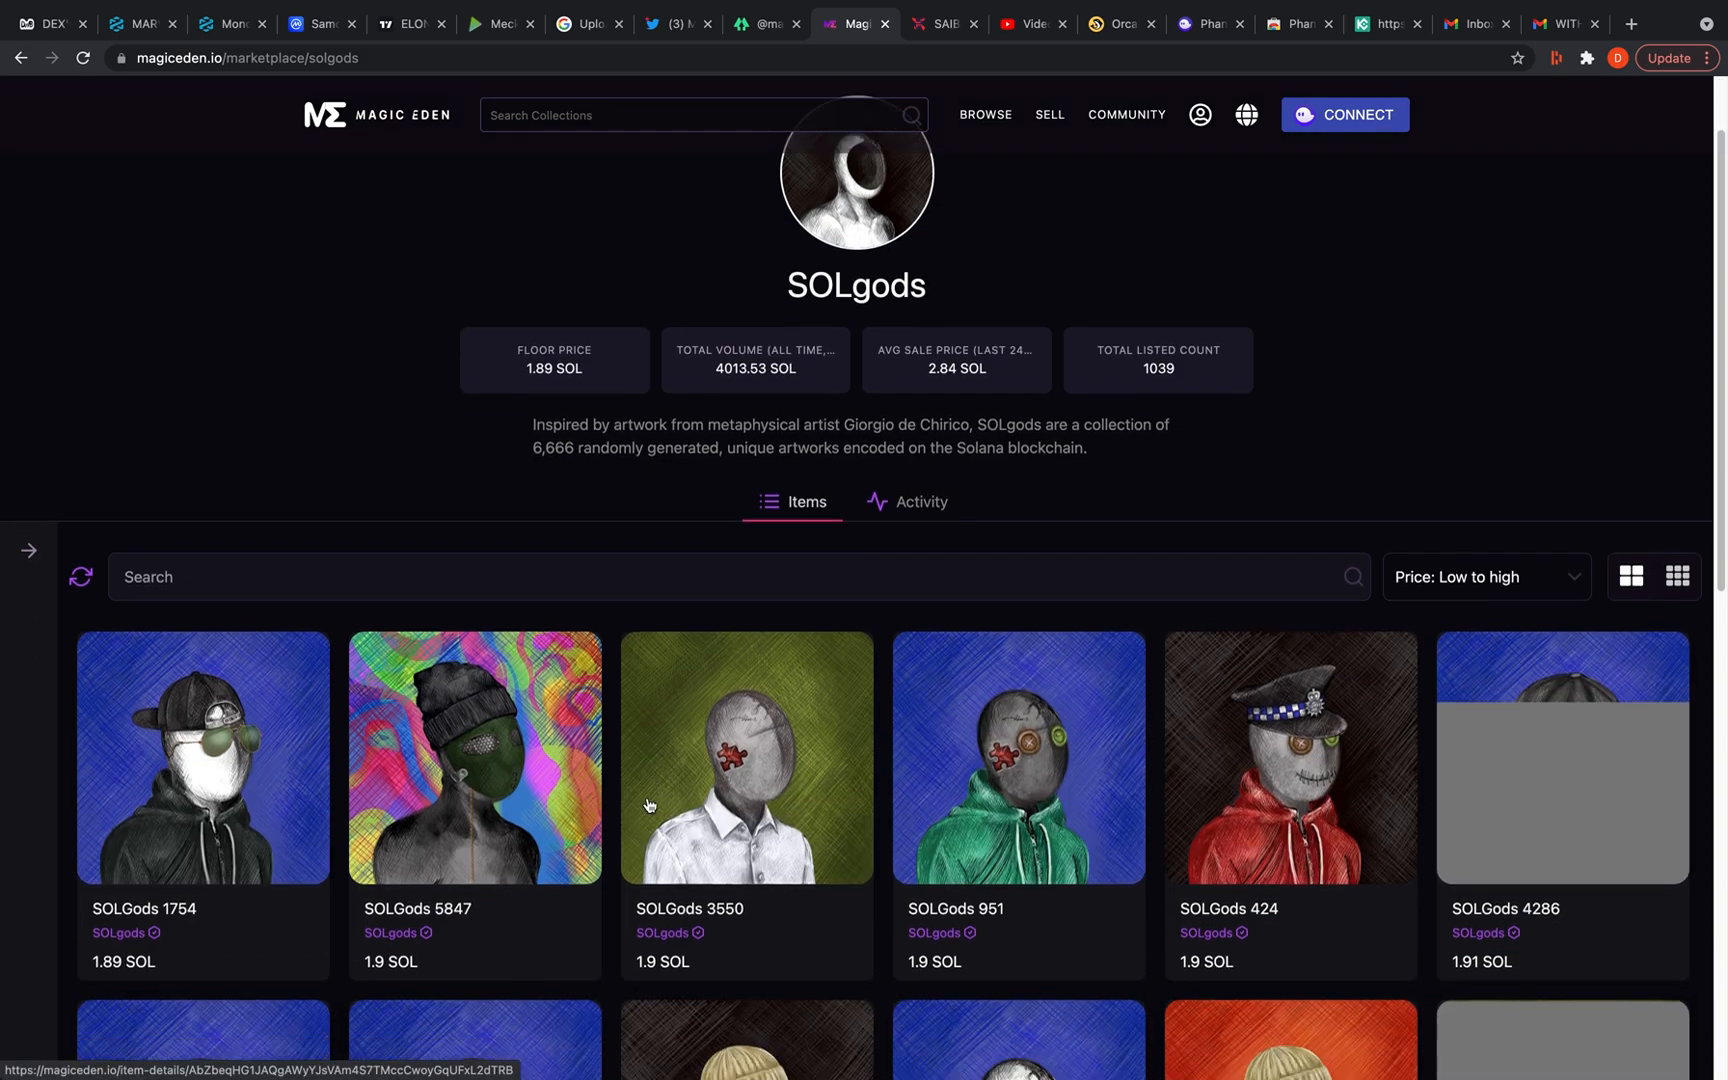
Browse the SOLgods items grid and view the SOLGods 5519 listing at 2.1 SOL
scroll("down", 3)
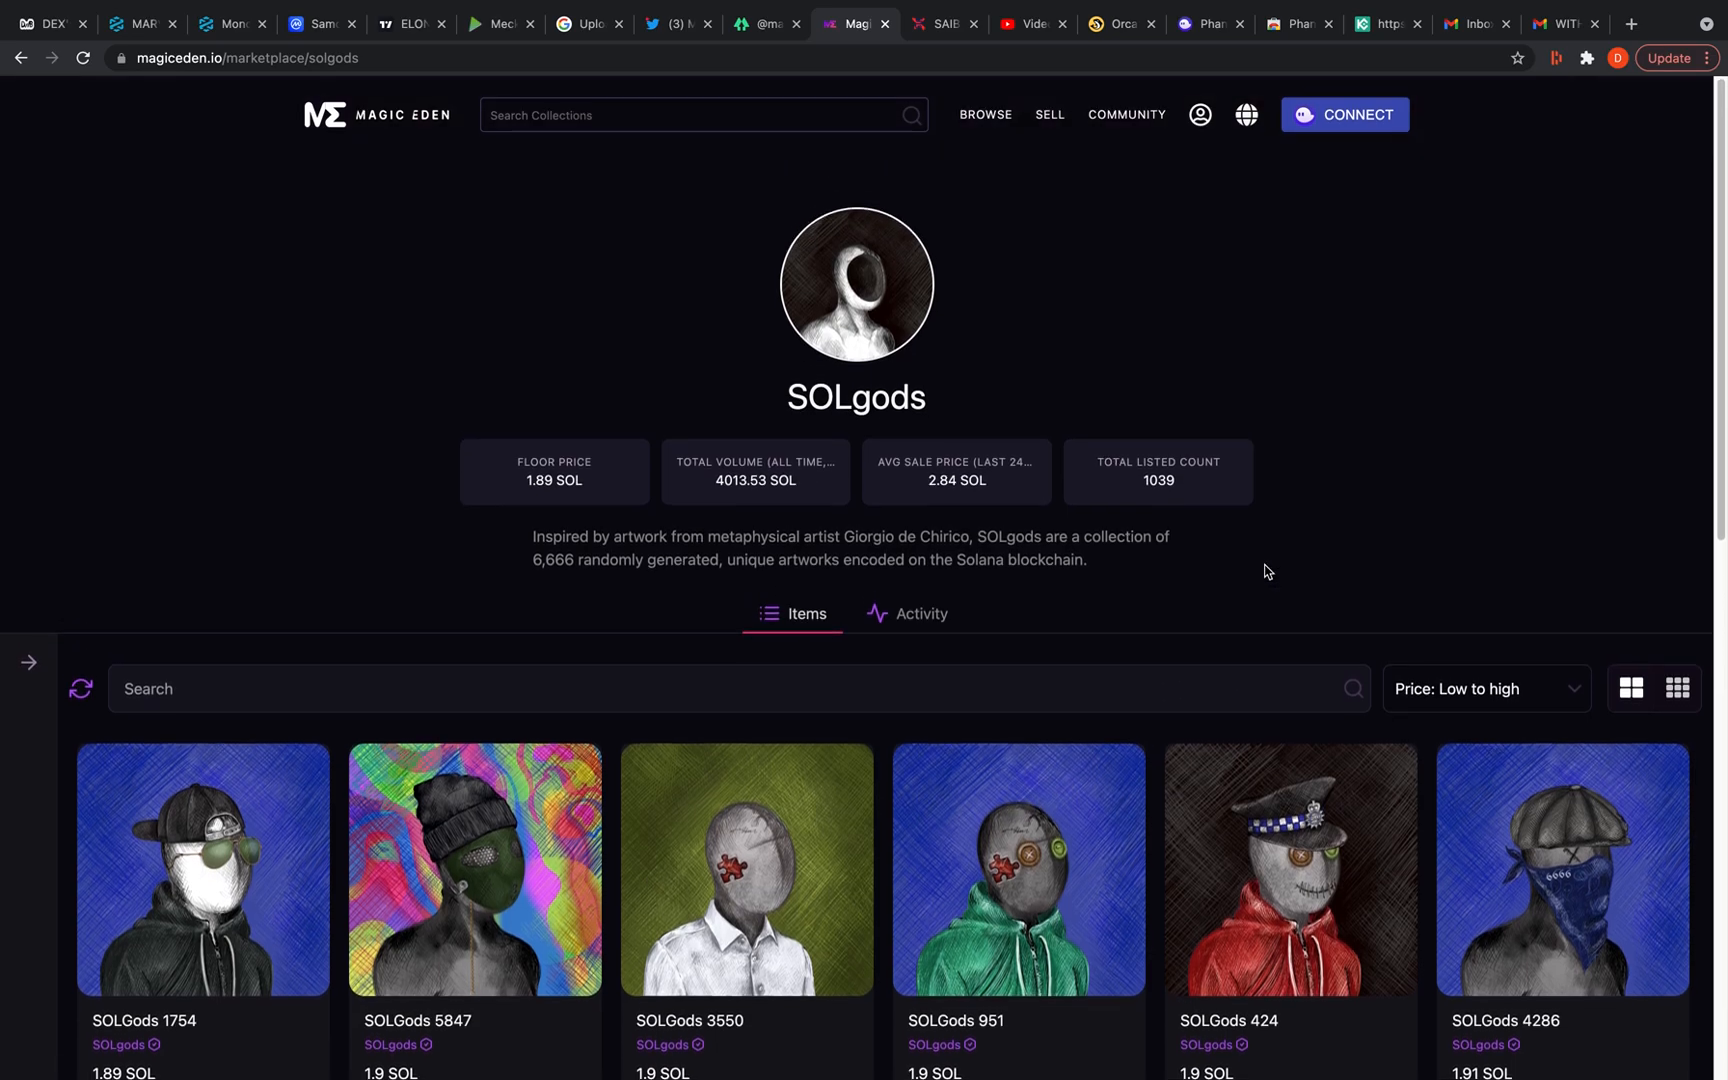
scroll("down", 3)
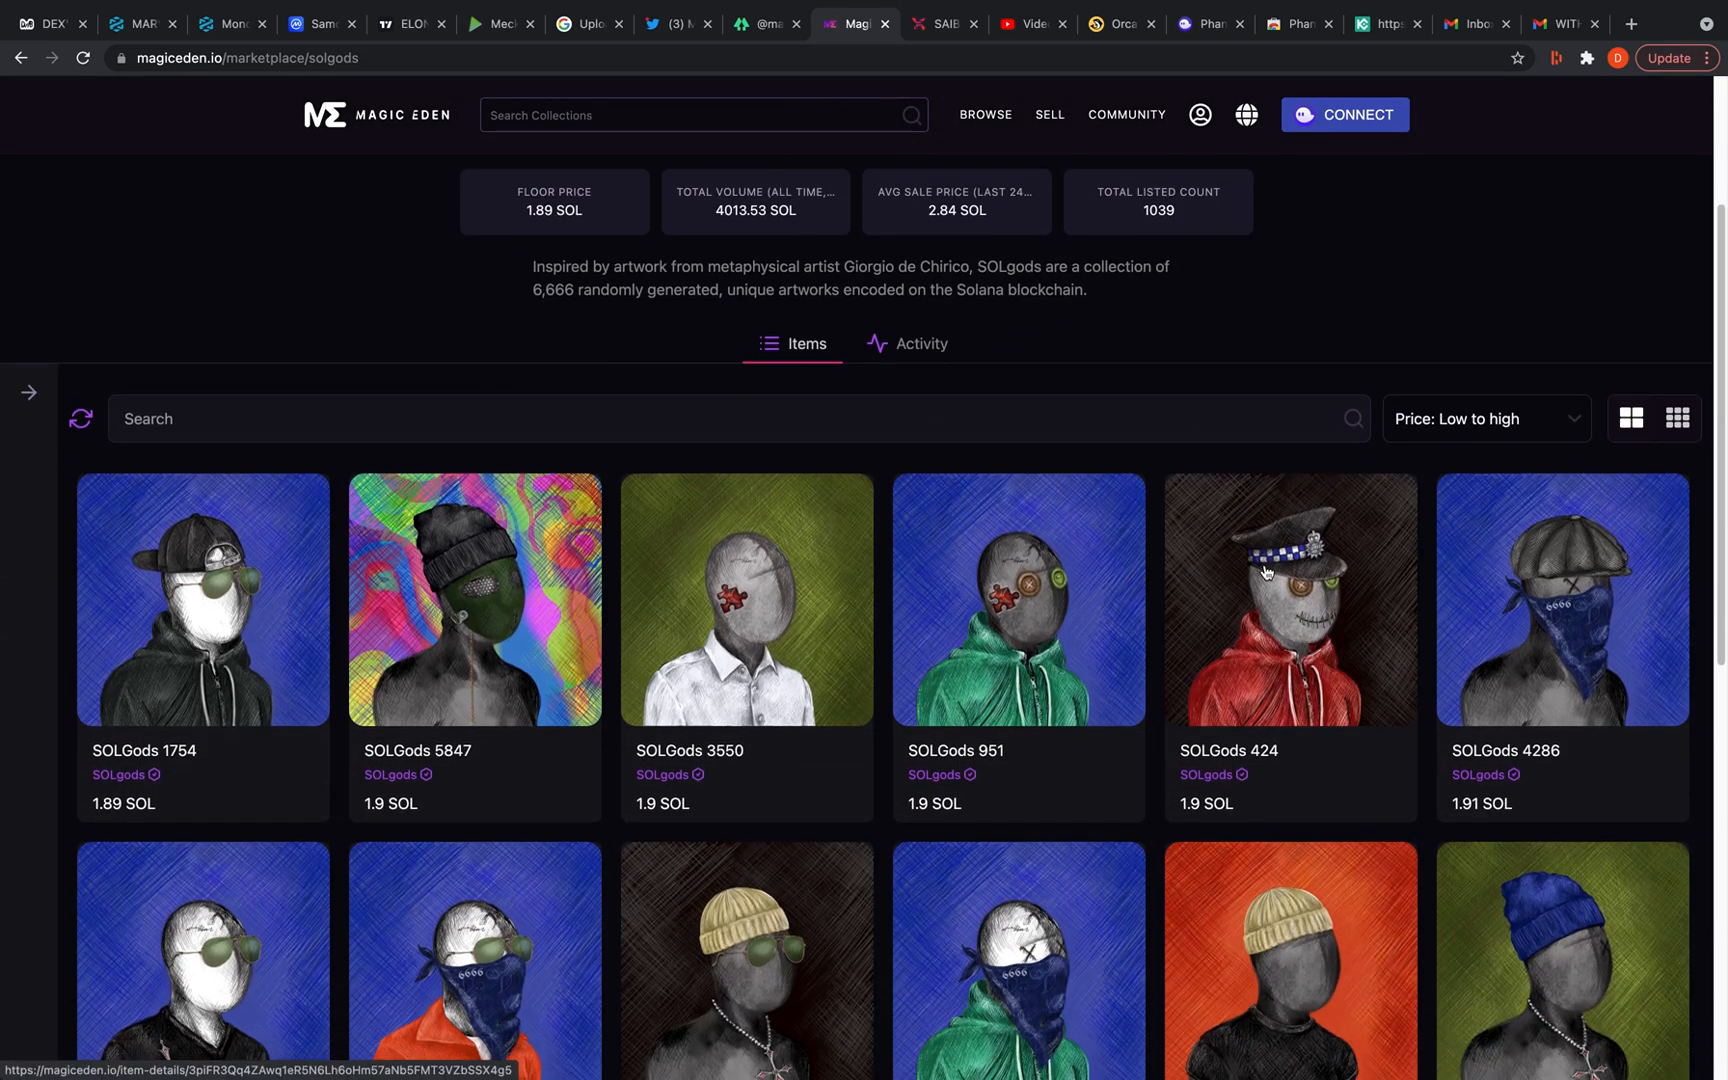
scroll("down", 3)
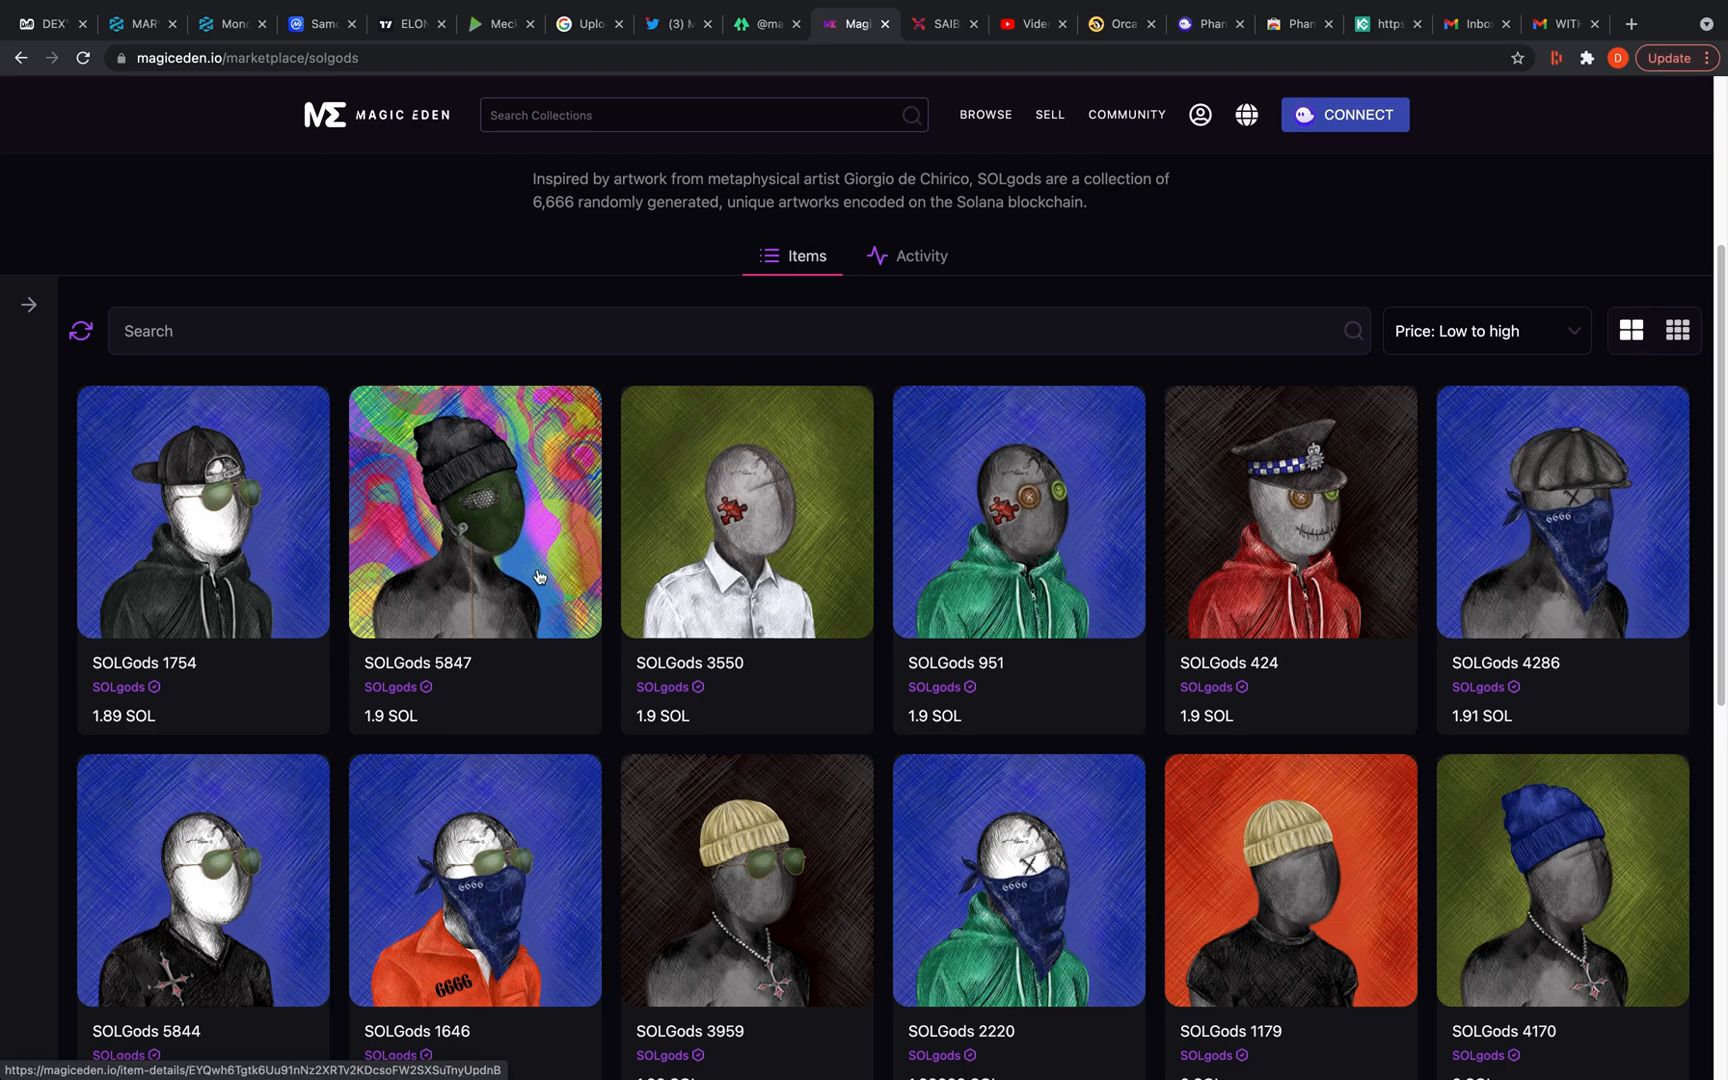
scroll("down", 3)
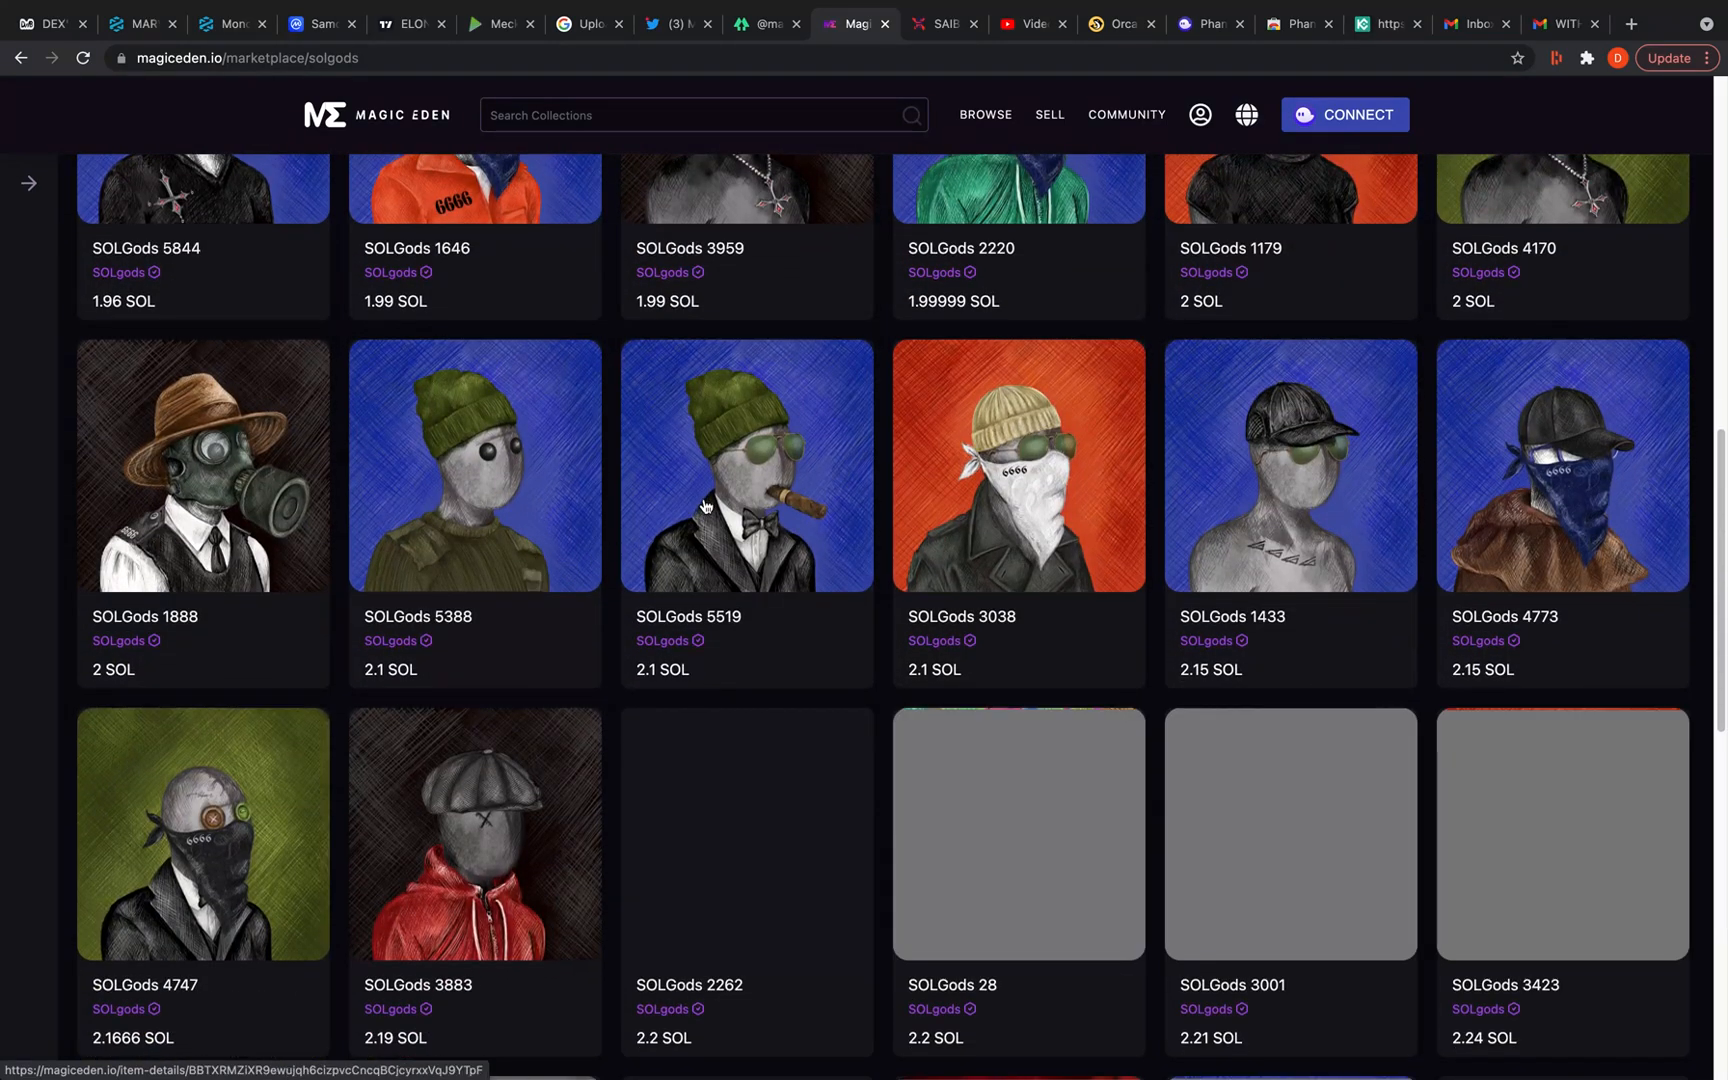
left_click(746, 466)
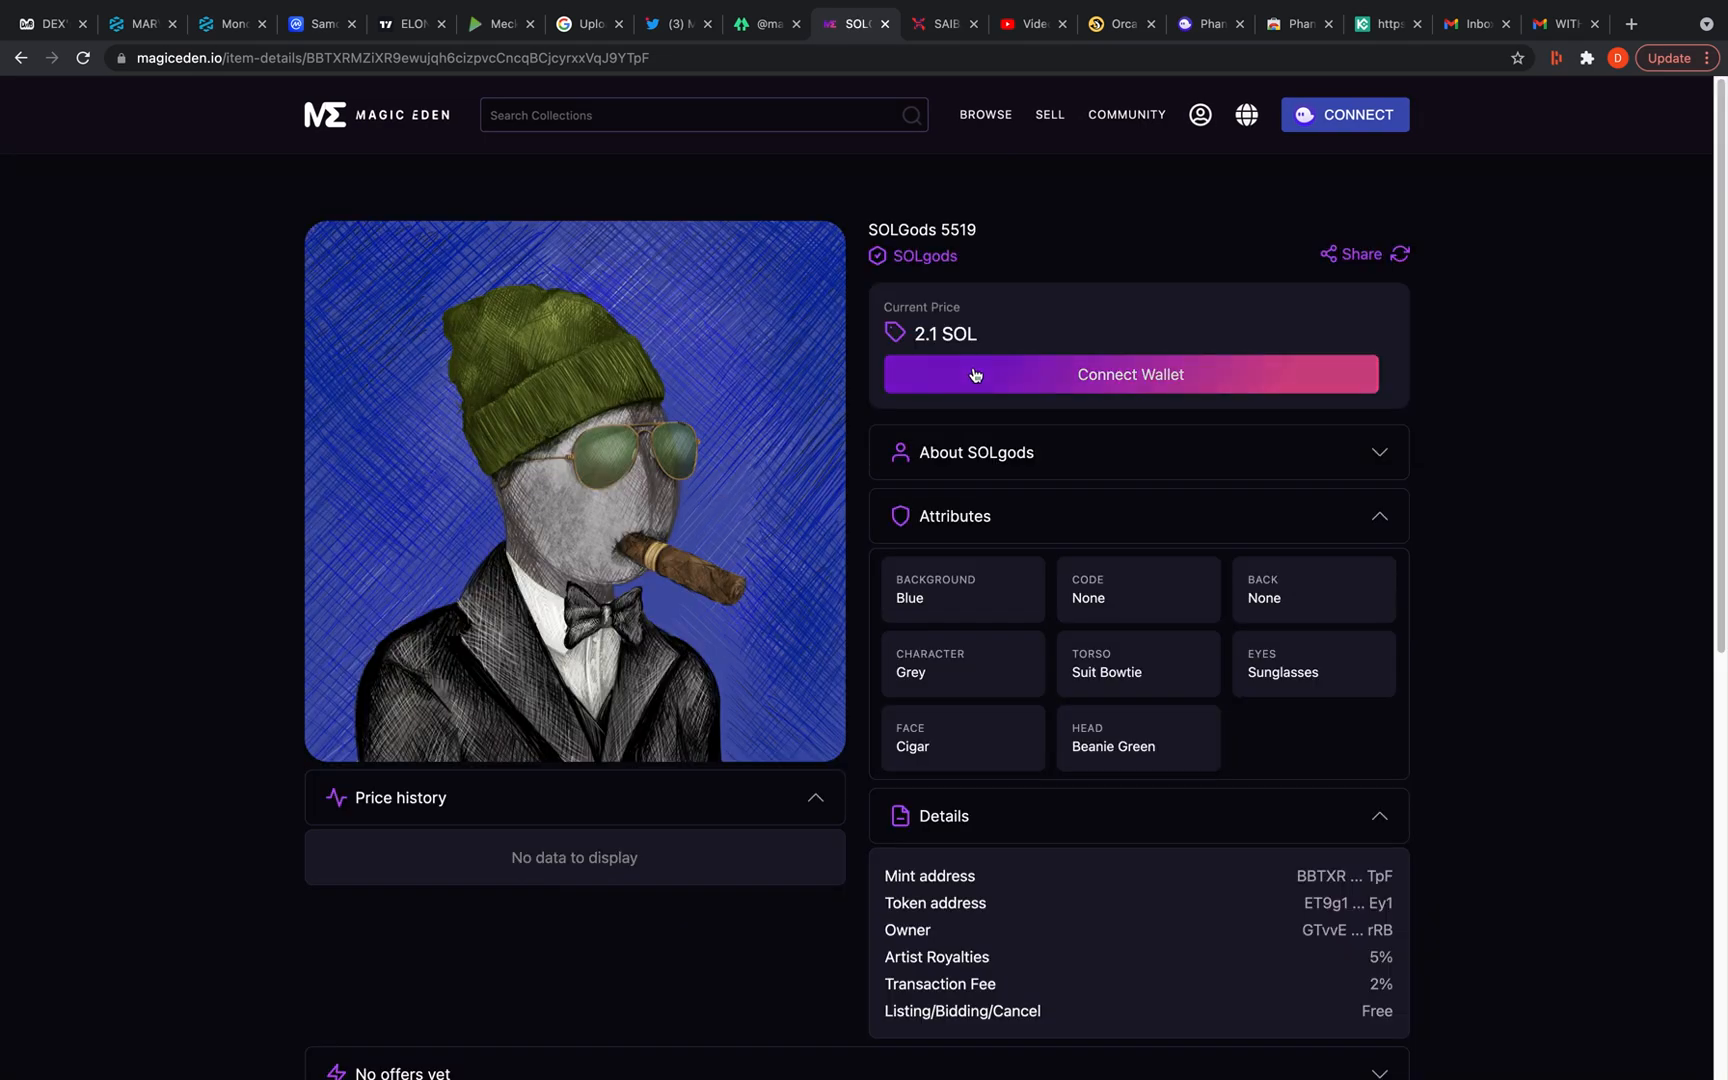
Connect Phantom to Magic Eden, start an offer on SOLGods 5519, then dismiss the over-balance offer form
left_click(1128, 374)
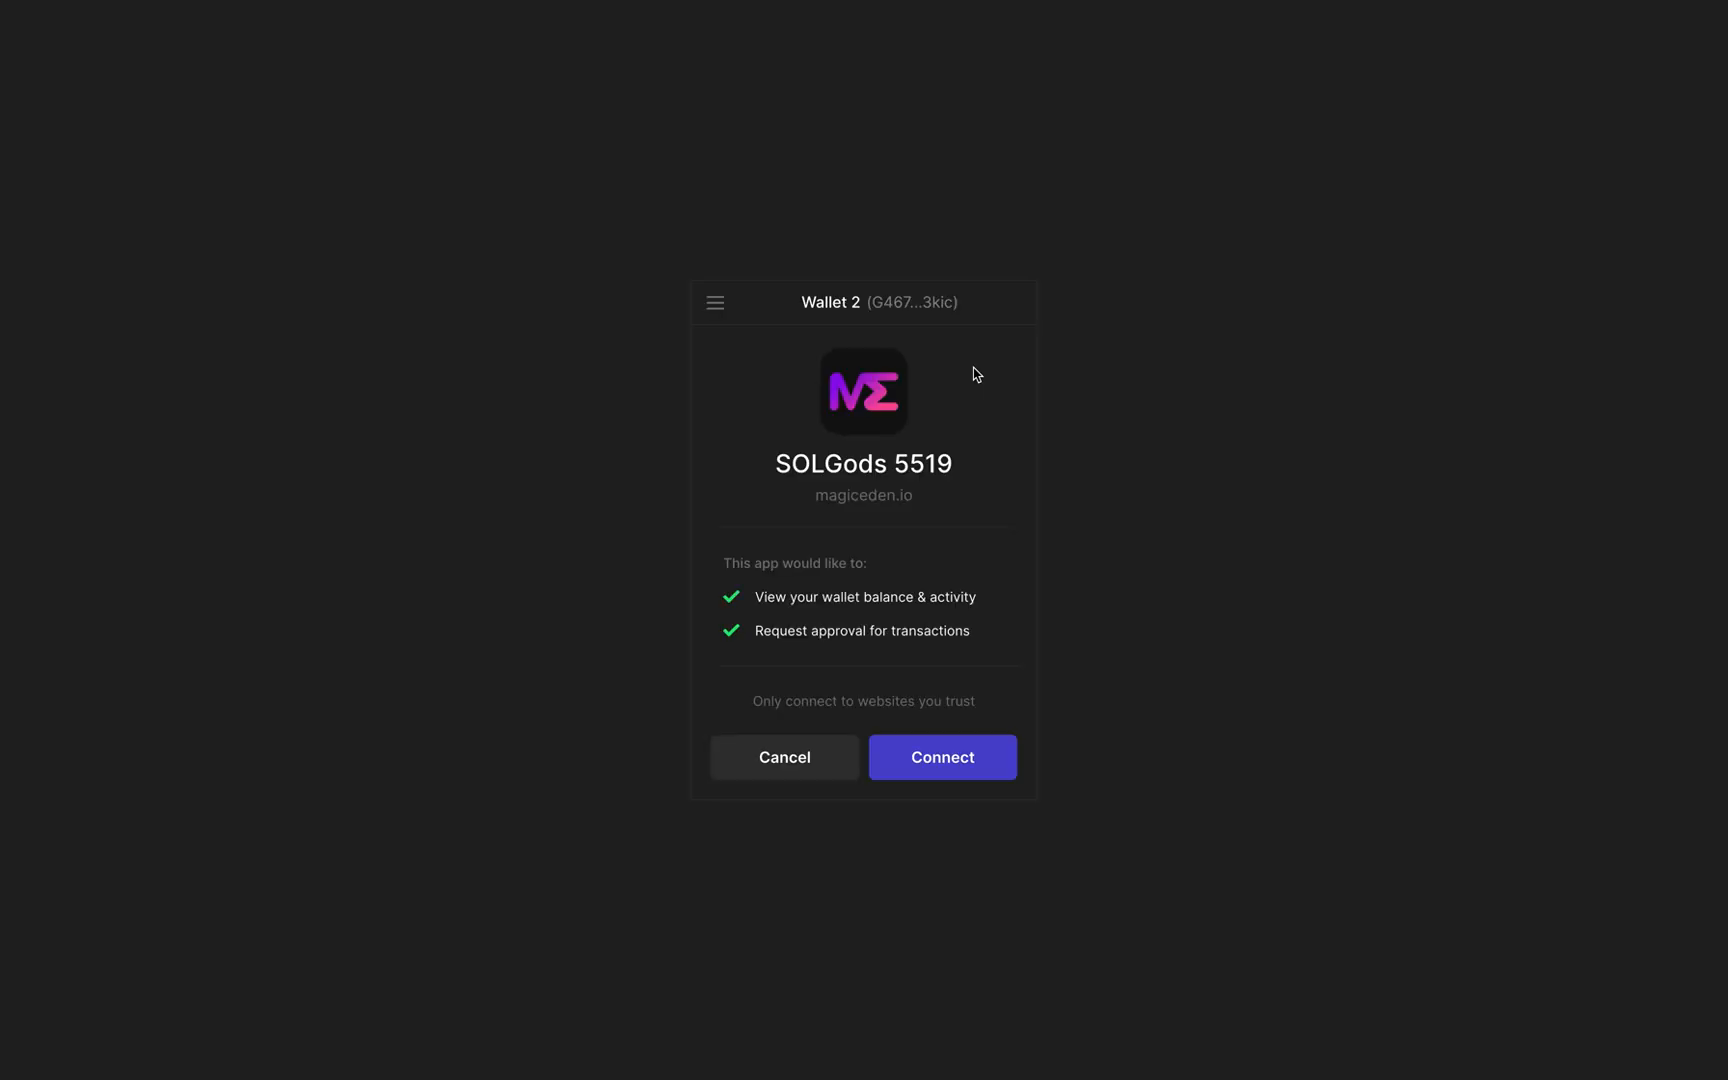
left_click(942, 758)
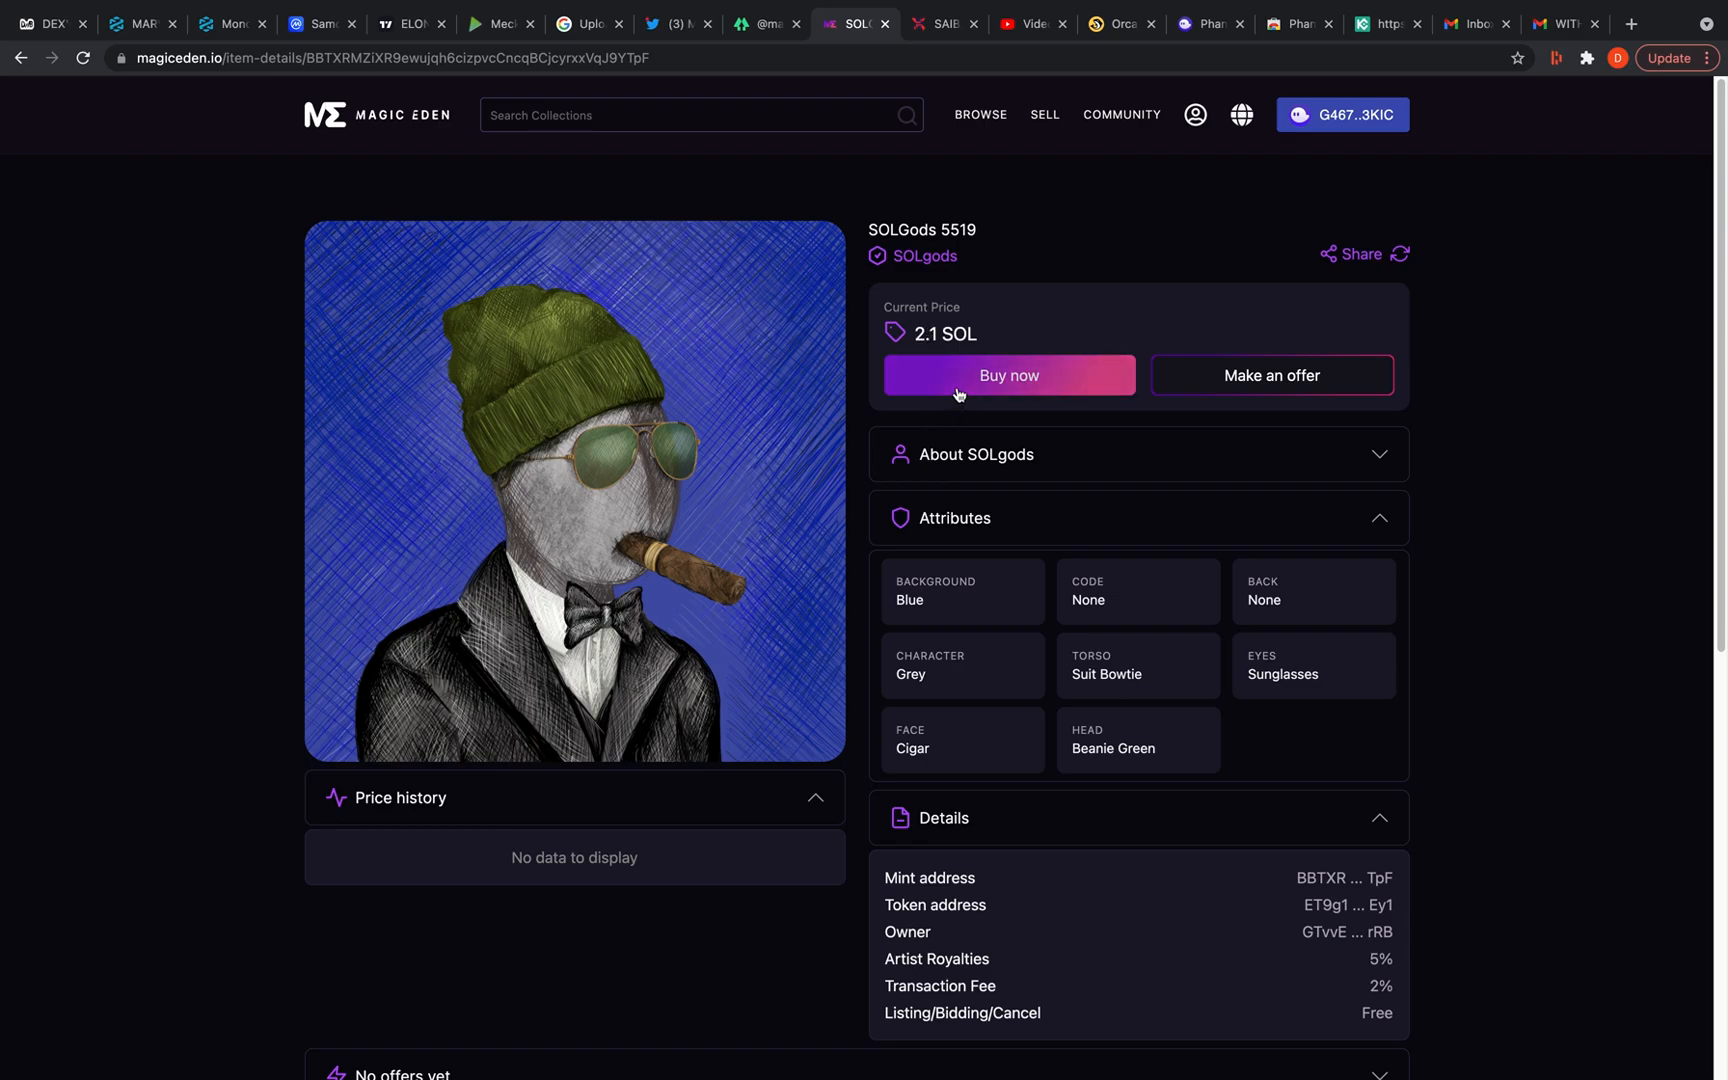
mouse_move(1272, 392)
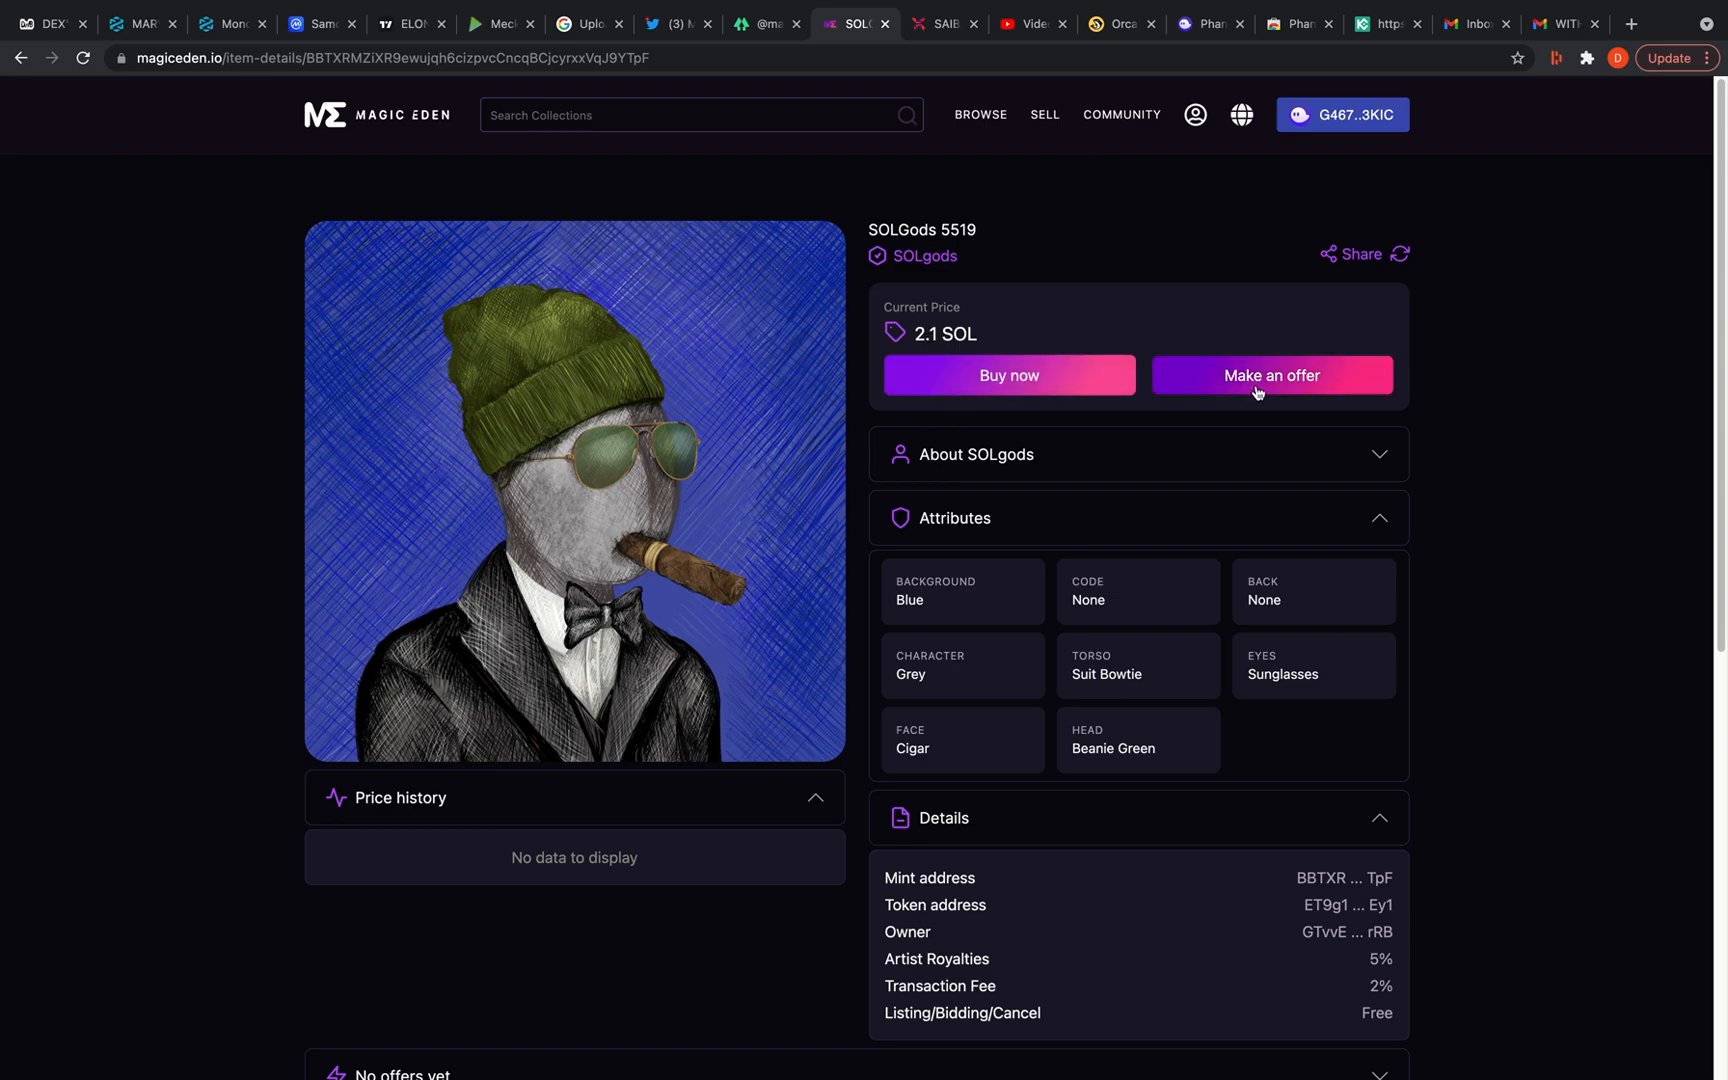
left_click(1270, 374)
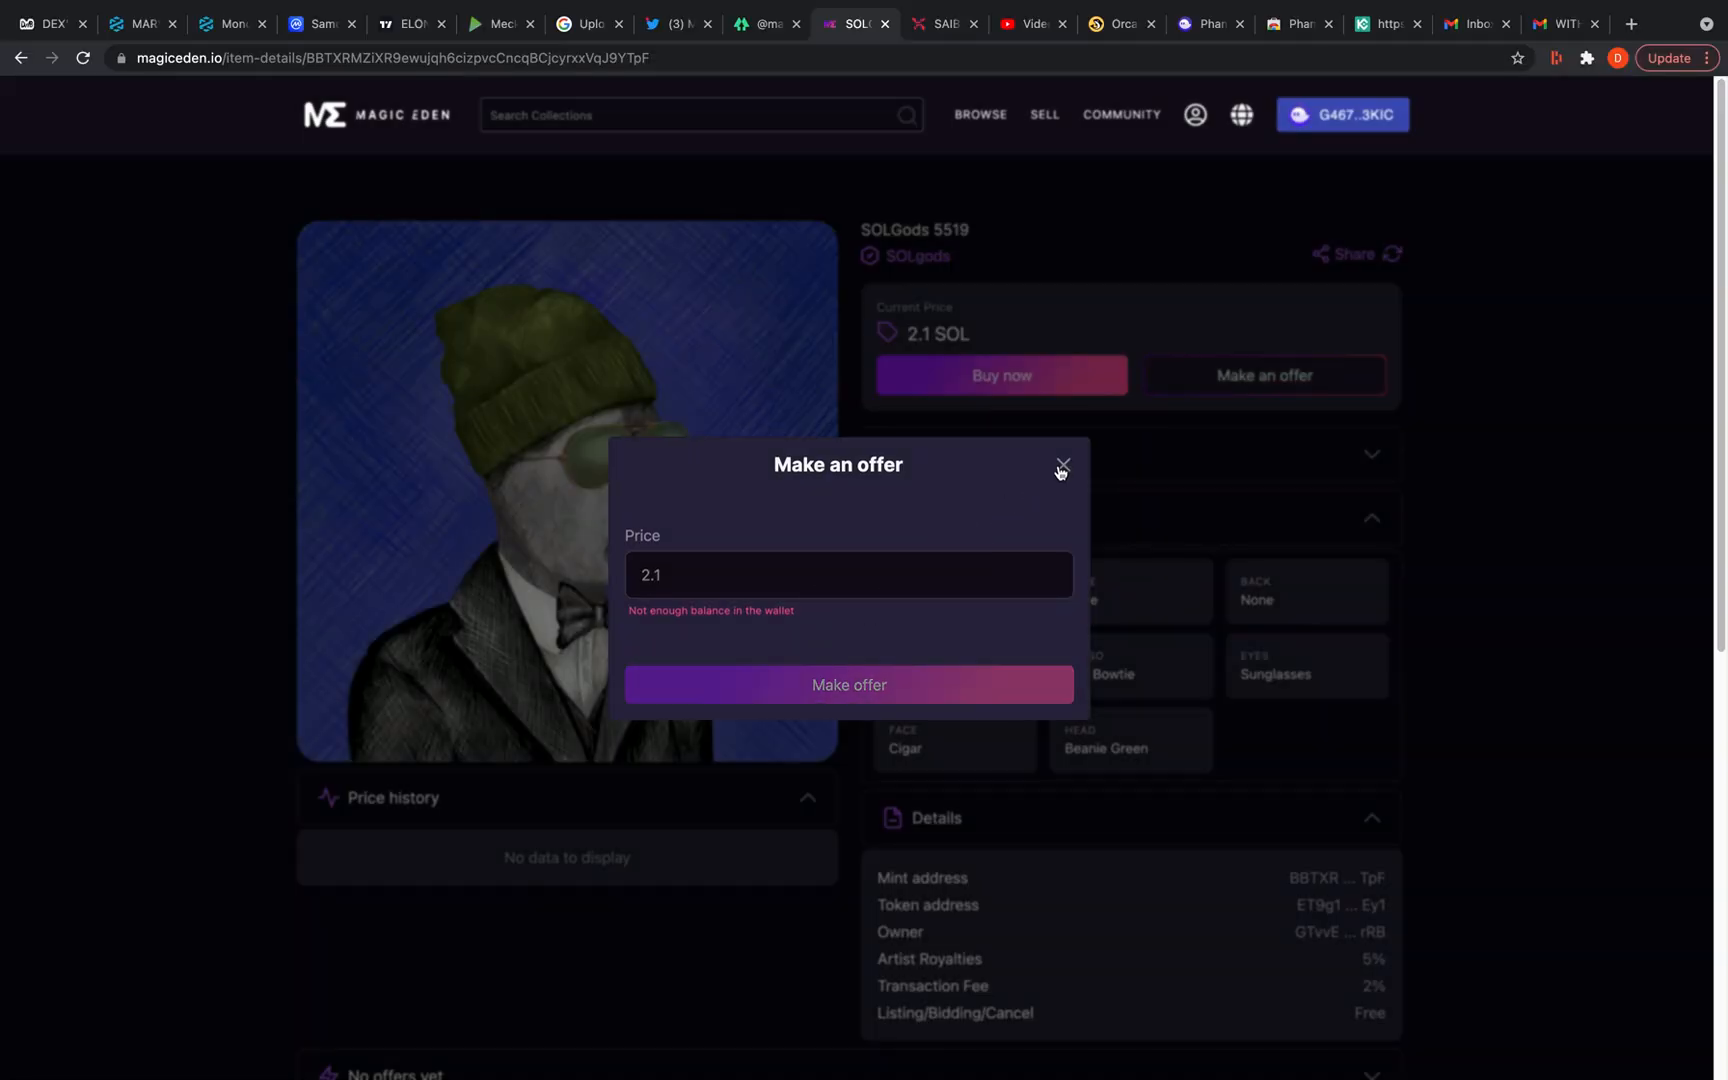
left_click(1062, 464)
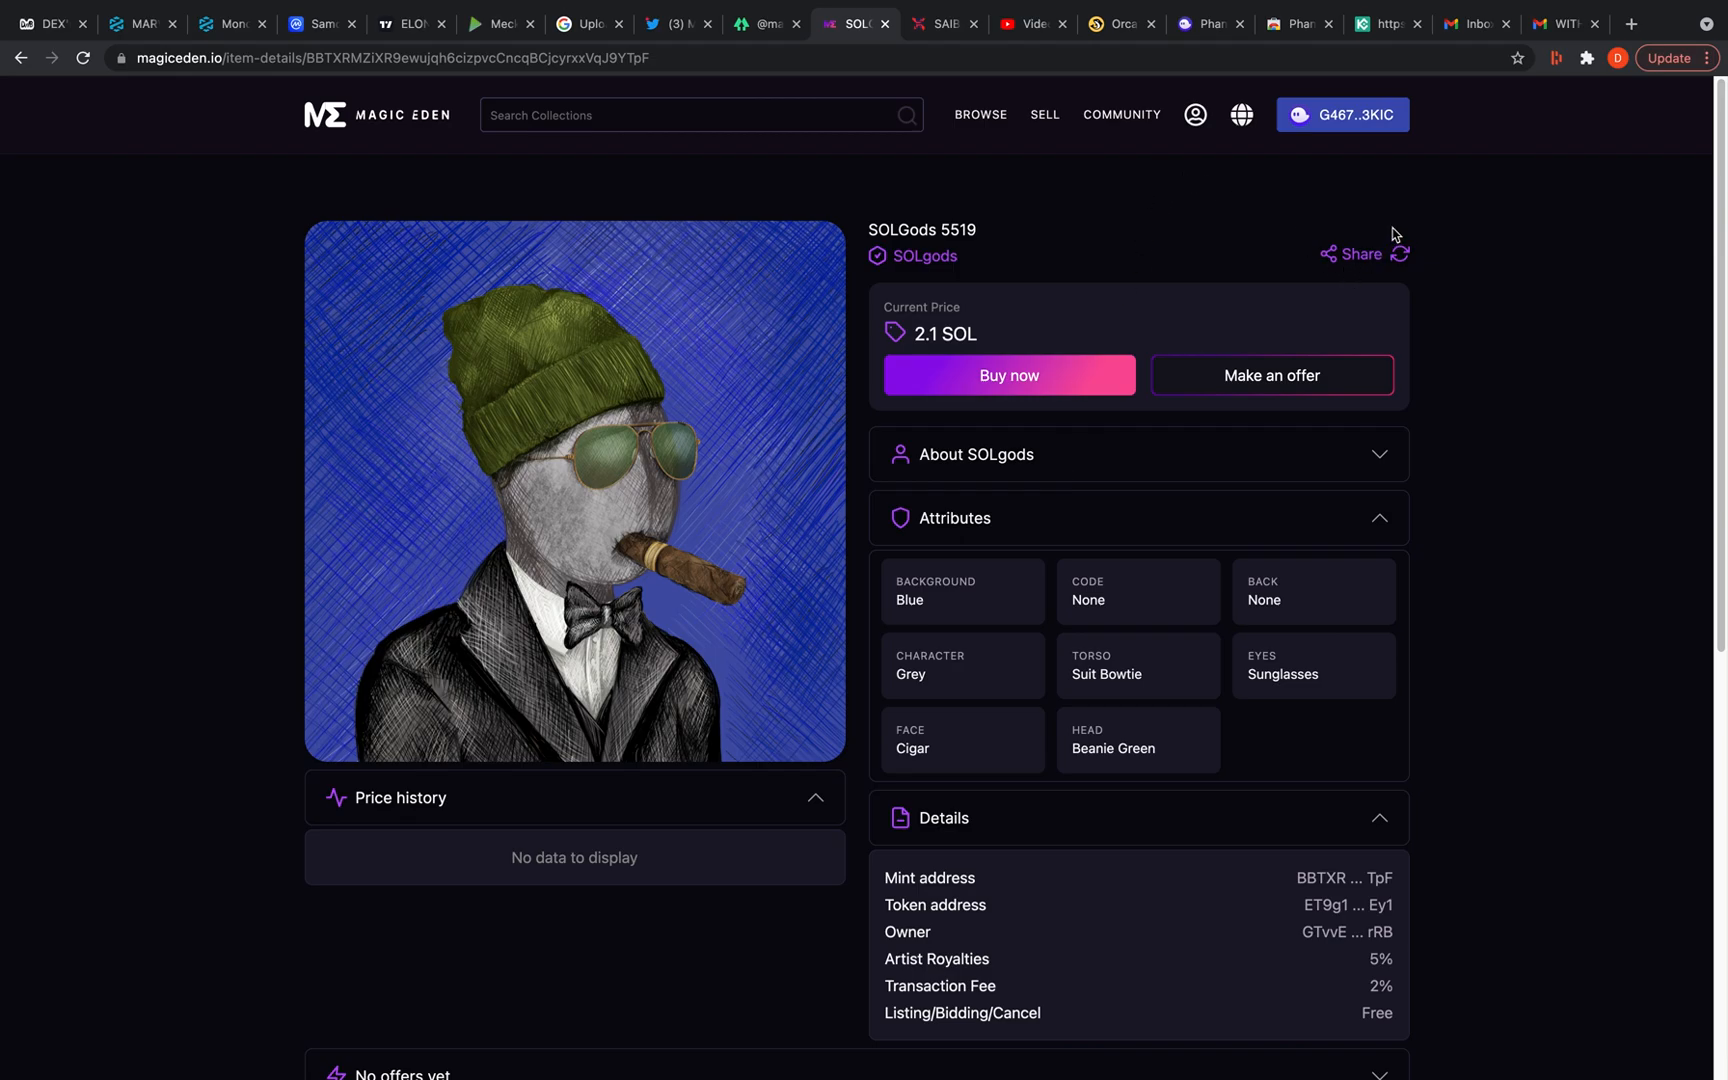
left_click(1586, 58)
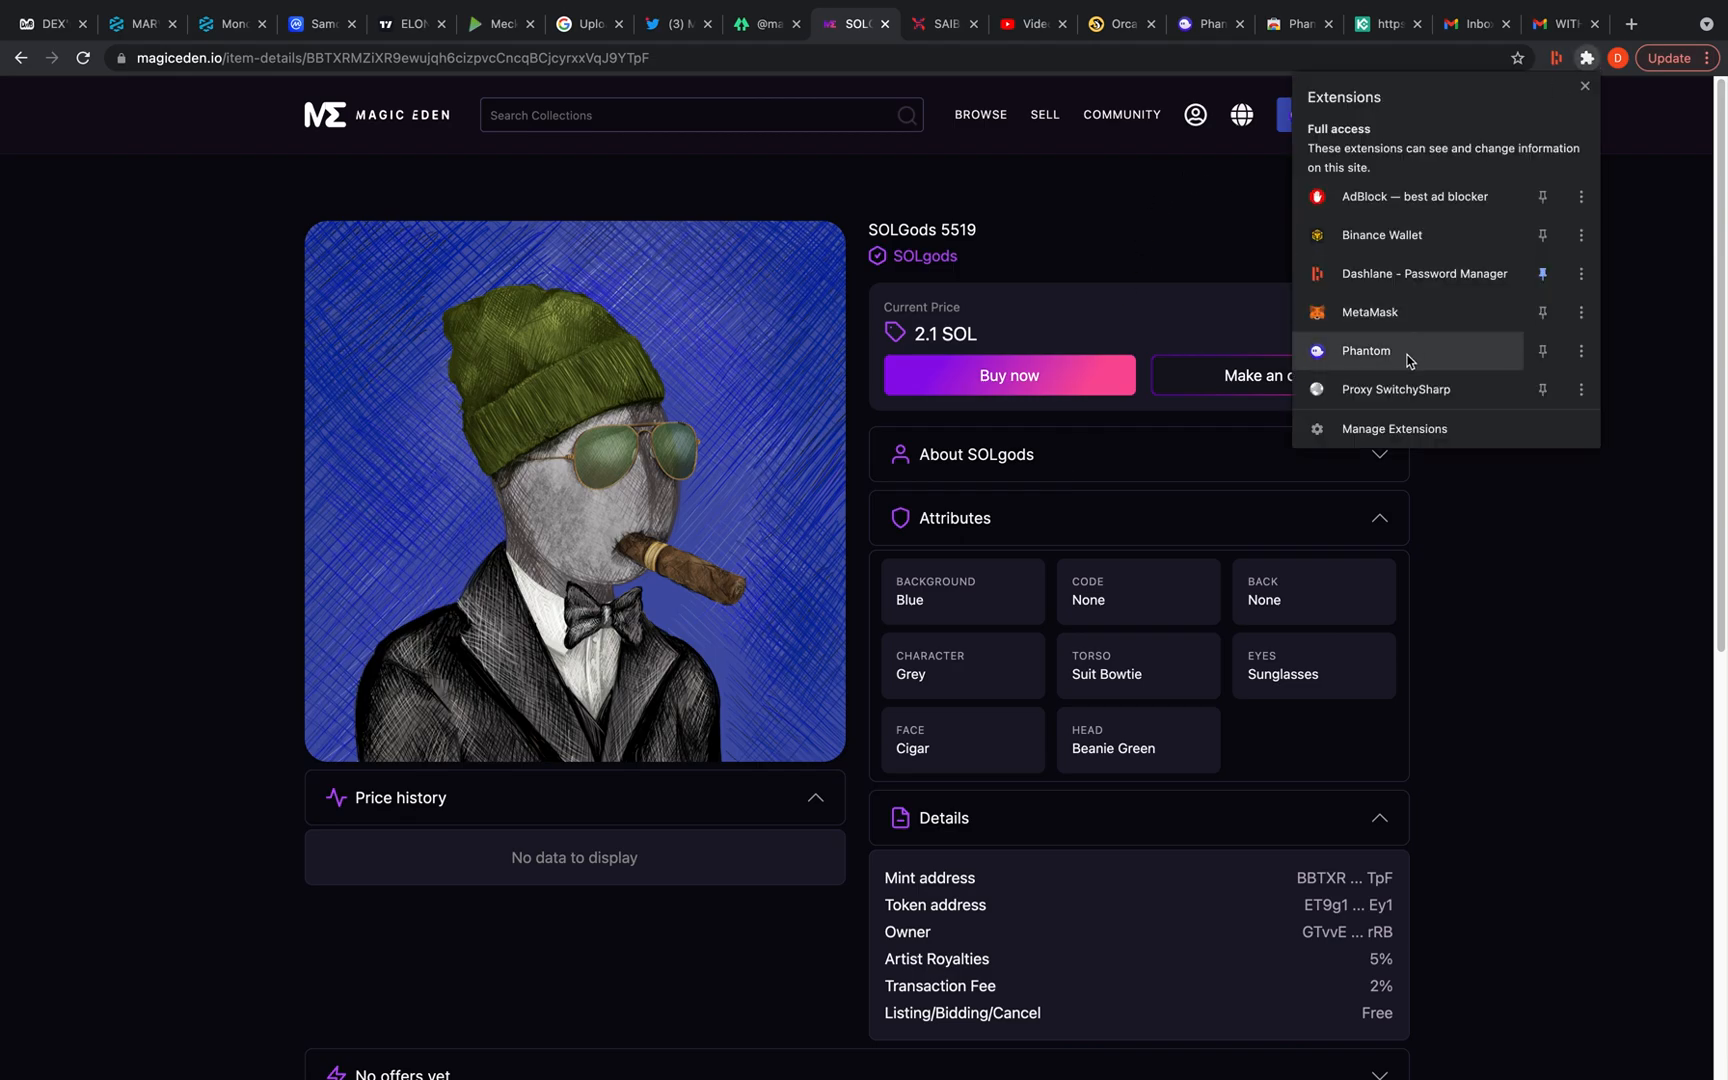
left_click(1366, 350)
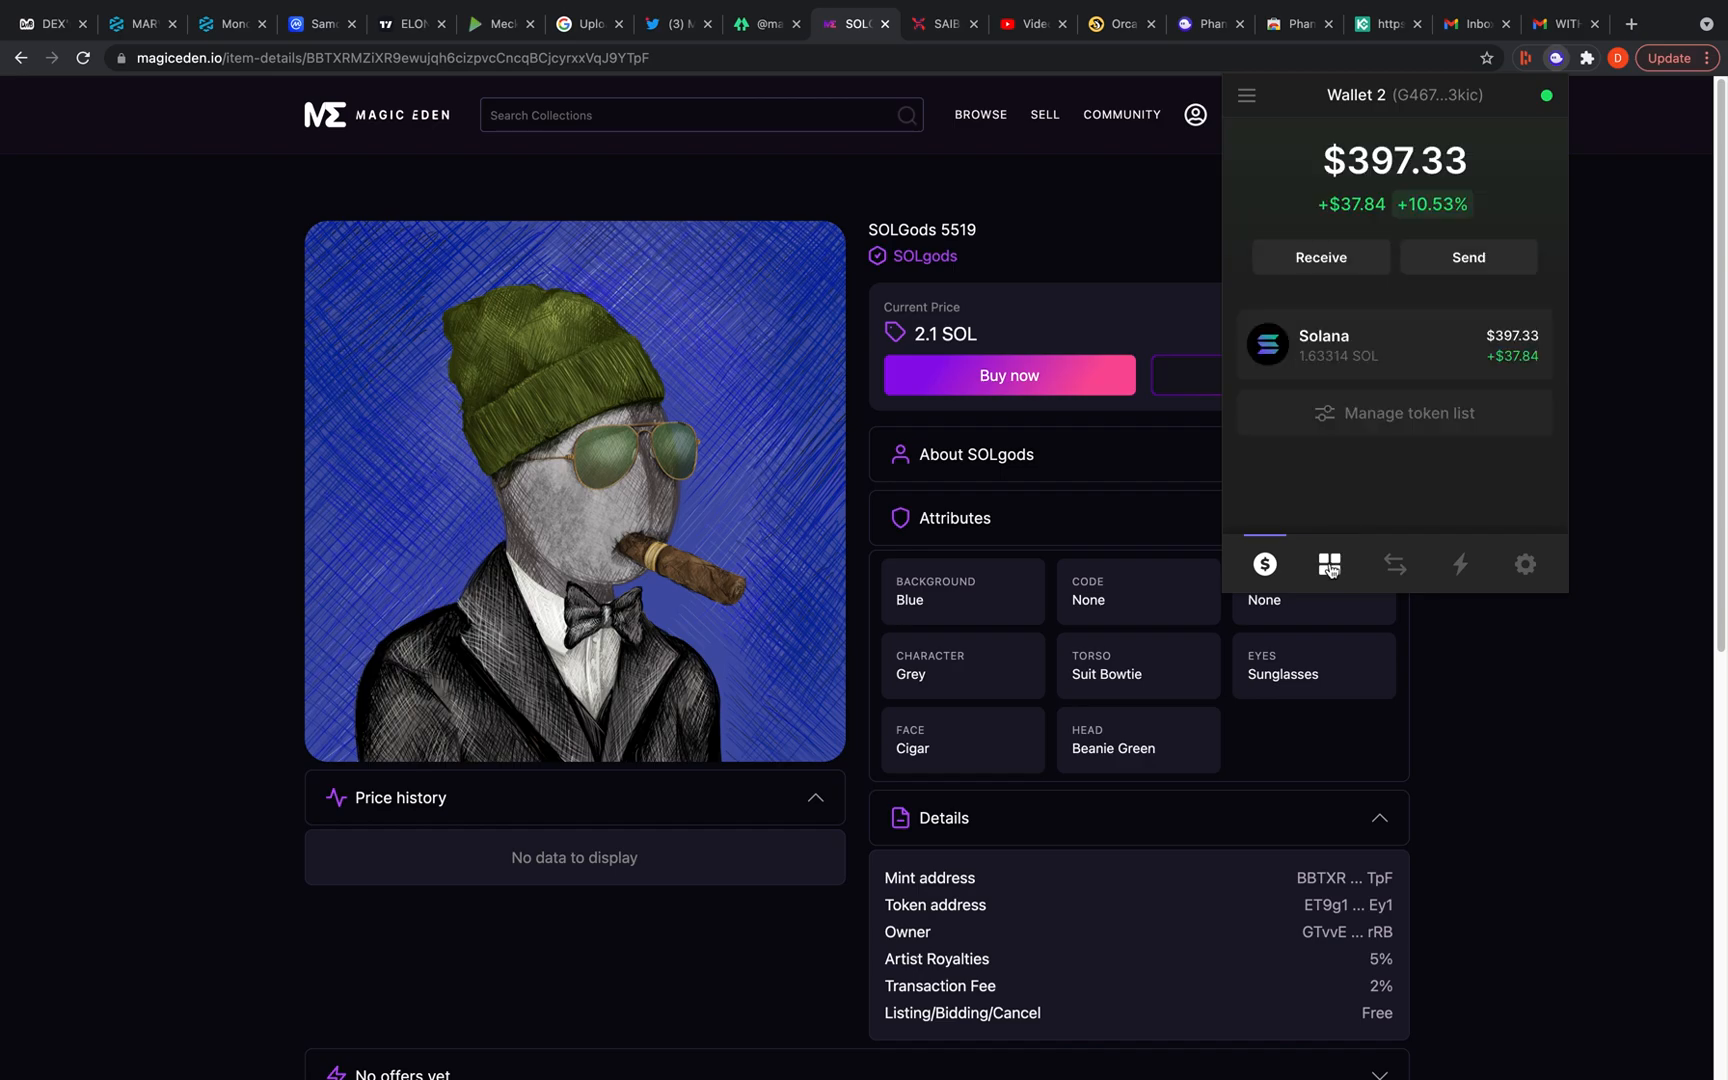
left_click(1330, 564)
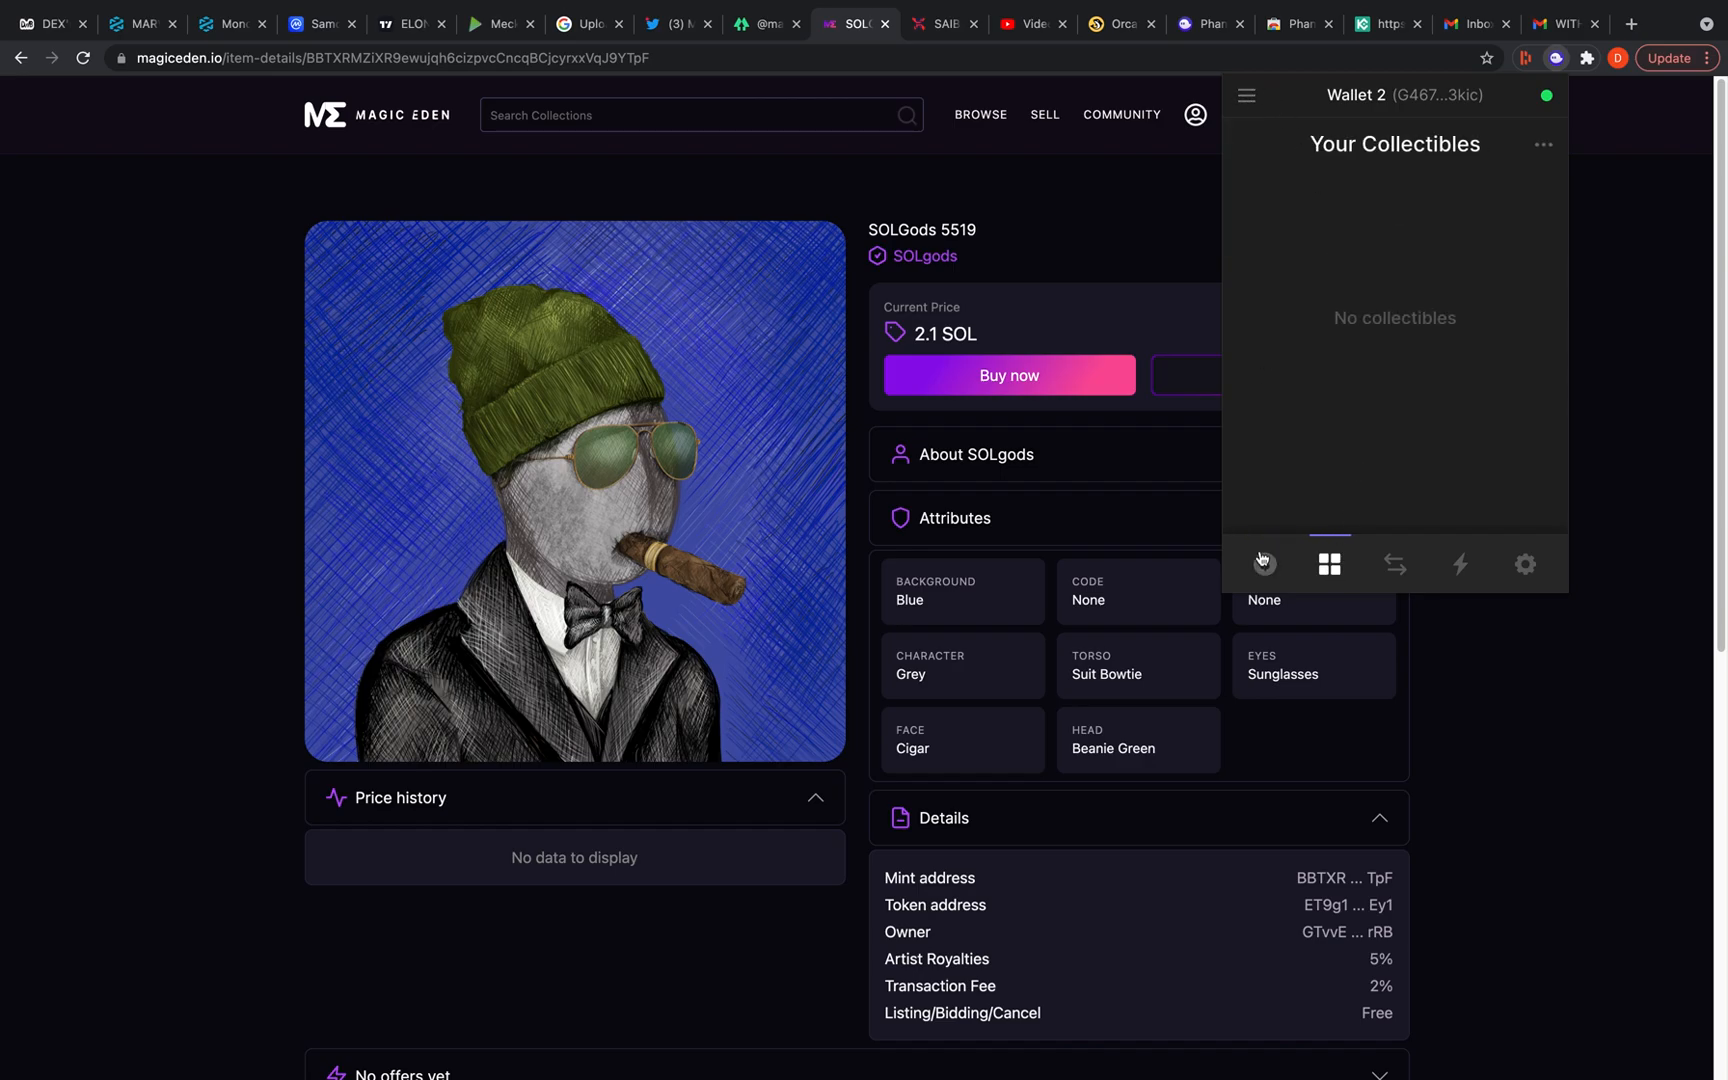
left_click(1264, 564)
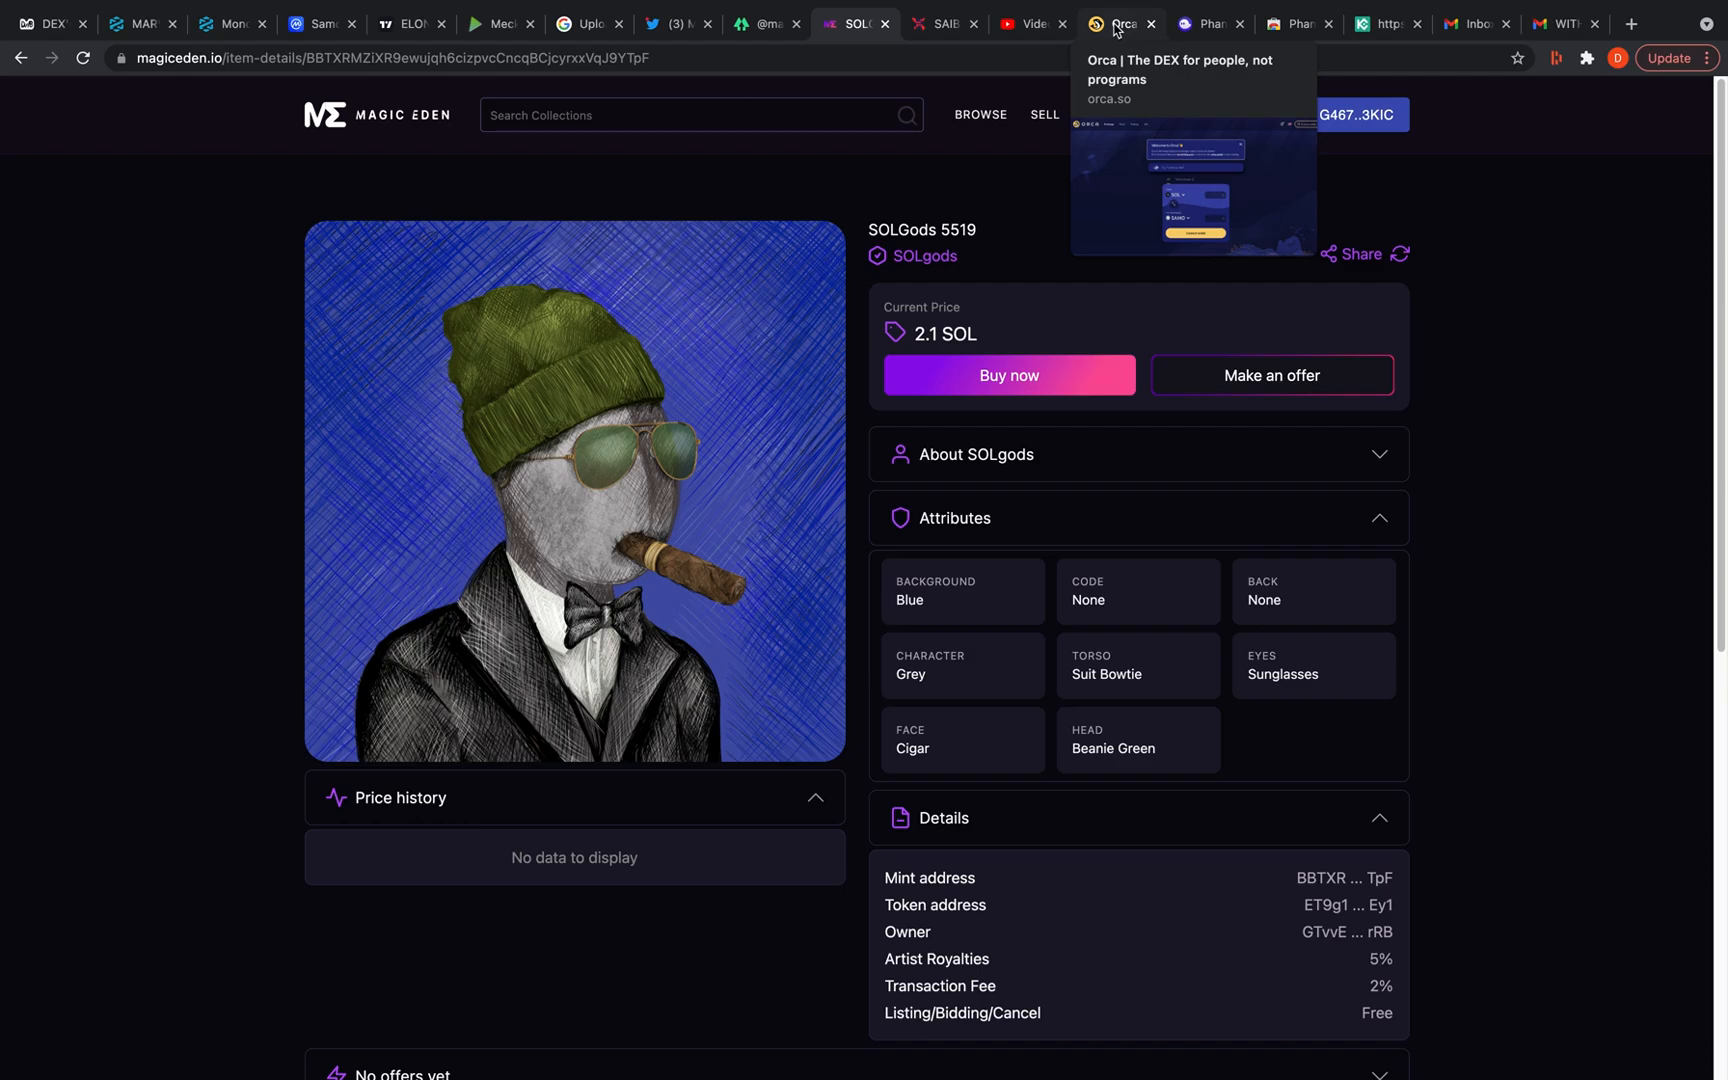
Connect Phantom Wallet 2 to the Orca exchange for a SOL-to-SAMO trade showing 1.6331 SOL
left_click(1120, 24)
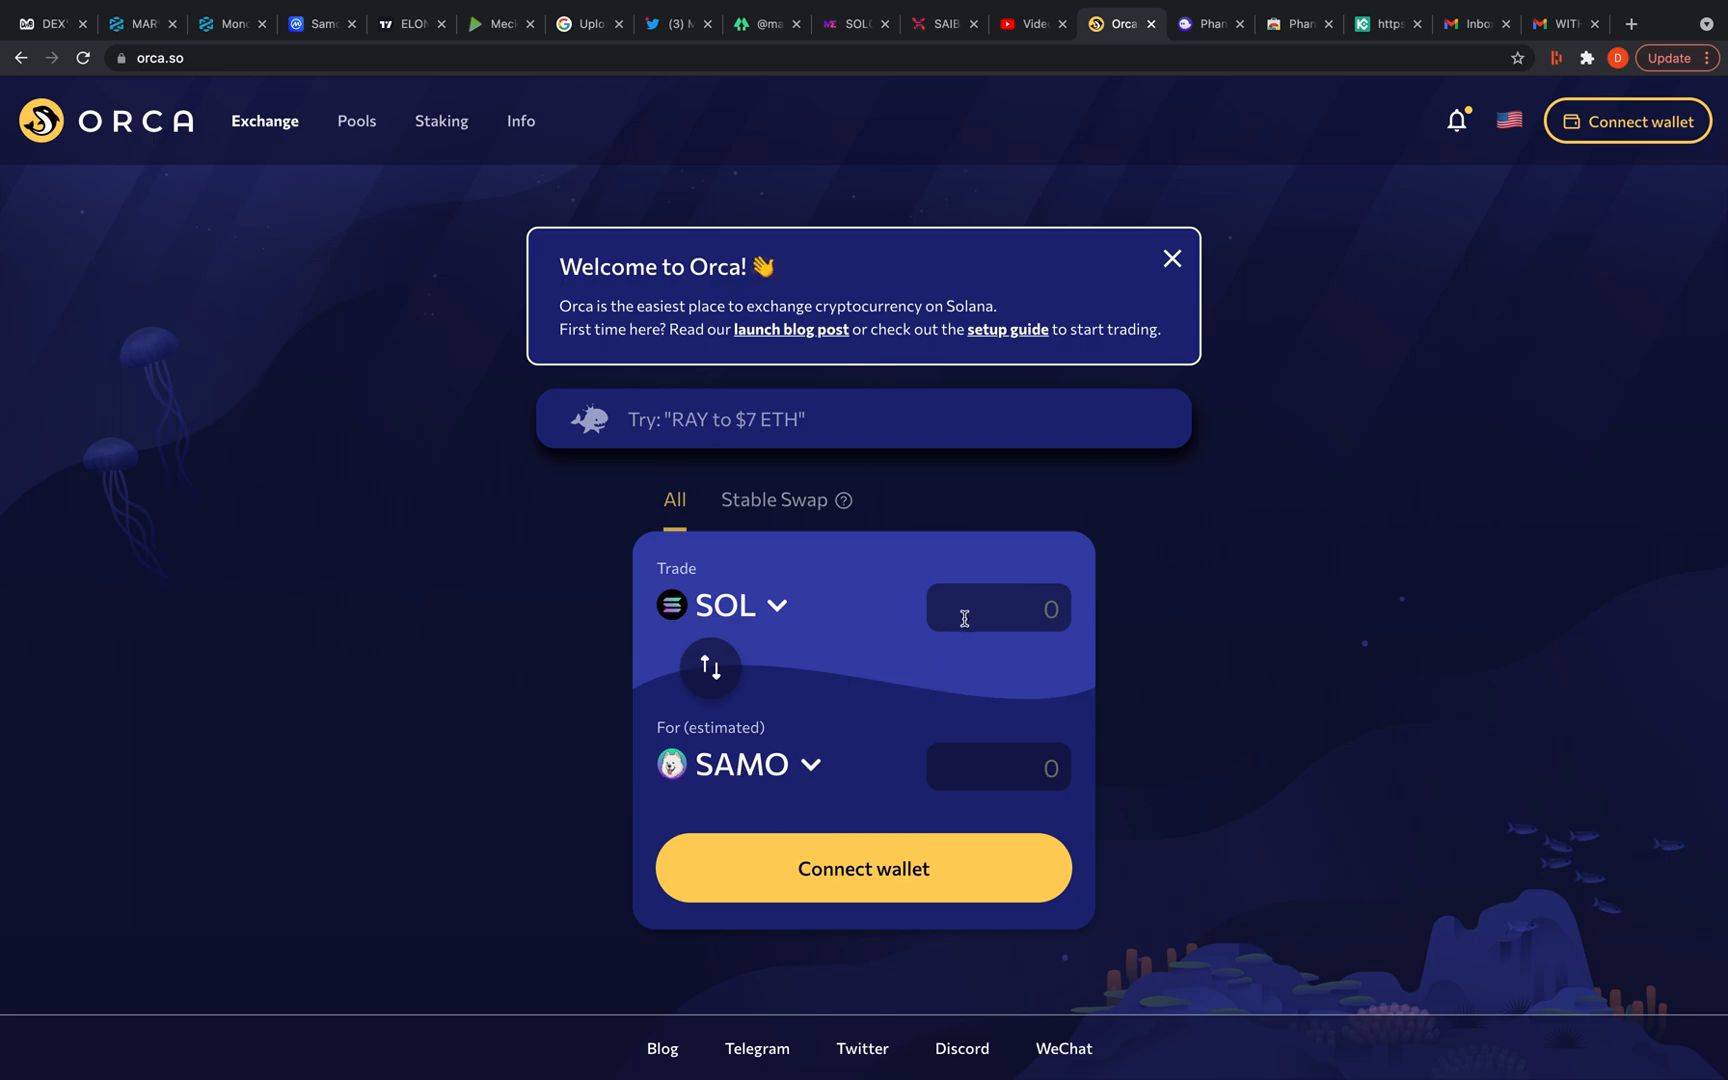
left_click(998, 608)
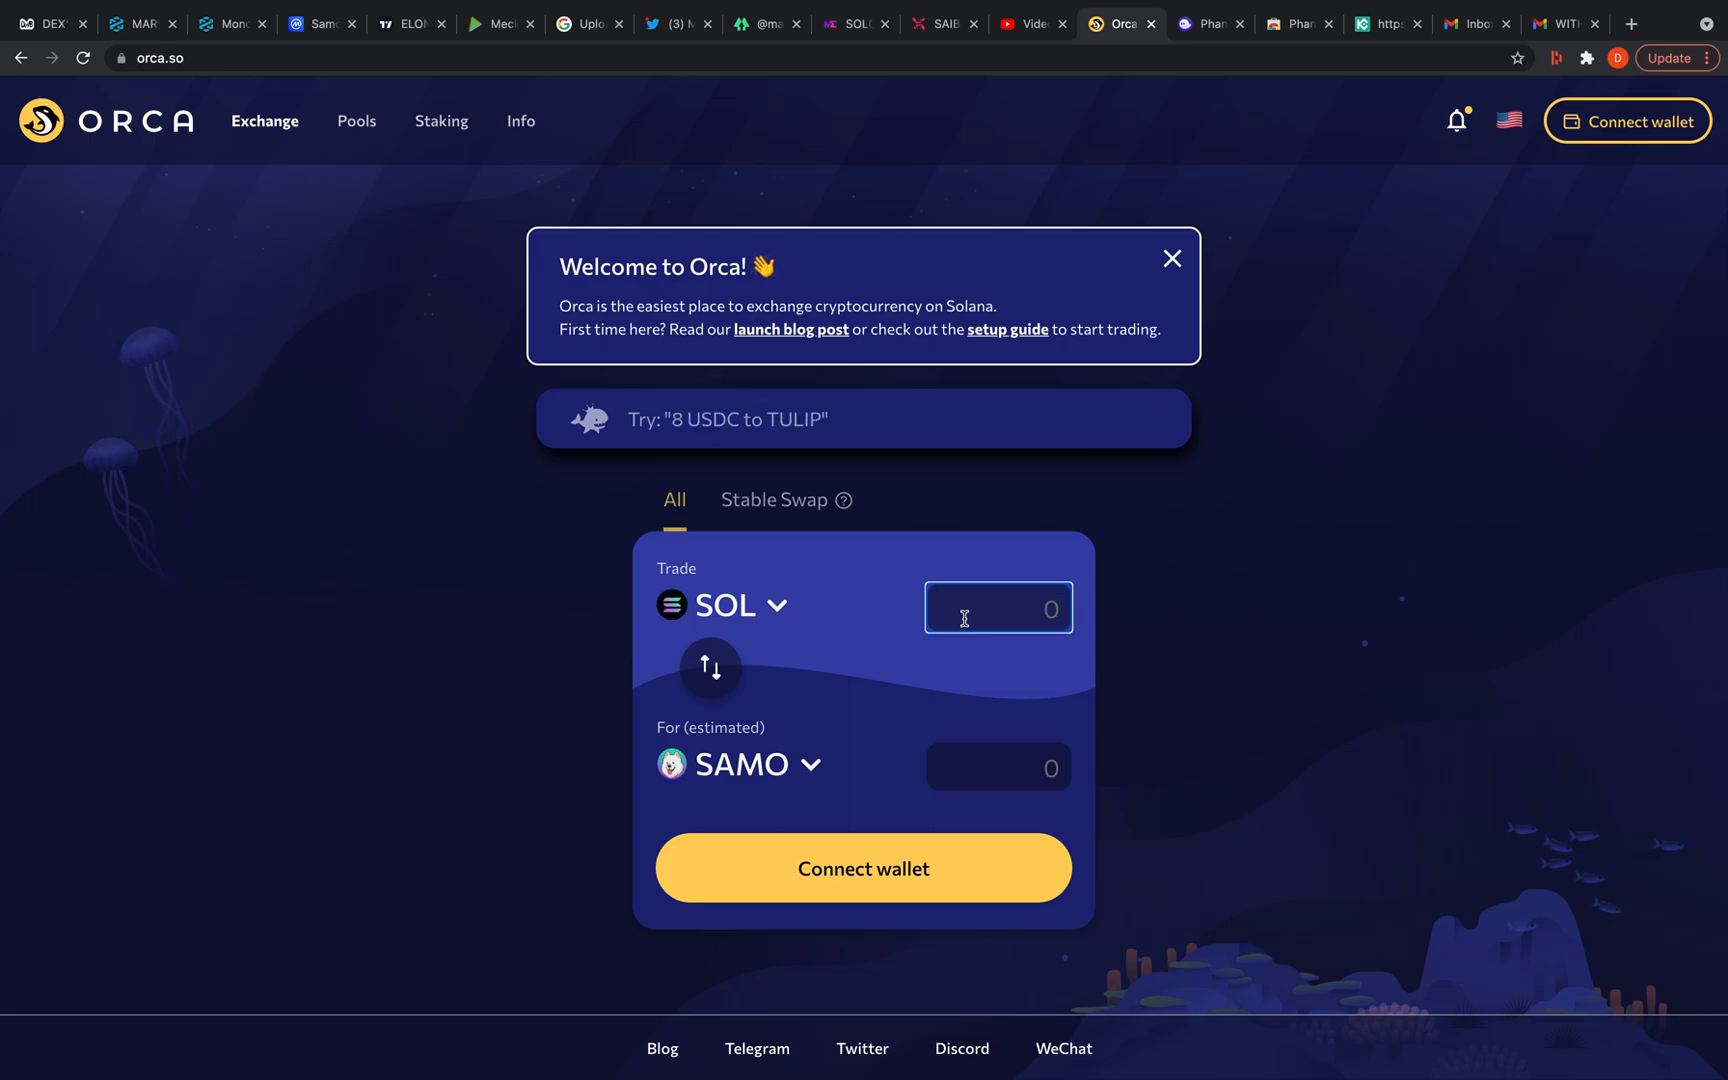
mouse_move(1628, 120)
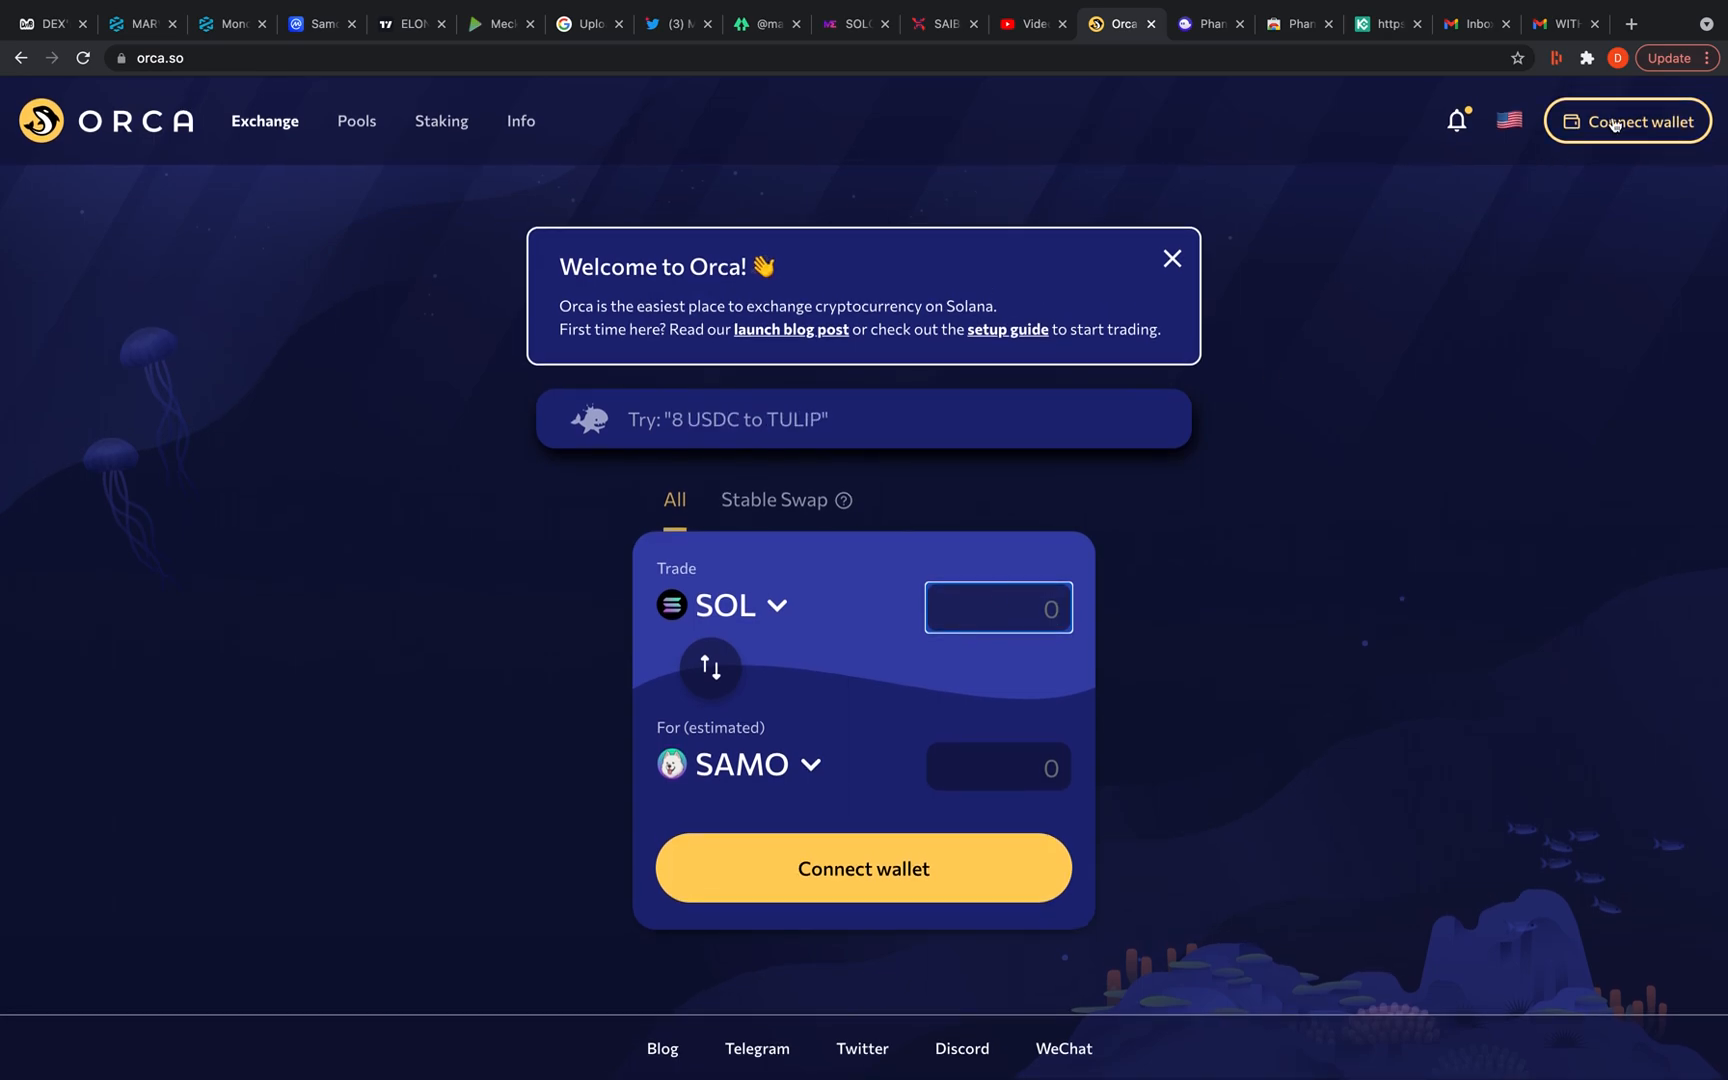
left_click(1628, 120)
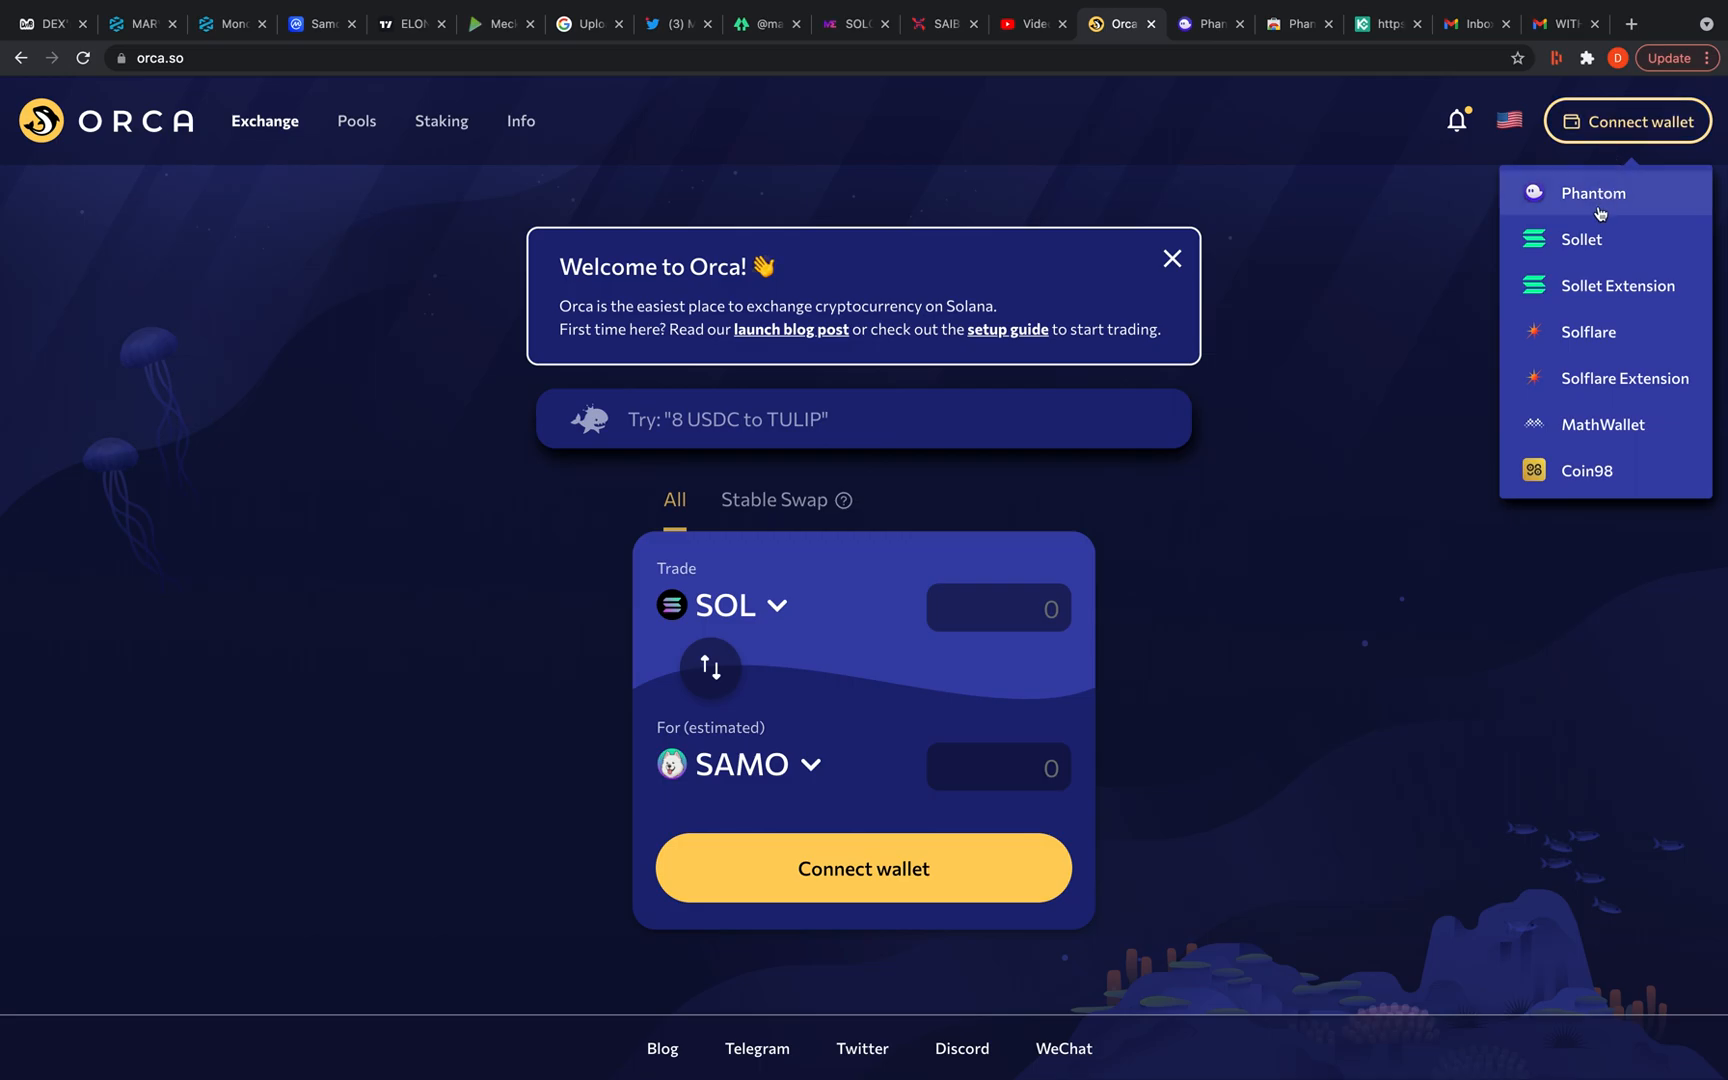
left_click(1592, 192)
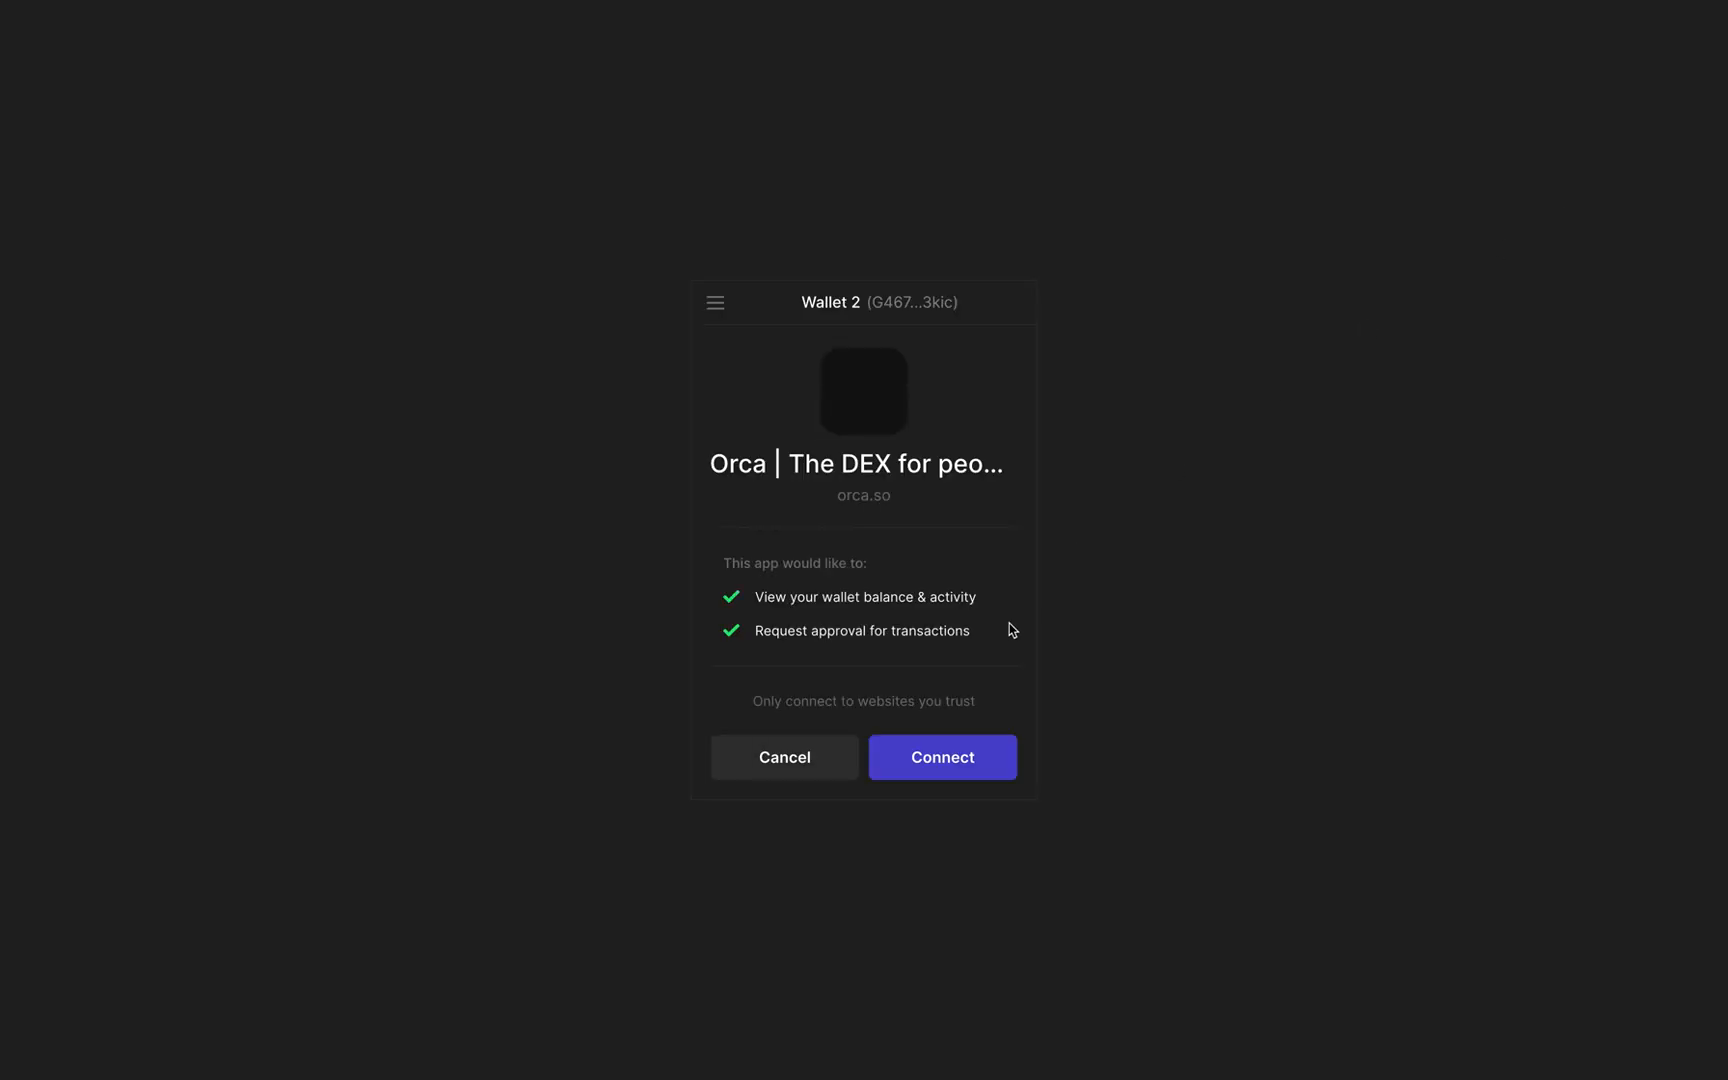
left_click(942, 758)
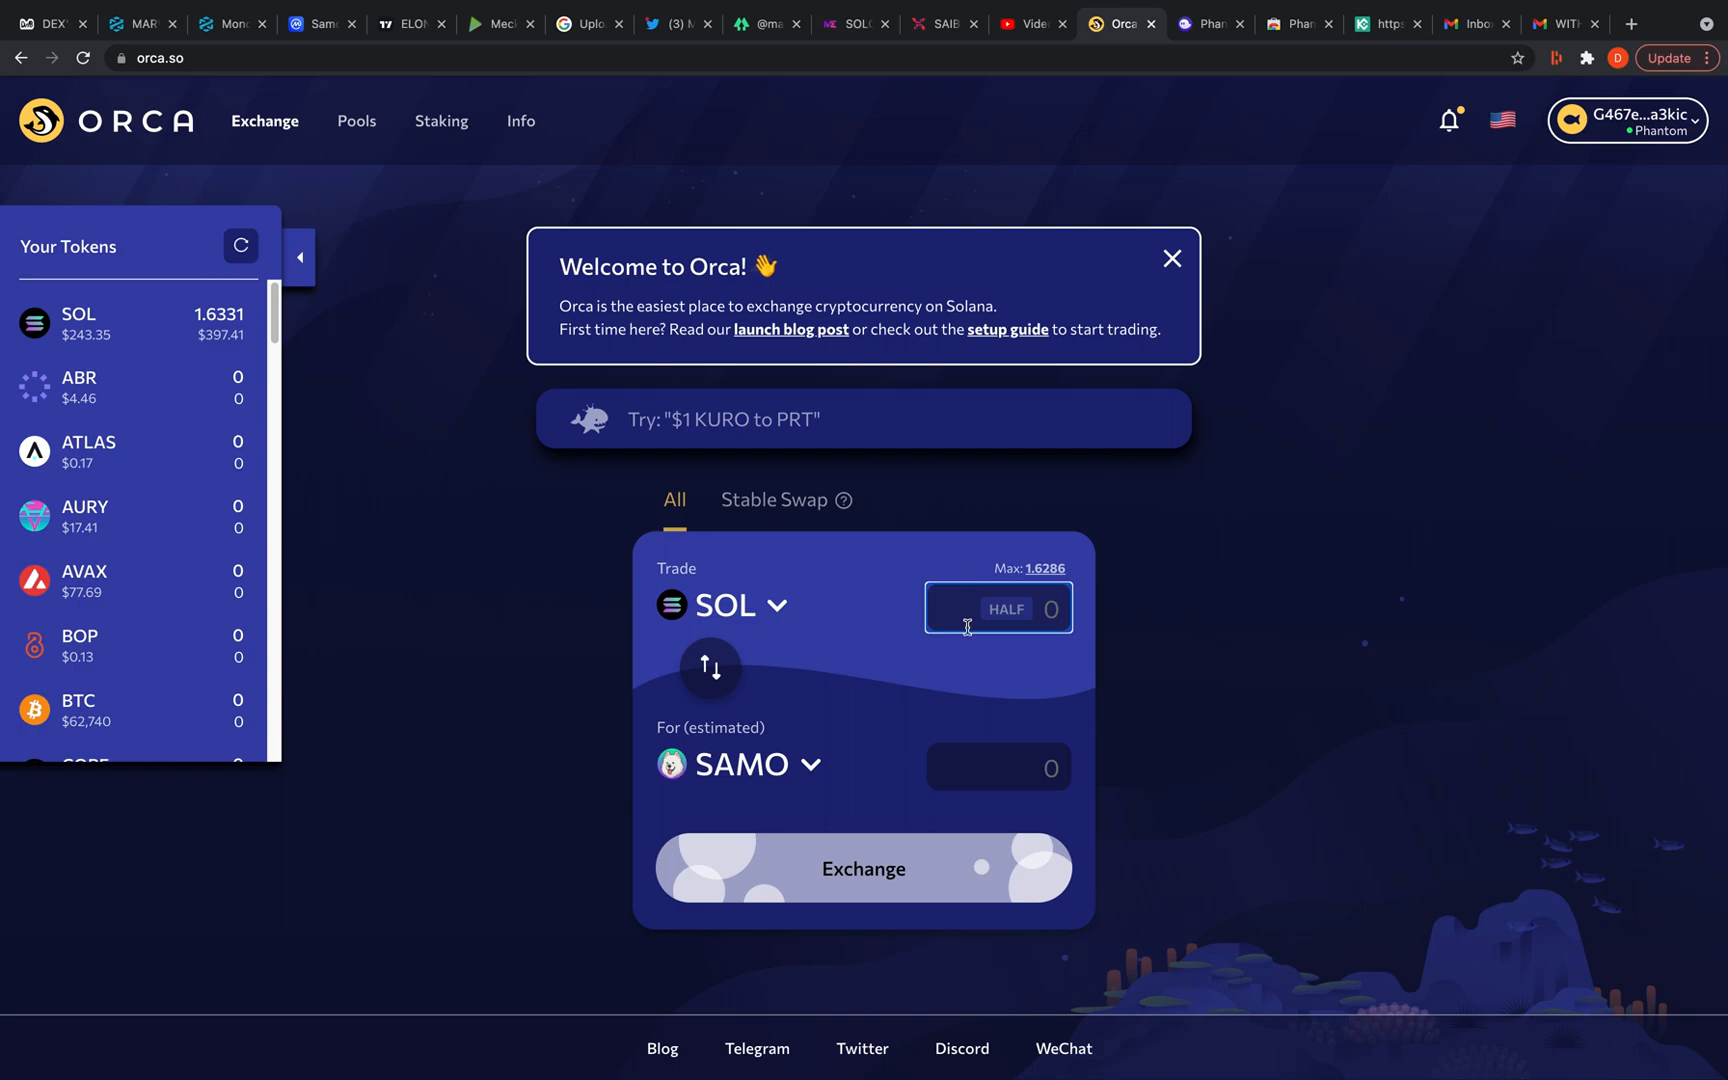
mouse_move(1006, 610)
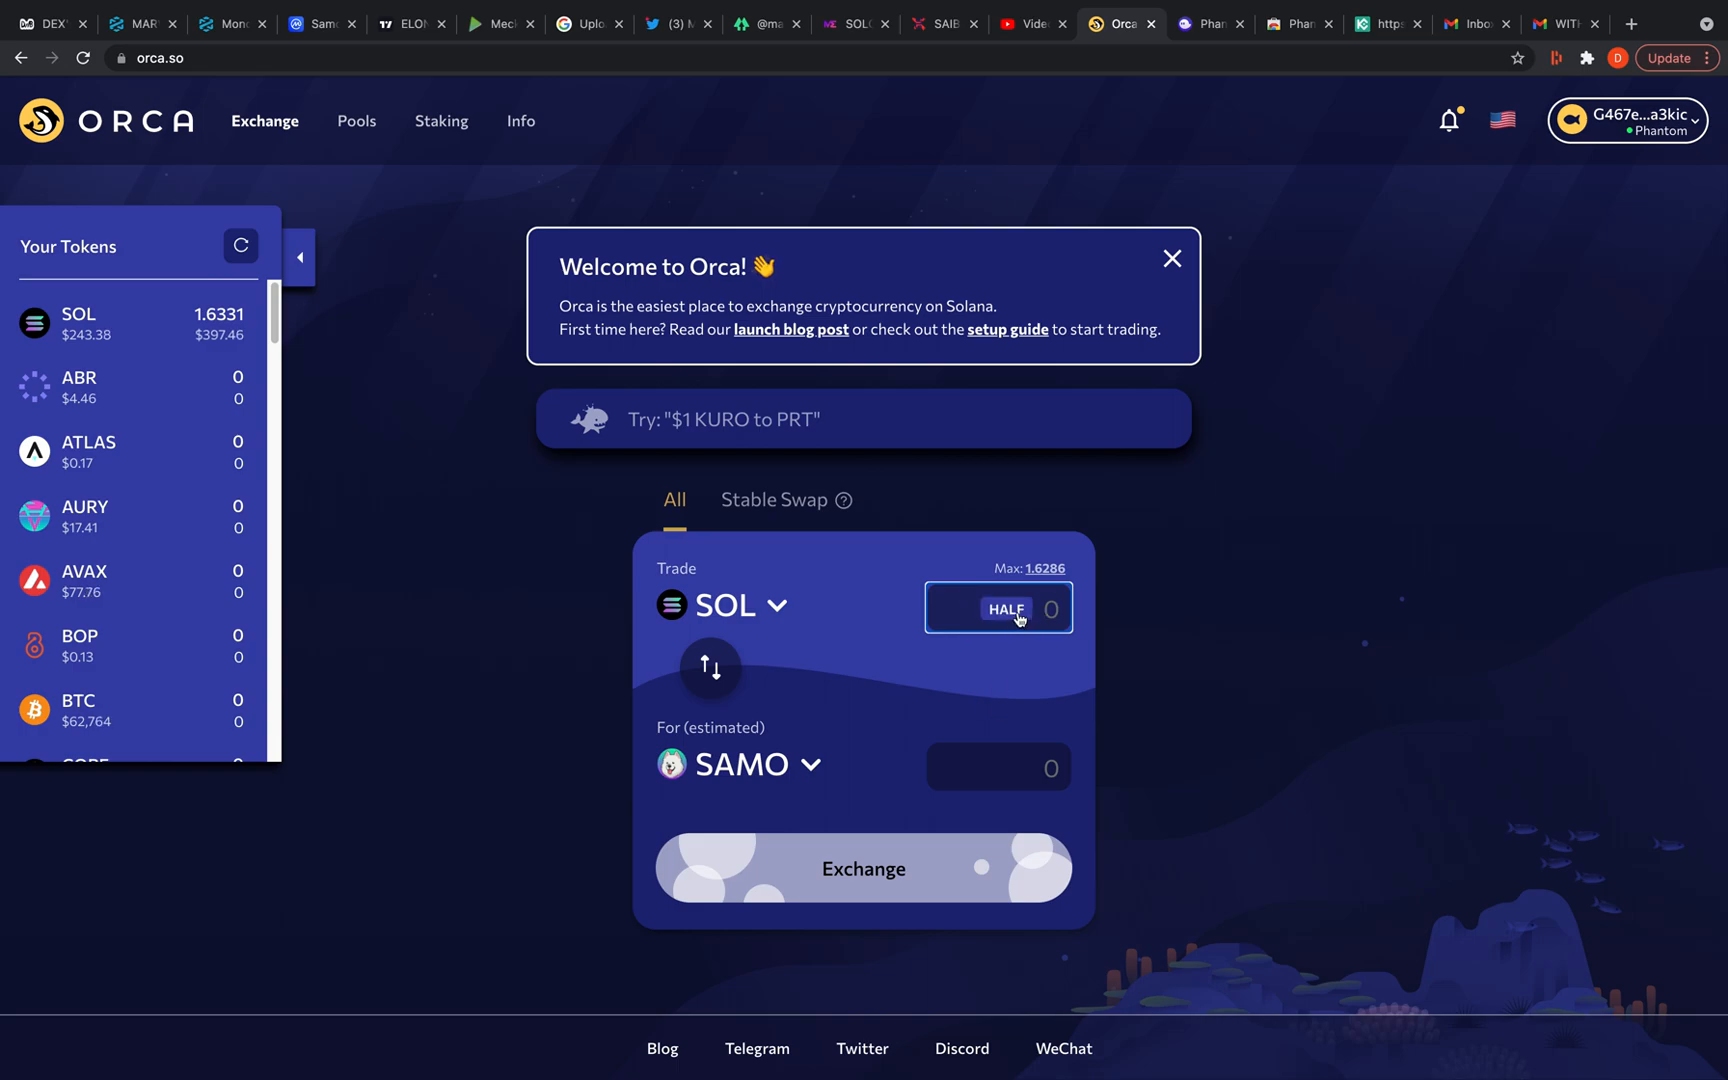
Swap half the balance, 0.81432 SOL for about 2019.4 SAMO, and approve it in Phantom
left_click(1006, 608)
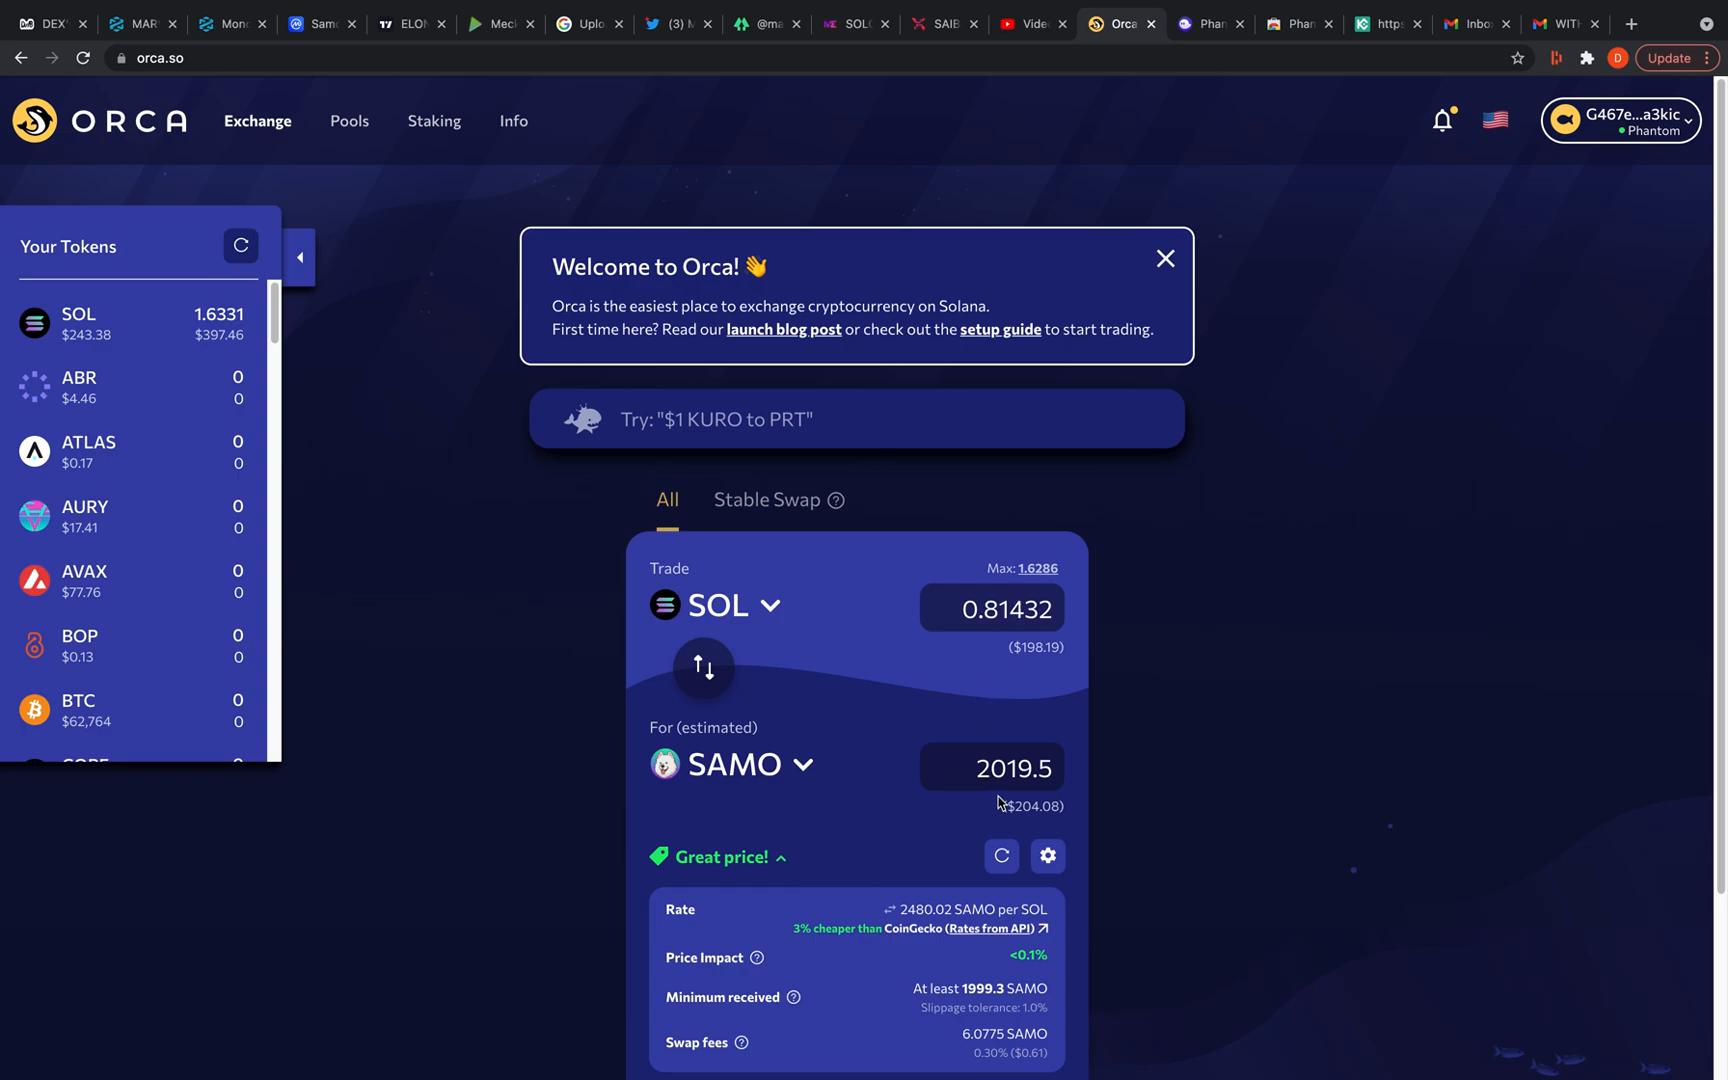
mouse_move(950, 820)
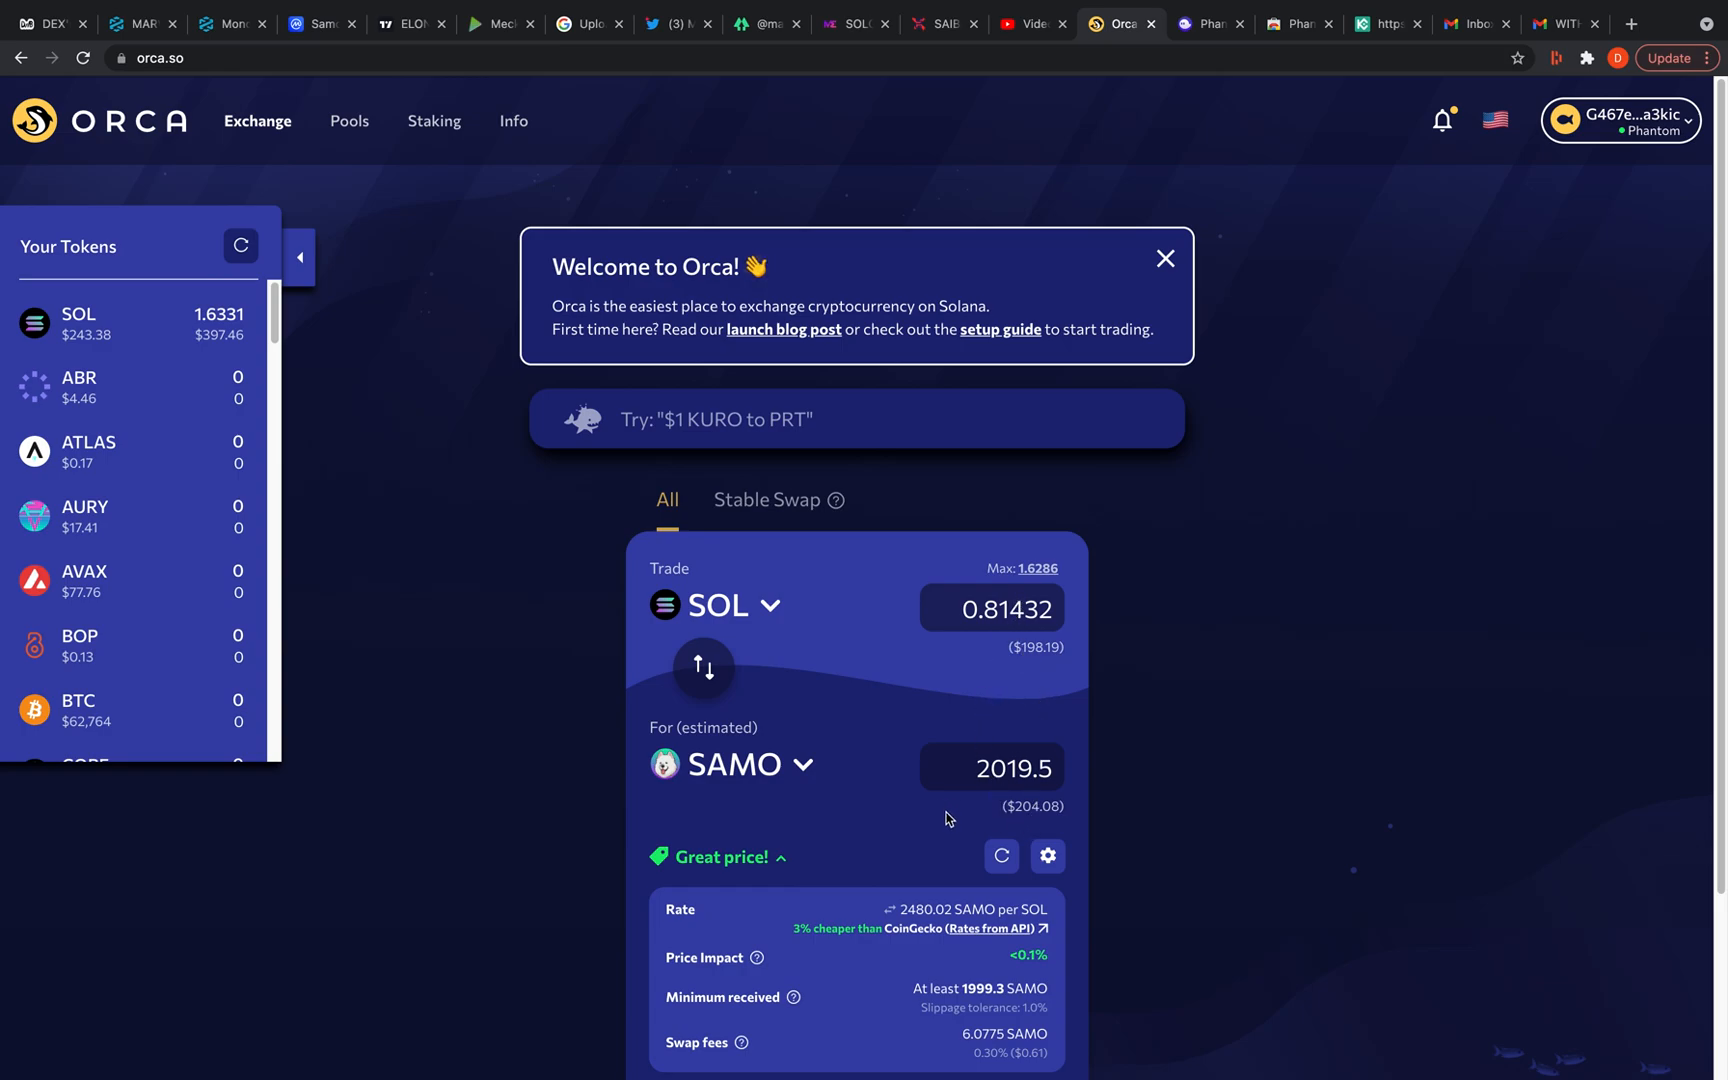
scroll("down", 3)
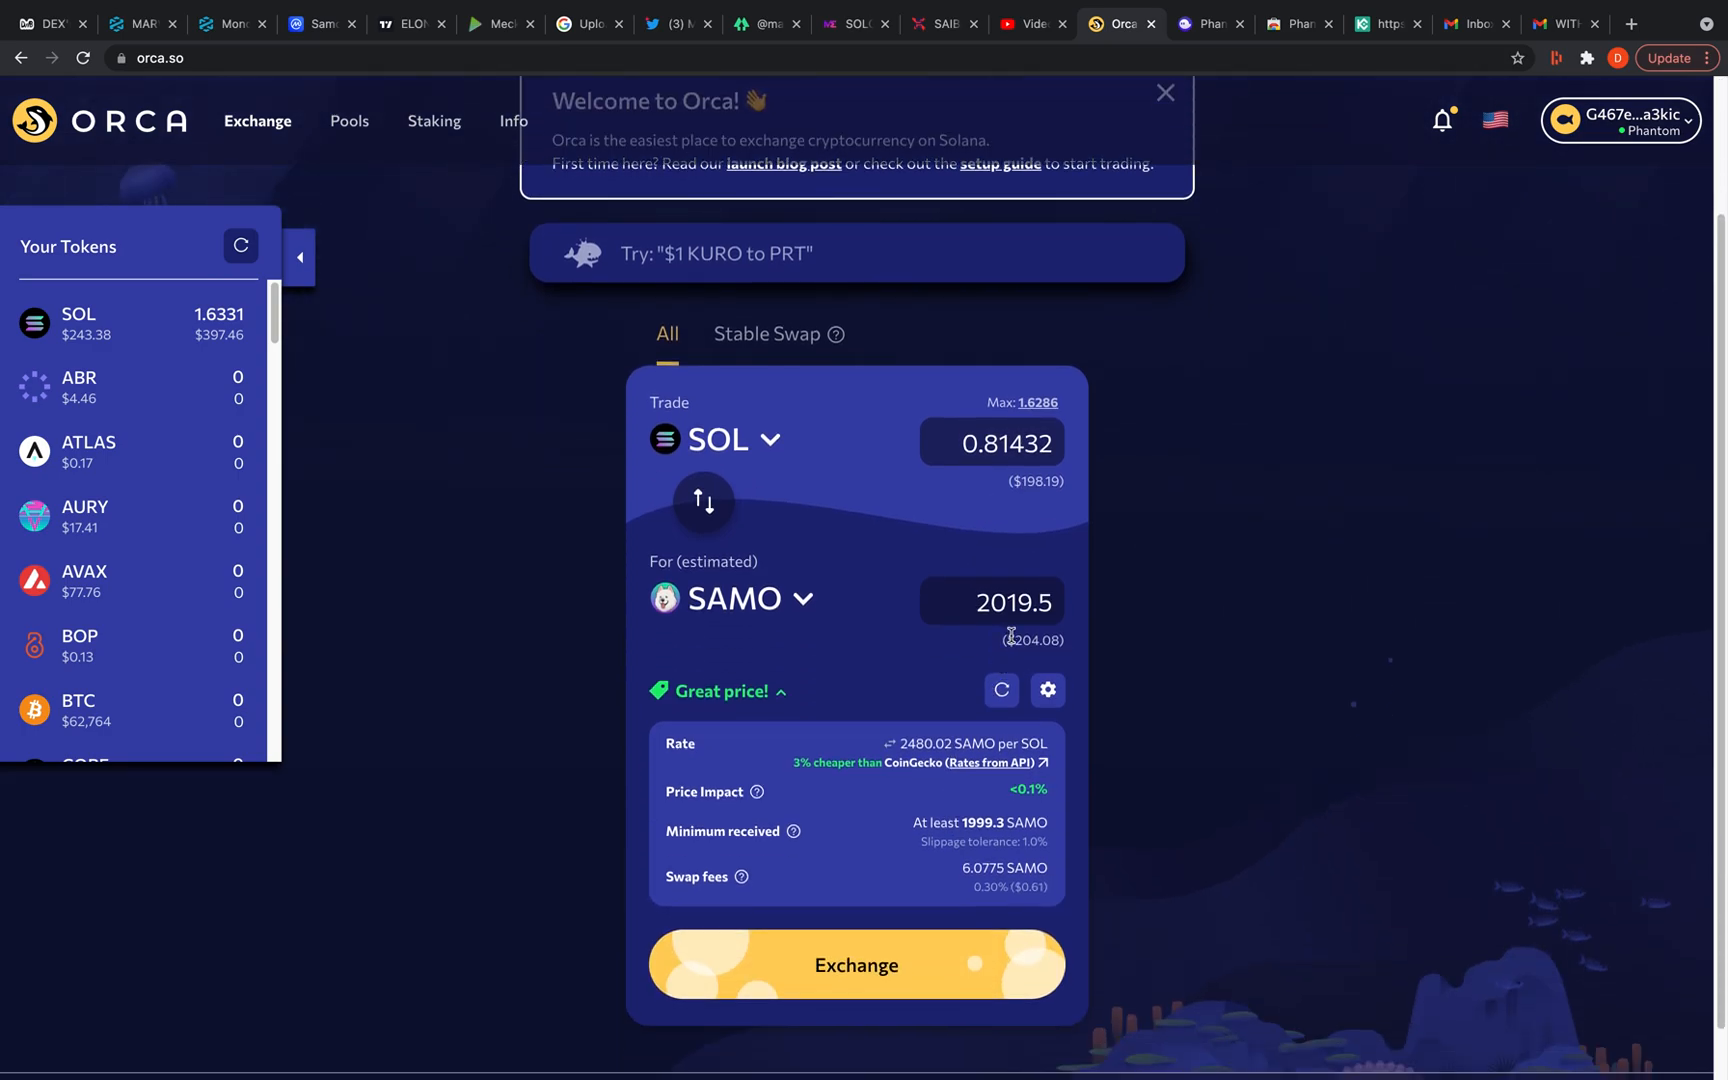
mouse_move(988, 960)
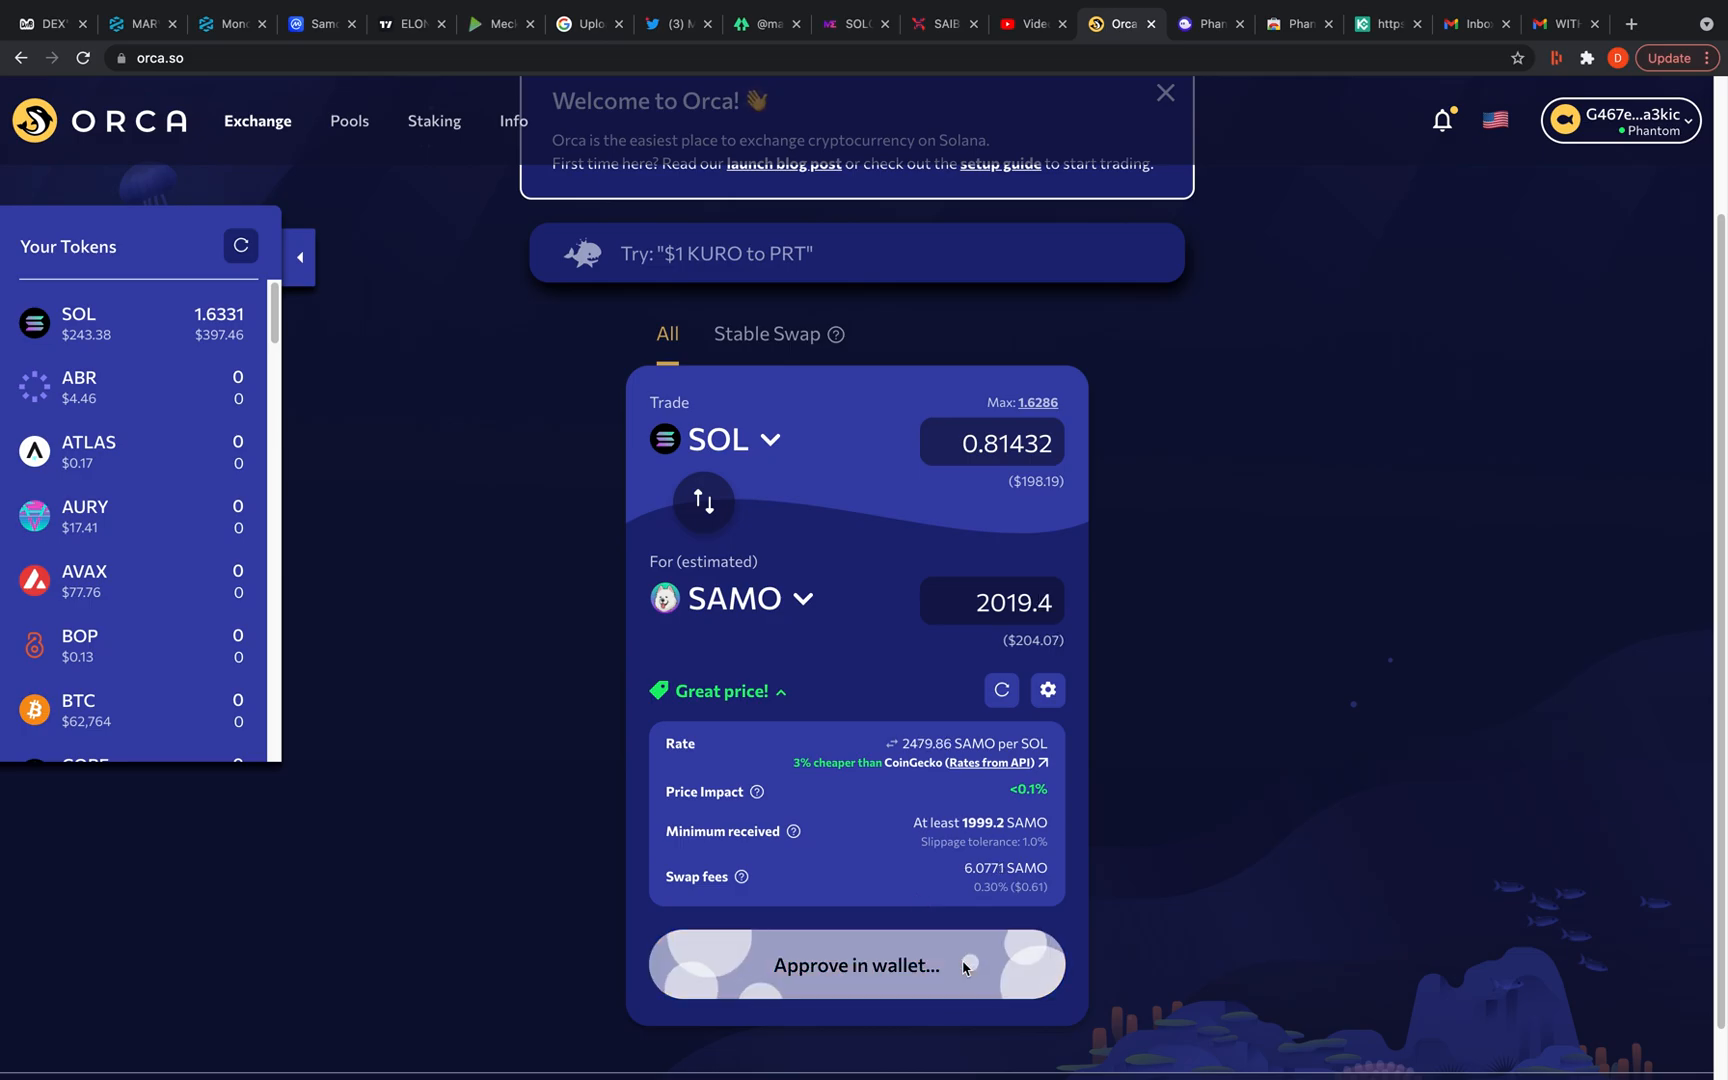
left_click(856, 964)
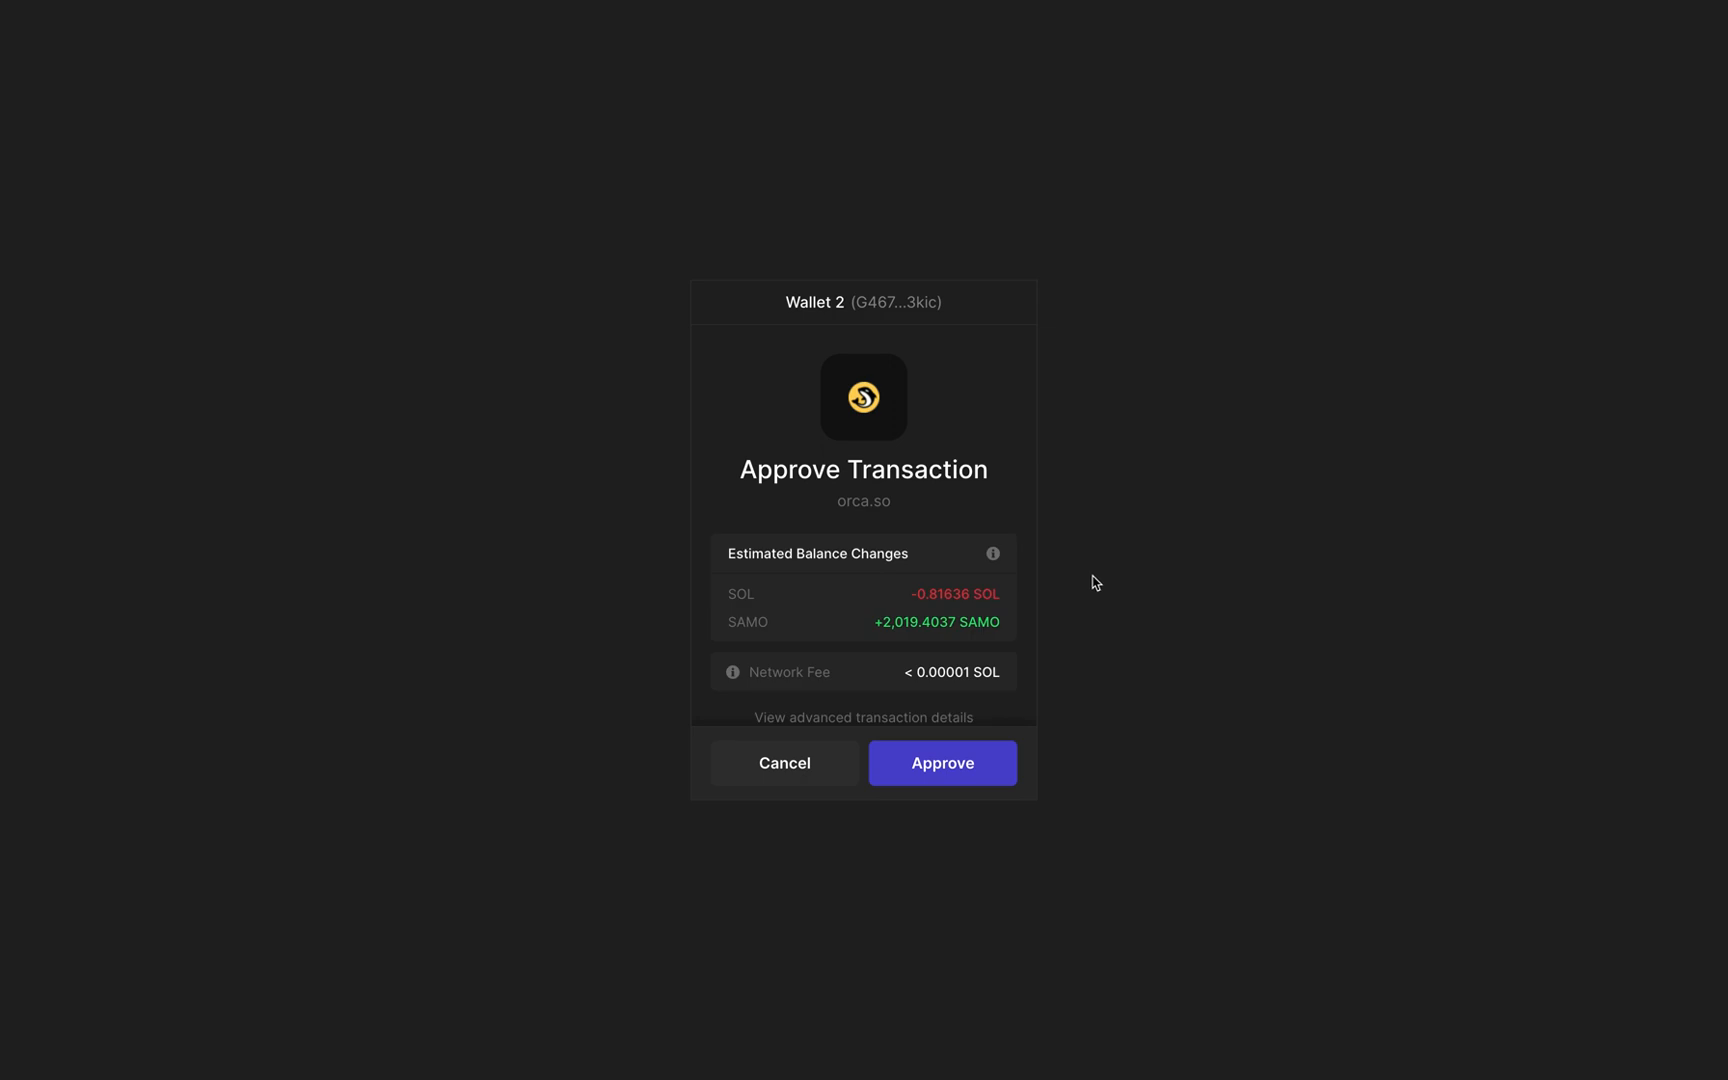
mouse_move(942, 762)
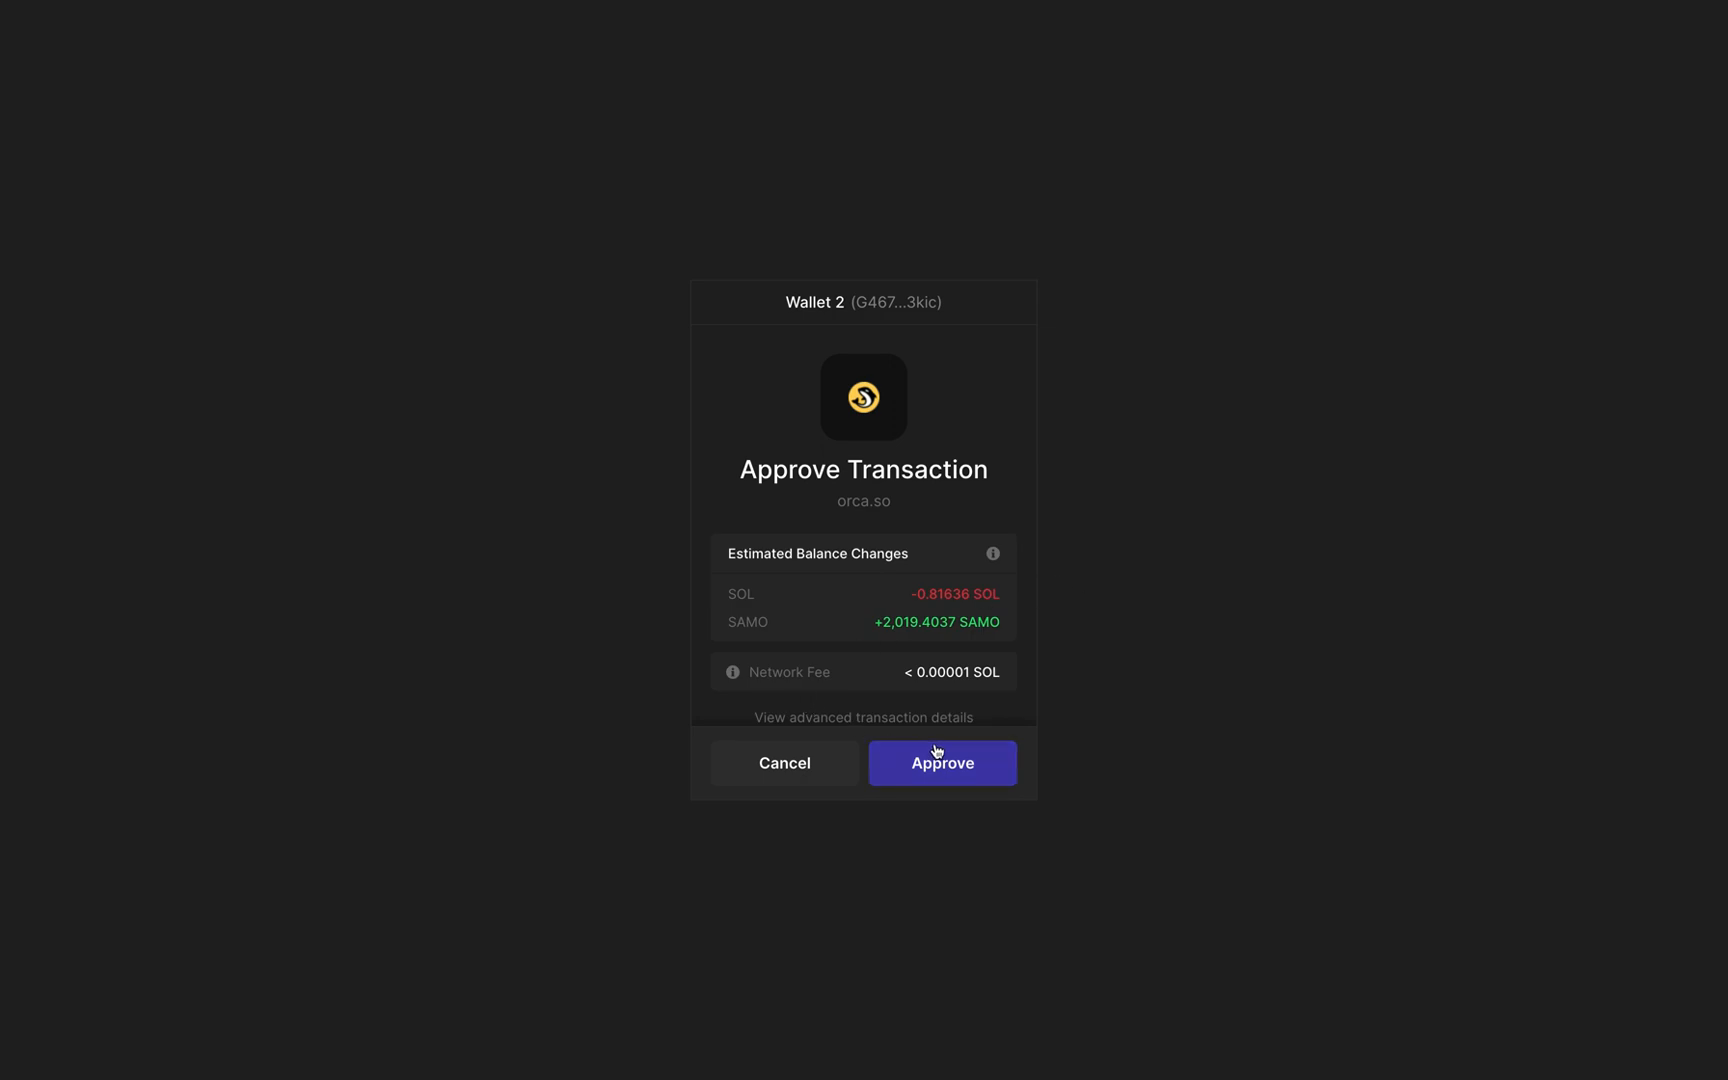
left_click(942, 762)
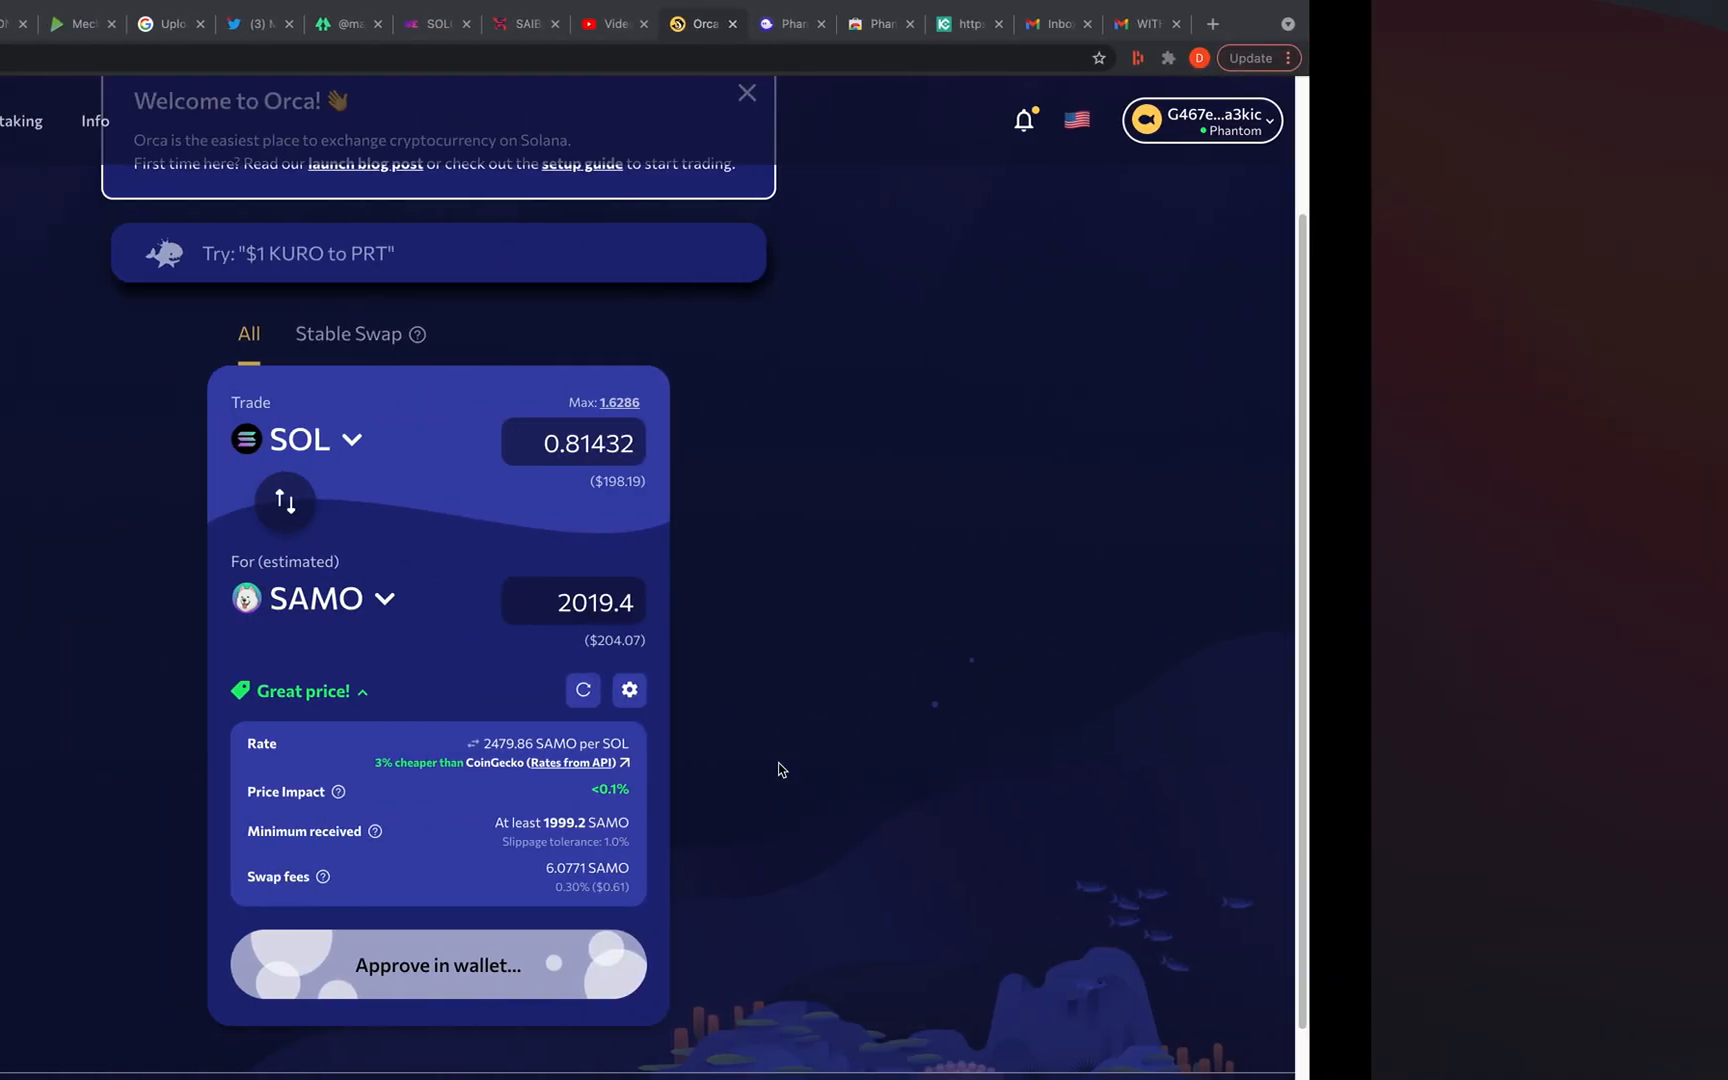